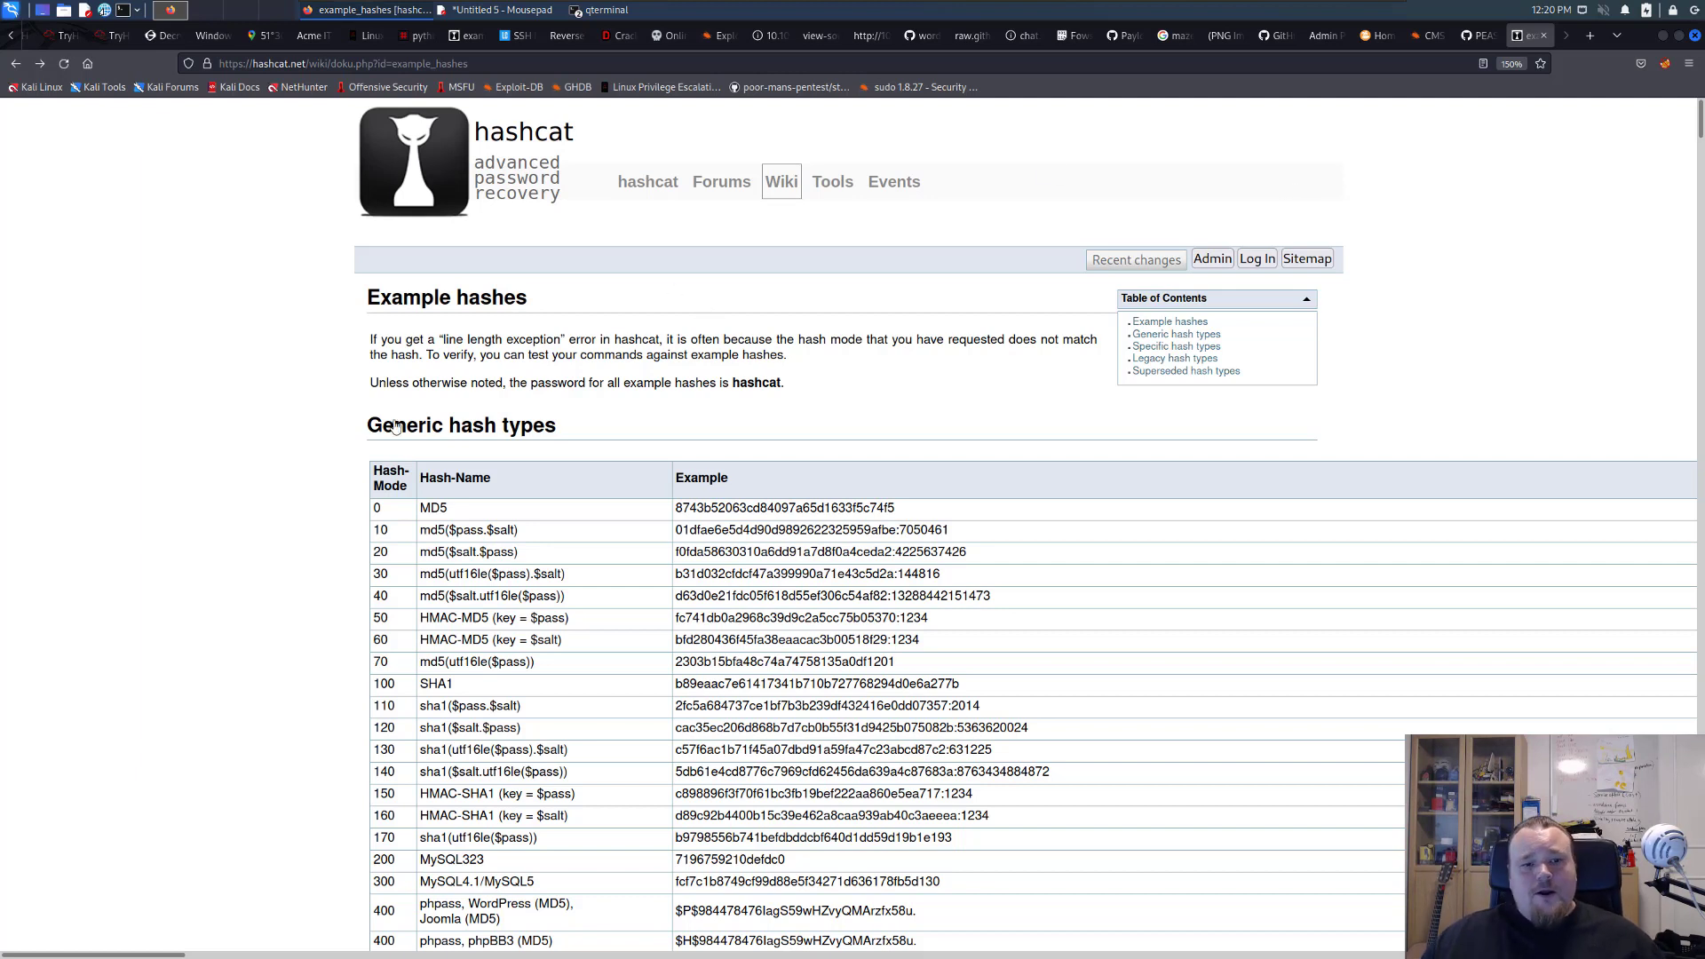
mouse_move(368, 343)
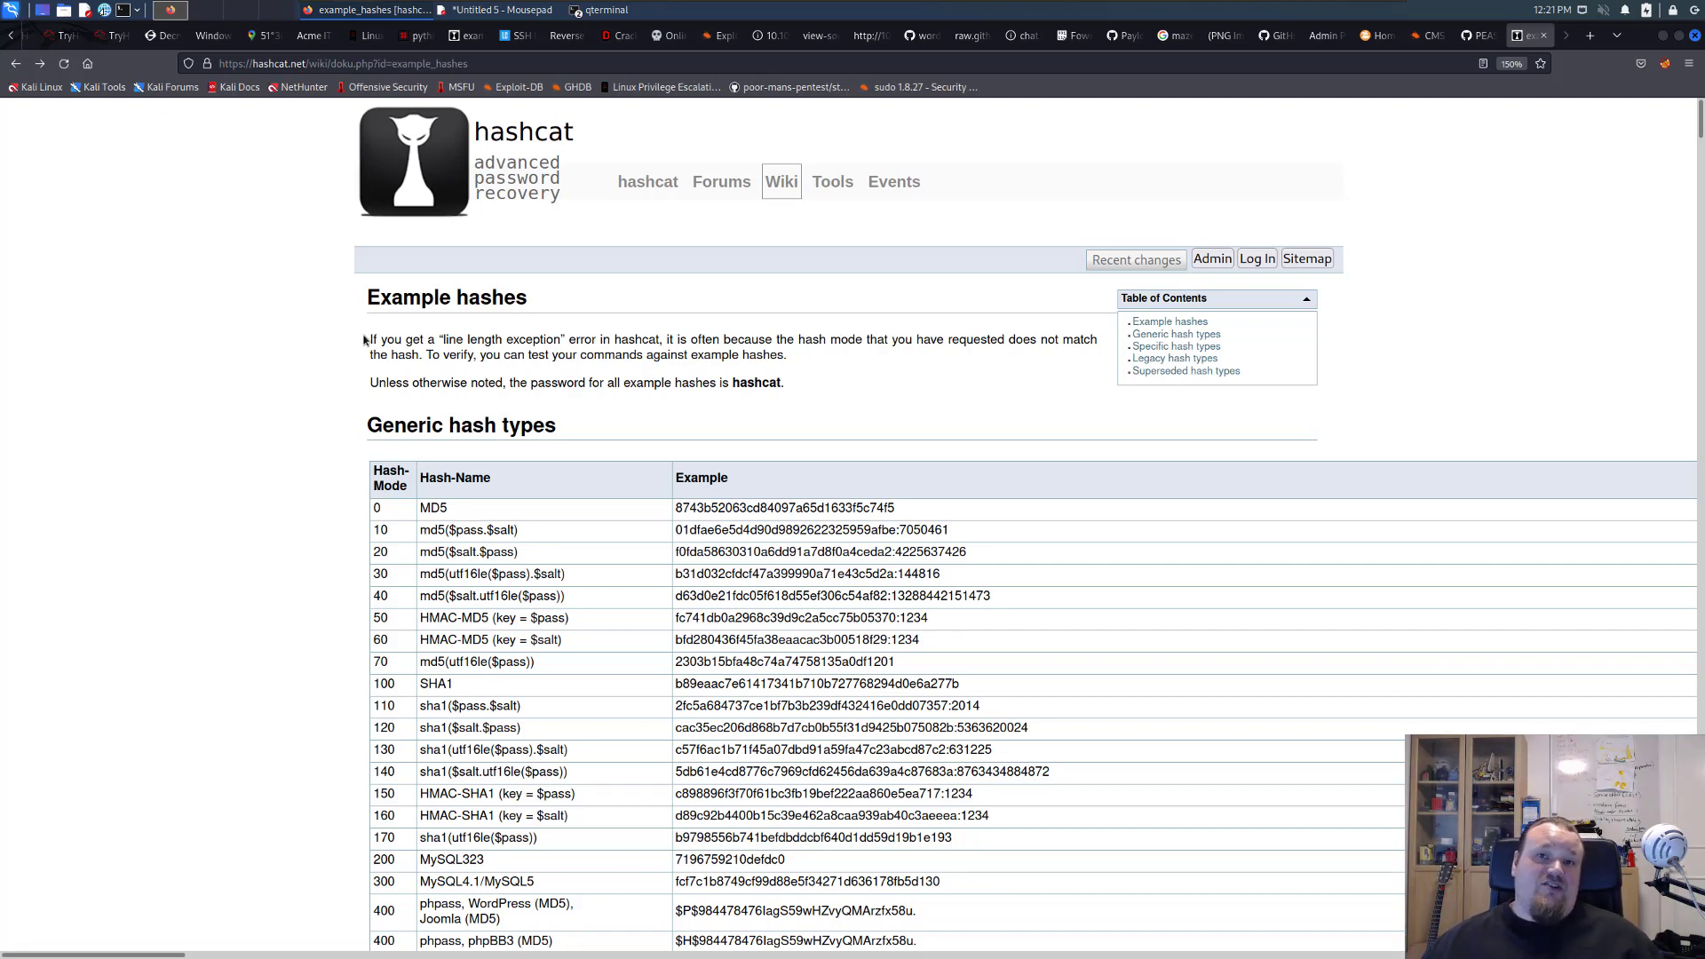
mouse_move(196, 306)
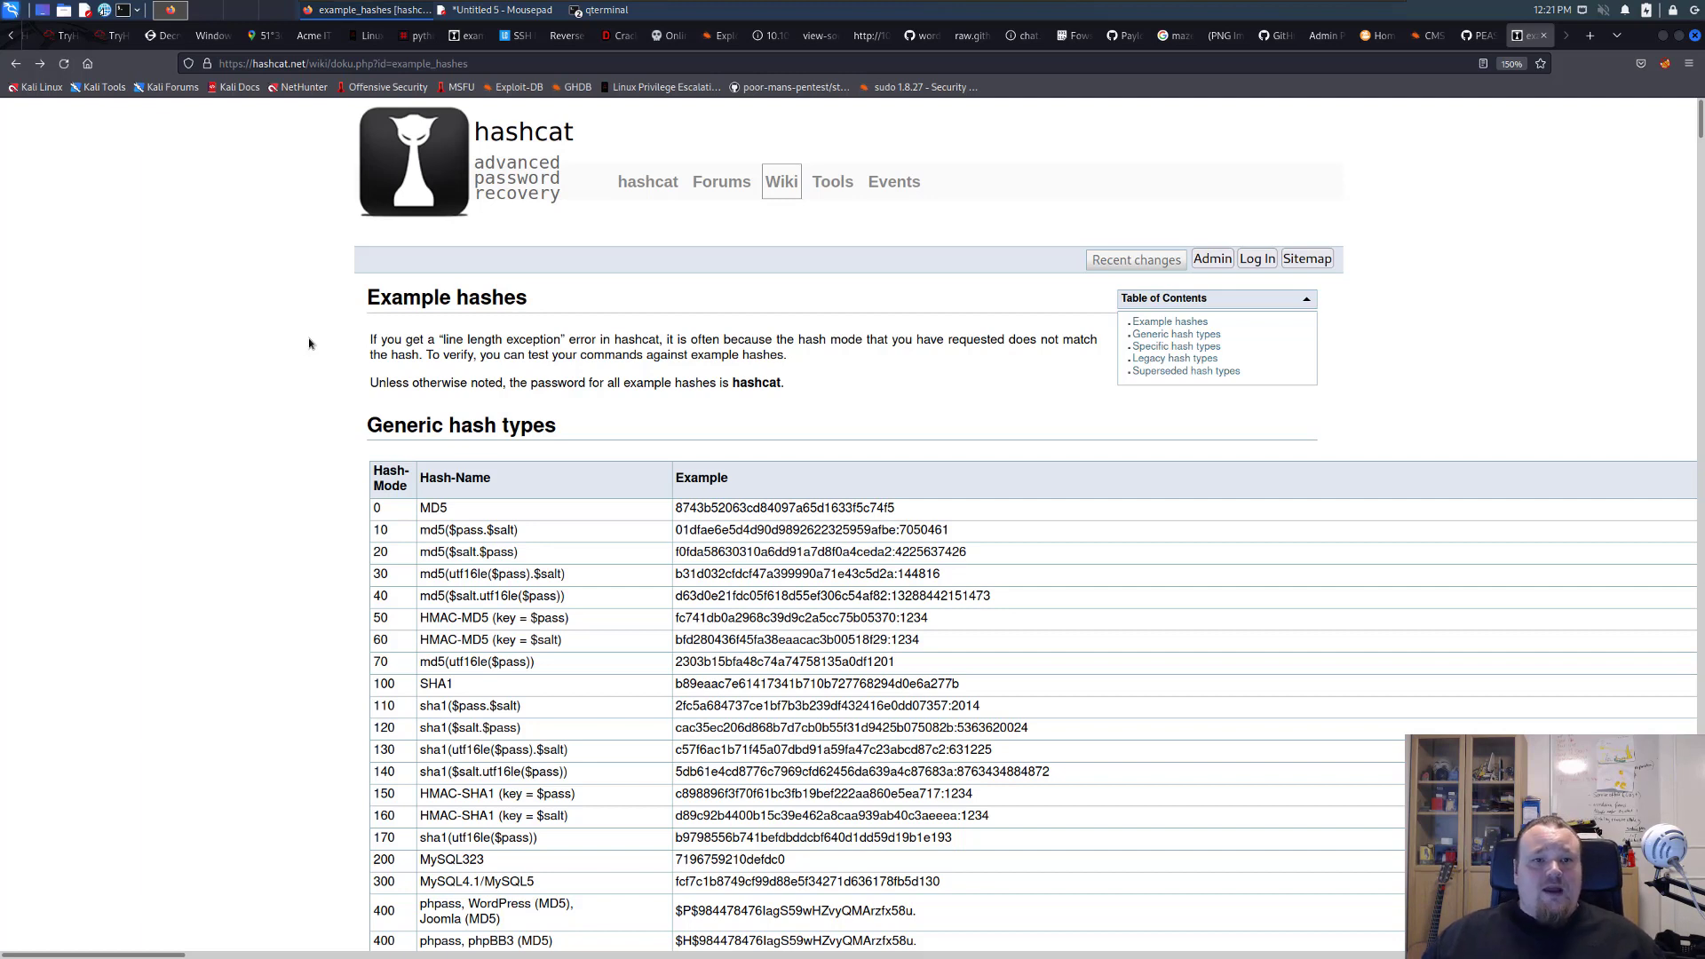
mouse_move(371, 362)
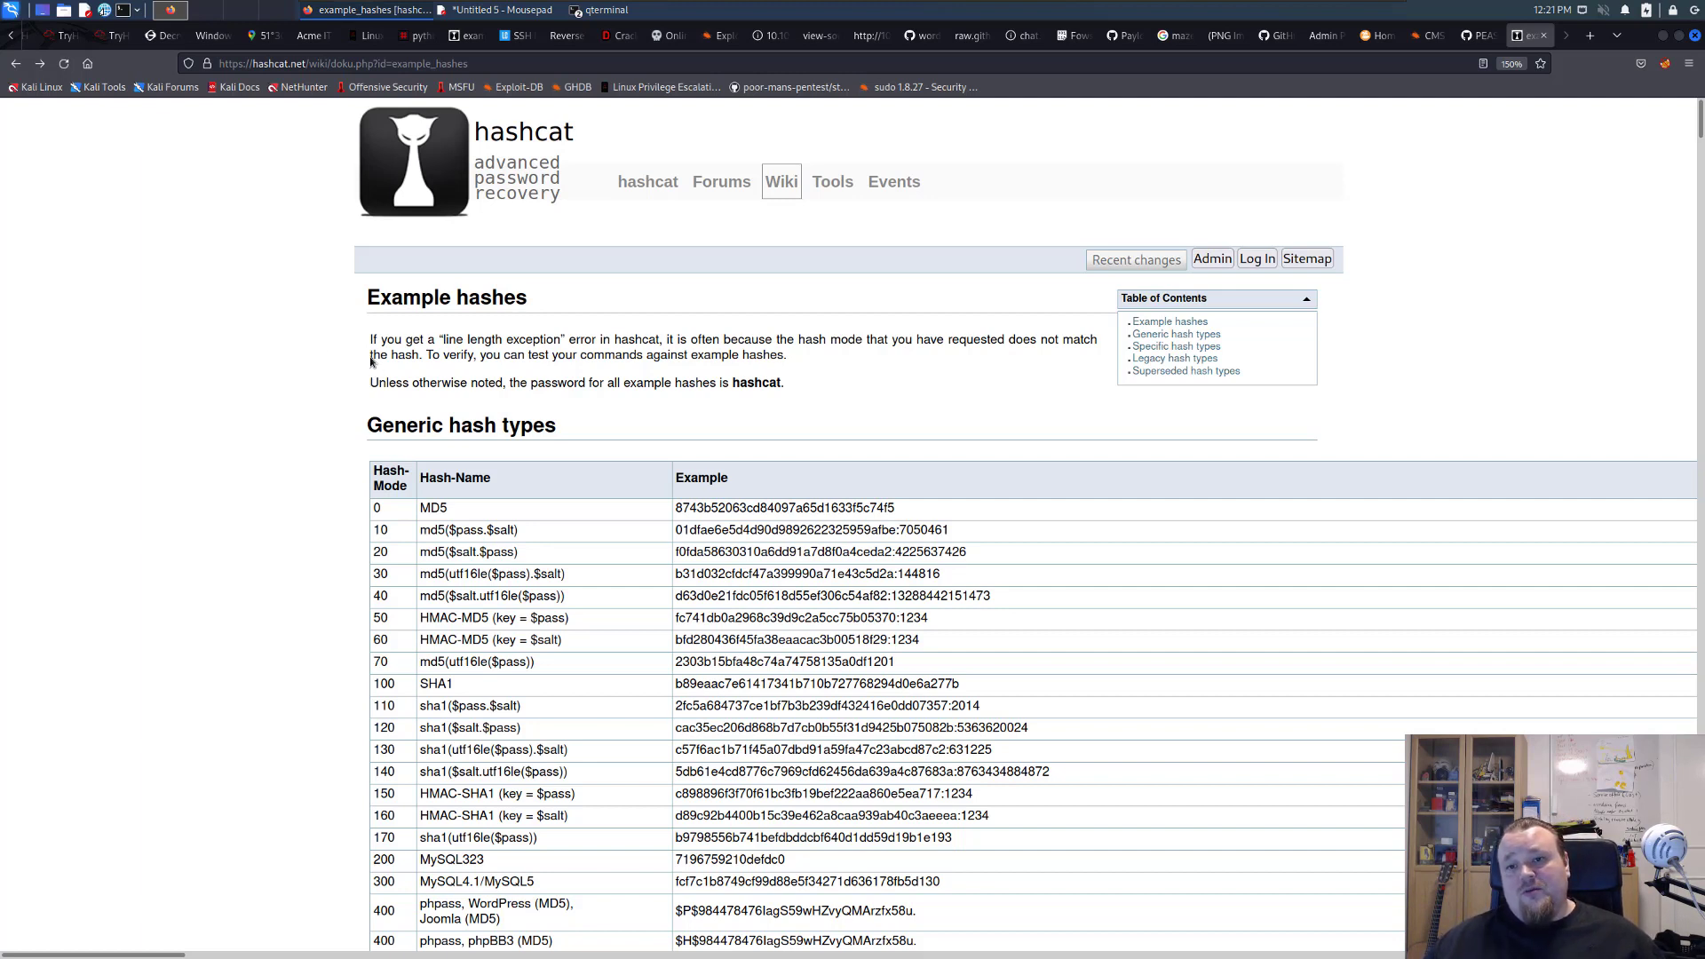
mouse_move(495, 301)
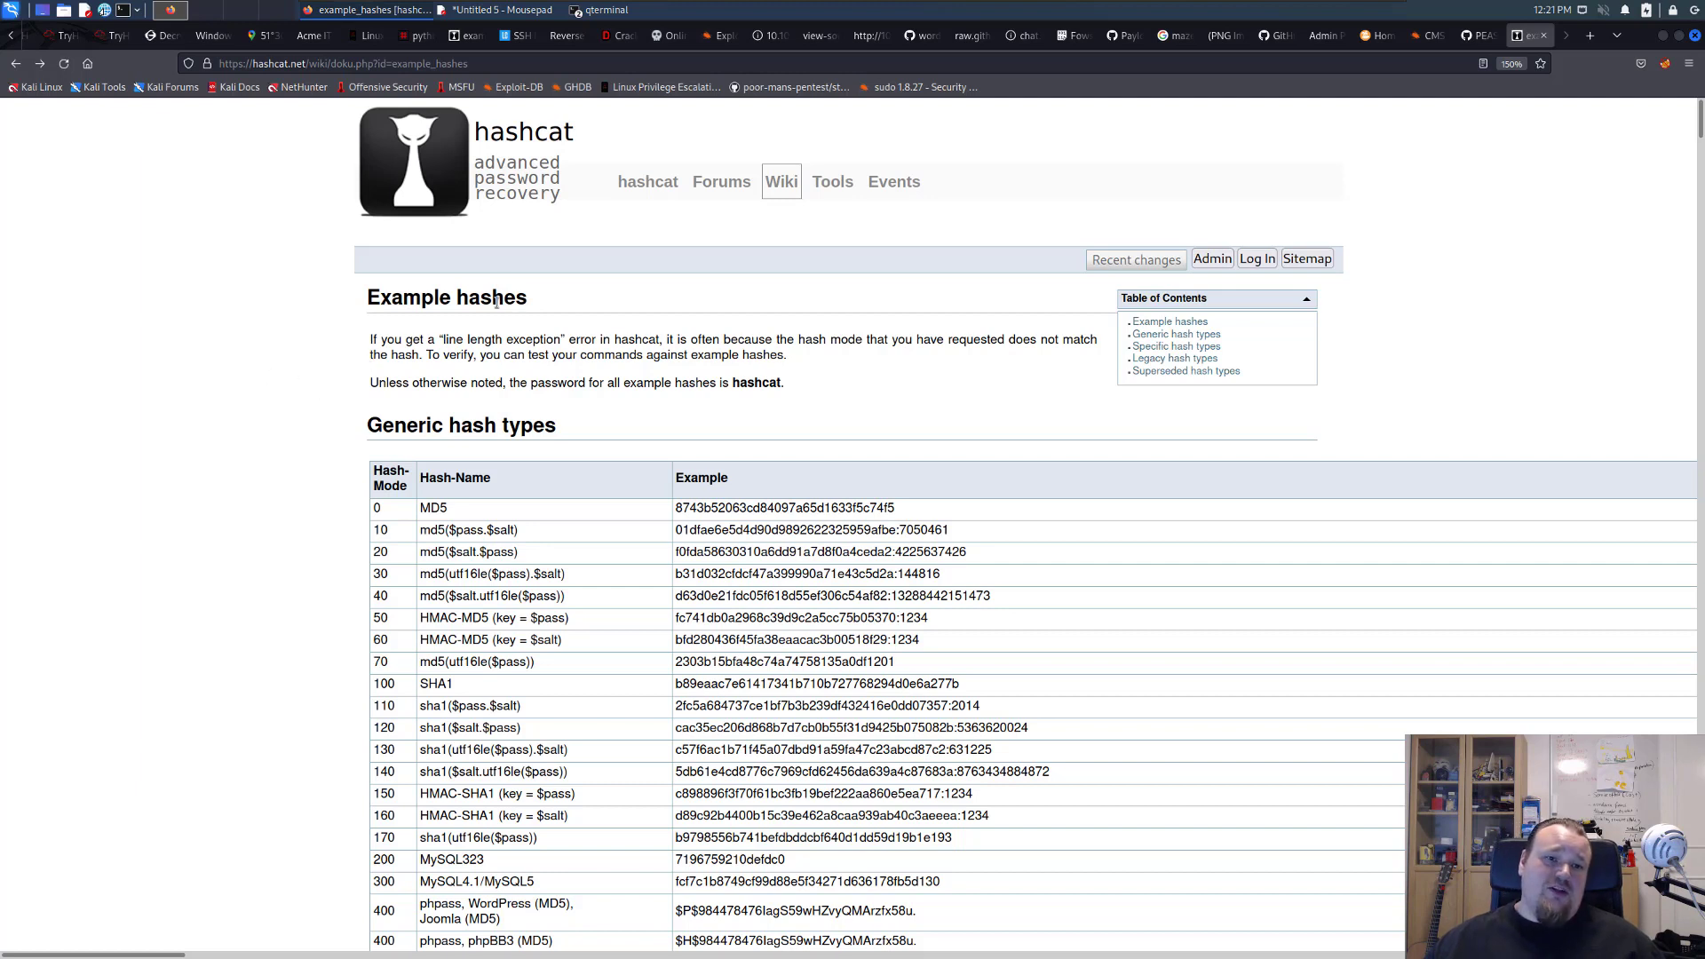
Step: Switch to QTerminal and highlight the four MD5 hashes printed by cat hashes.txt
double_click(408, 296)
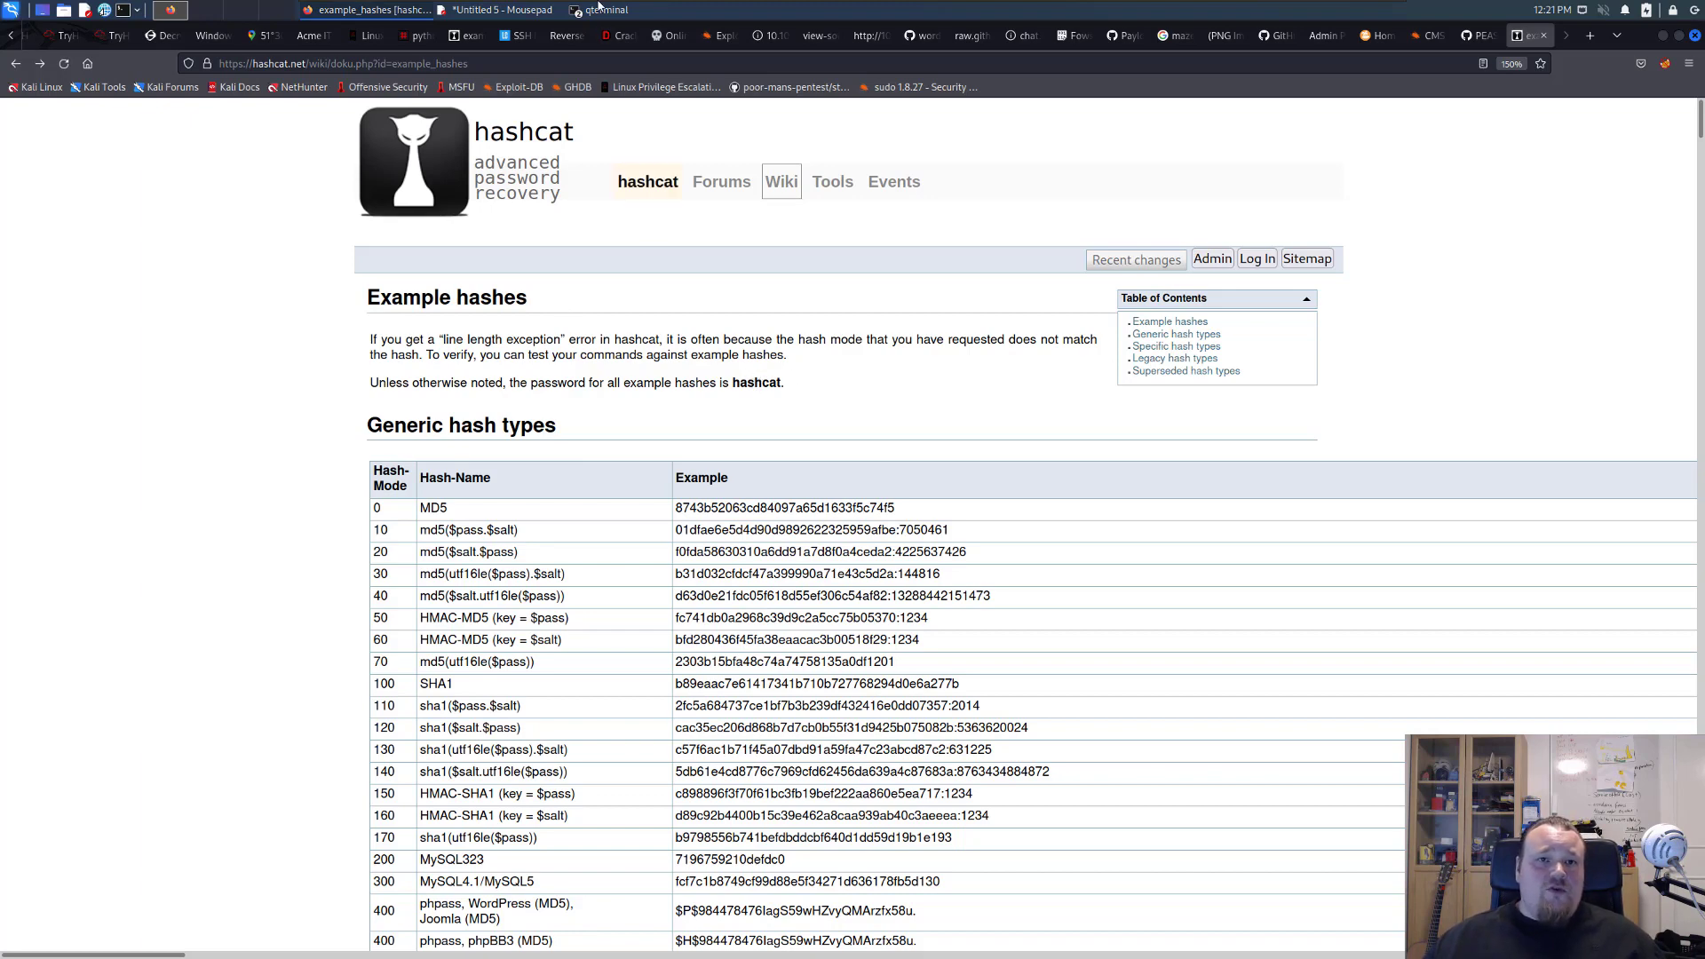
left_click(604, 10)
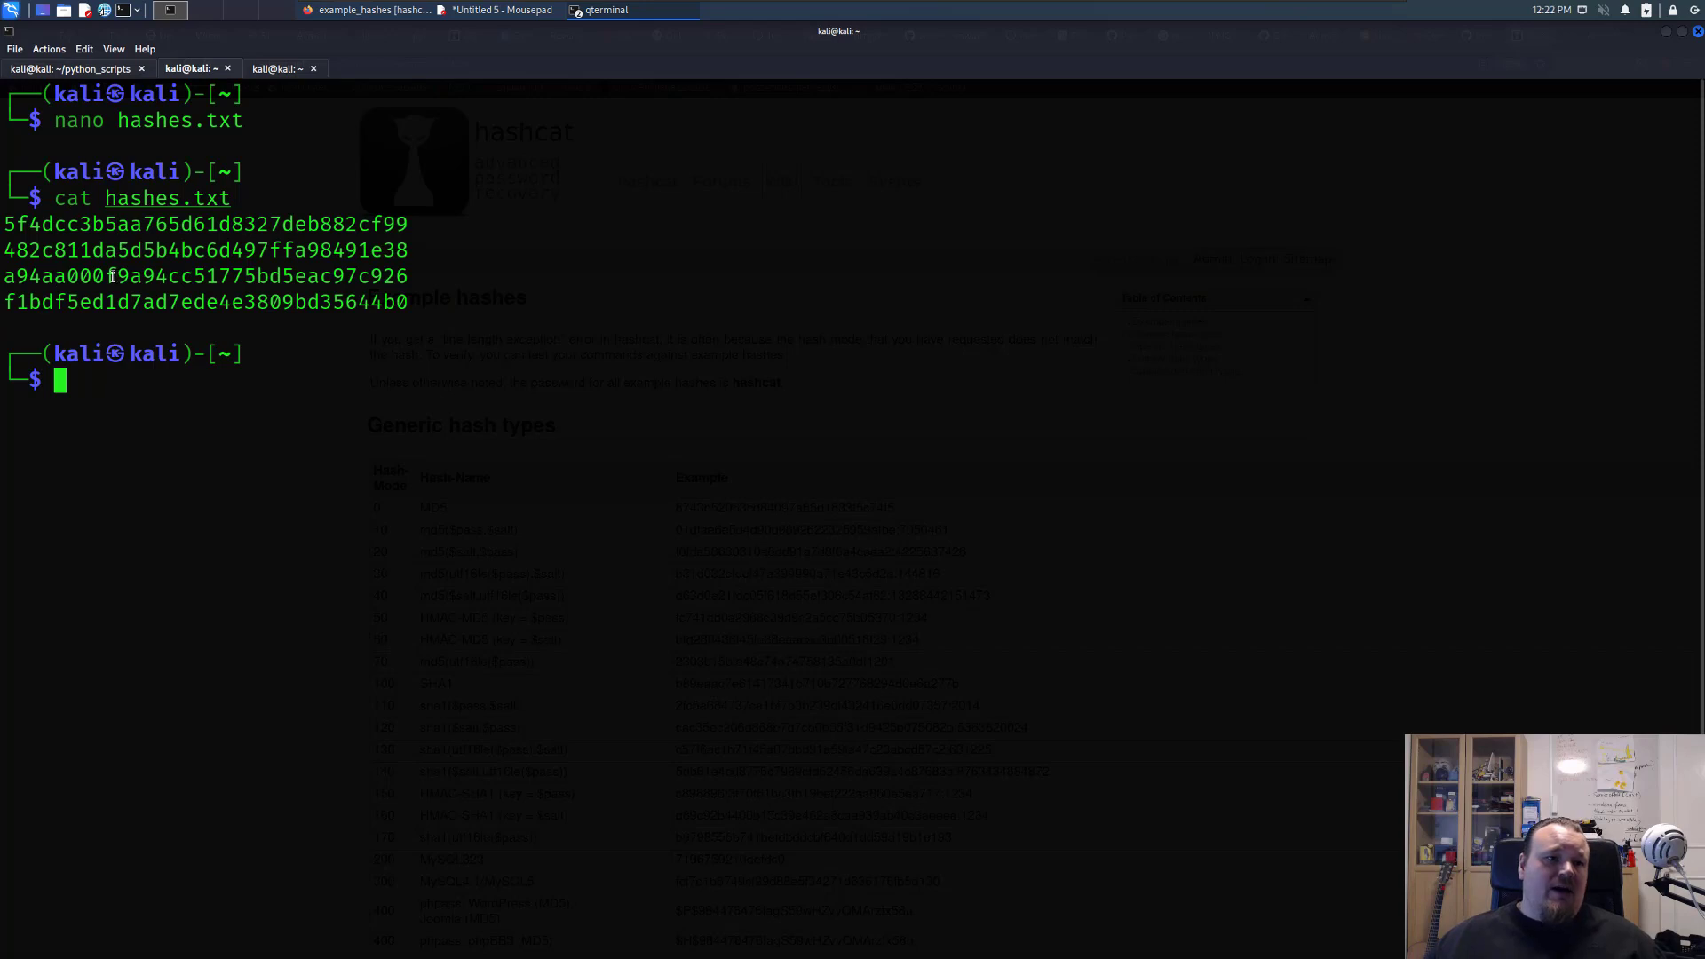
triple_click(204, 224)
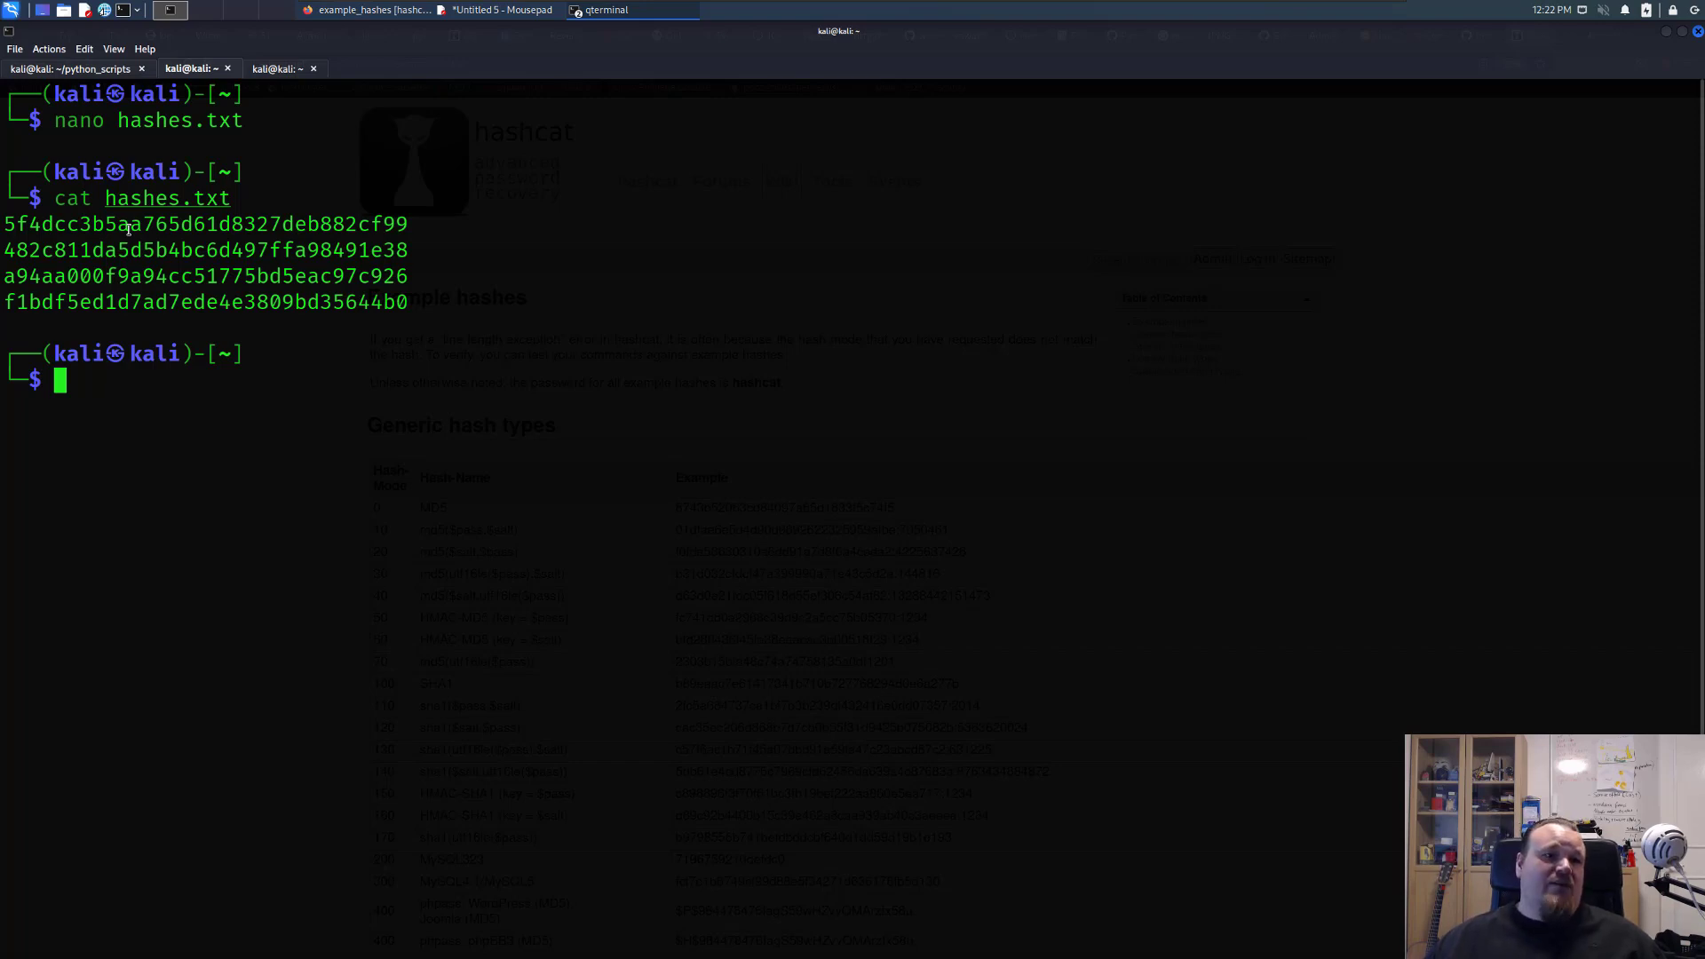
left_click_drag(6, 224, 408, 224)
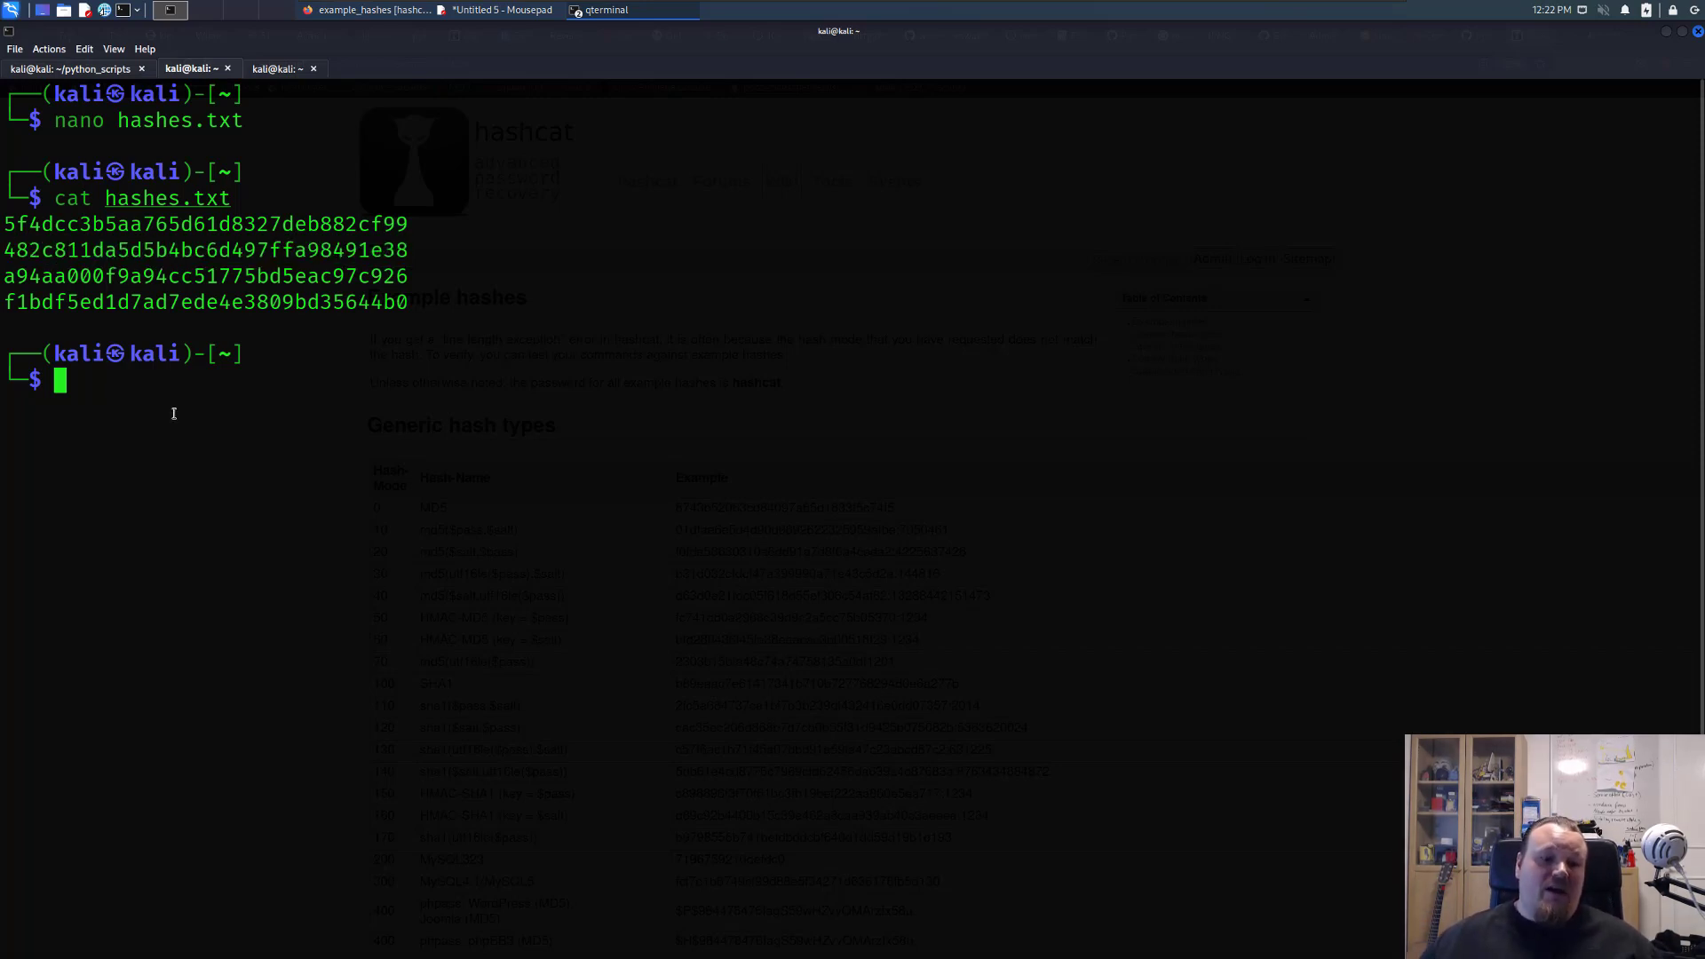
type("hashcat -m 3200 \"\\$2y\\$12\\$Dwt1BZj6pcyc3Dy1FWZ5ieeUznr71EeNkJkUlypTsgbX1H68wsRom\" /usr/share/wordlists/rockyou.txt")
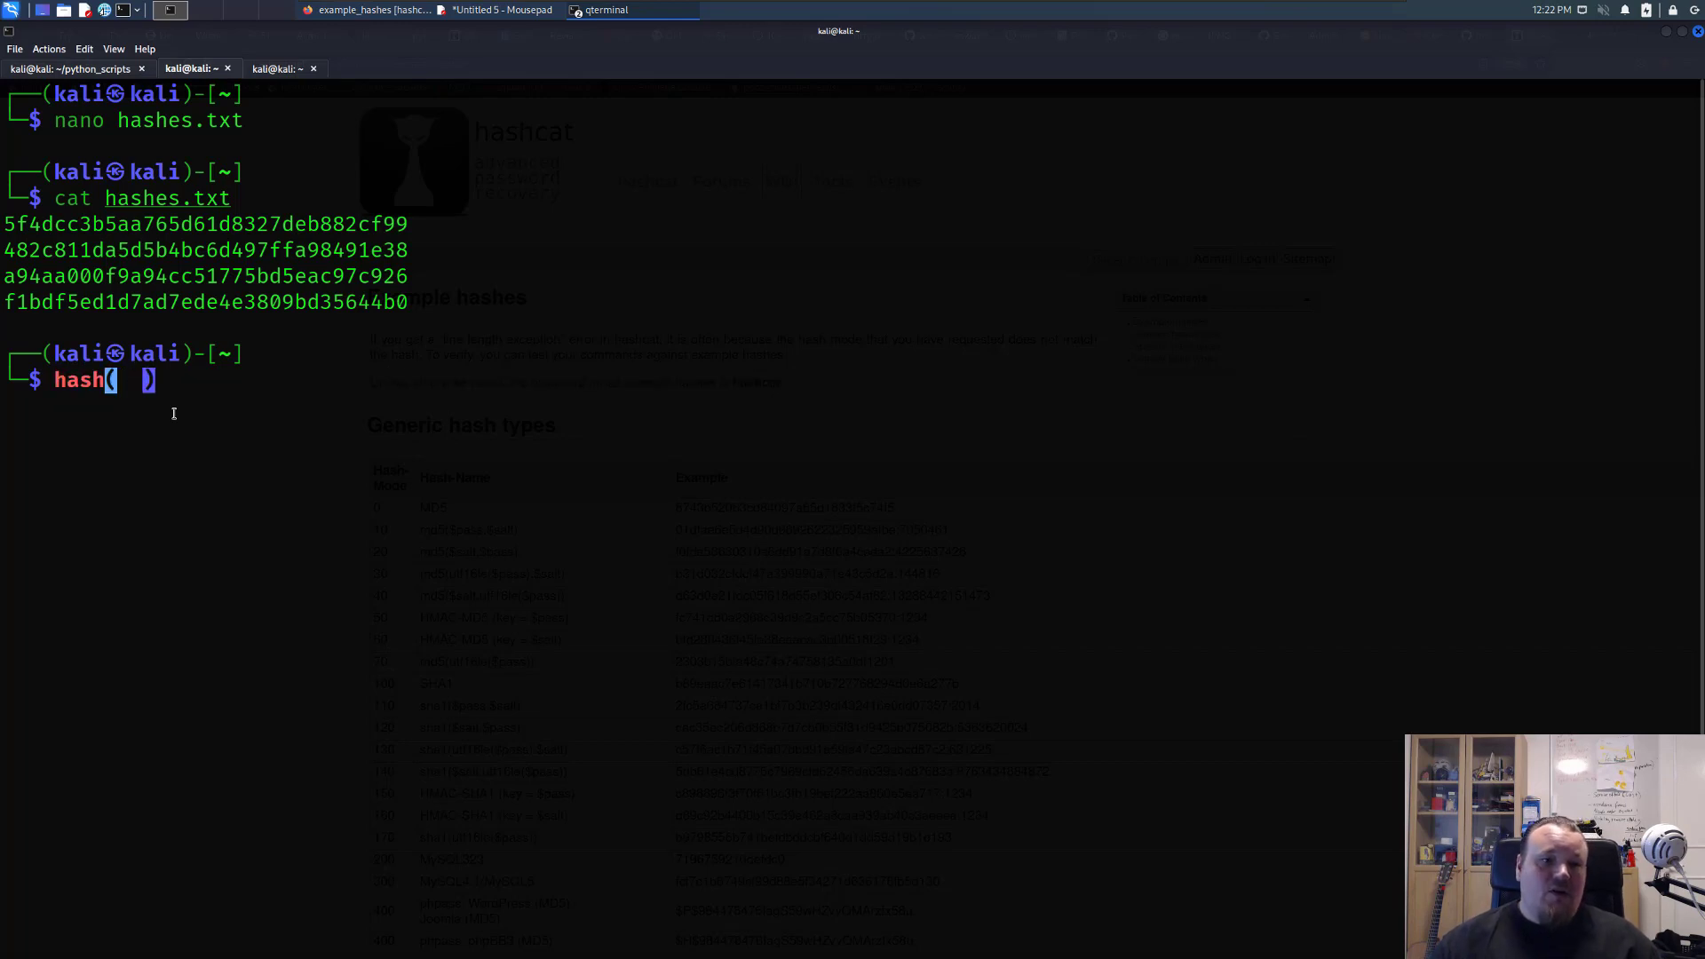
type("salt +")
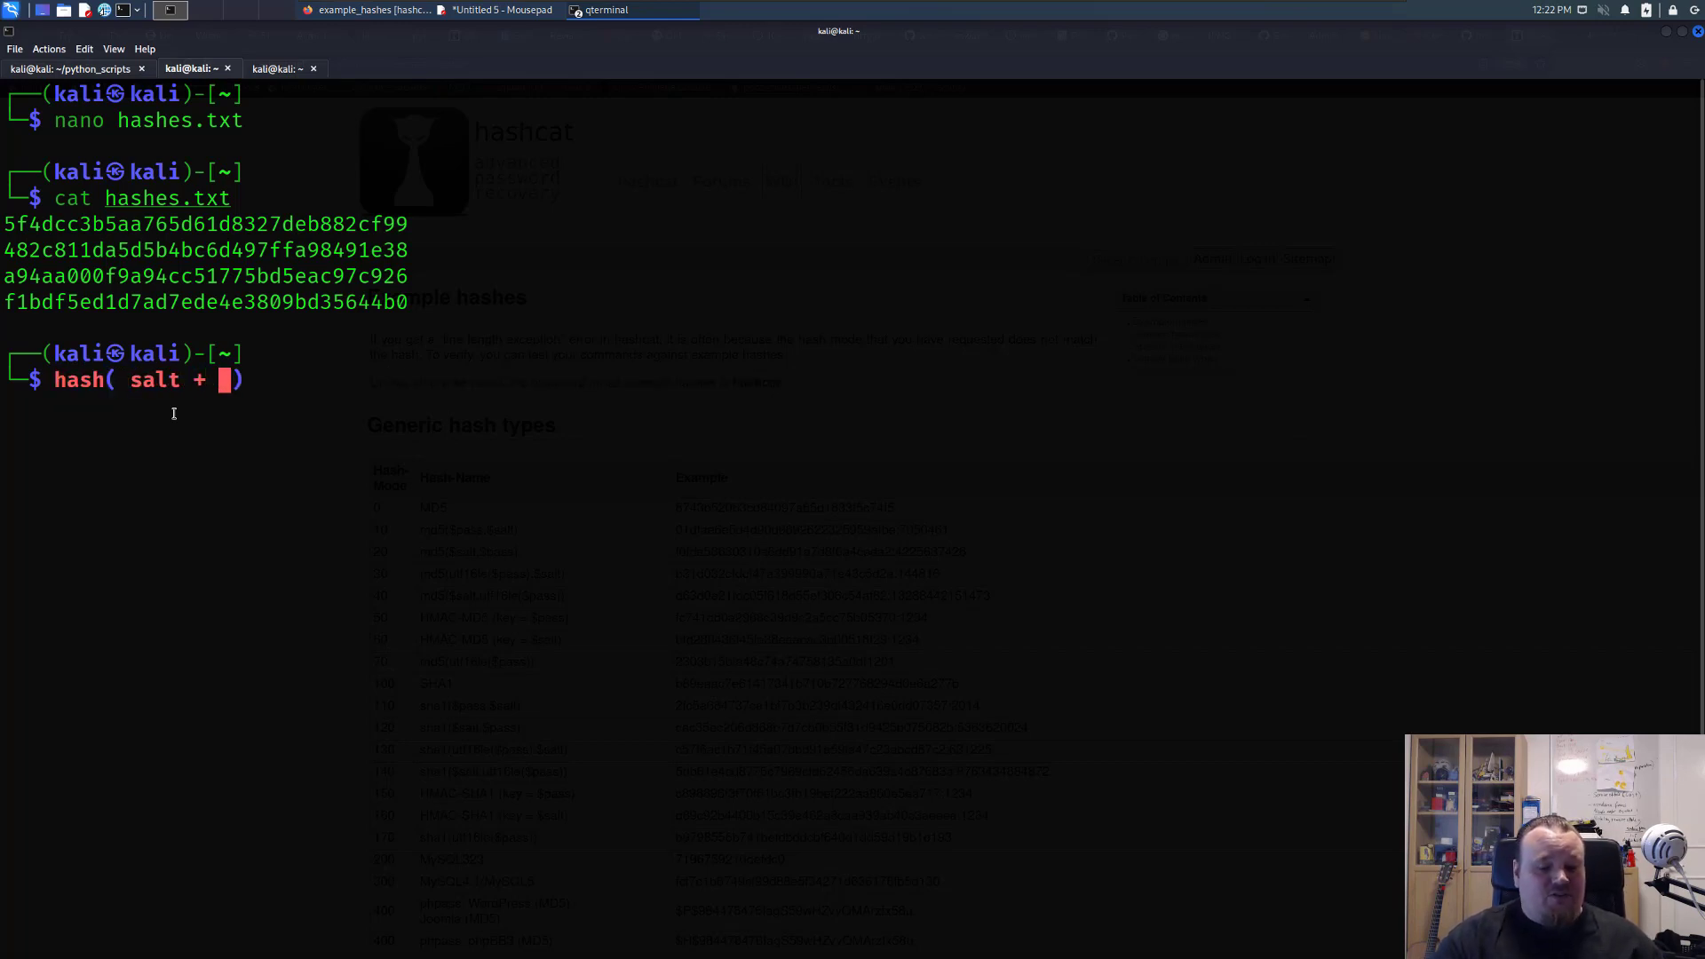
type("s")
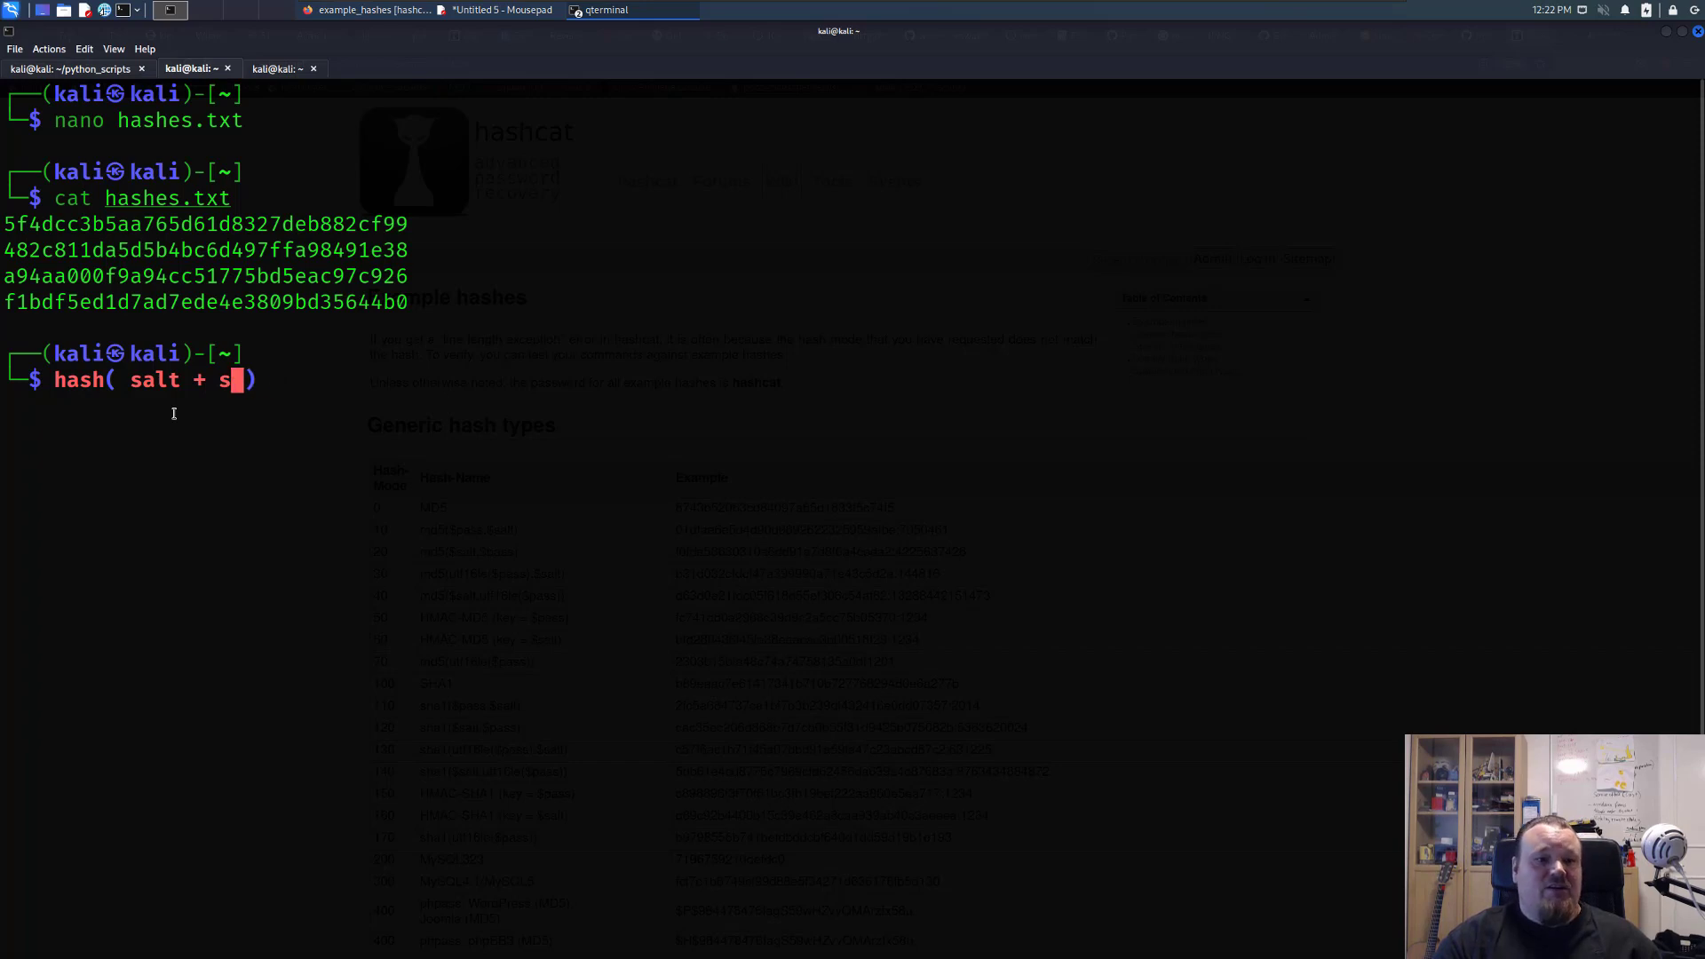
type("assword")
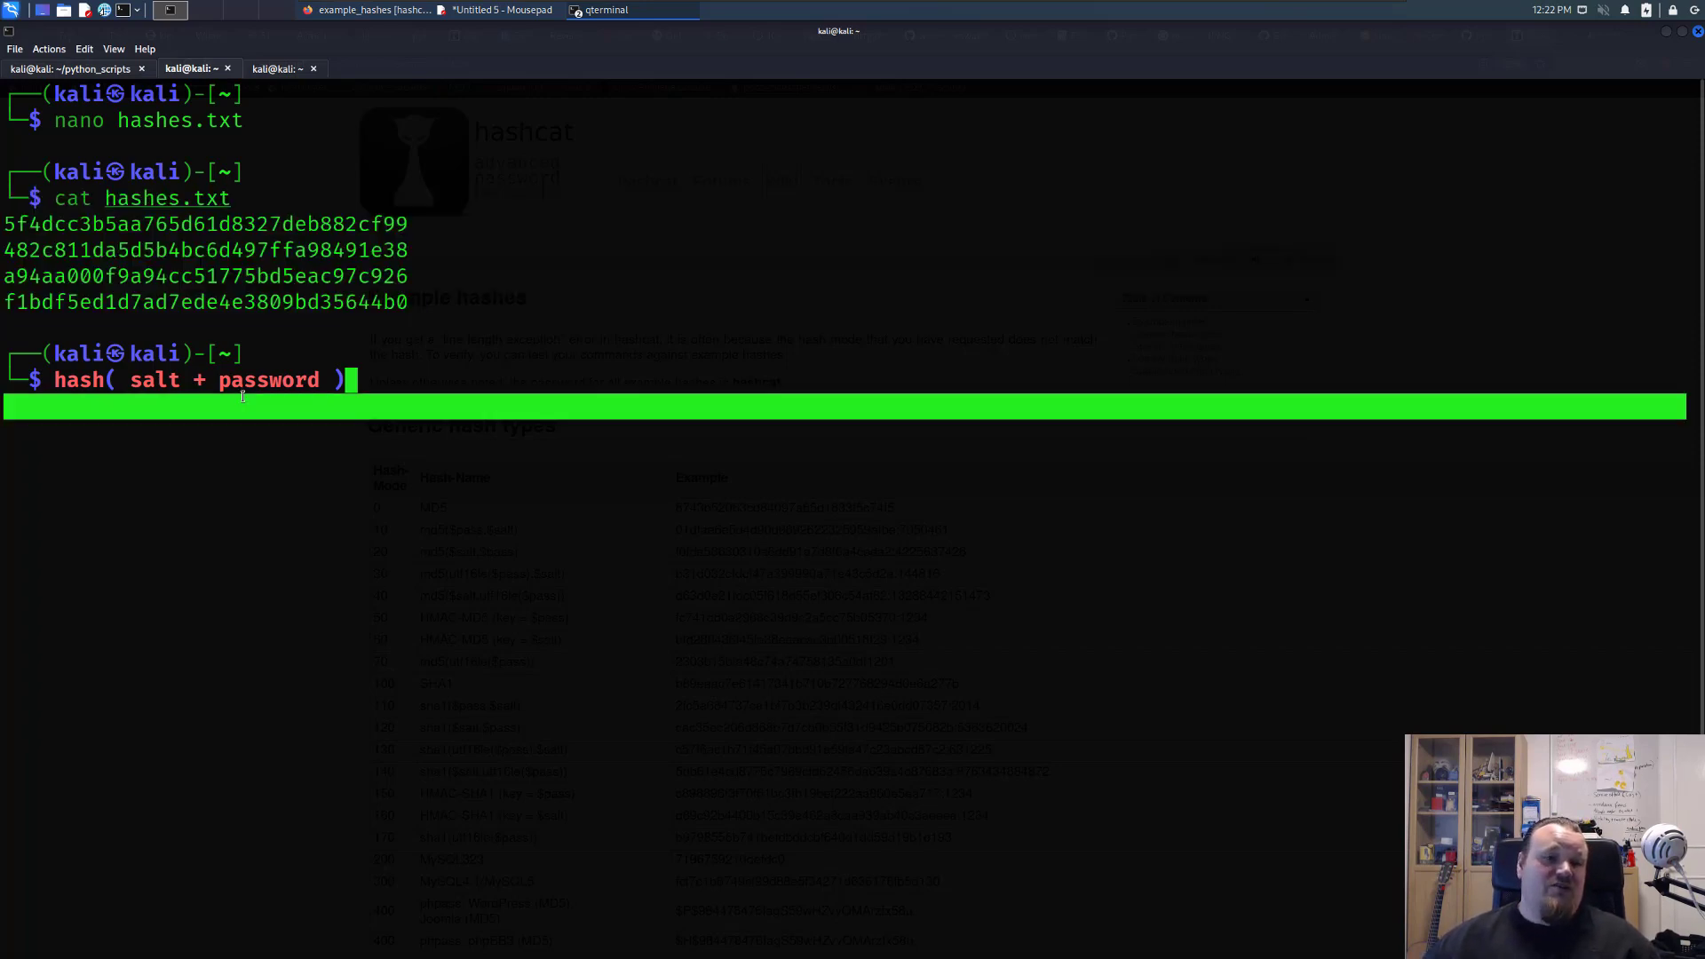
double_click(266, 380)
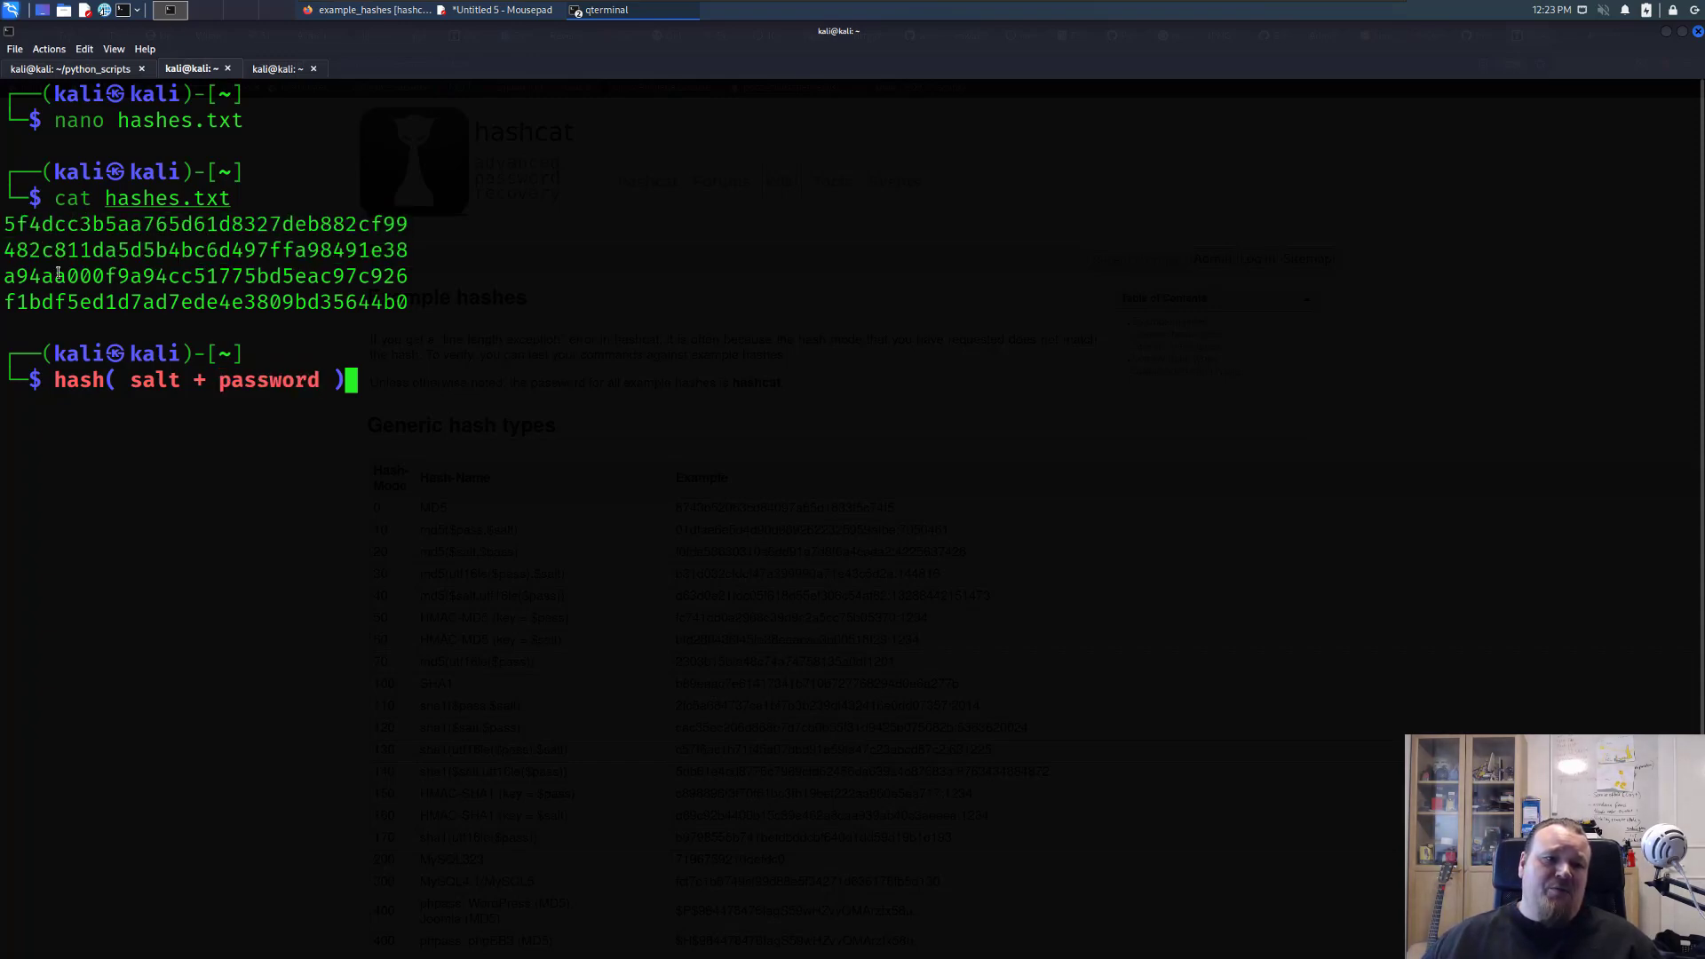
triple_click(204, 301)
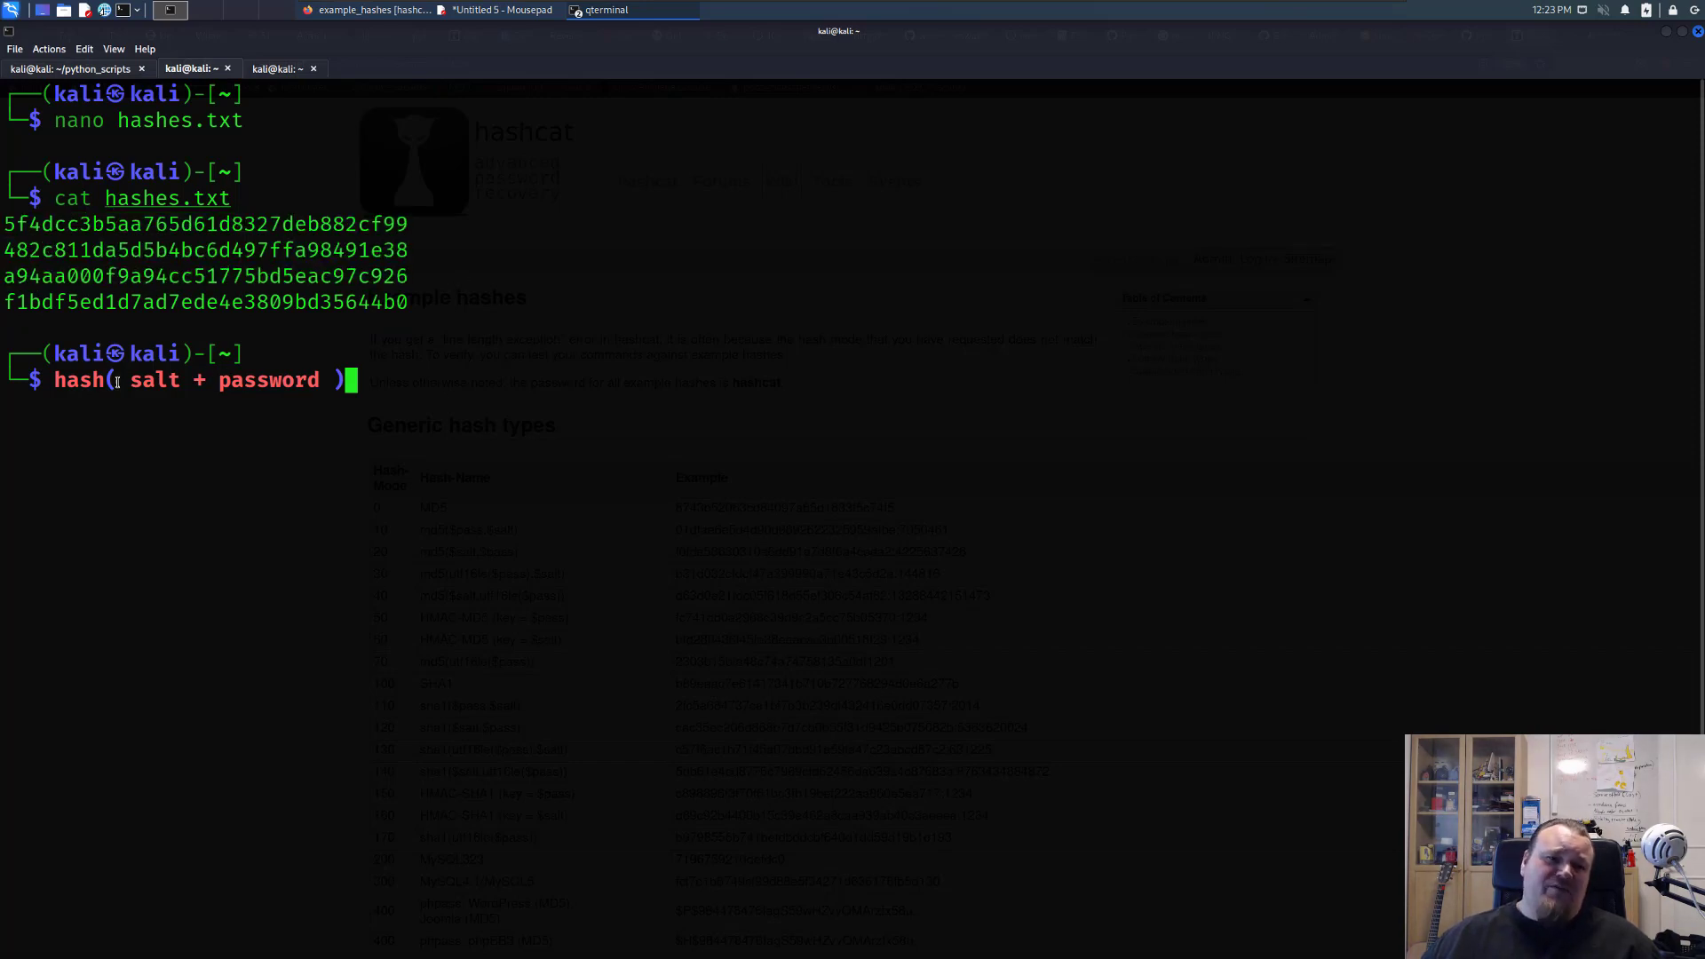
double_click(153, 380)
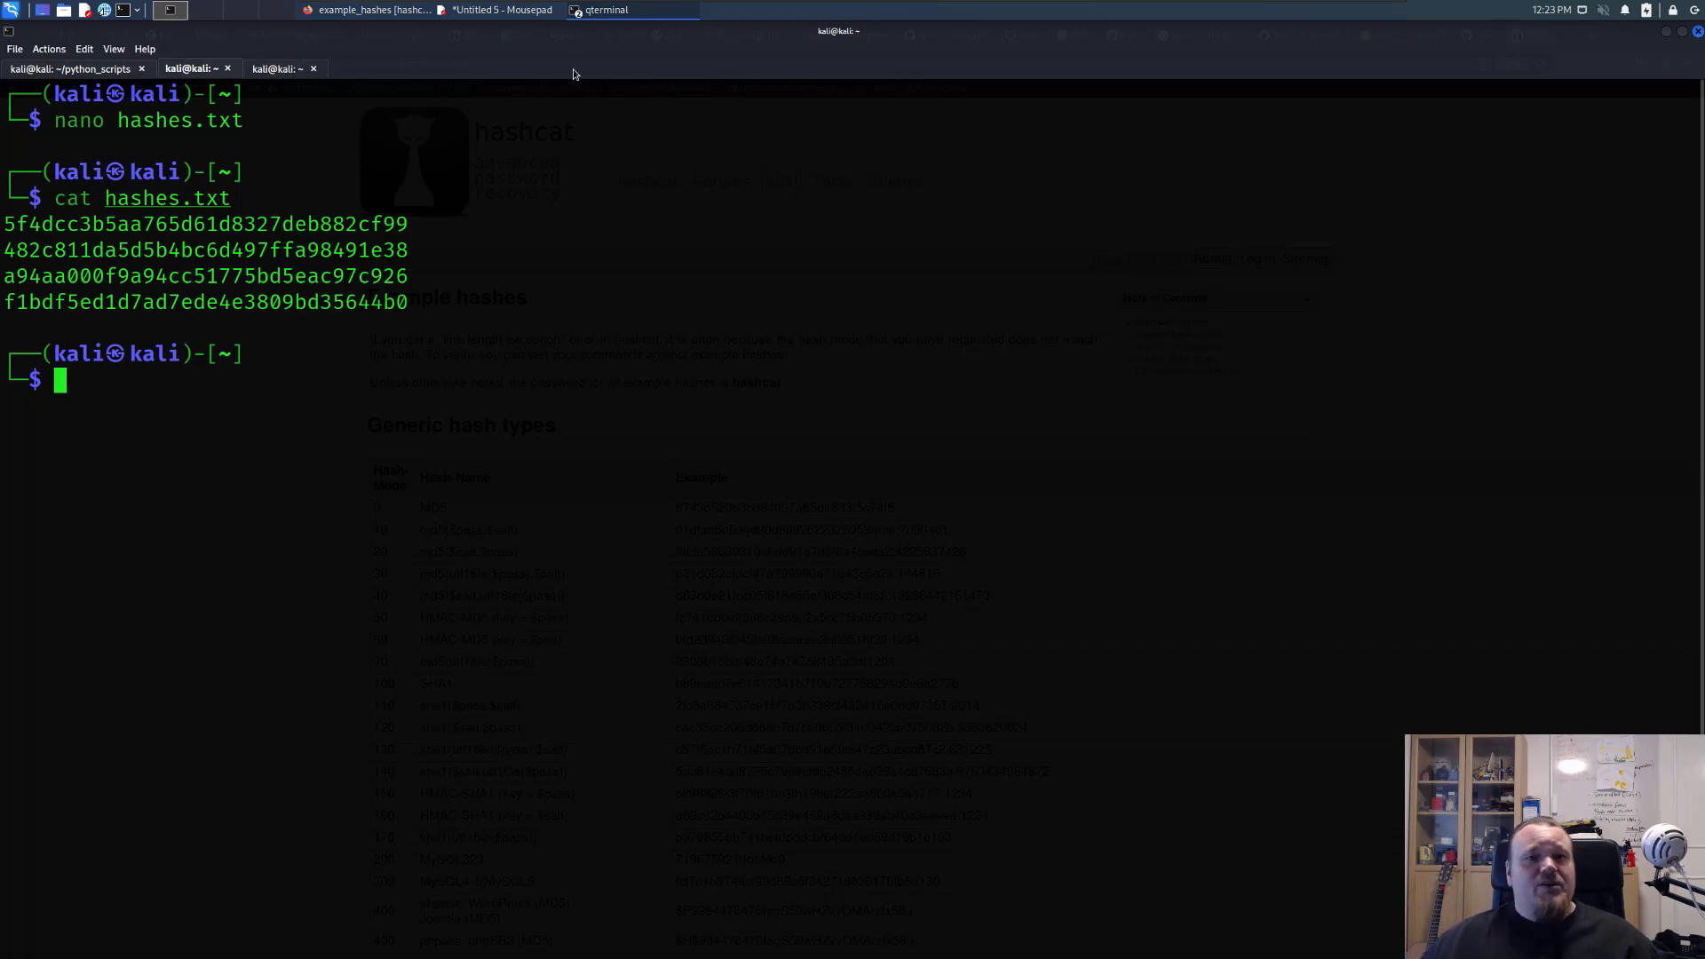
mouse_move(424, 293)
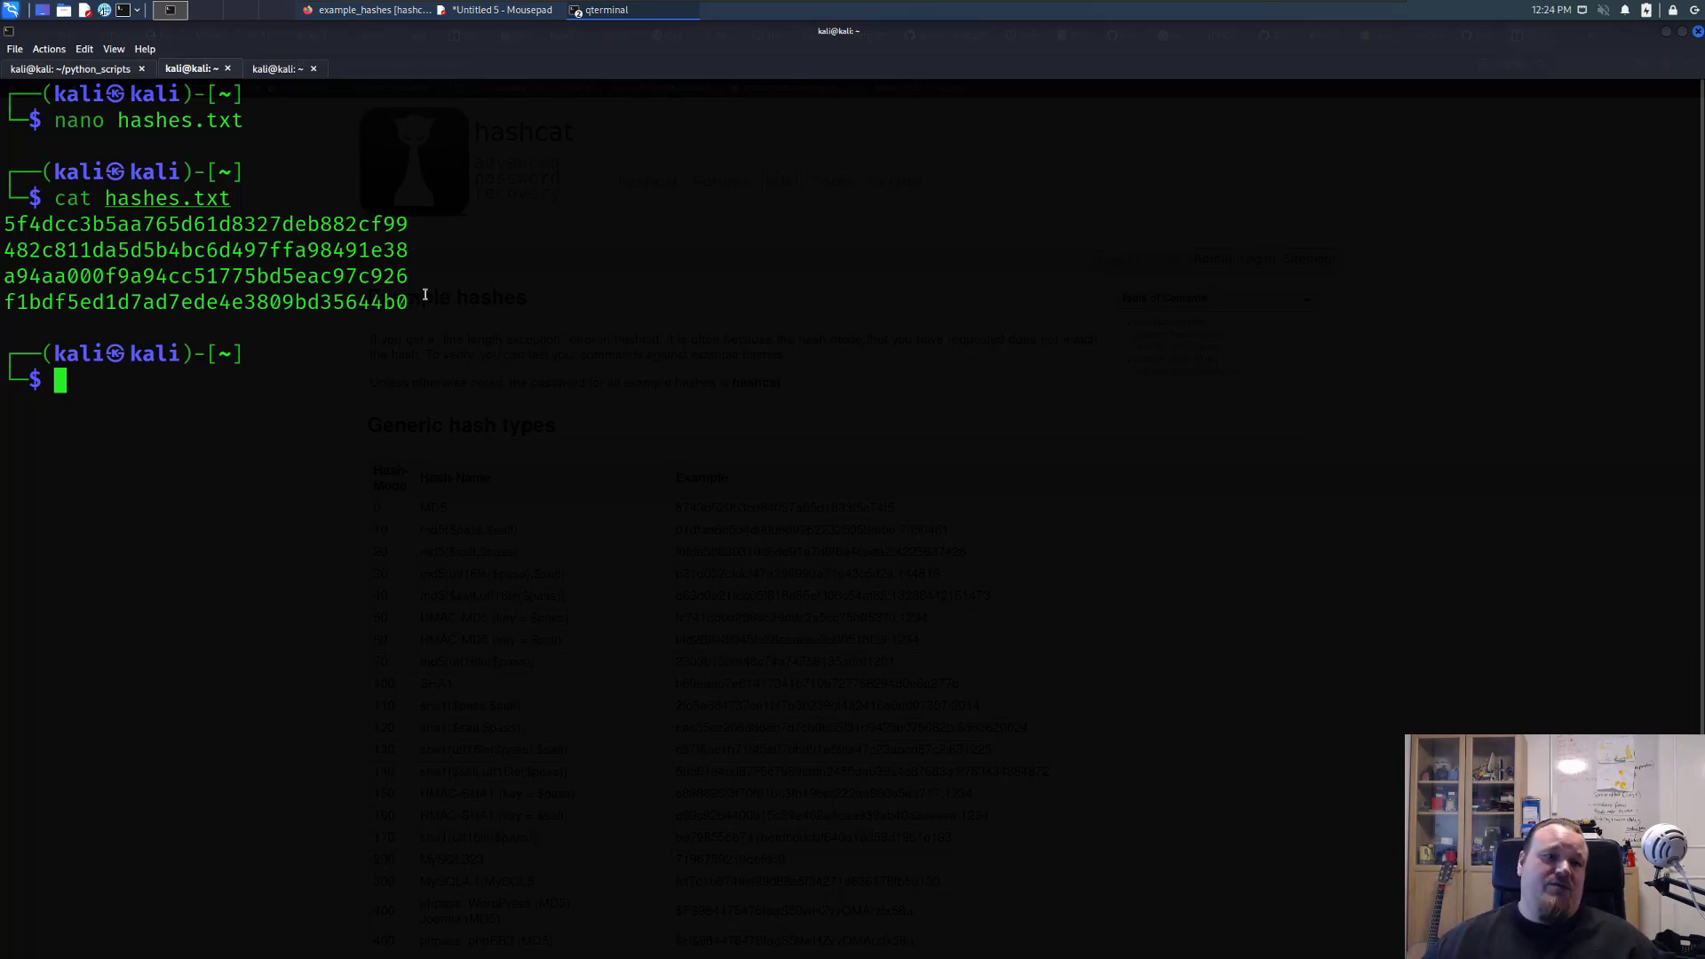
Step: Mark the first MD5 hash and the hashes.txt file name in the terminal output
left_click_drag(5, 224, 408, 302)
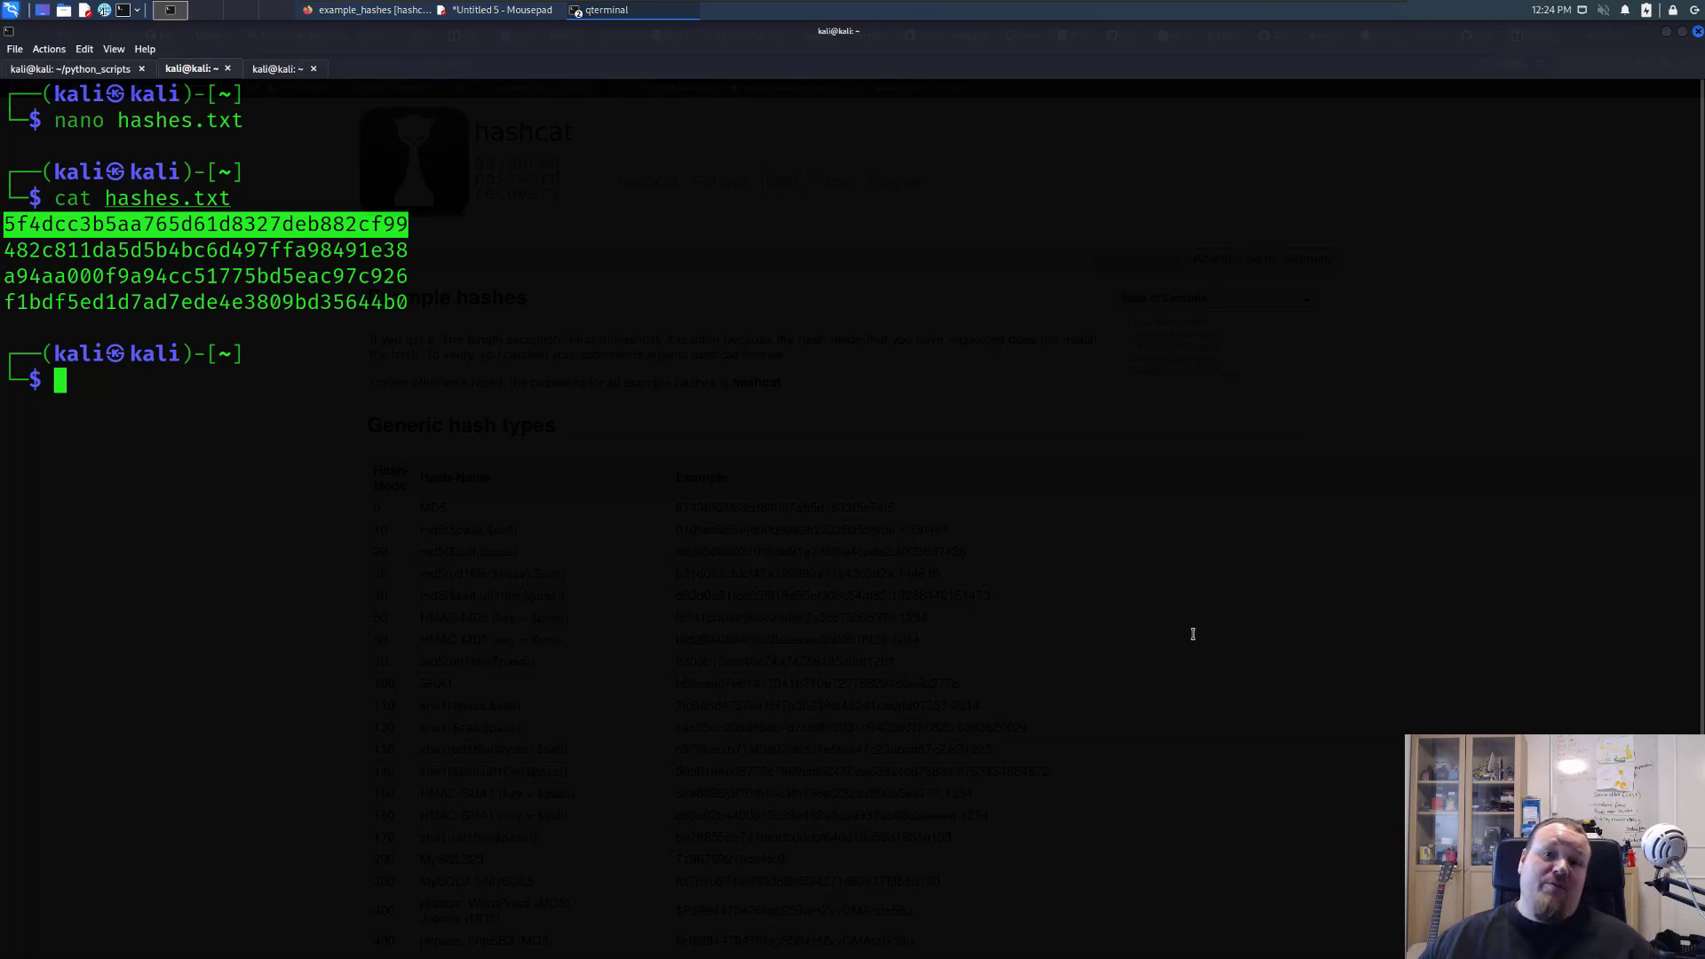
mouse_move(576, 406)
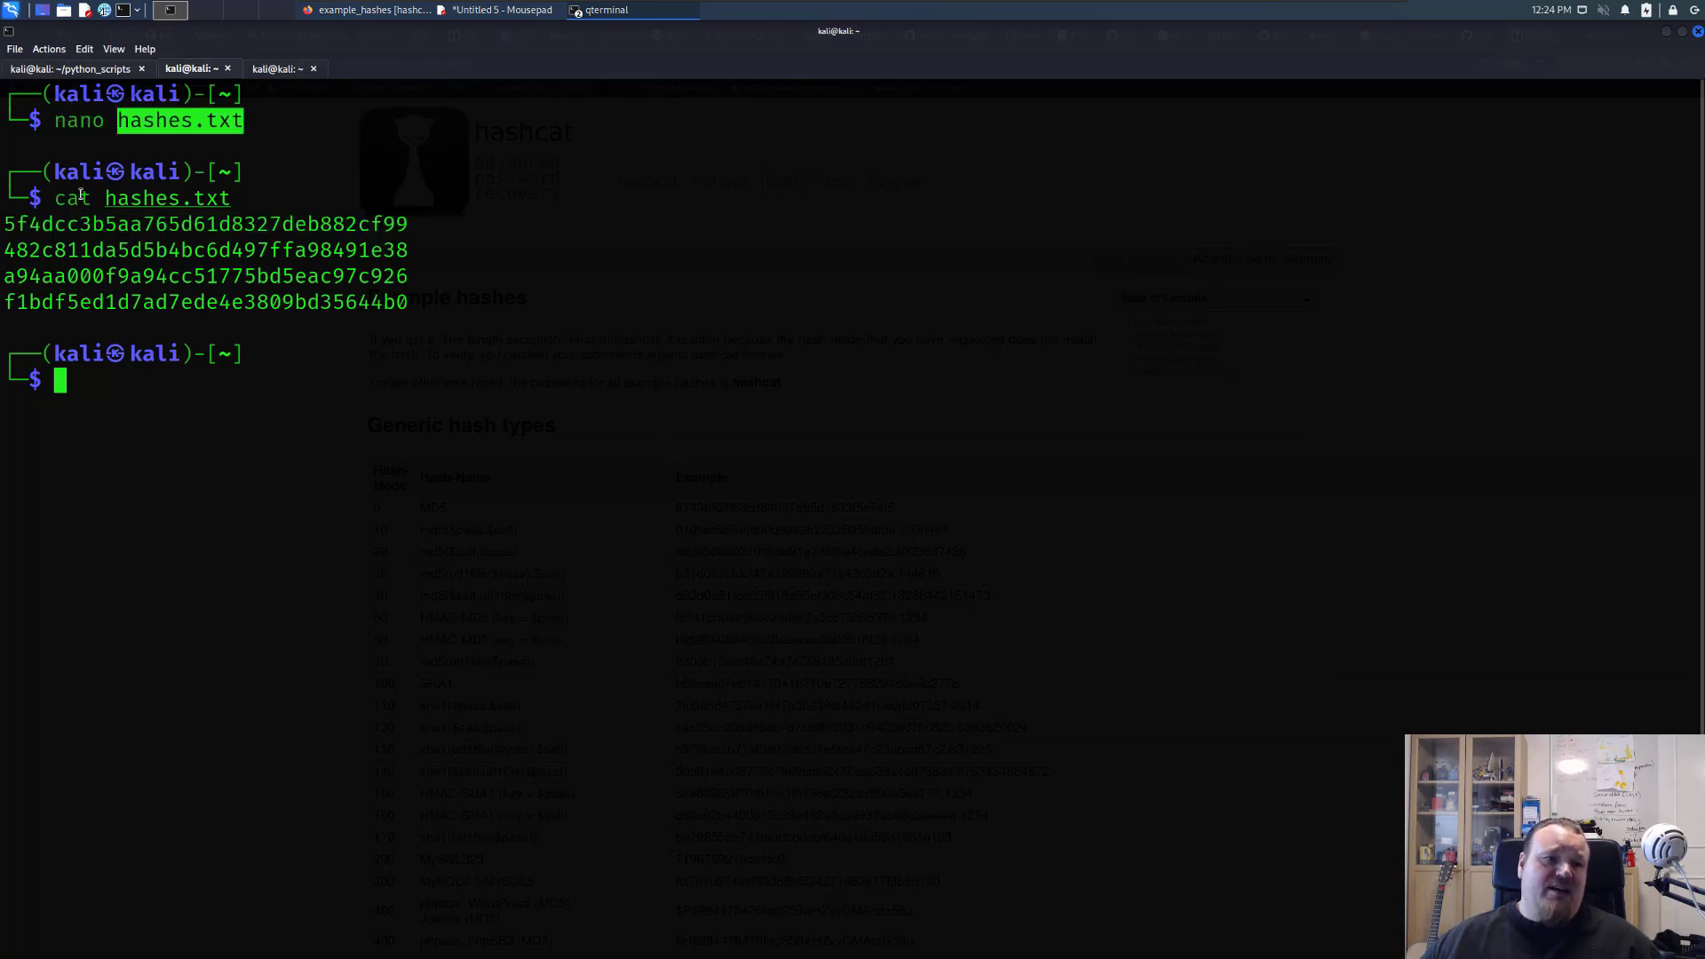
left_click_drag(6, 224, 408, 302)
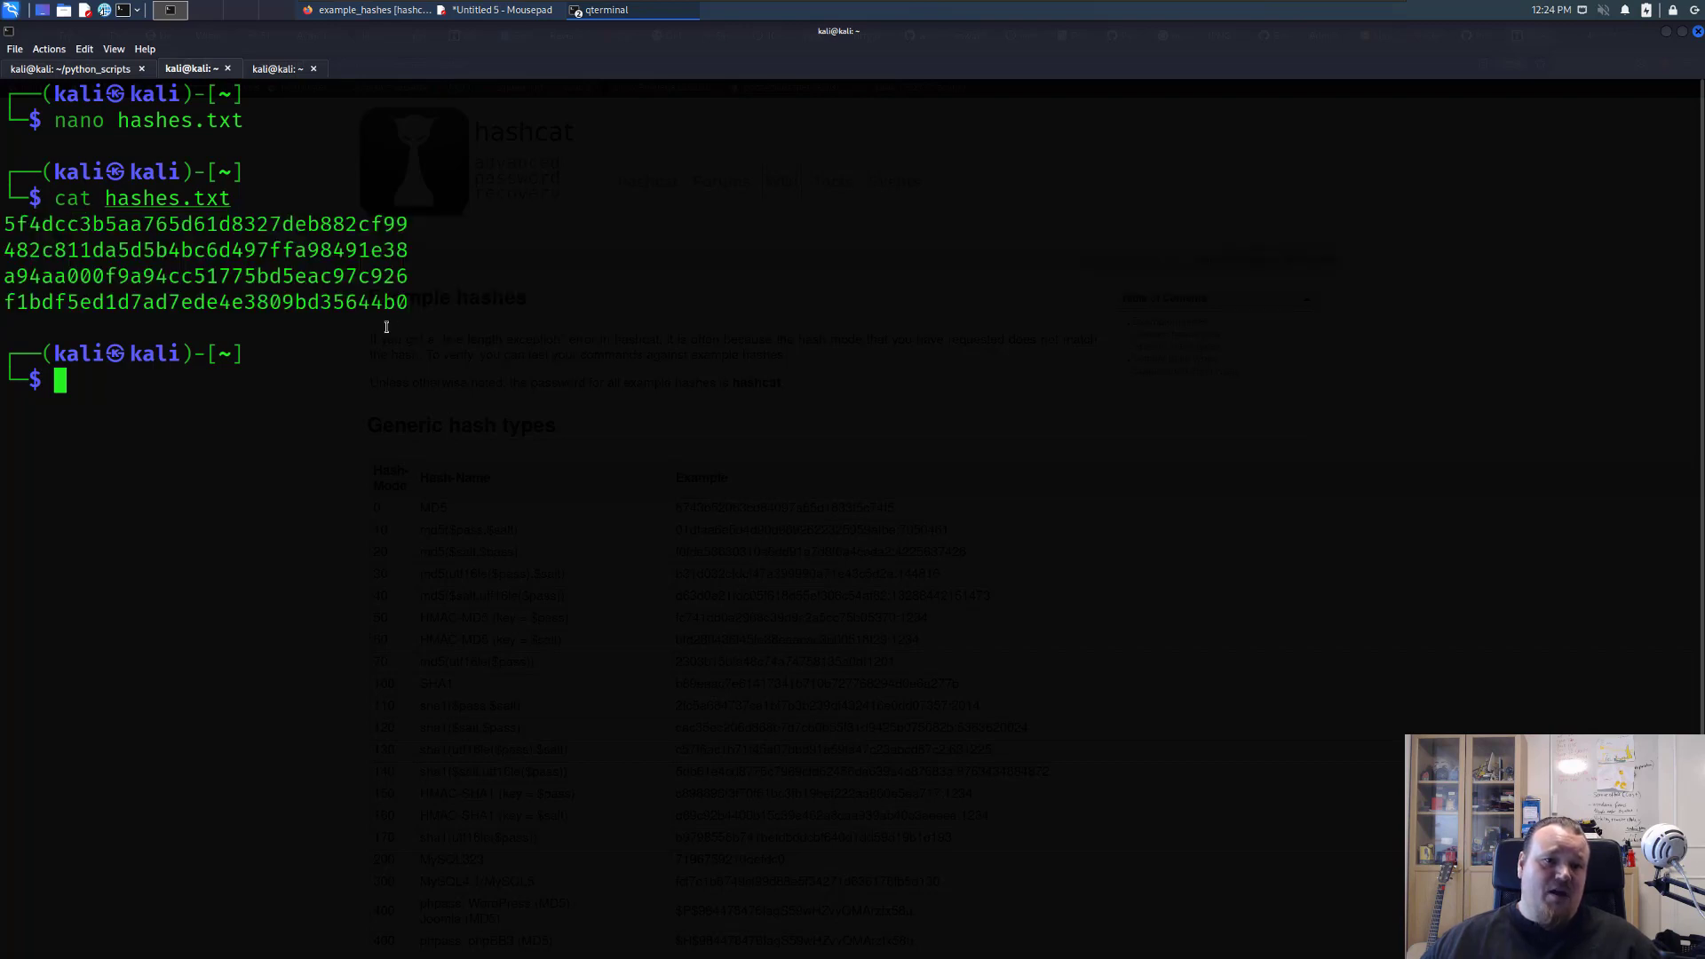
mouse_move(1112, 589)
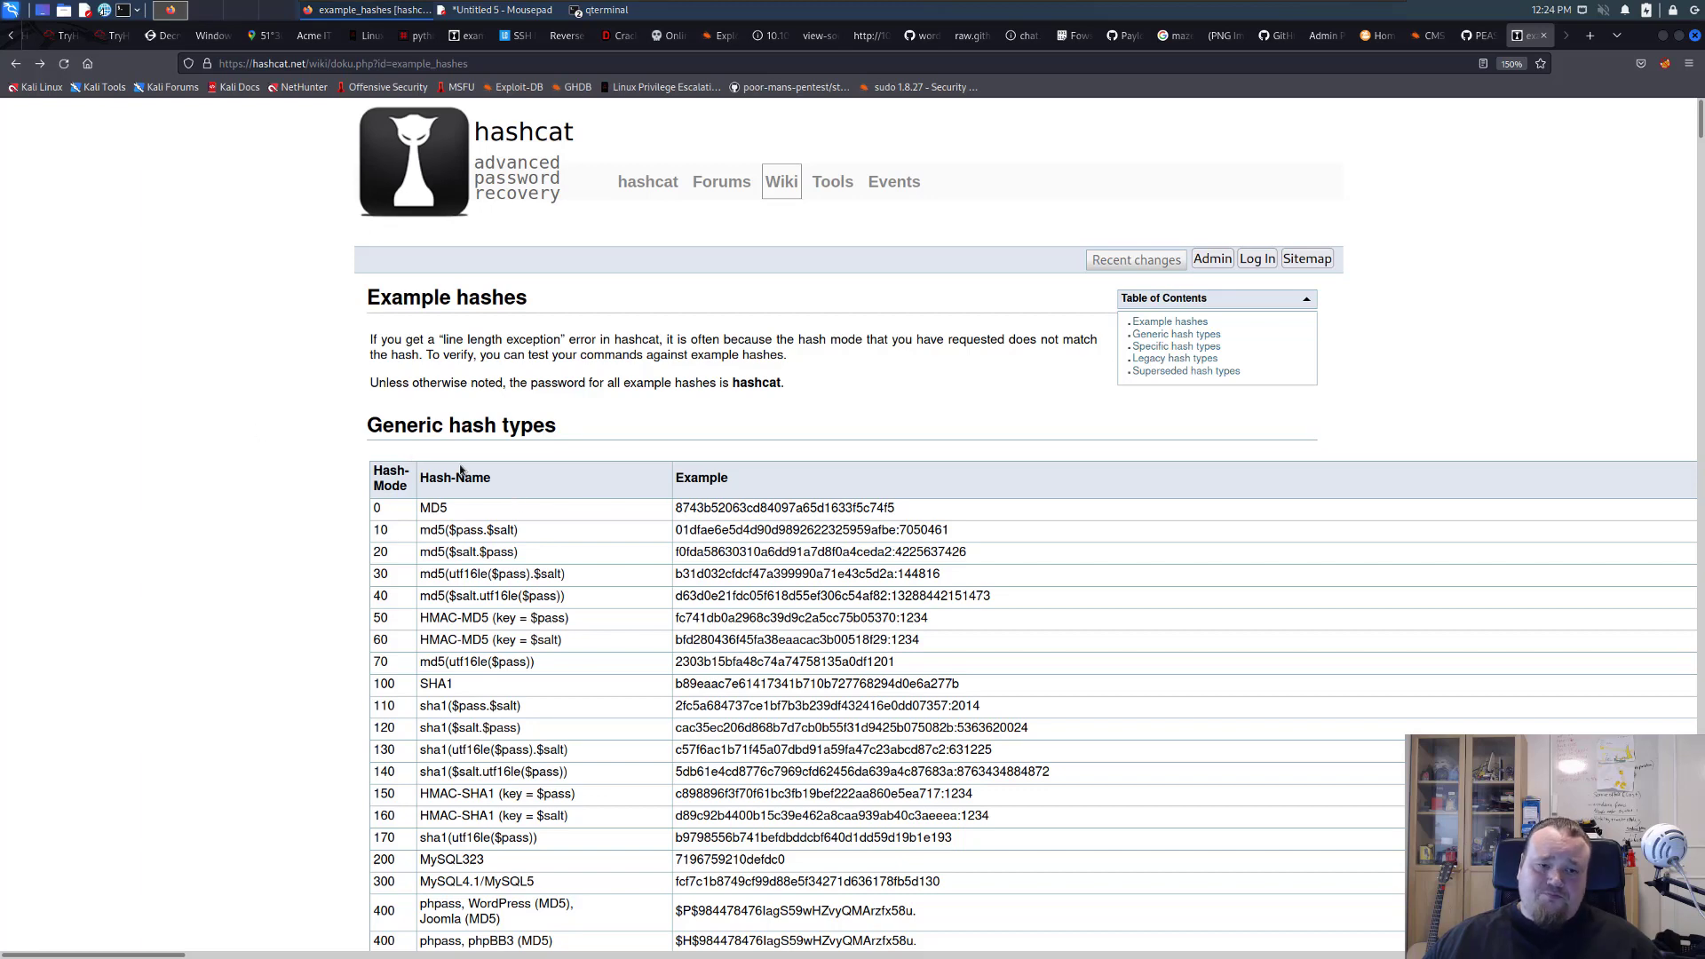
Step: On the wiki's Generic hash types table, point out the Hash-Mode column and mark MD5 as mode 0
double_click(389, 478)
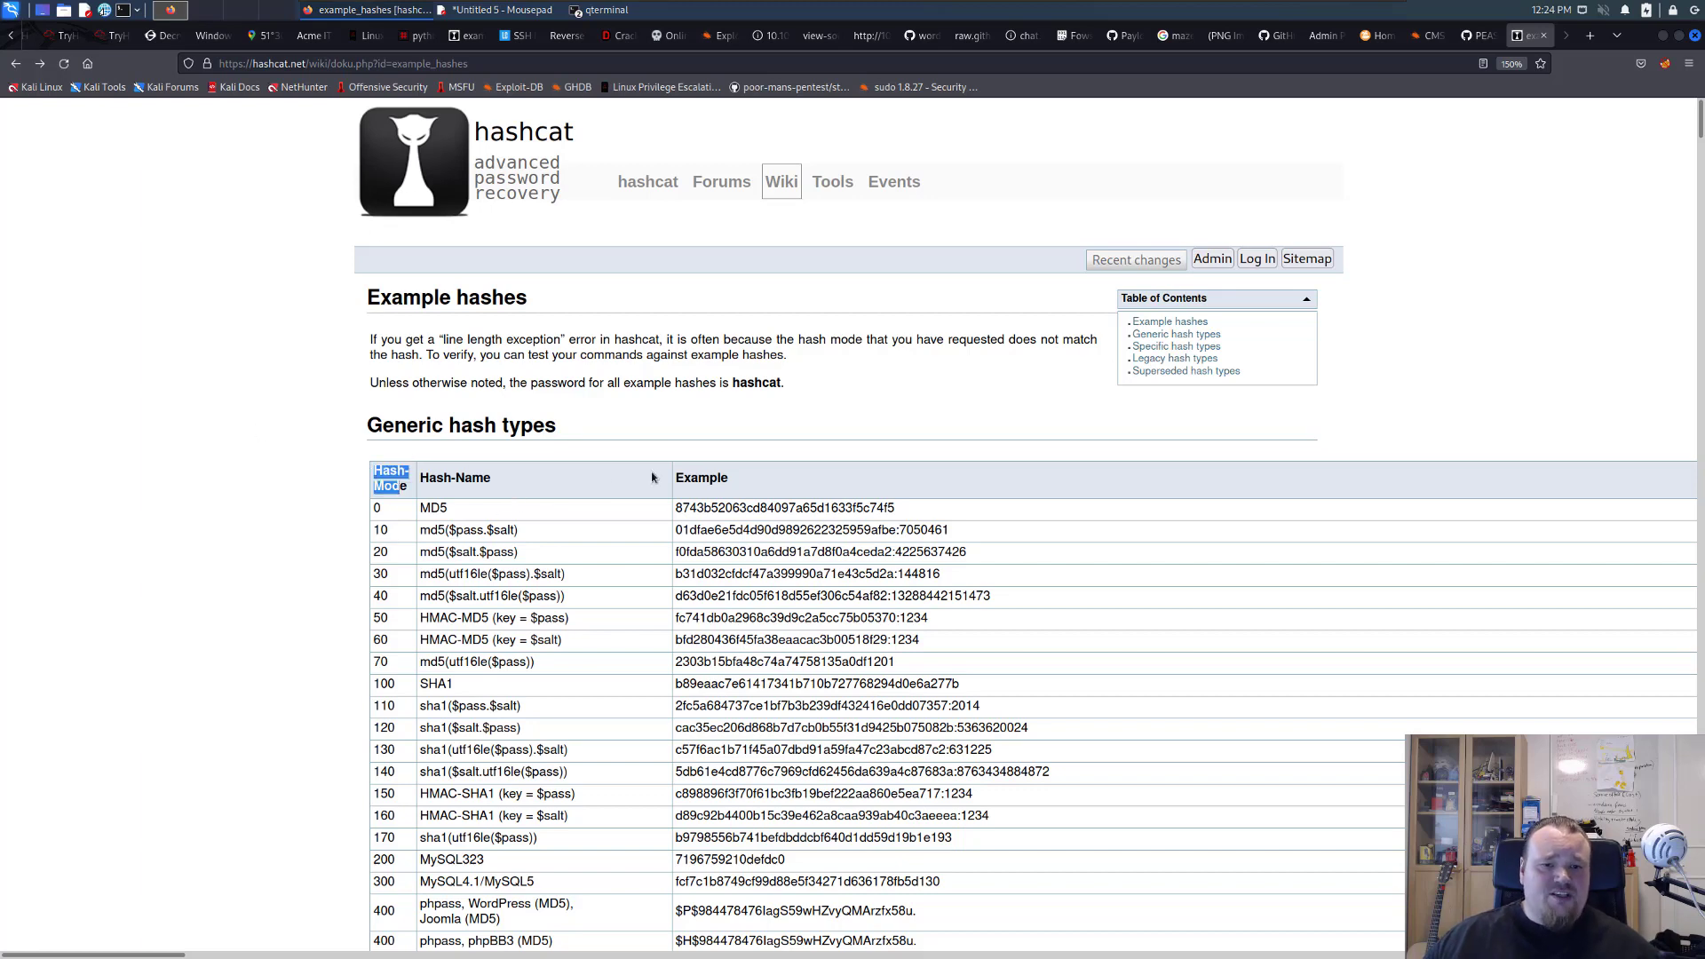
scroll("down", 3)
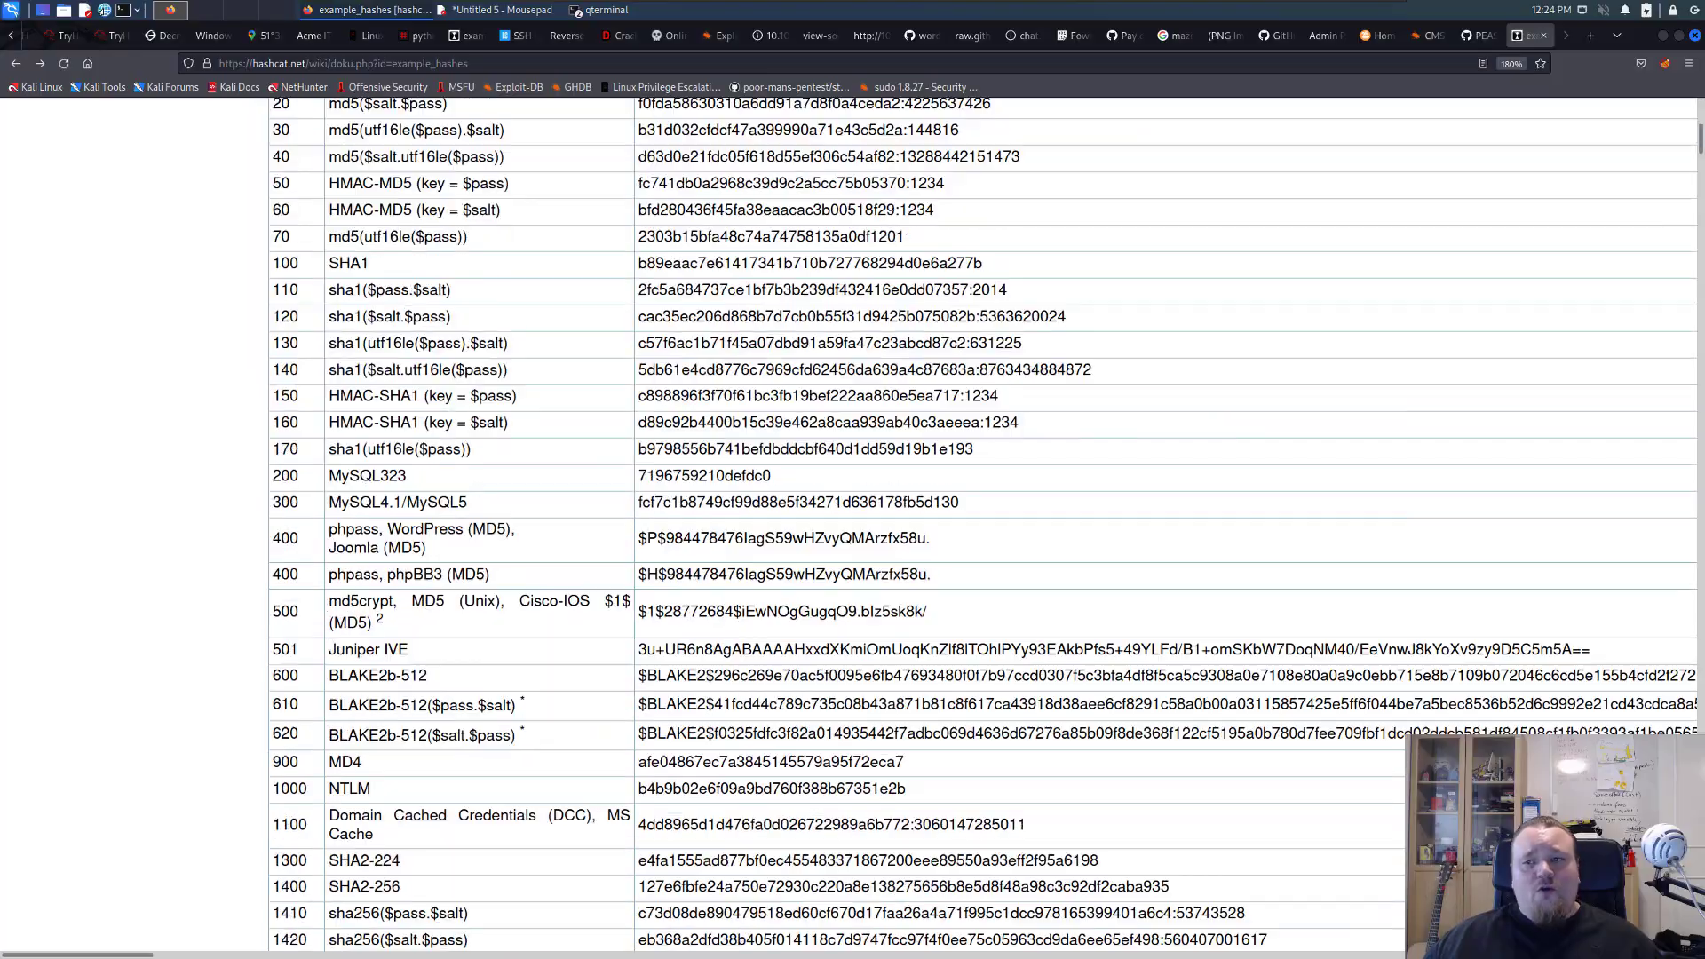
scroll("down", 3)
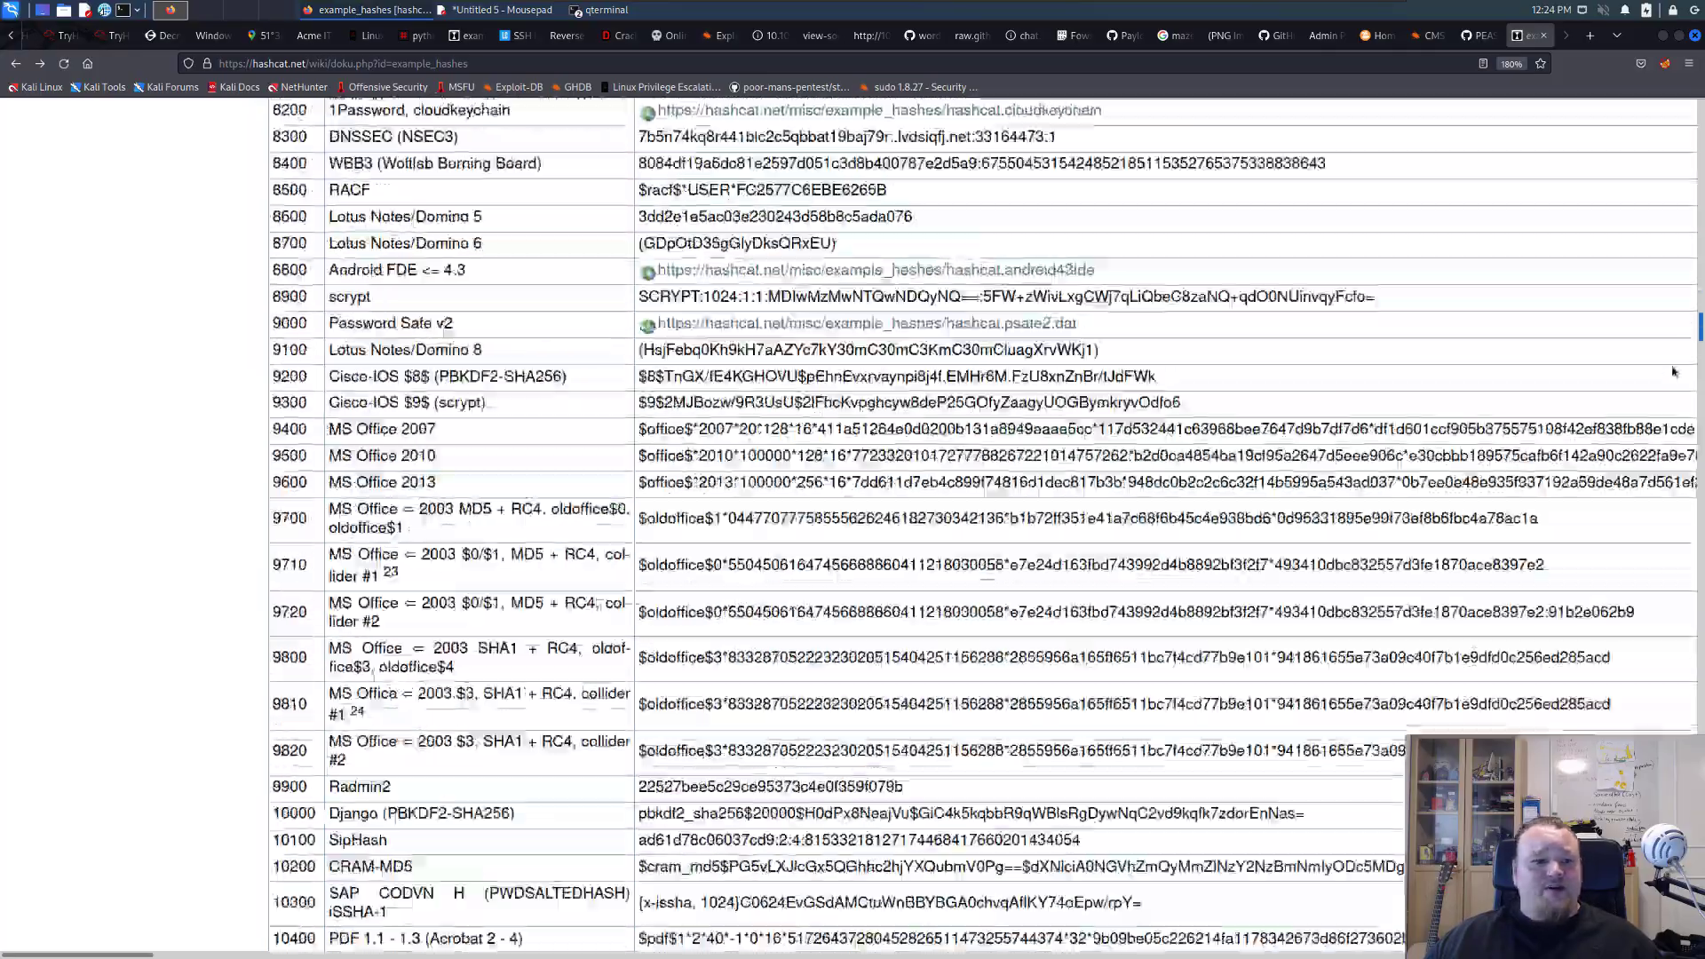
scroll("down", 3)
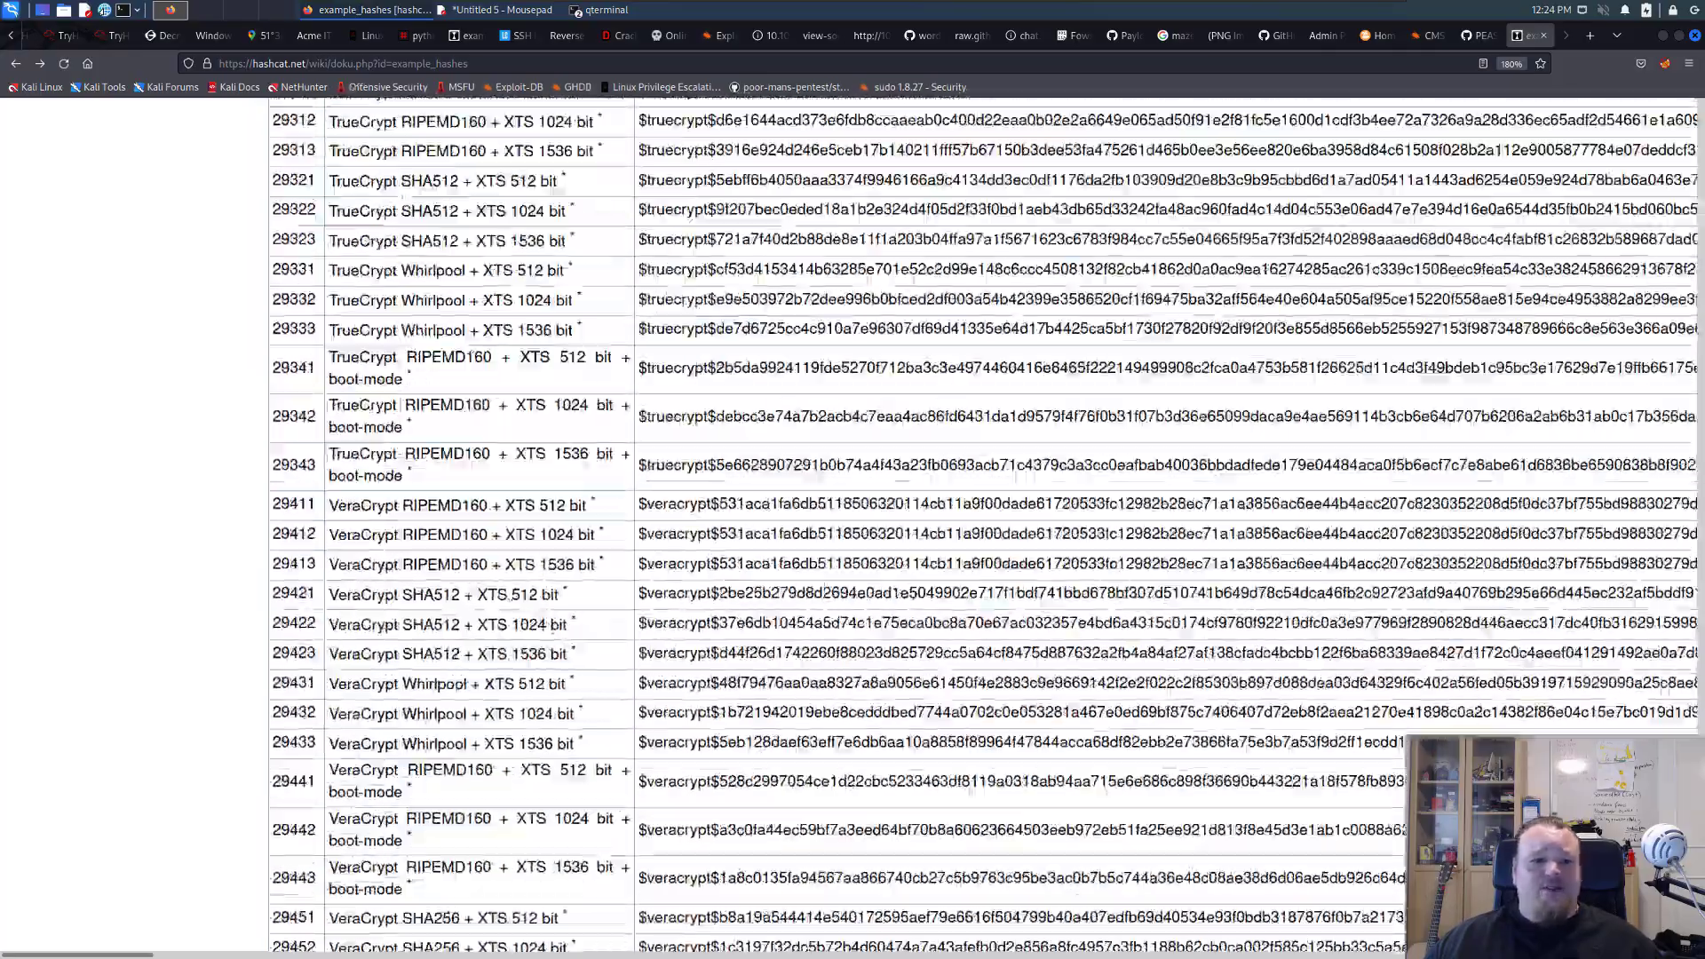
scroll("up", 3)
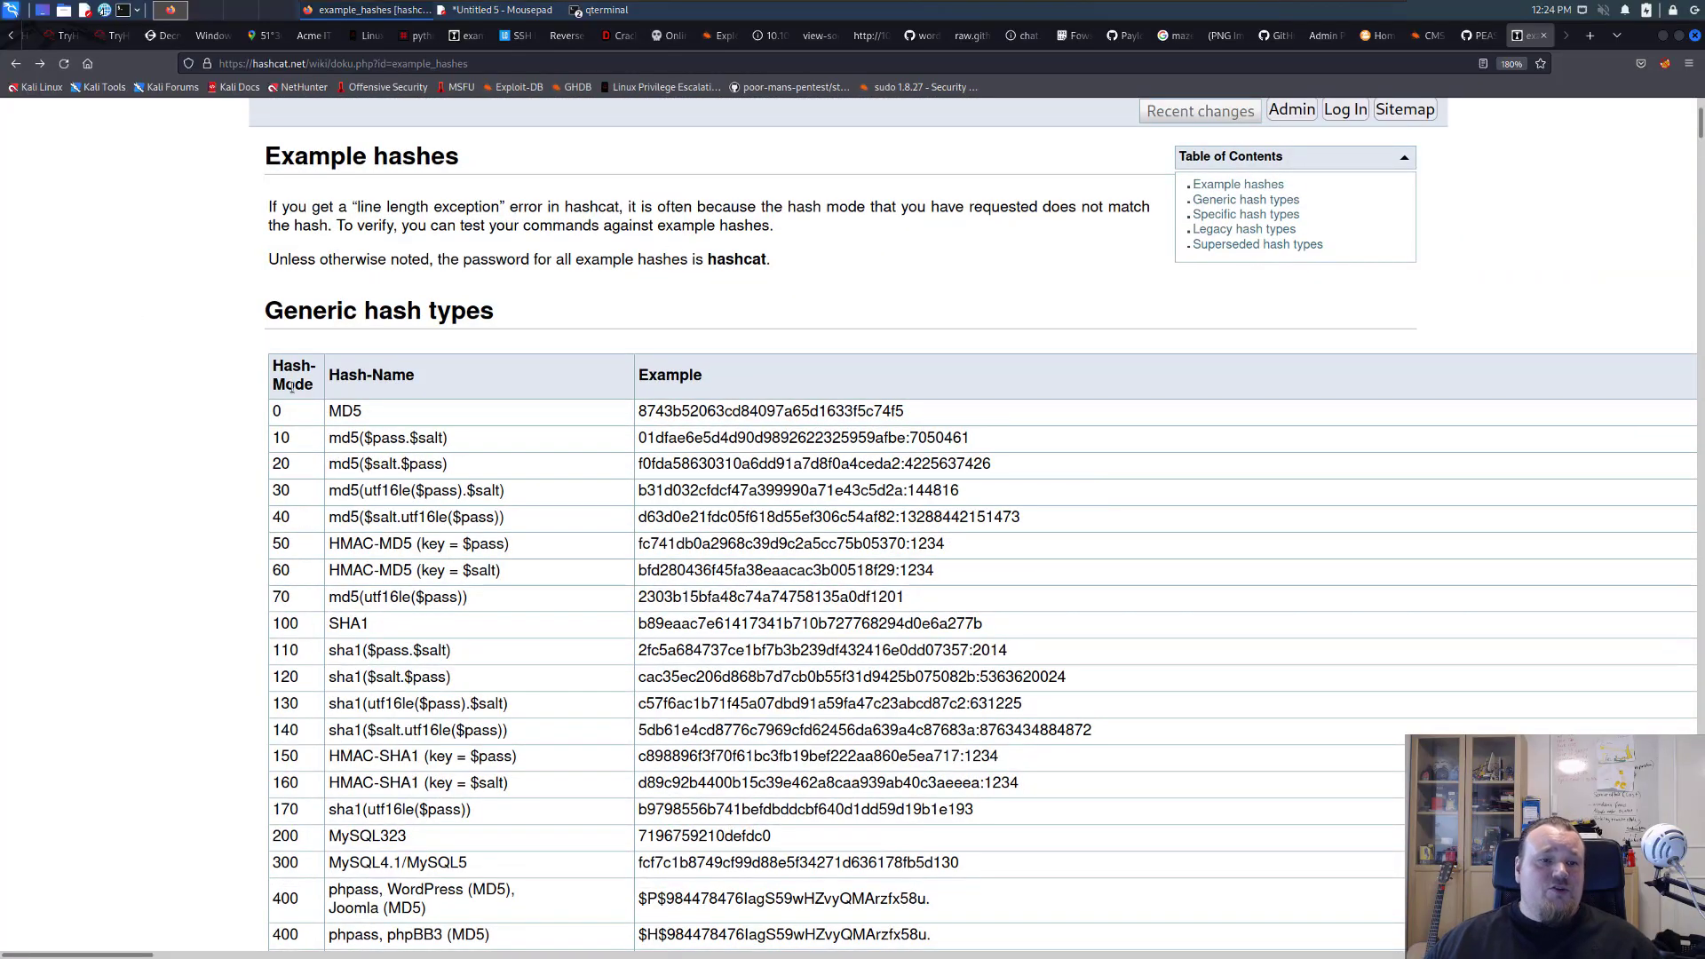
double_click(277, 410)
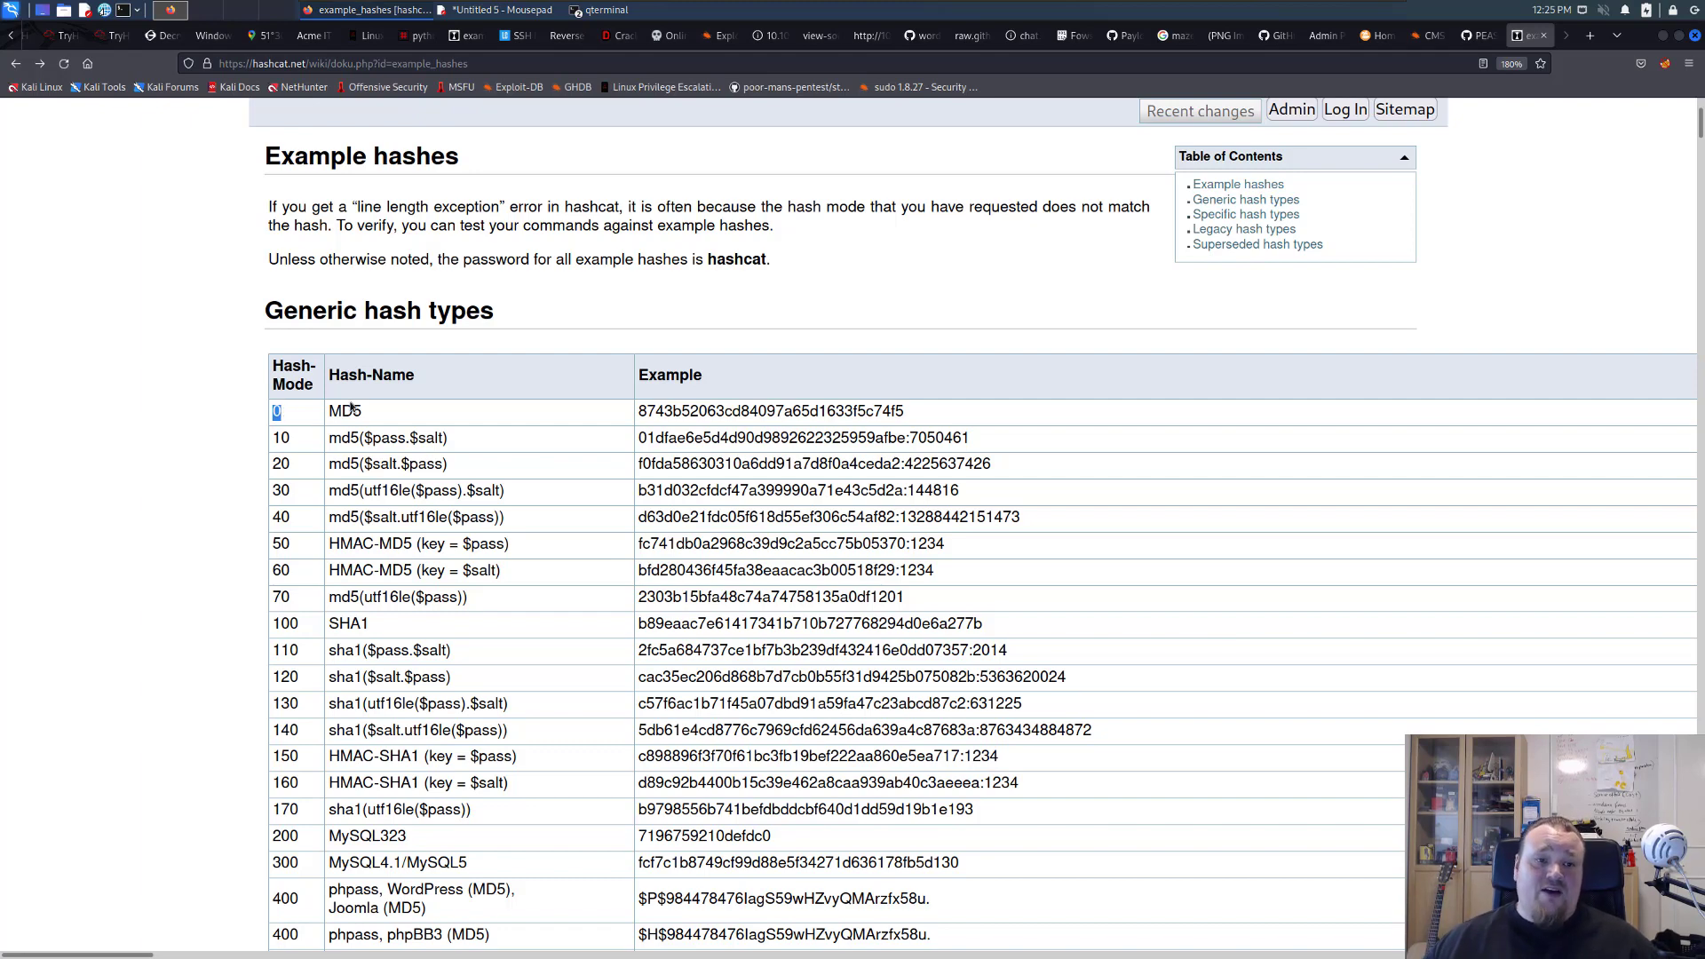
double_click(345, 410)
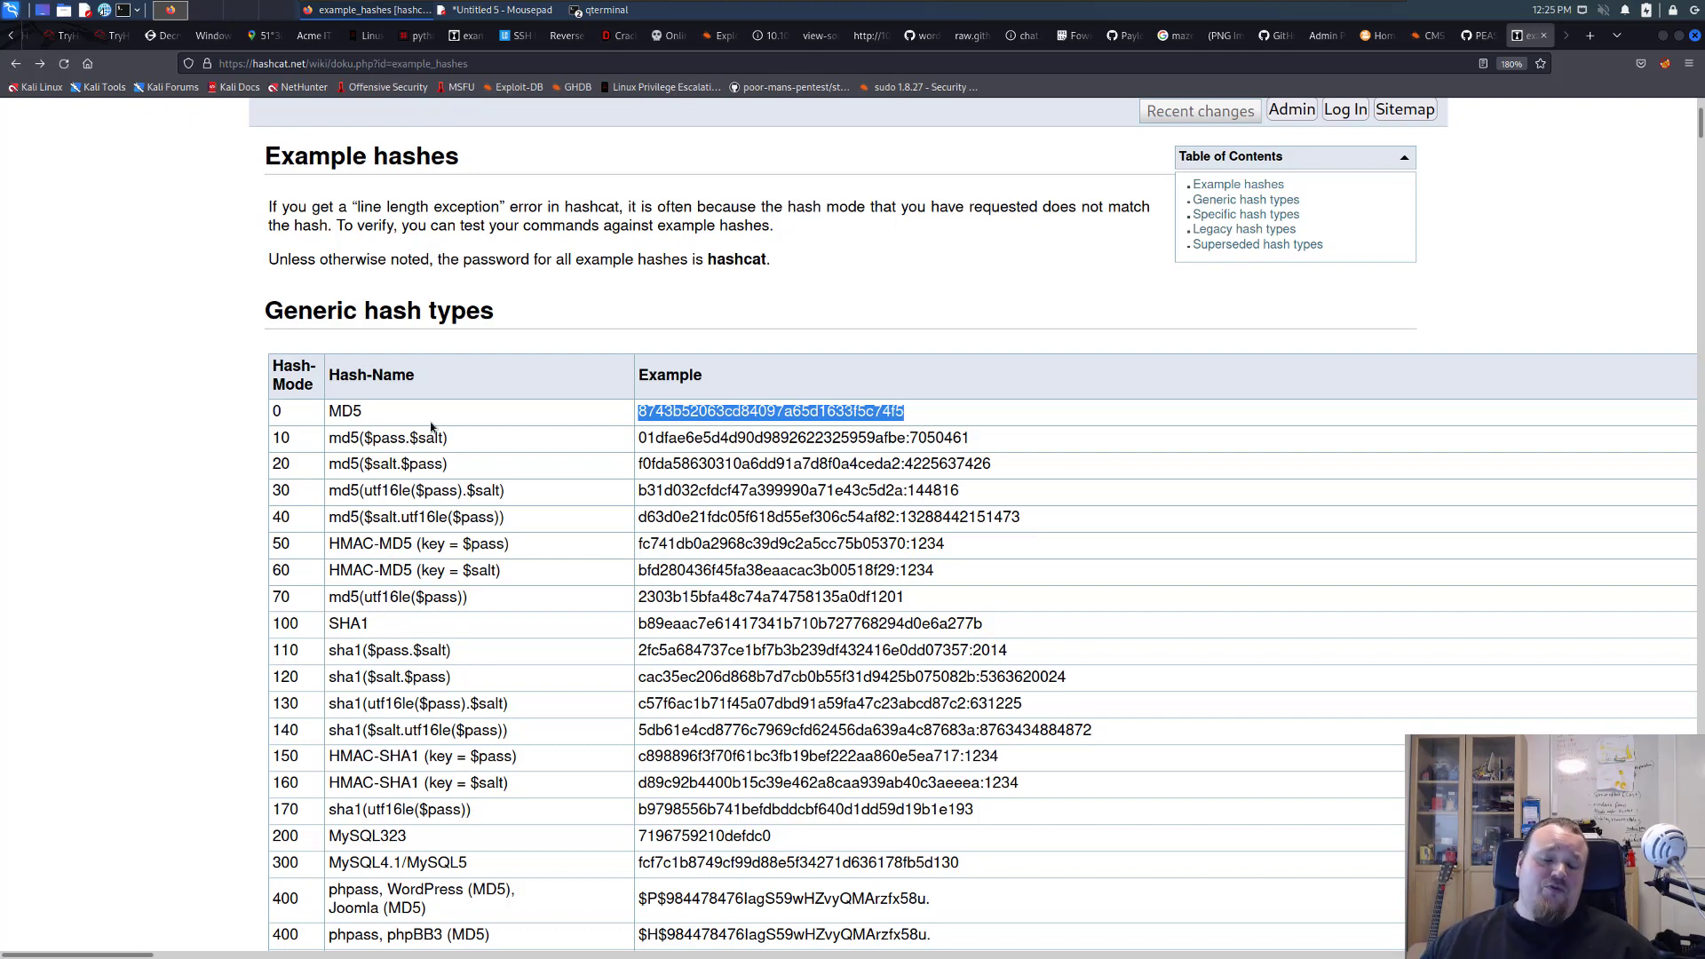
mouse_move(524, 419)
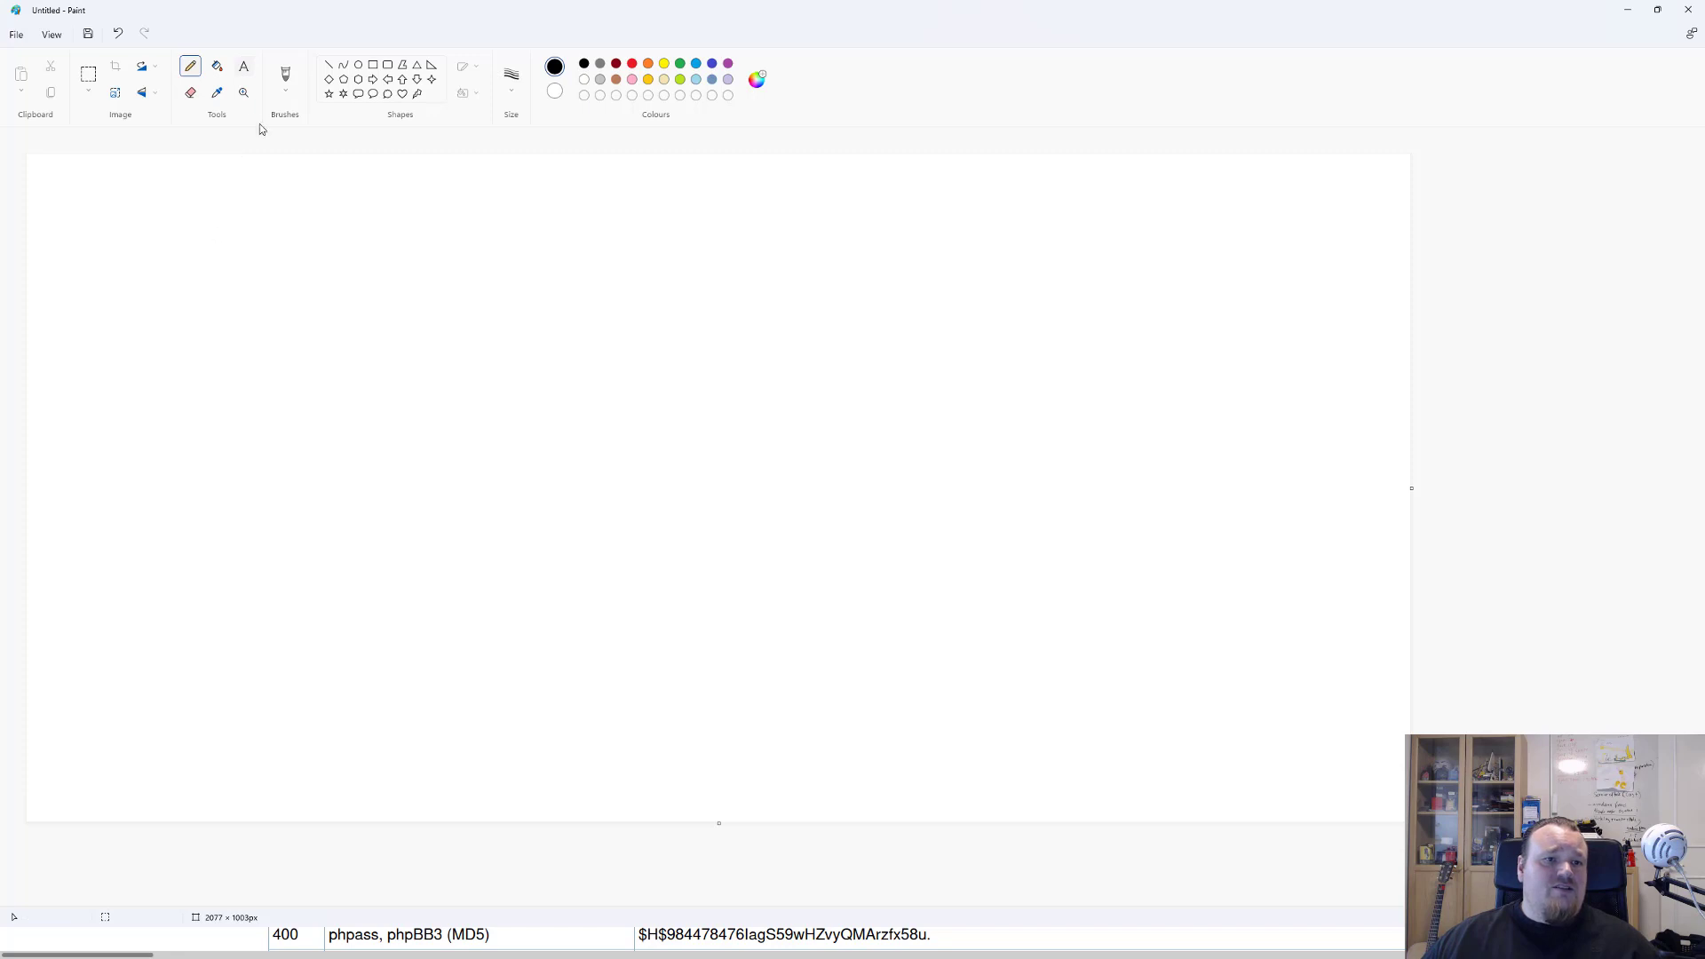
Step: Label 'Clear text string', draw an arrow down from it, and add the 'MD5()' label
type("Cl")
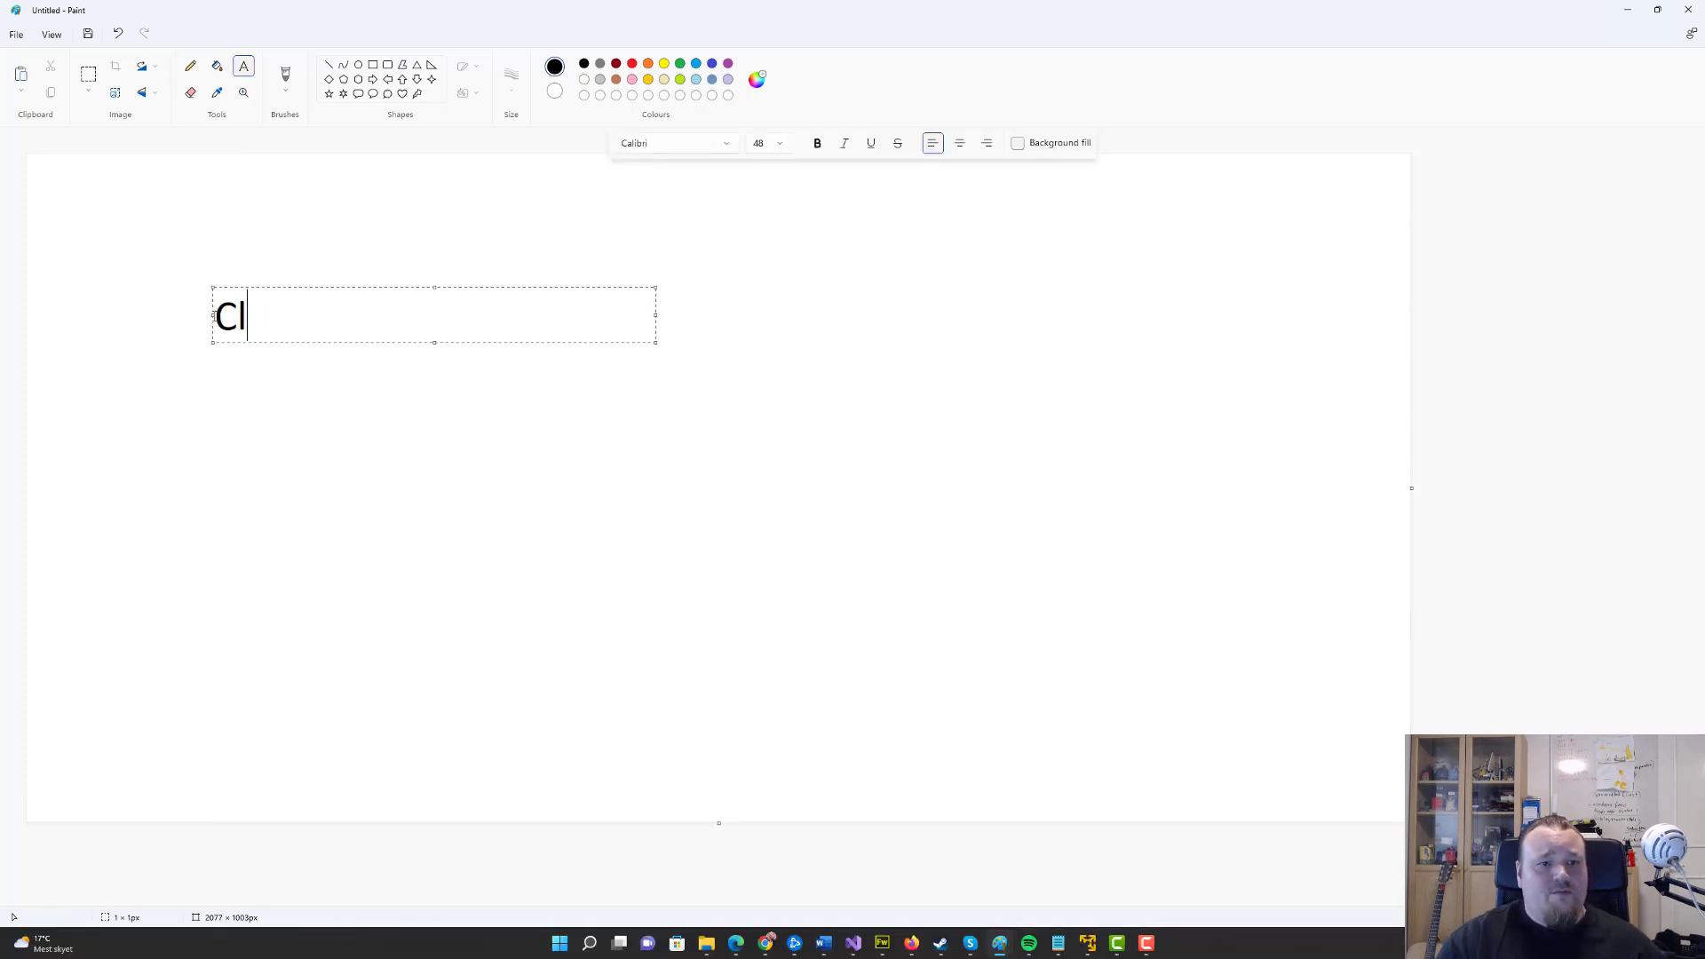
type("ear text")
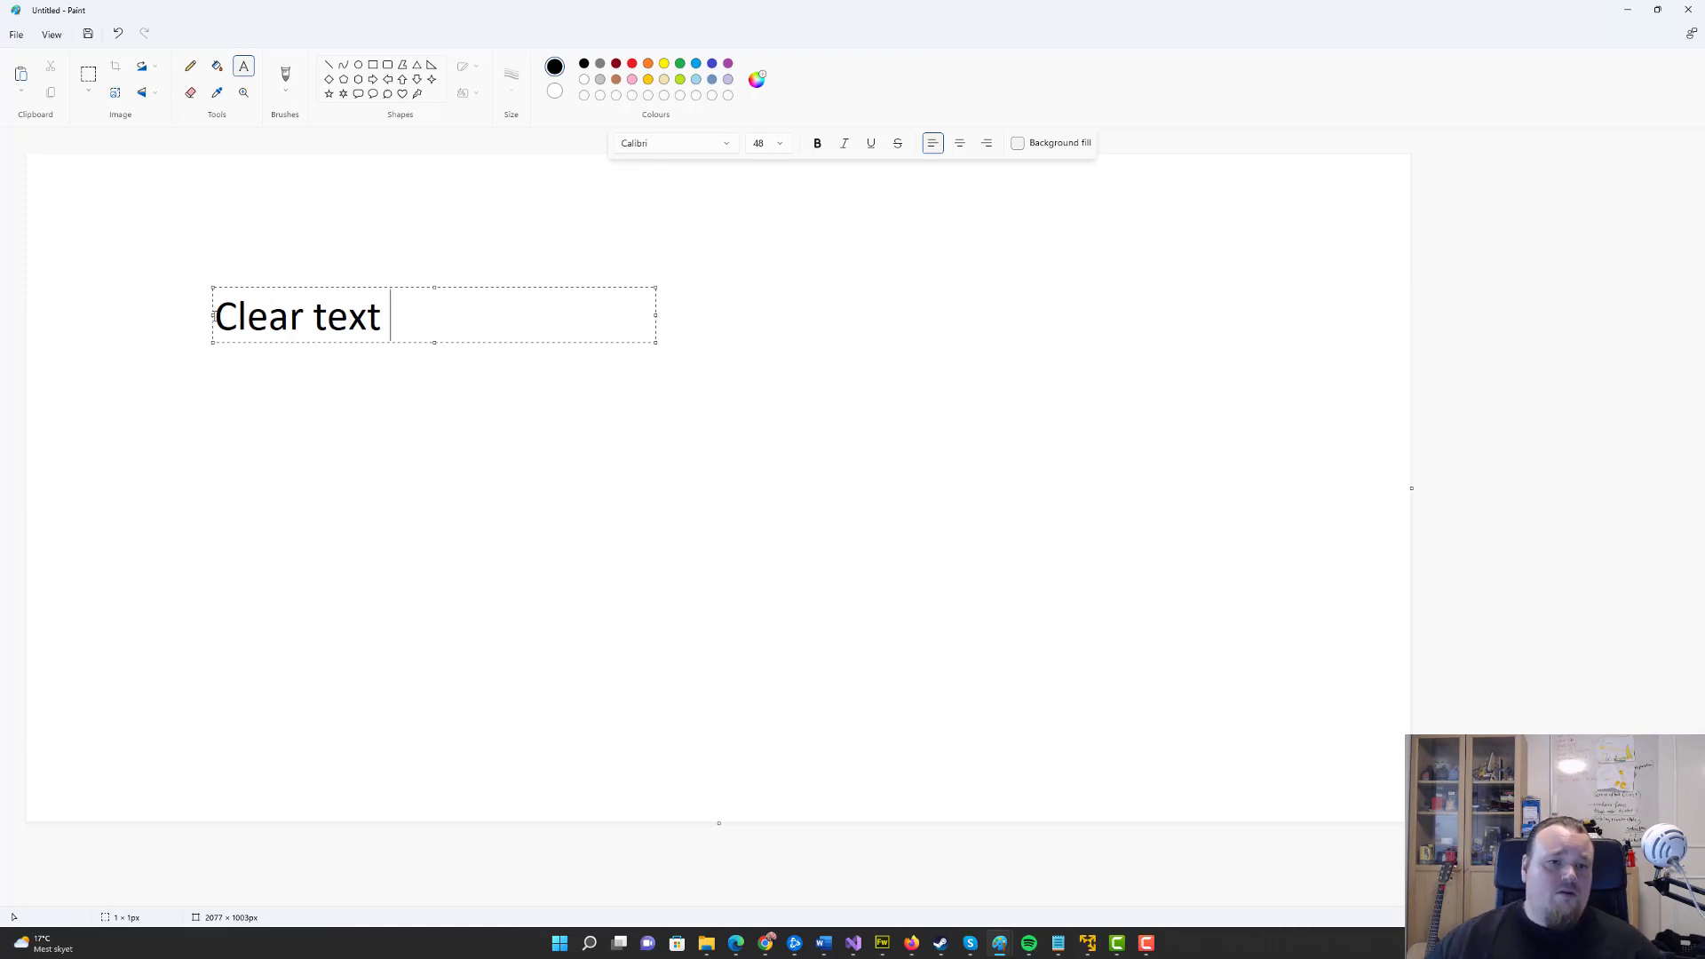
type("string")
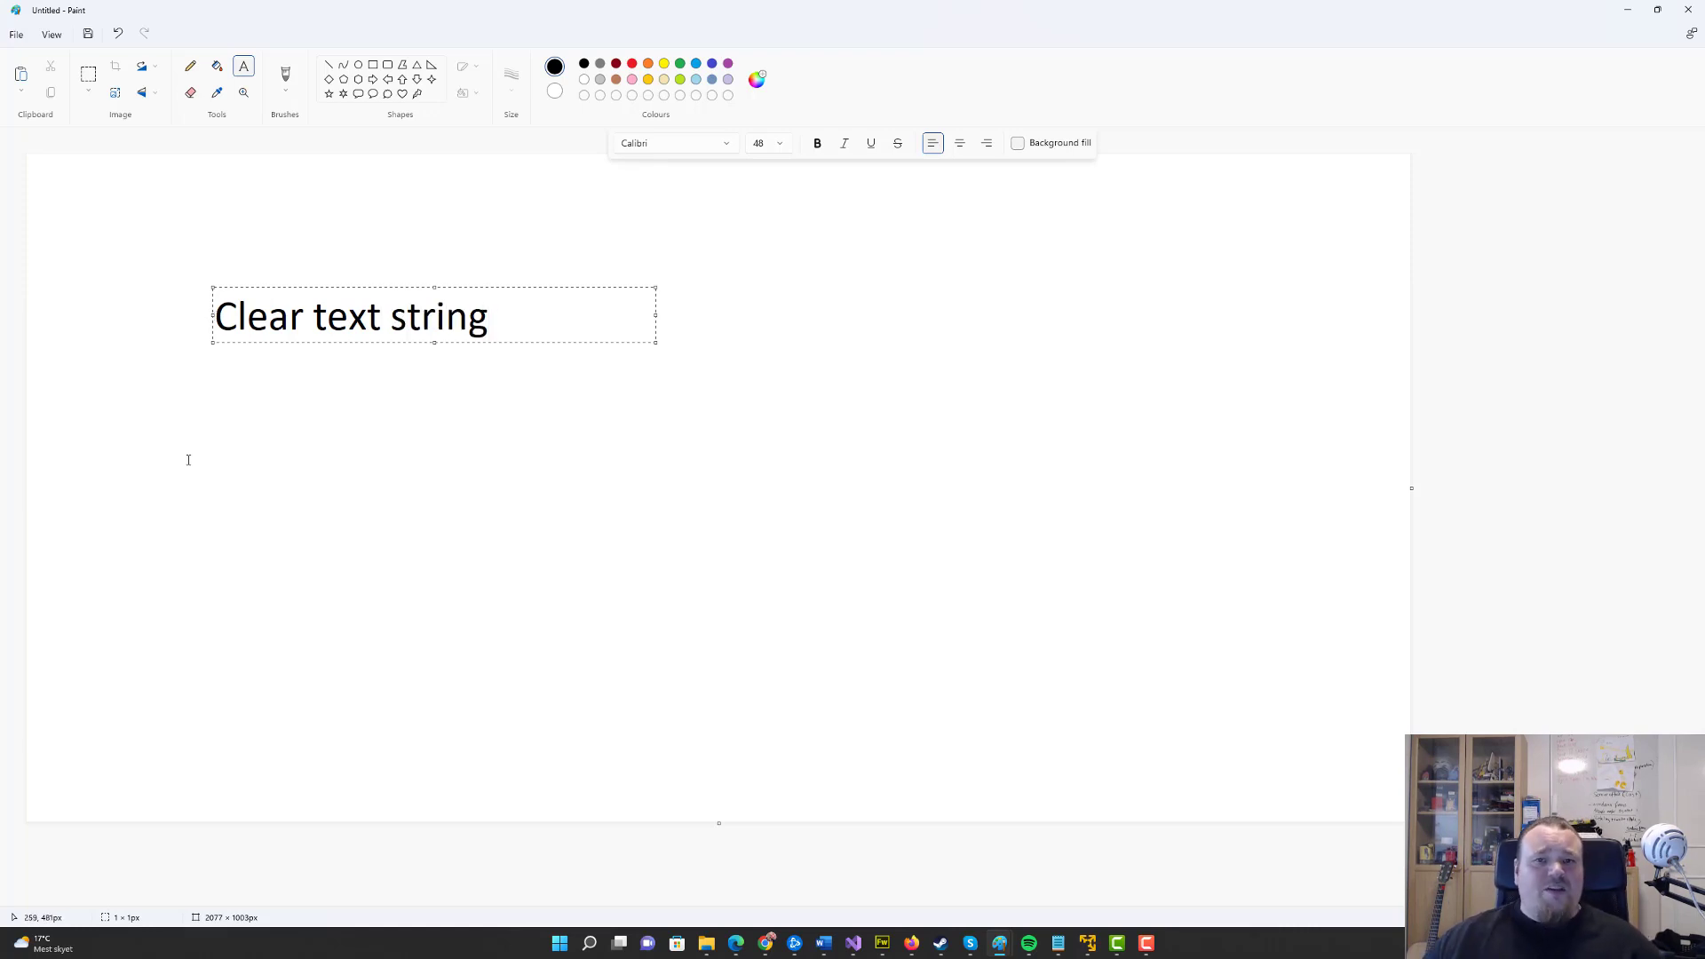
left_click(190, 66)
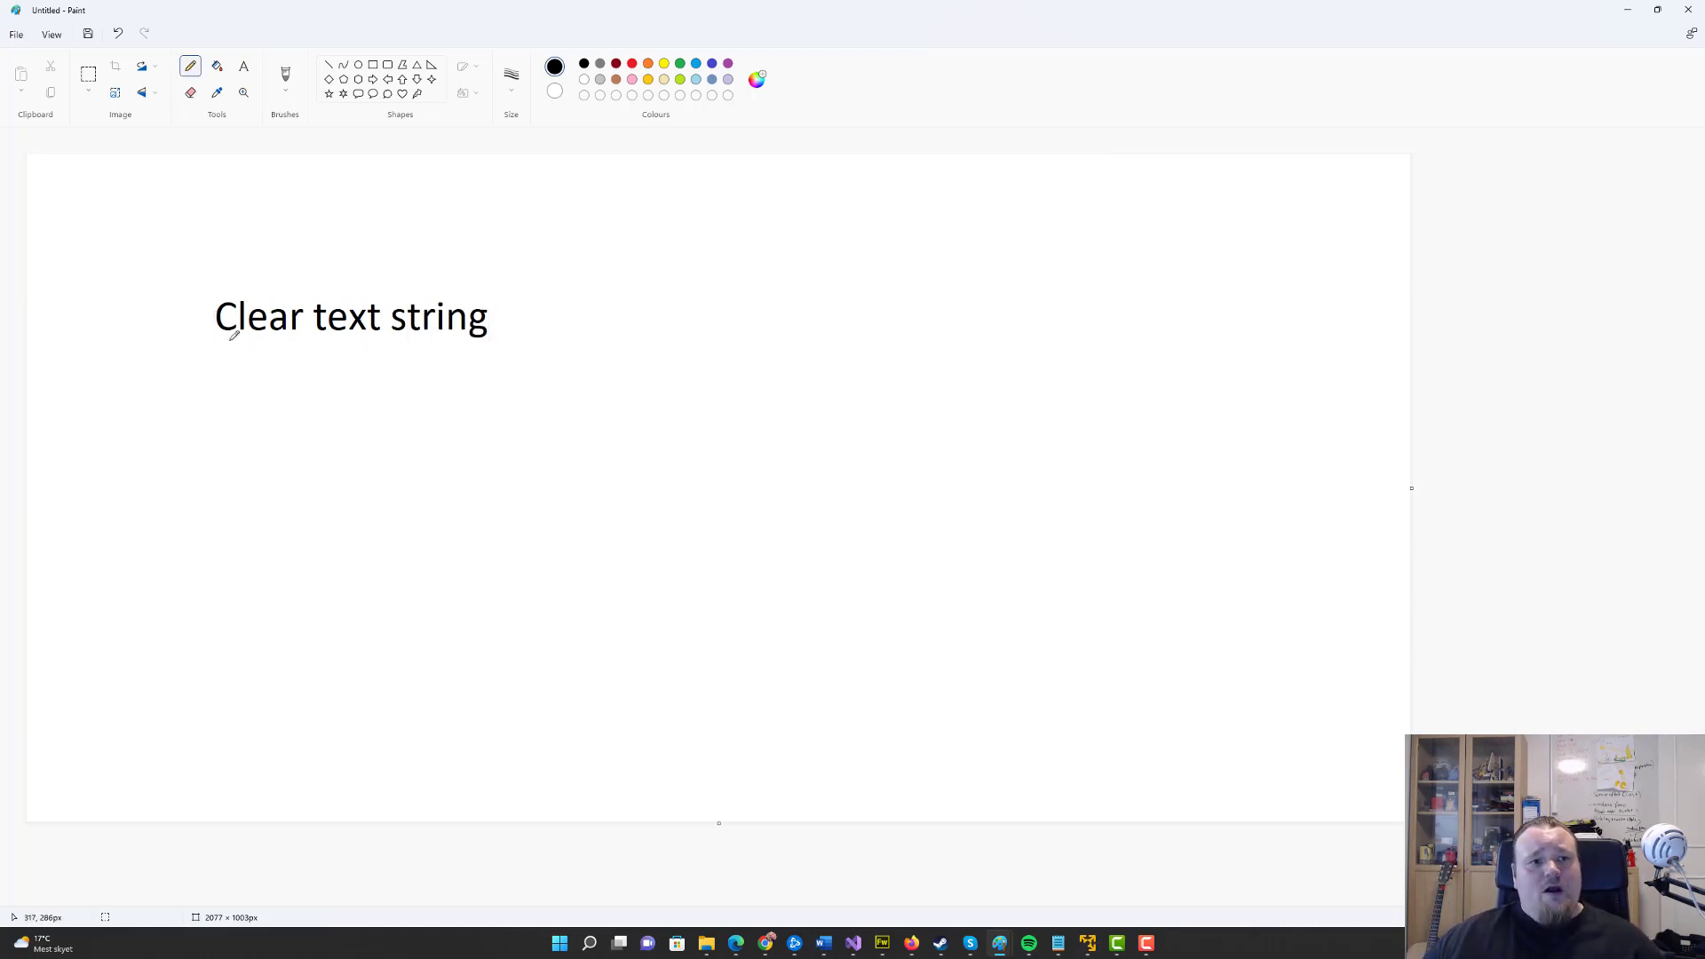
mouse_move(112, 323)
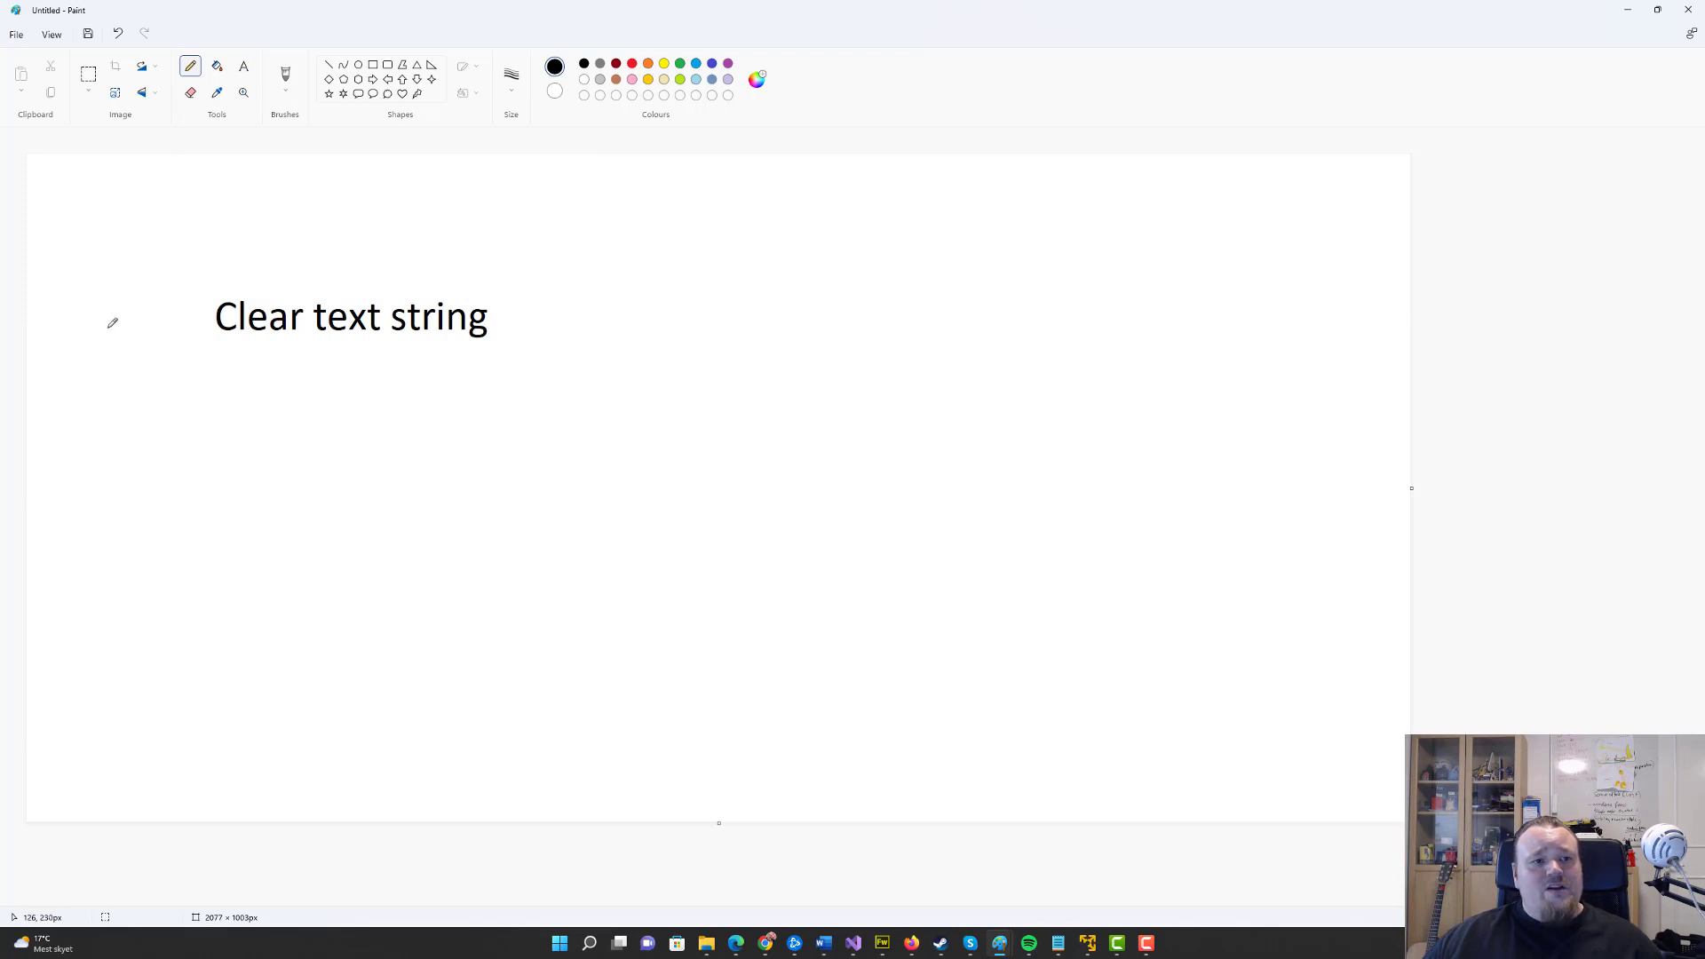
left_click_drag(326, 353, 364, 396)
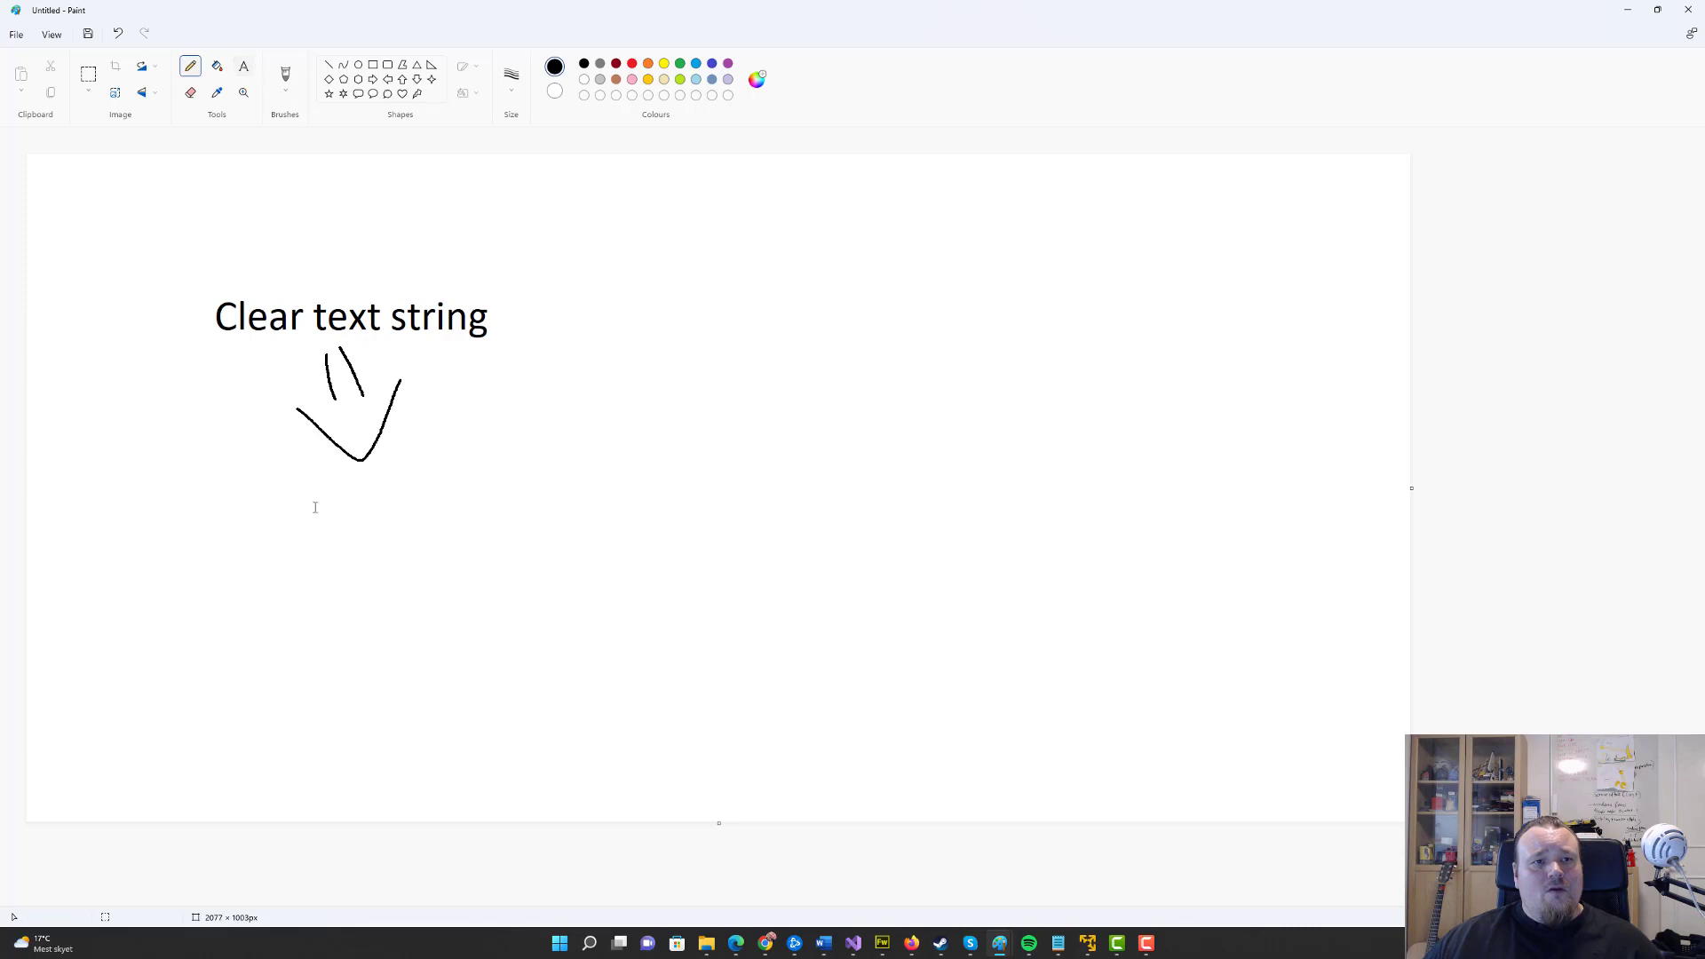
type("MD5")
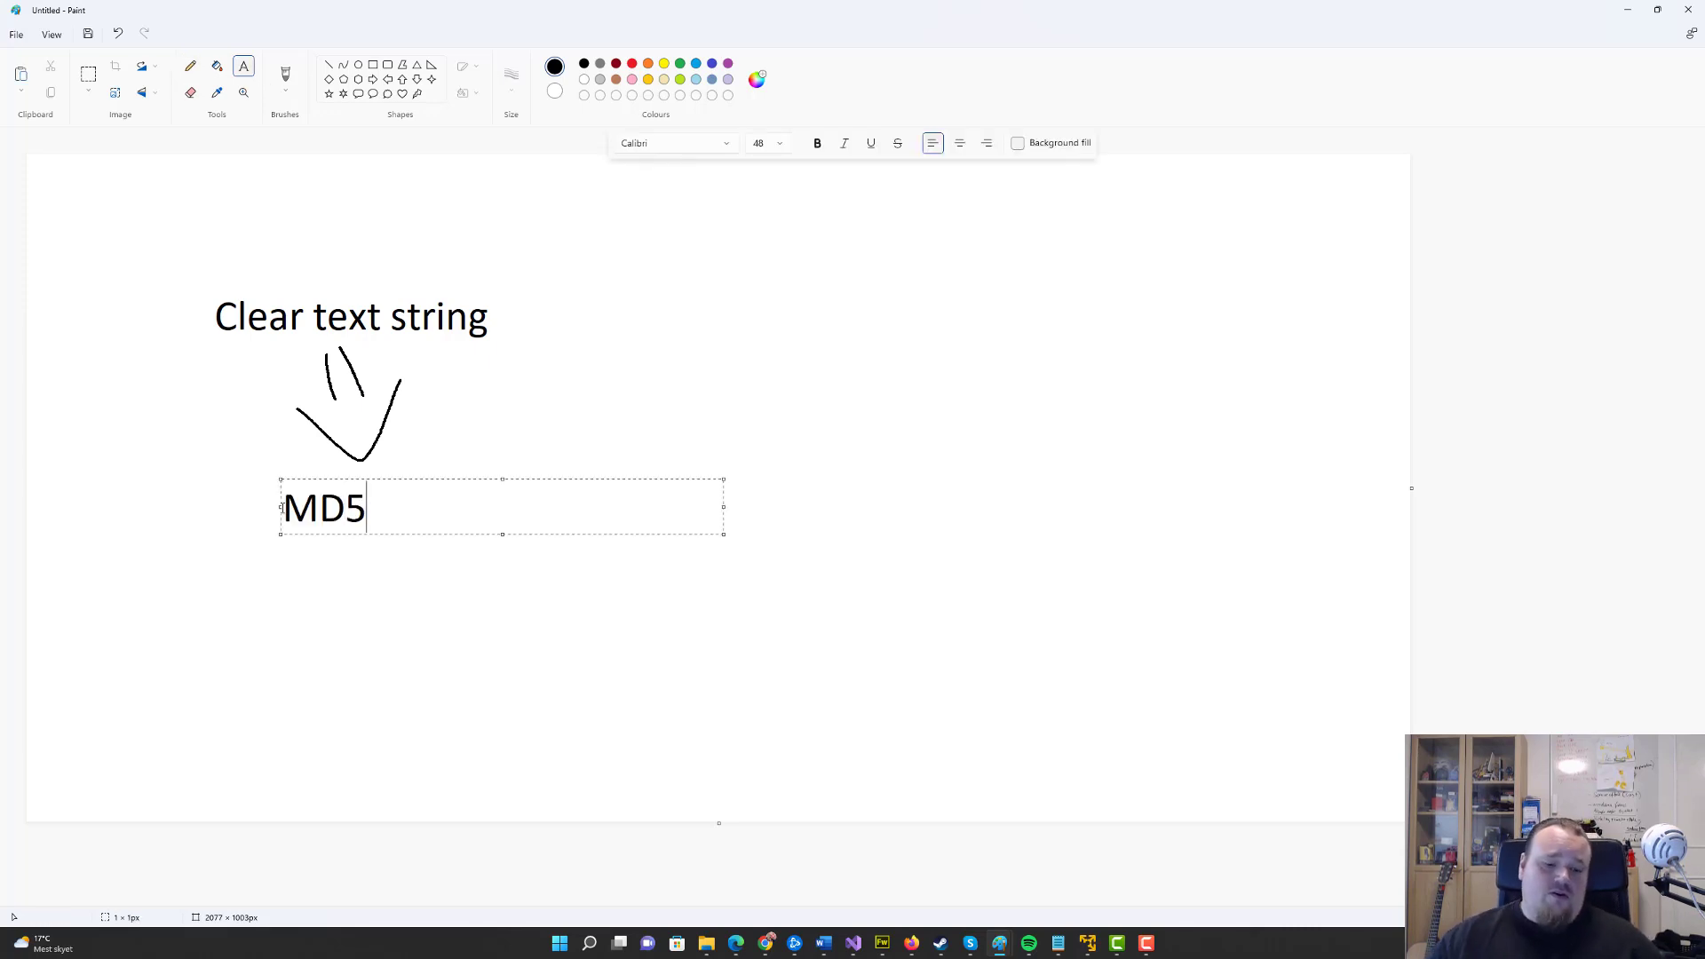
type("()")
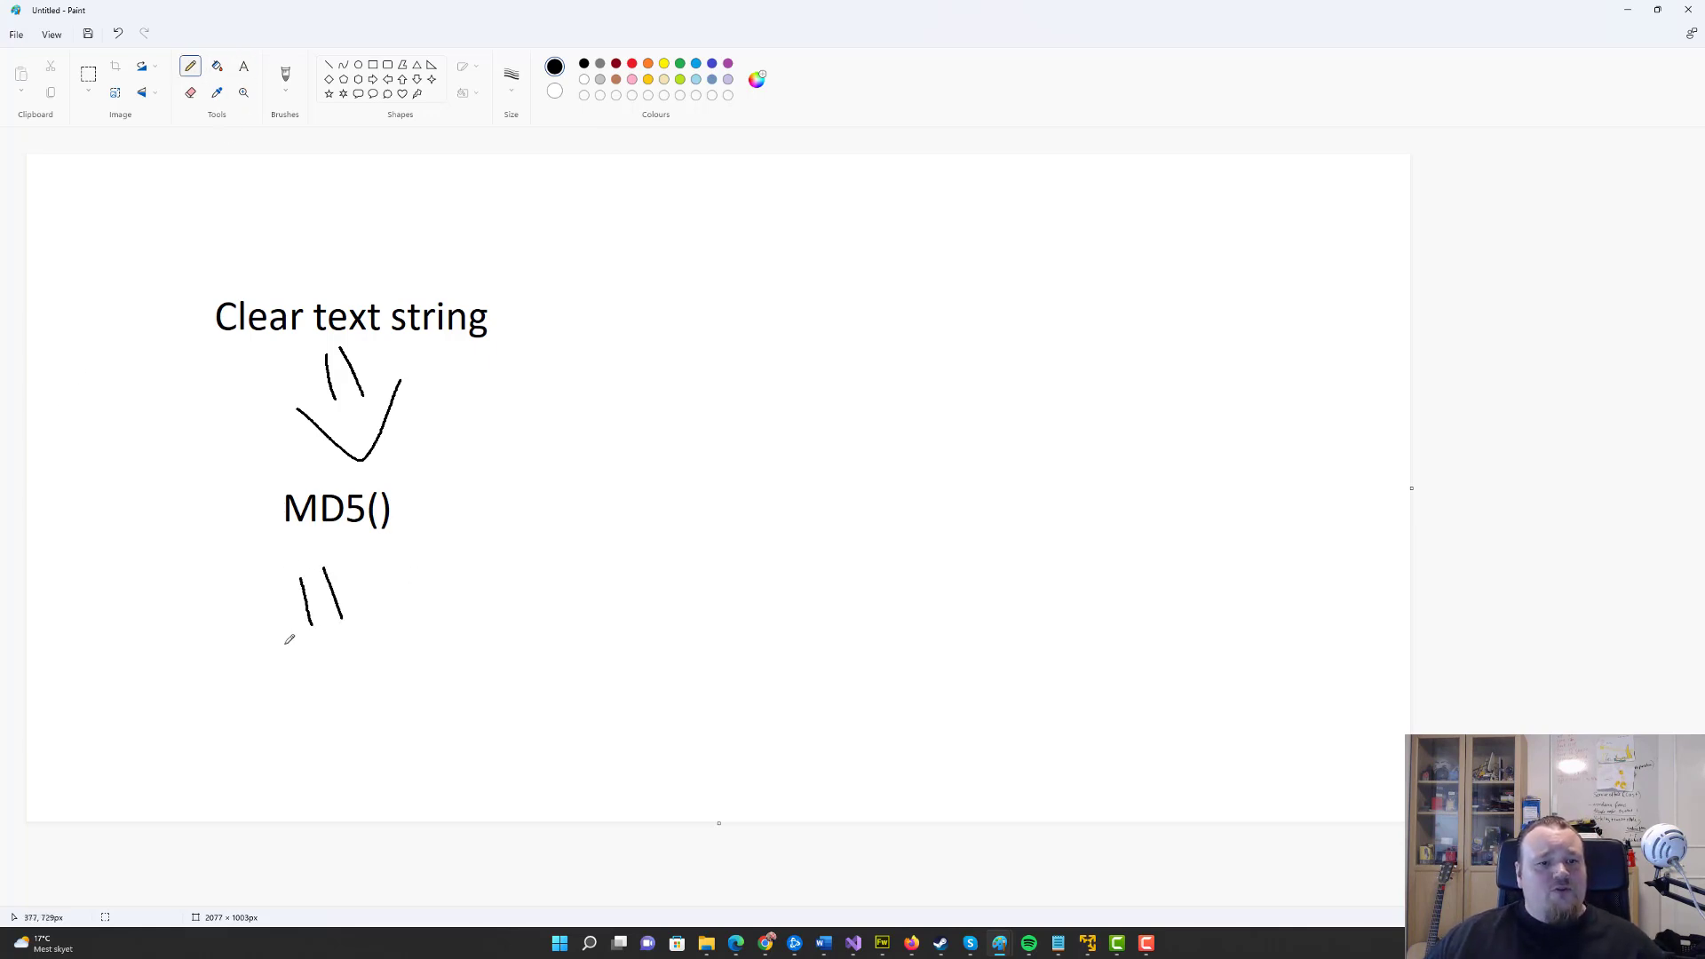
Step: Add the 'HASH' label, a hand-drawn double equals sign, and the 'obtained hash' label
left_click(243, 66)
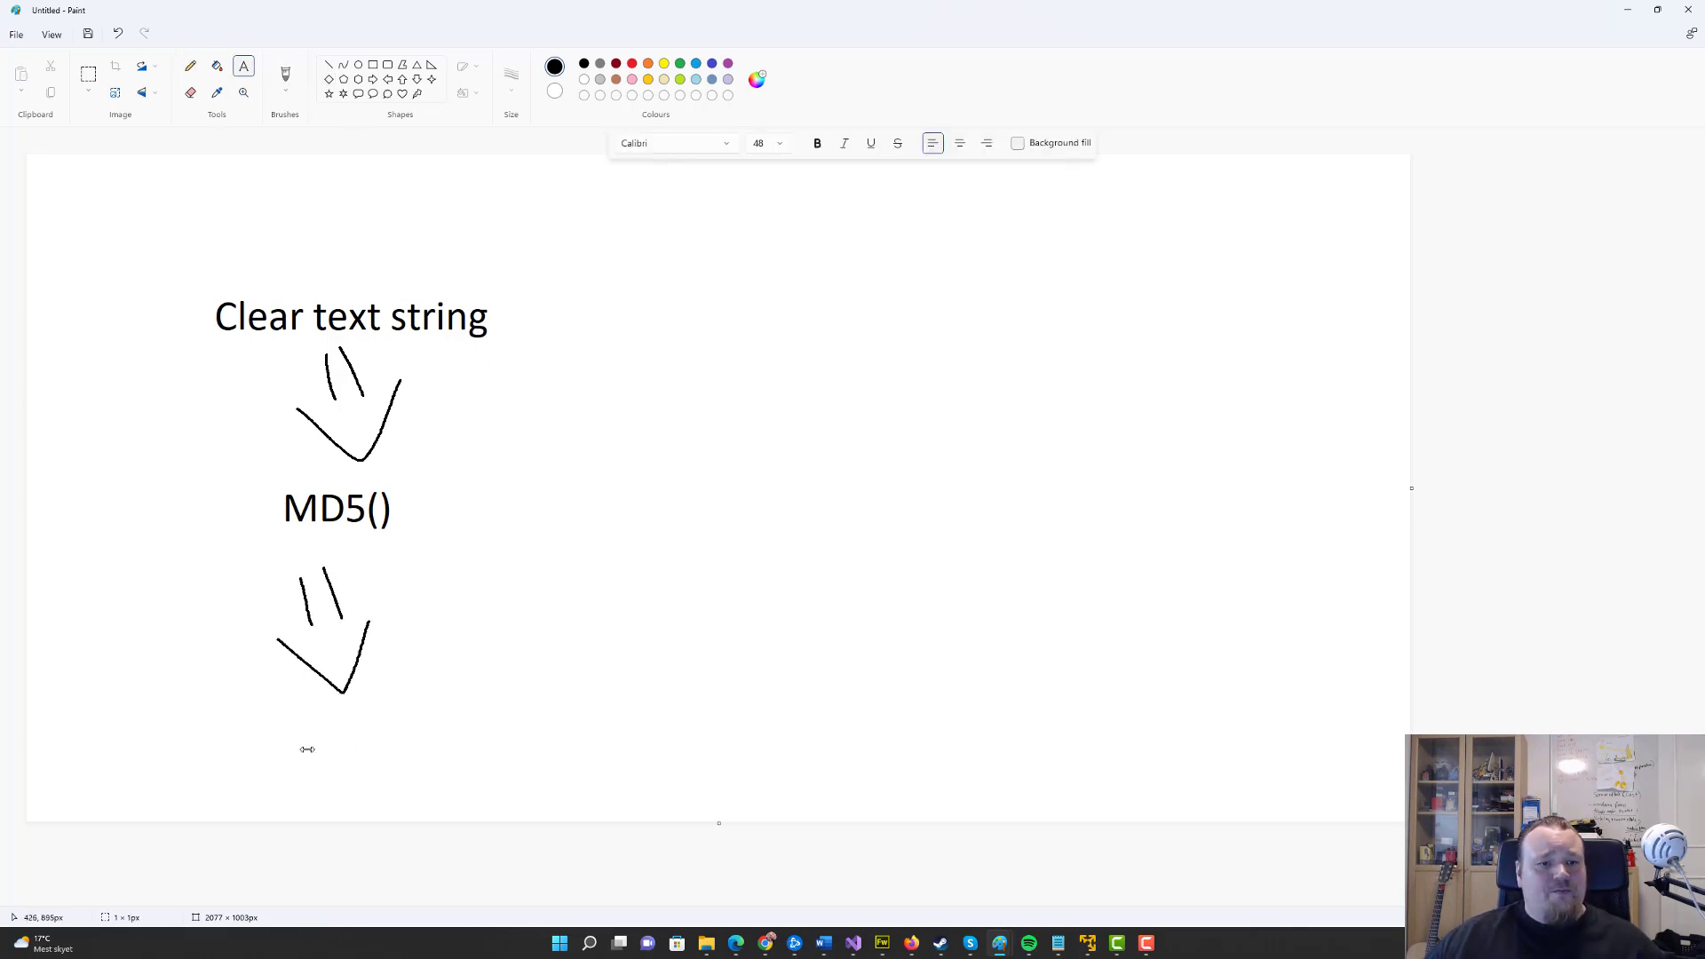
type("HASH")
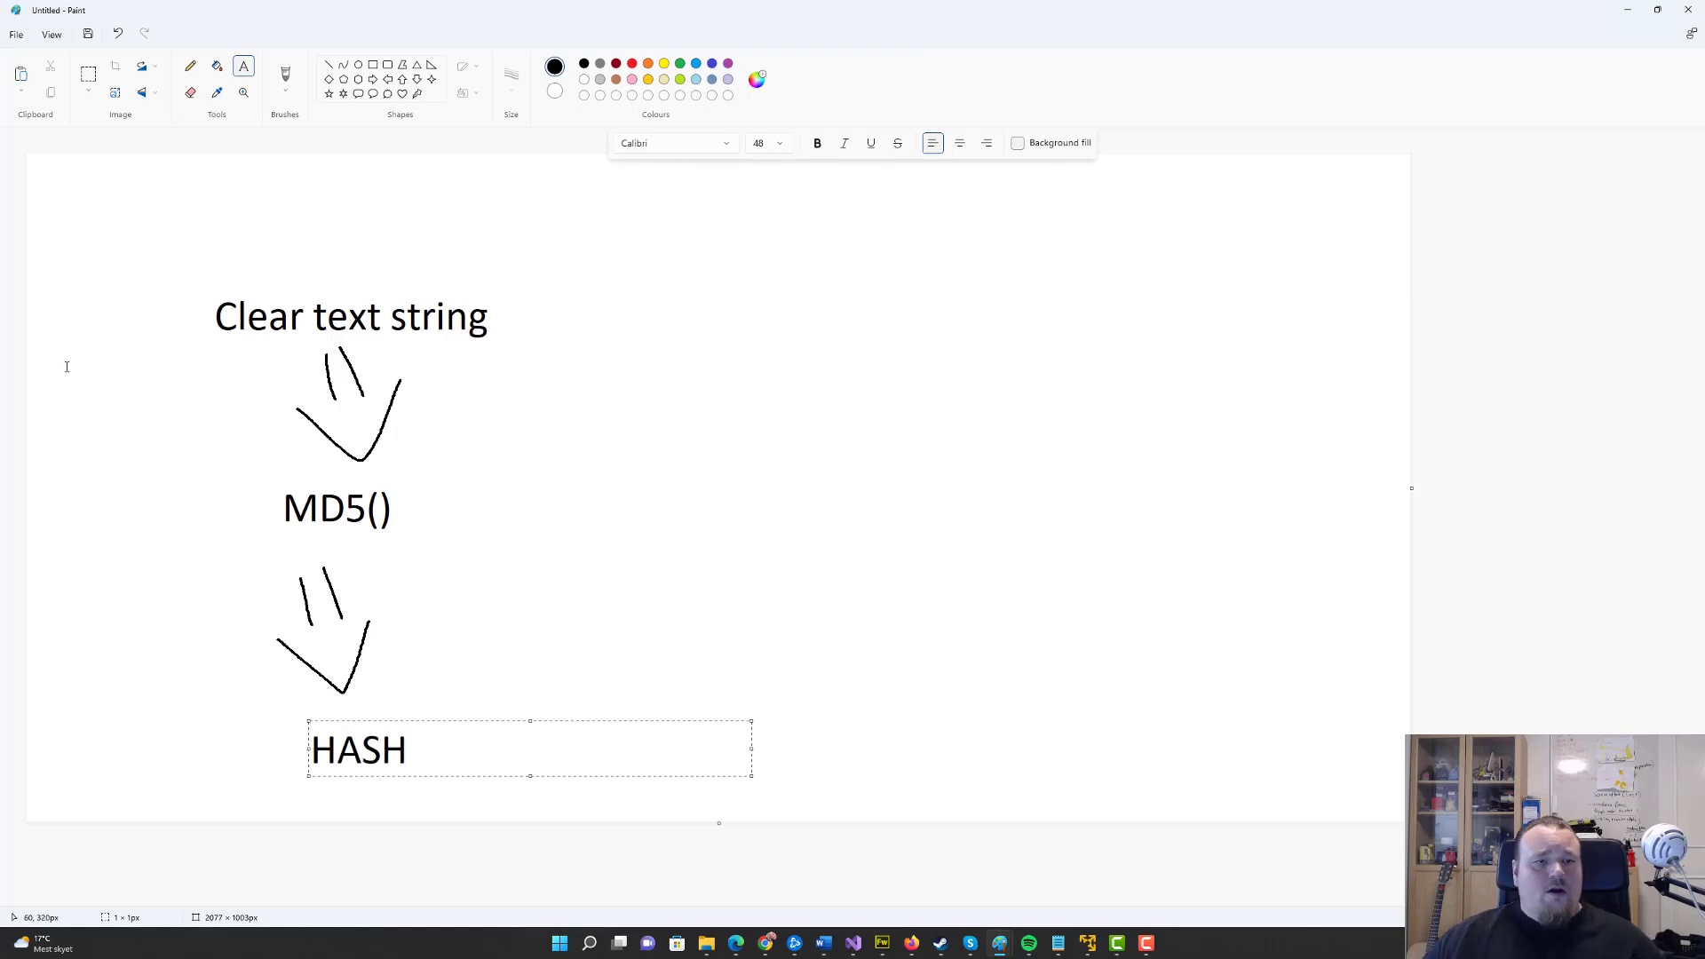
left_click(190, 66)
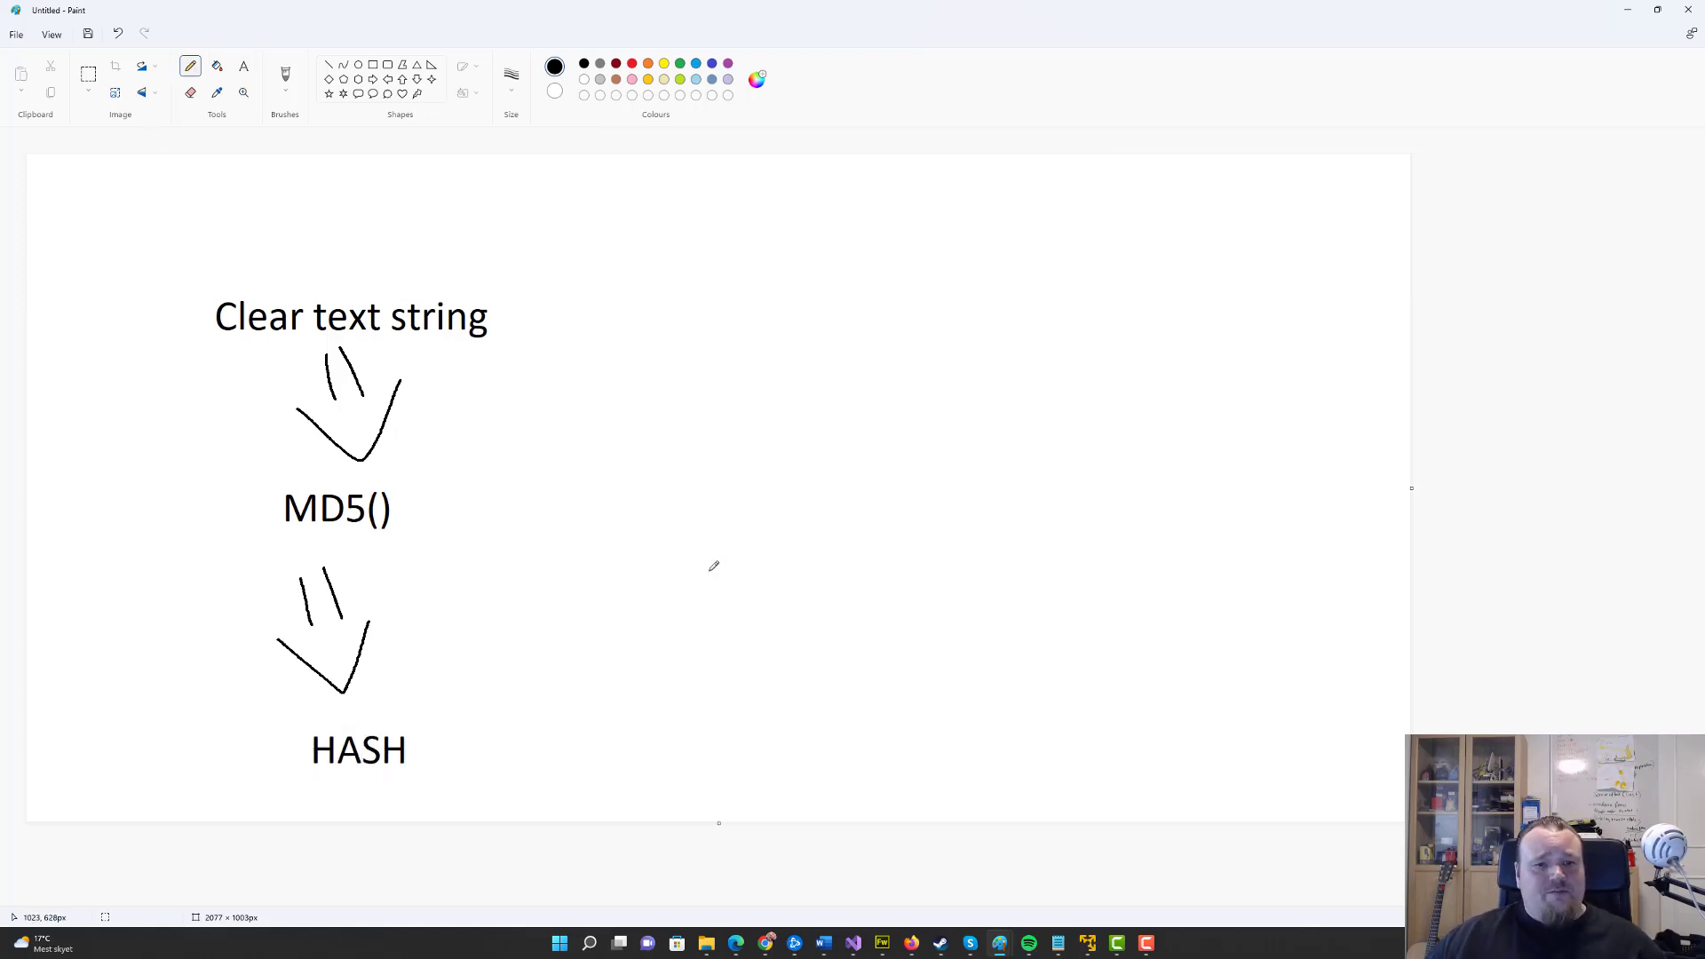
left_click_drag(560, 744, 604, 753)
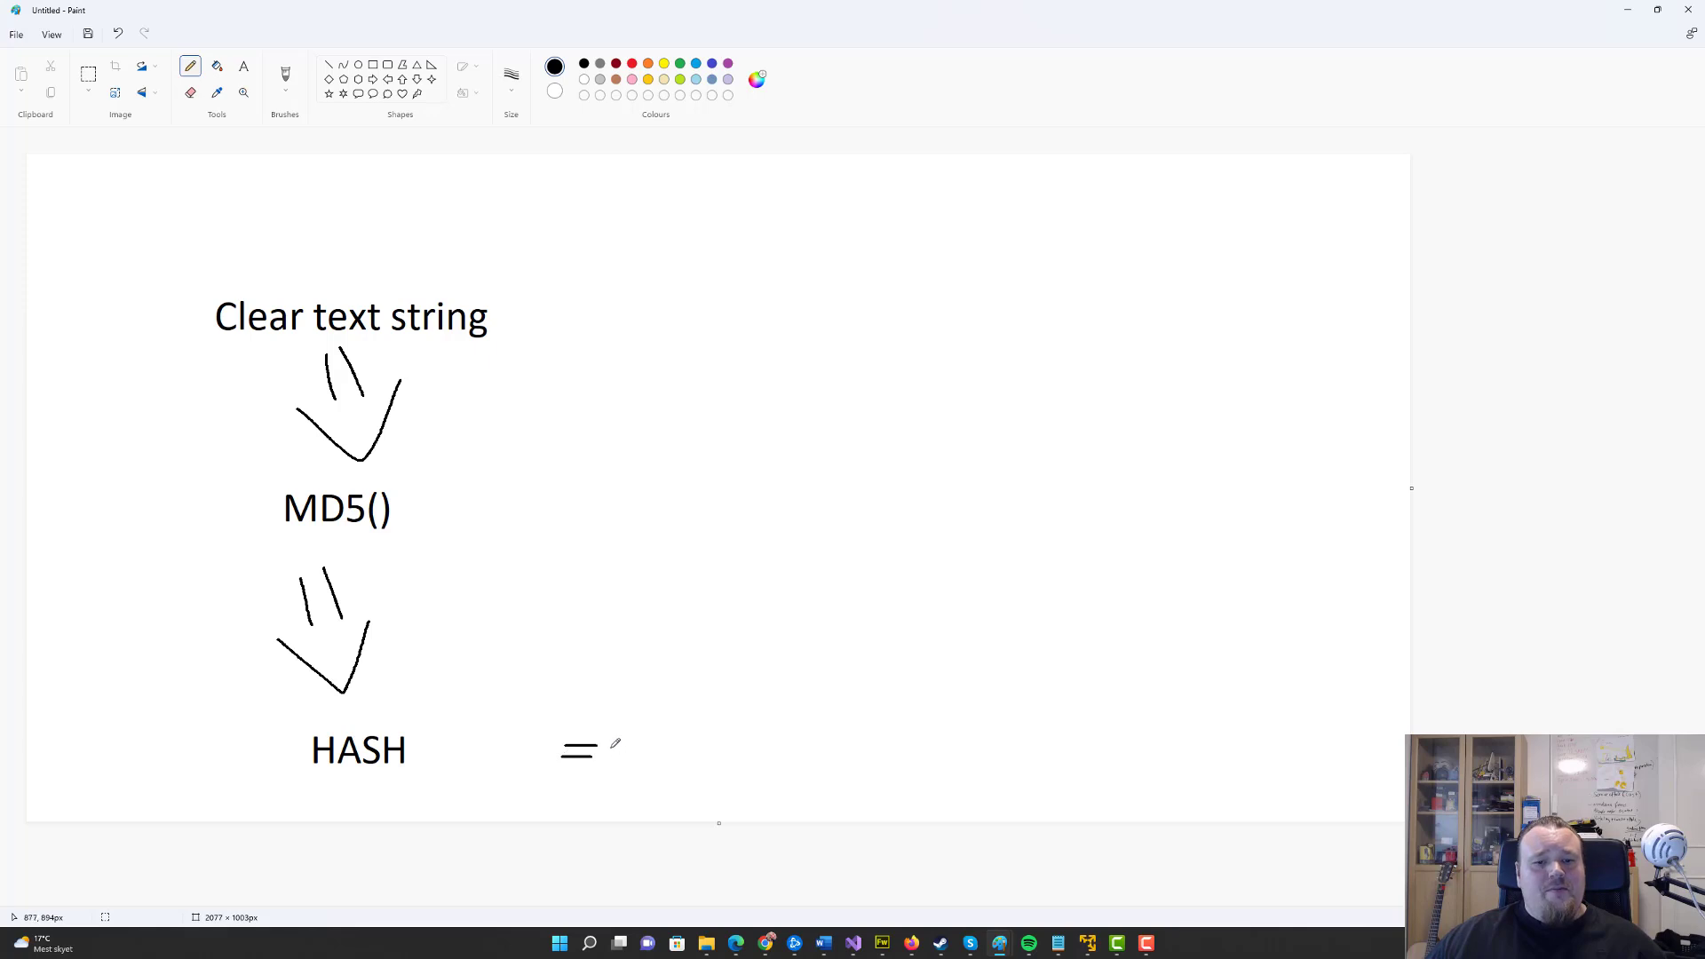
left_click_drag(609, 749, 641, 749)
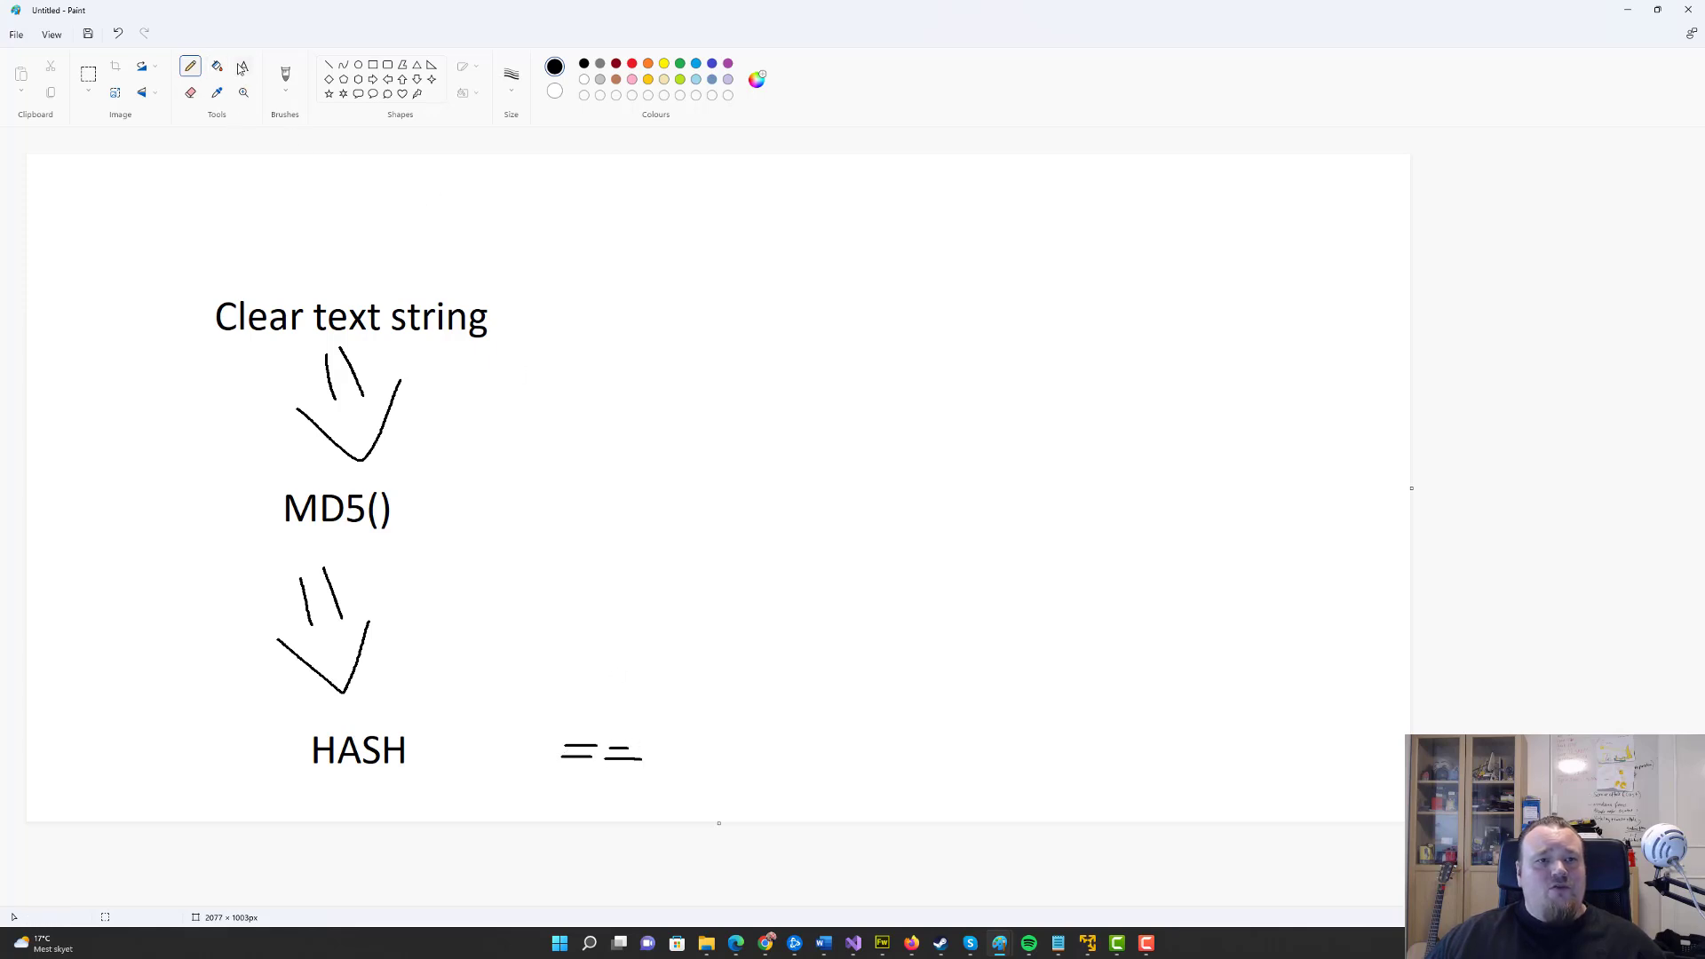
left_click(244, 66)
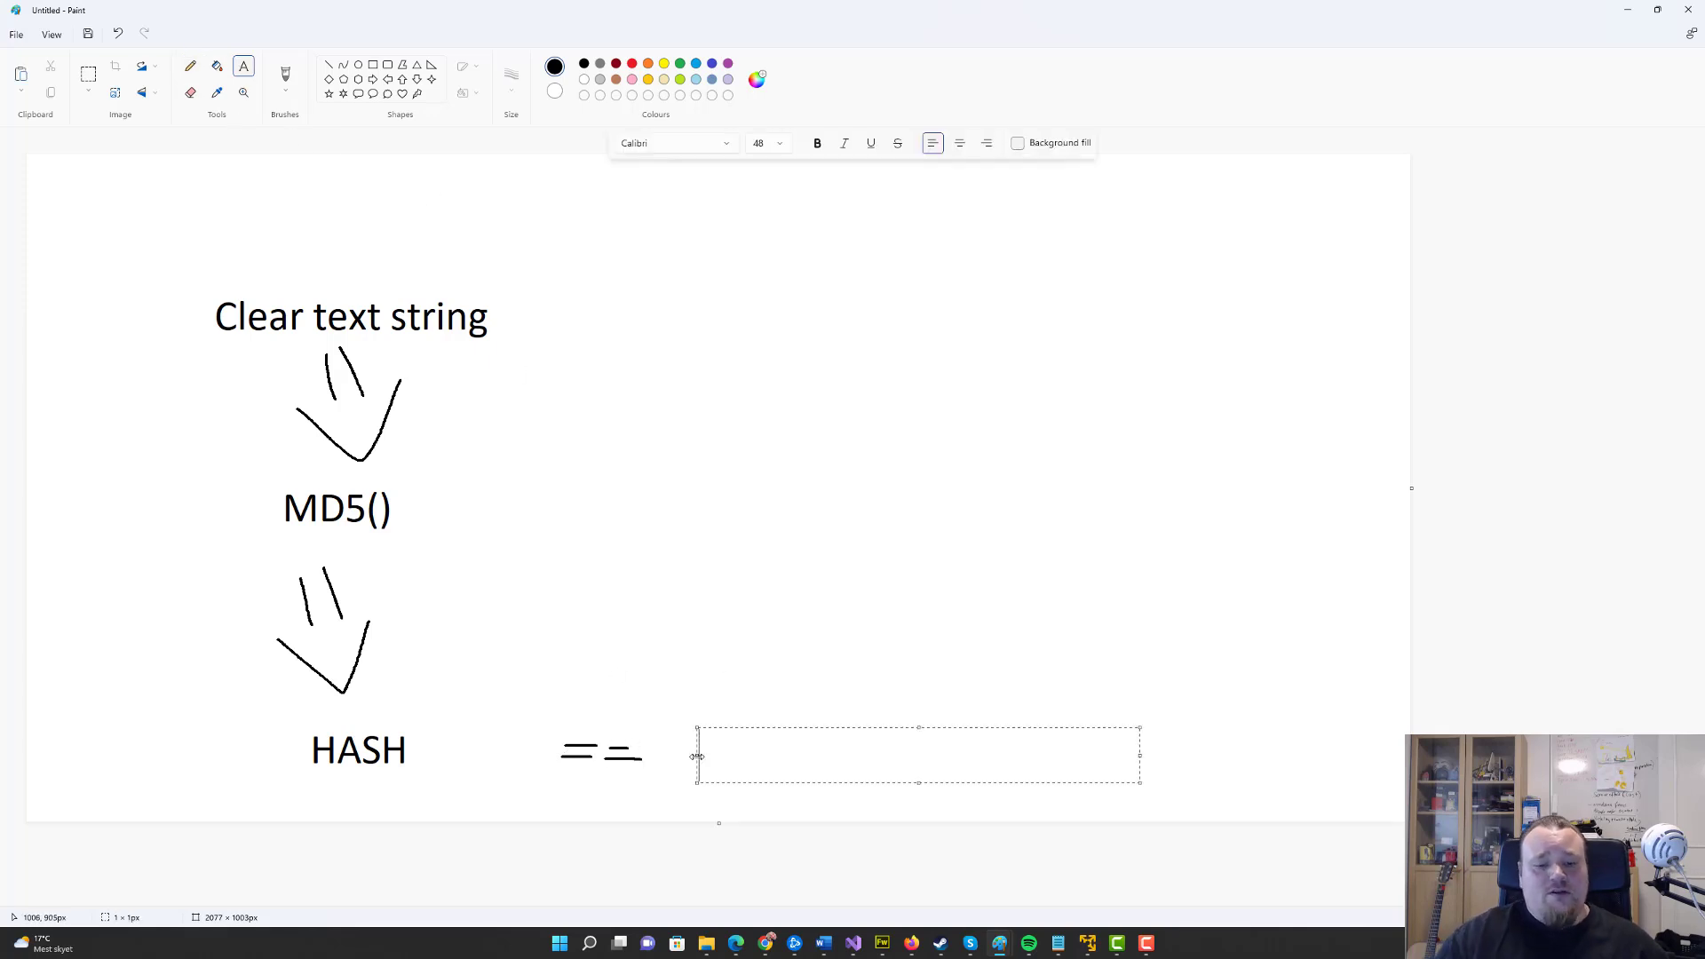
type("obtained hash")
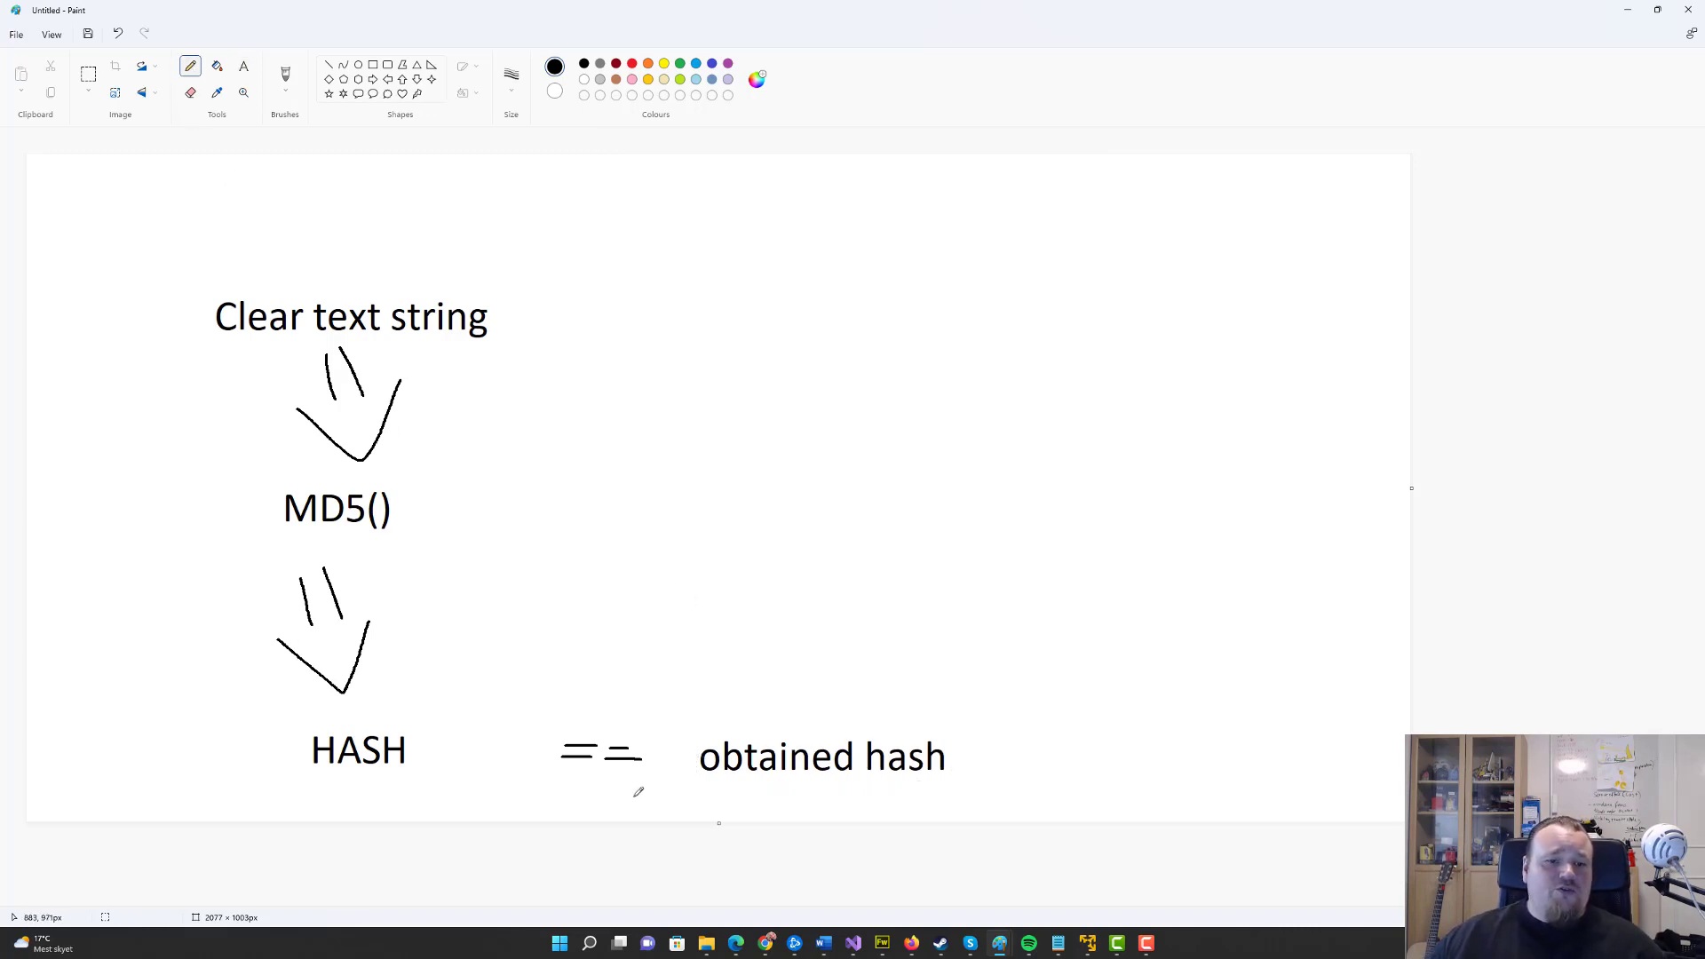
mouse_move(416, 476)
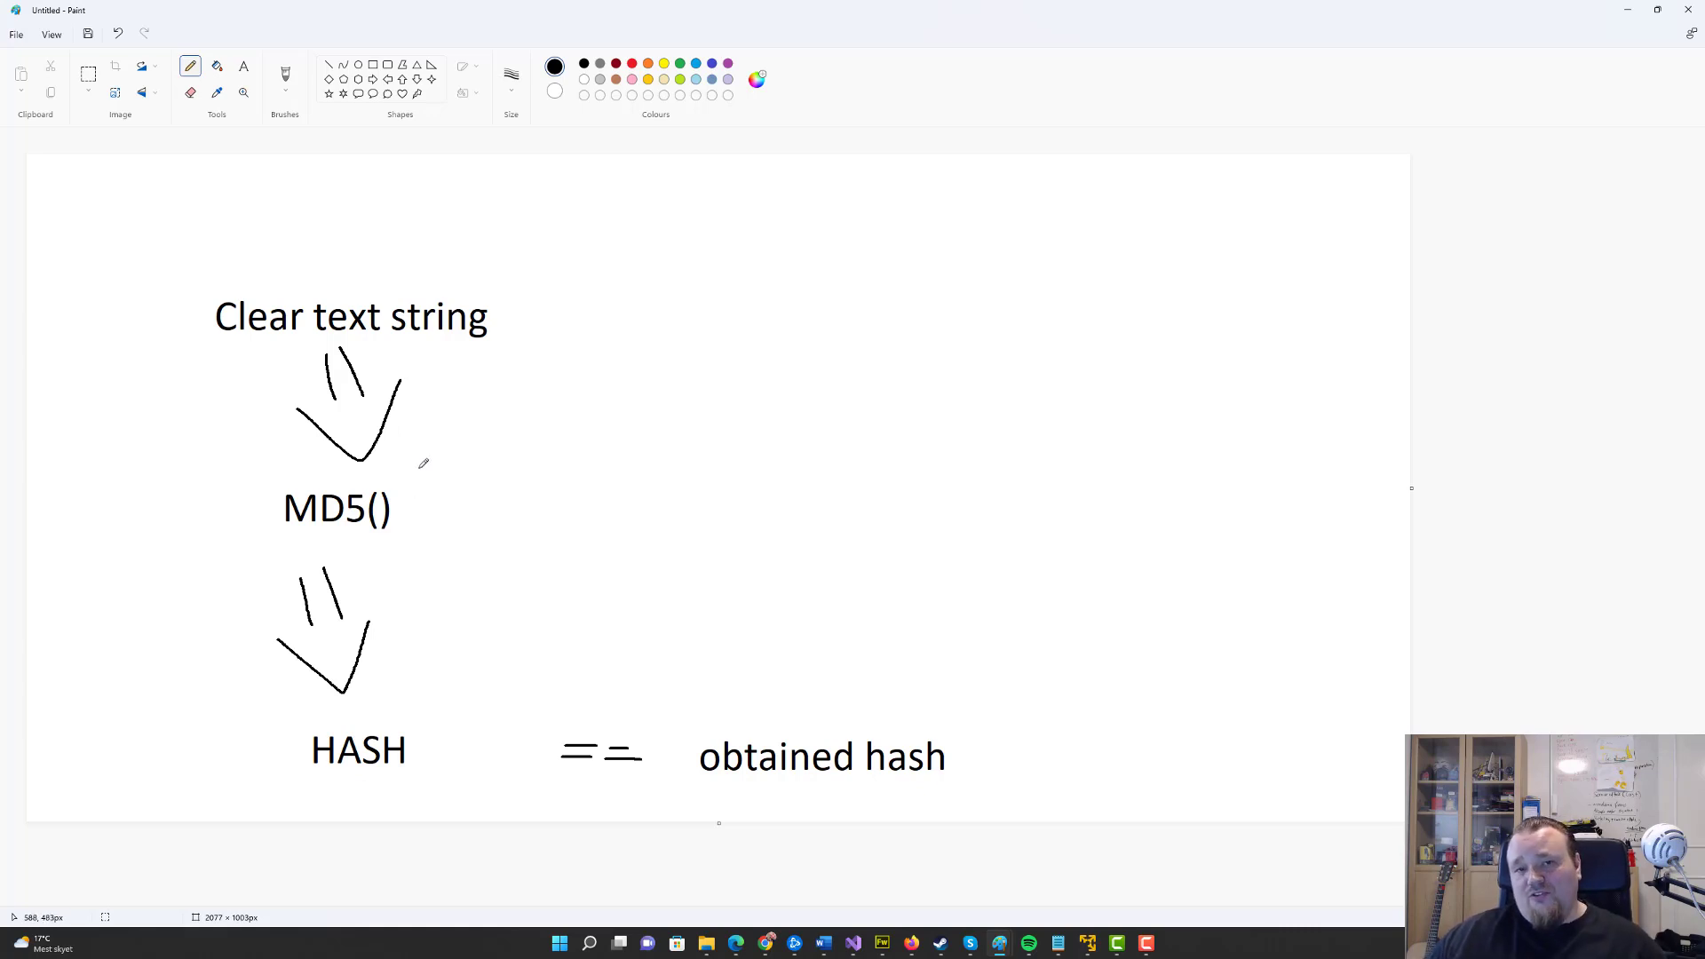
mouse_move(260, 289)
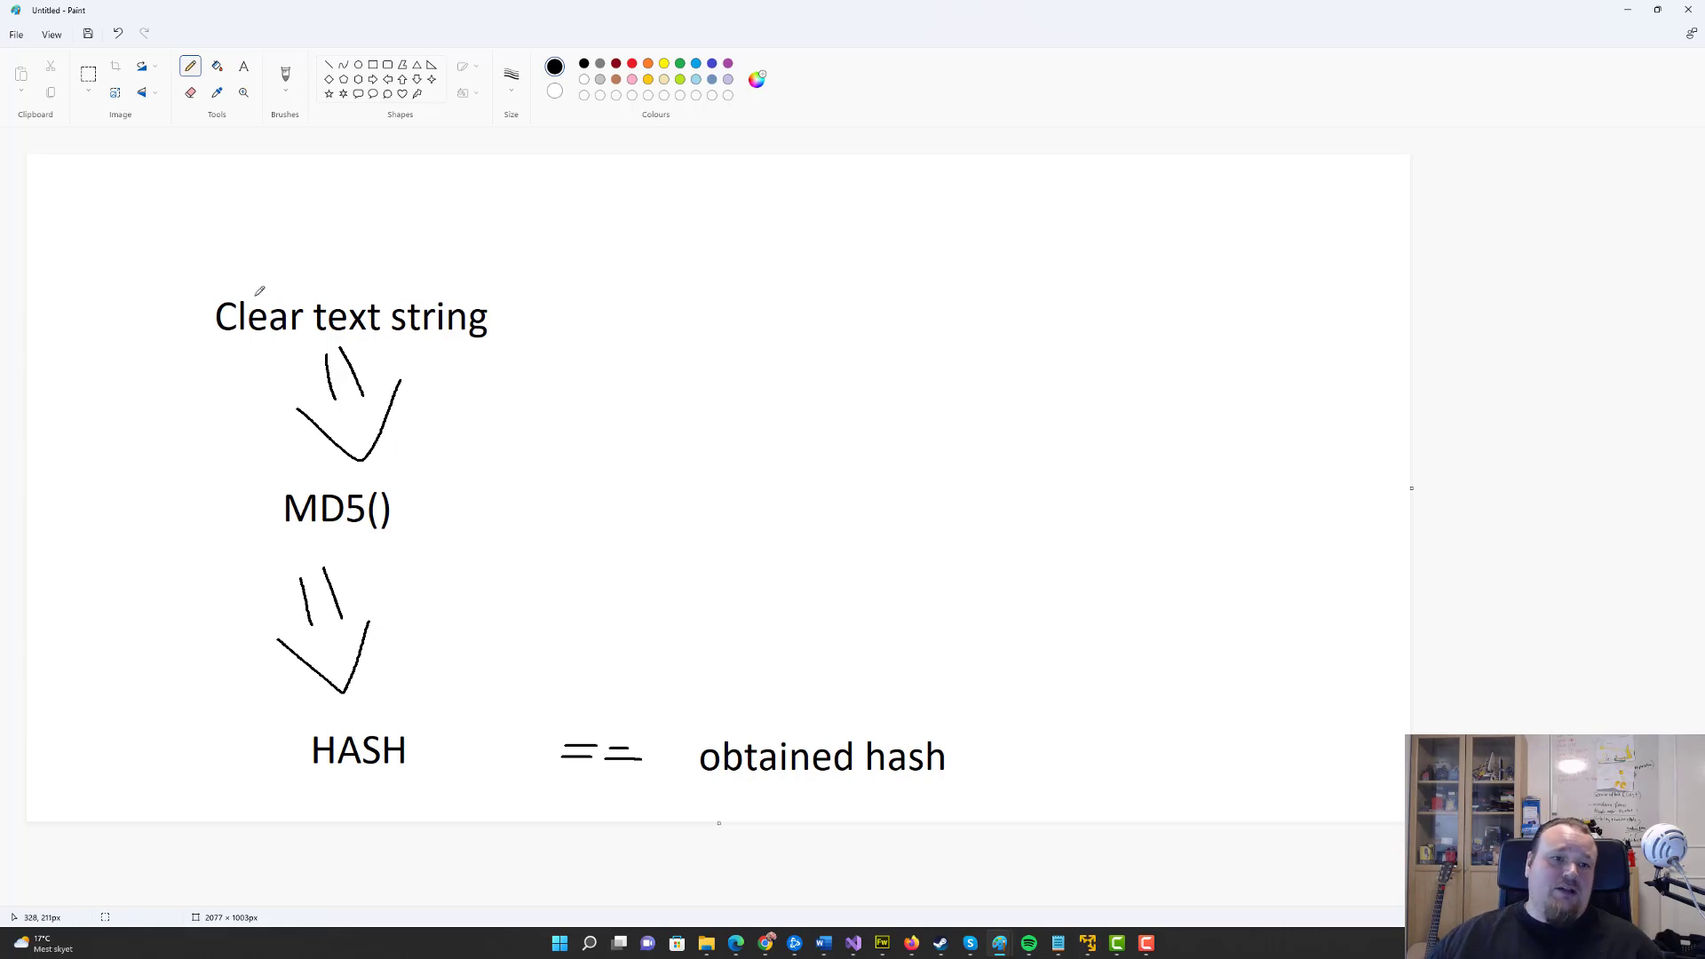
mouse_move(497, 286)
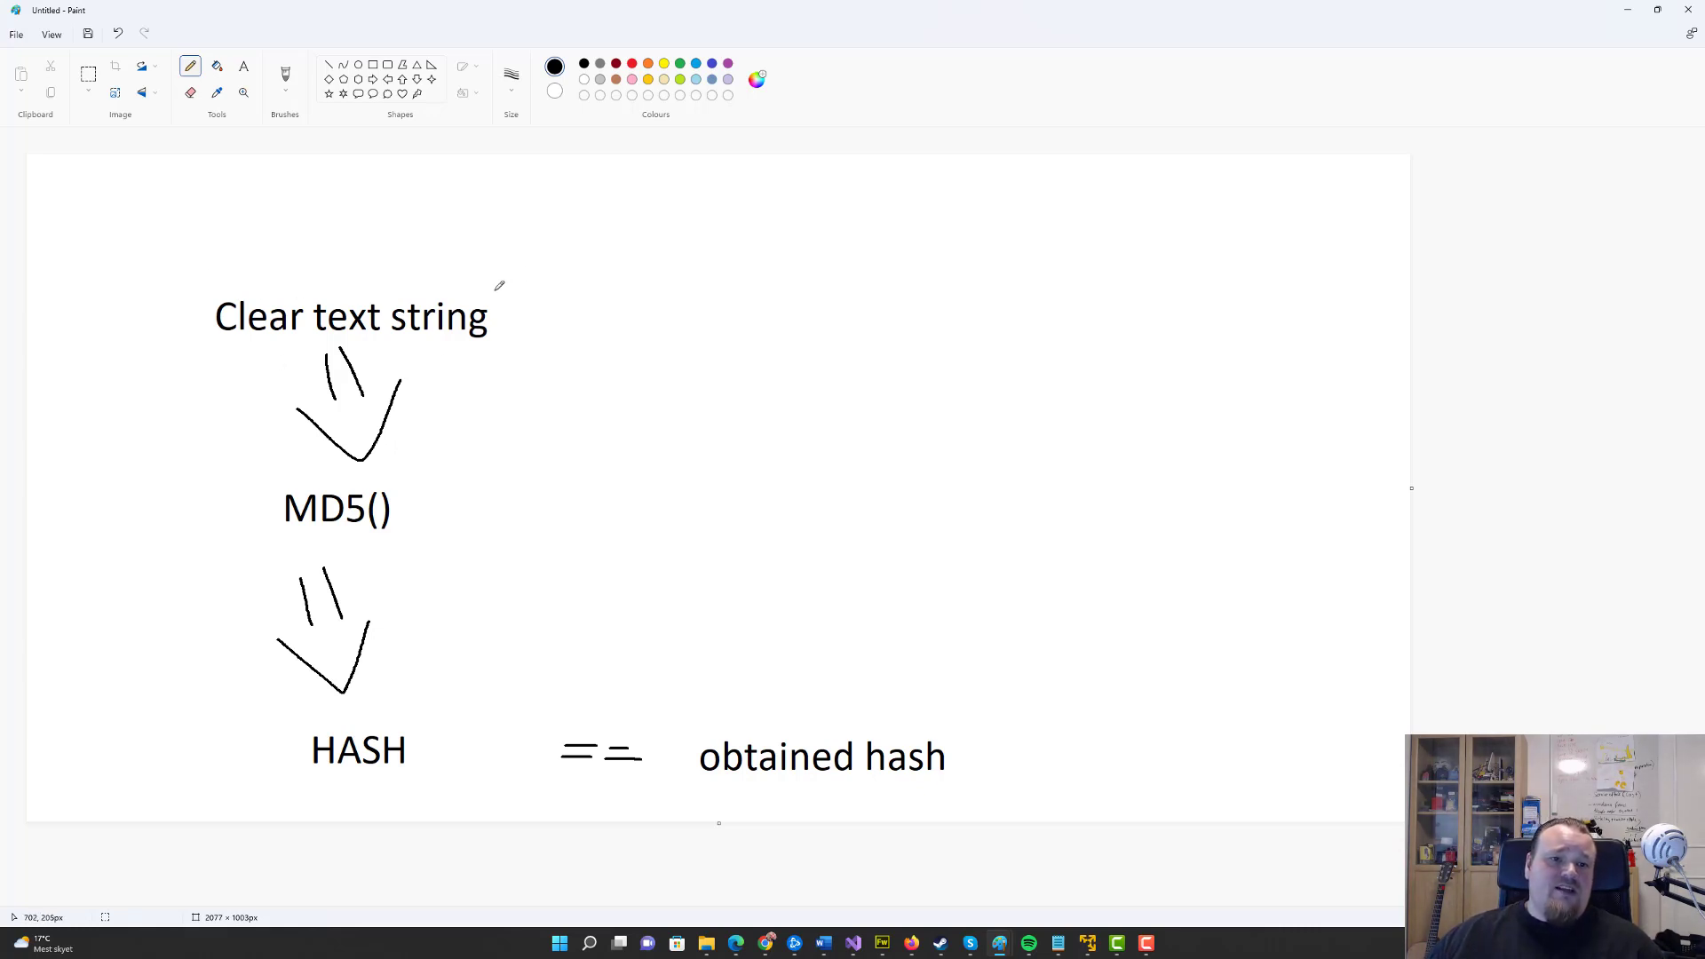
left_click_drag(501, 304, 512, 287)
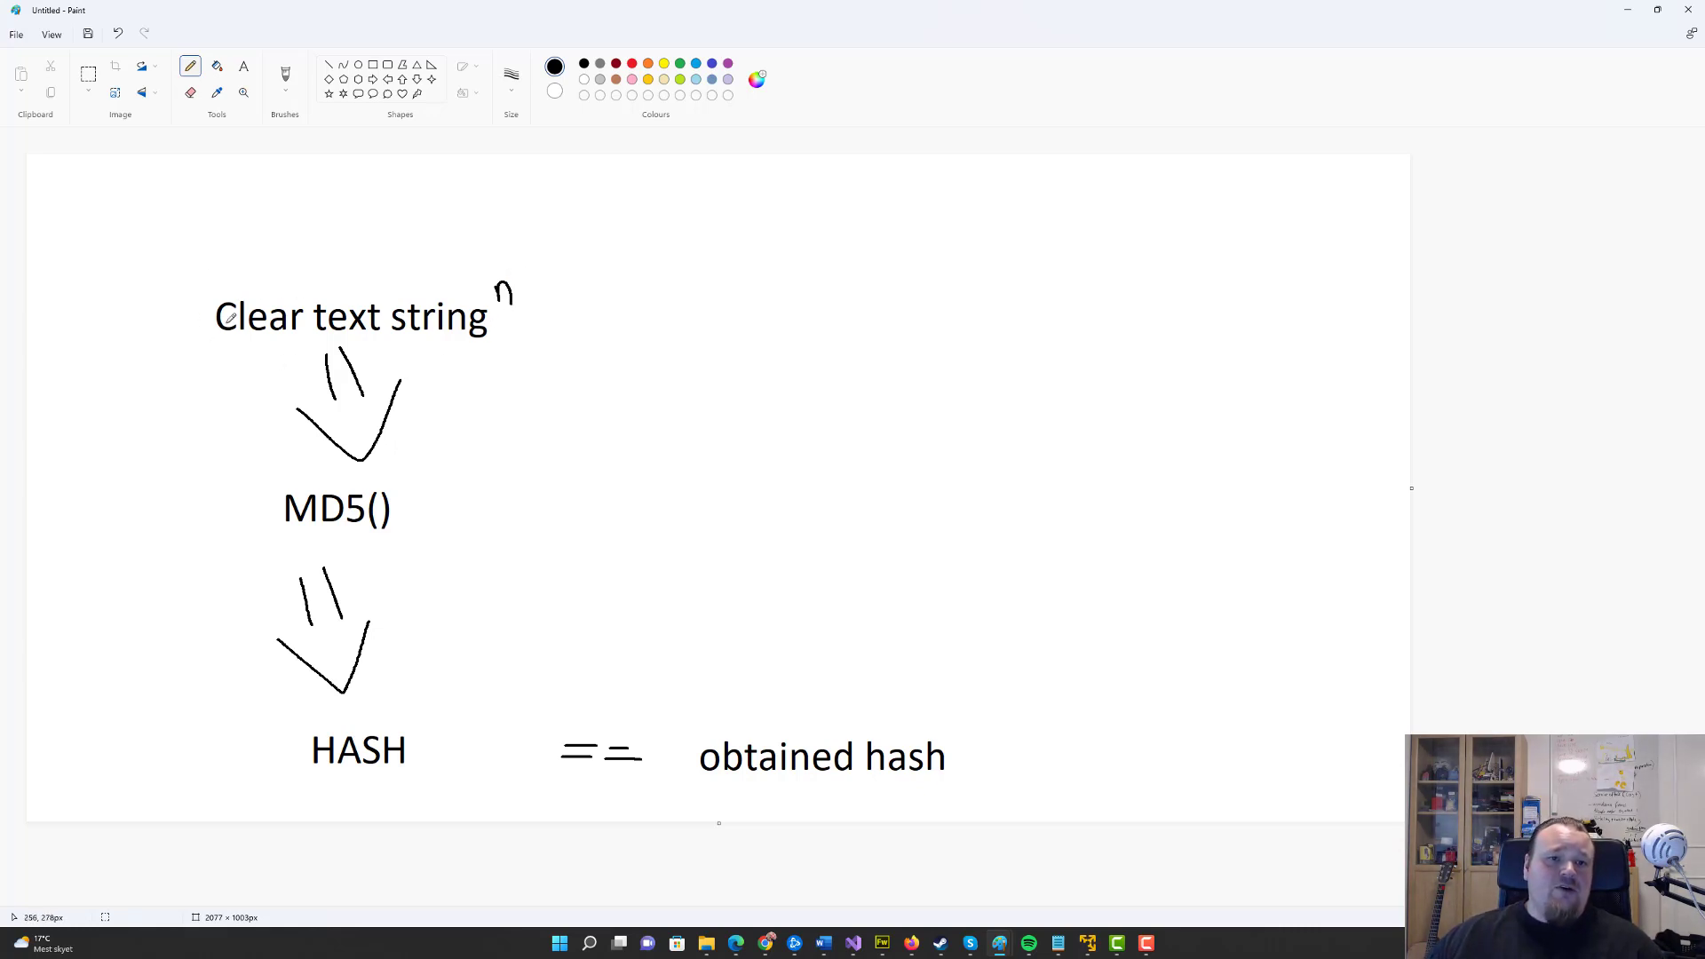
left_click_drag(215, 343, 496, 339)
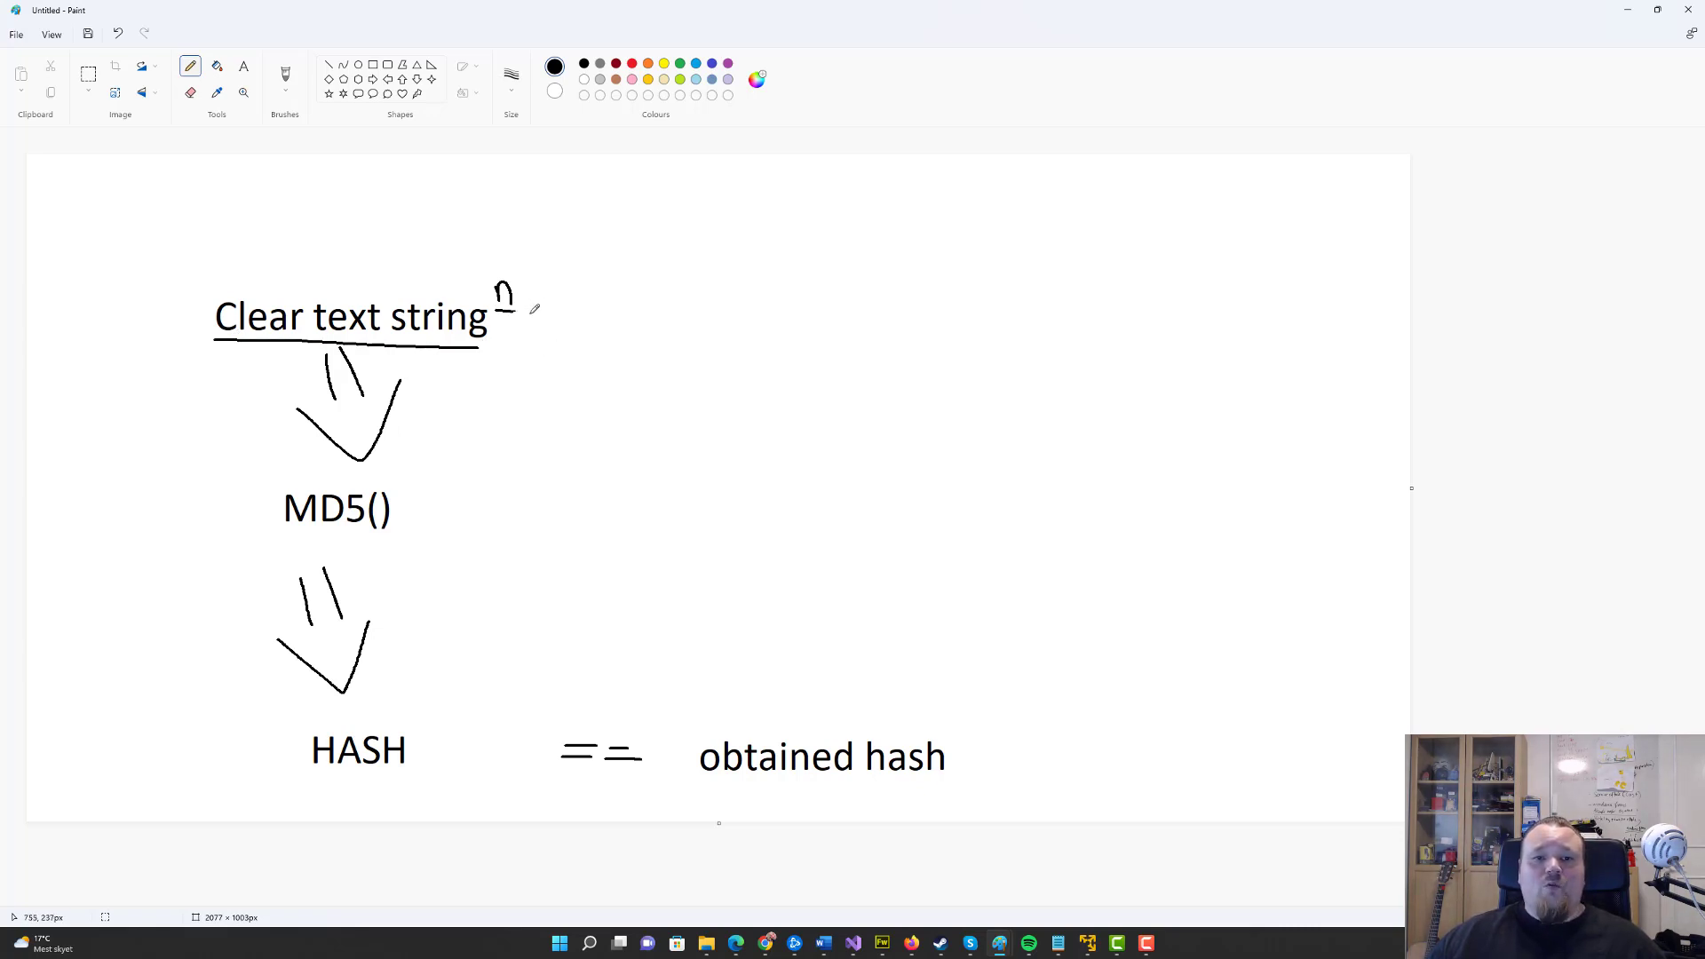
mouse_move(318, 284)
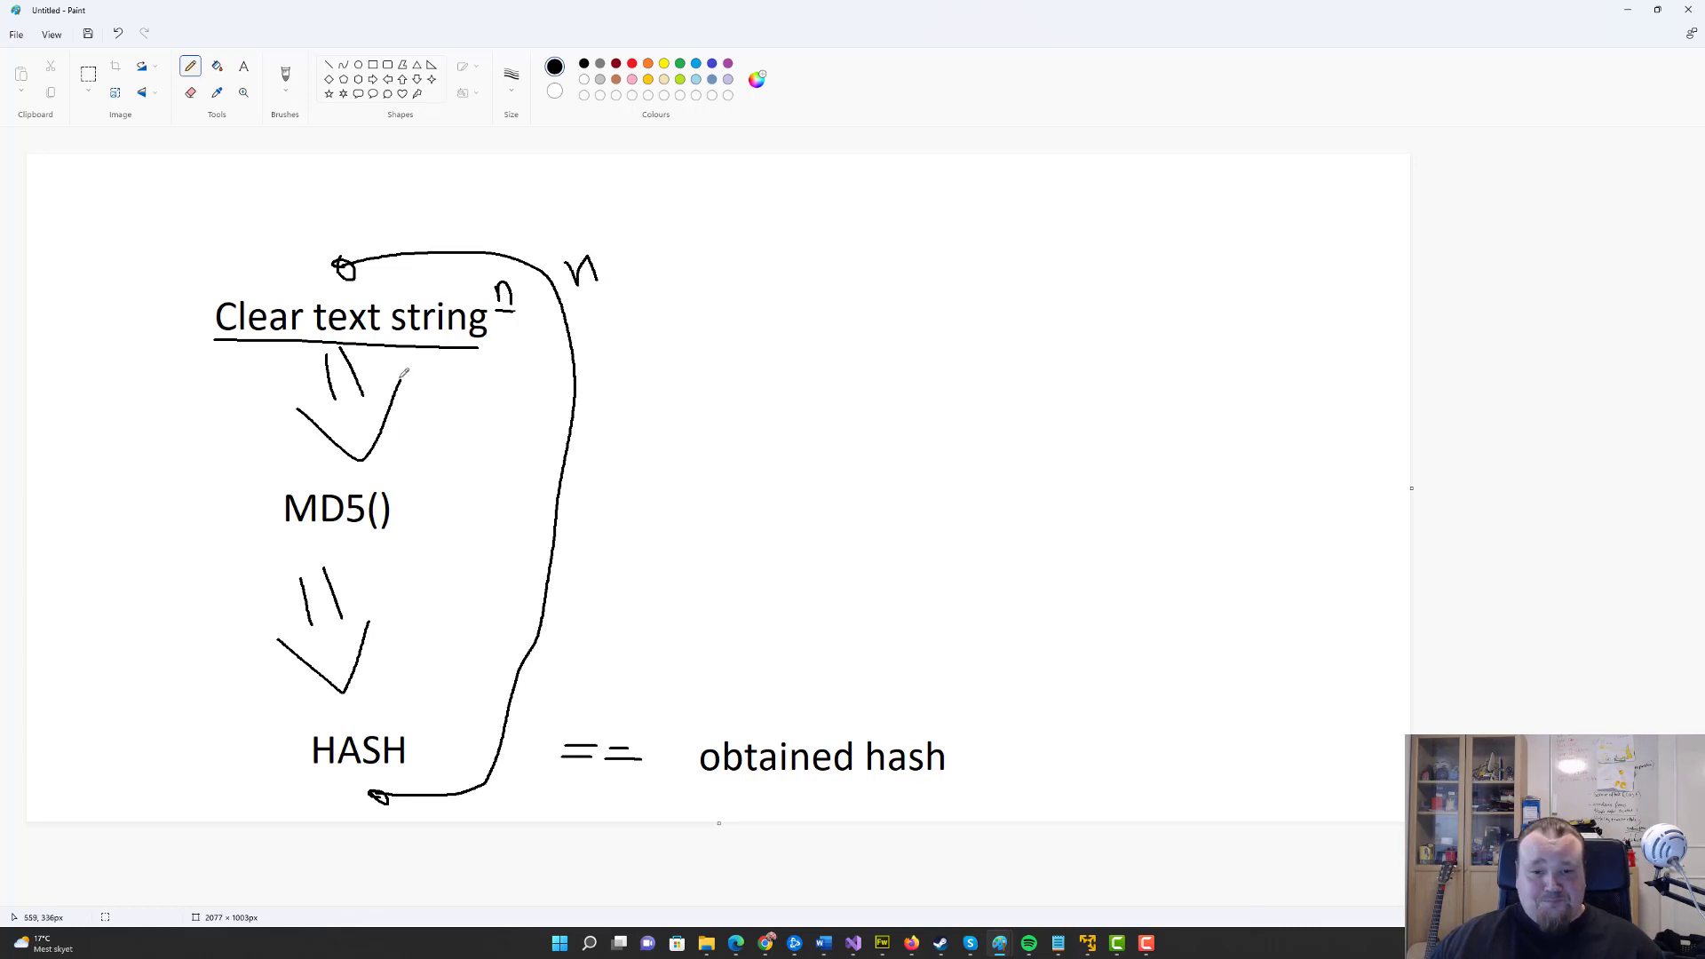
mouse_move(1131, 178)
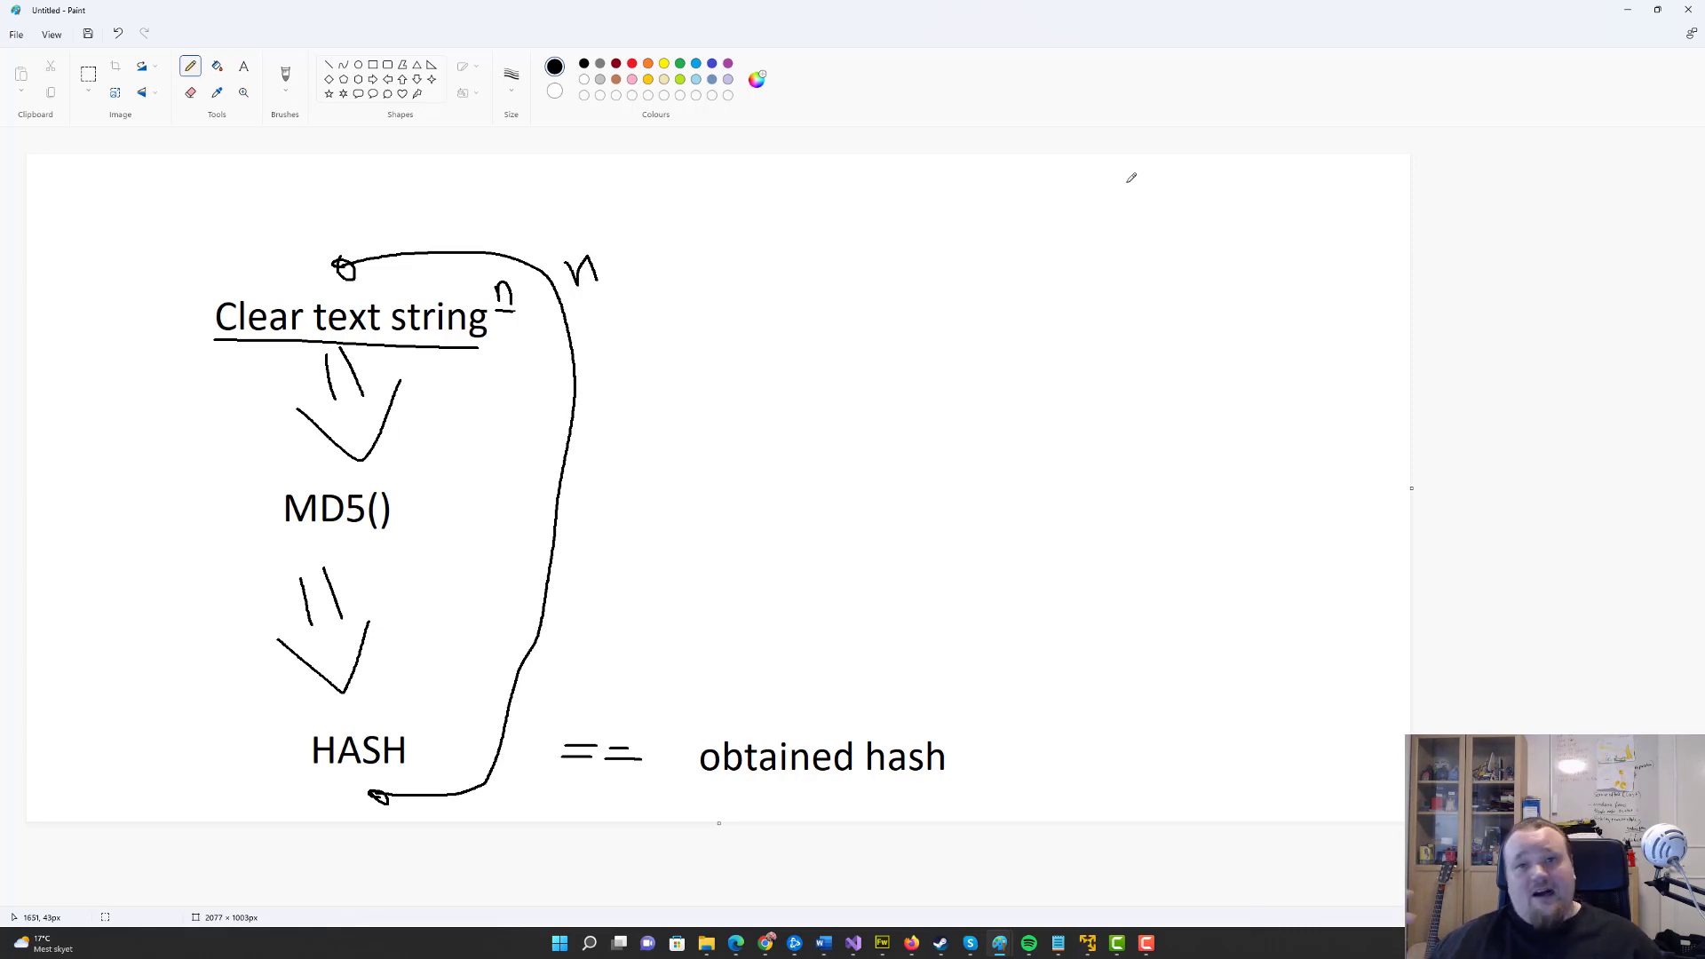
mouse_move(1030, 62)
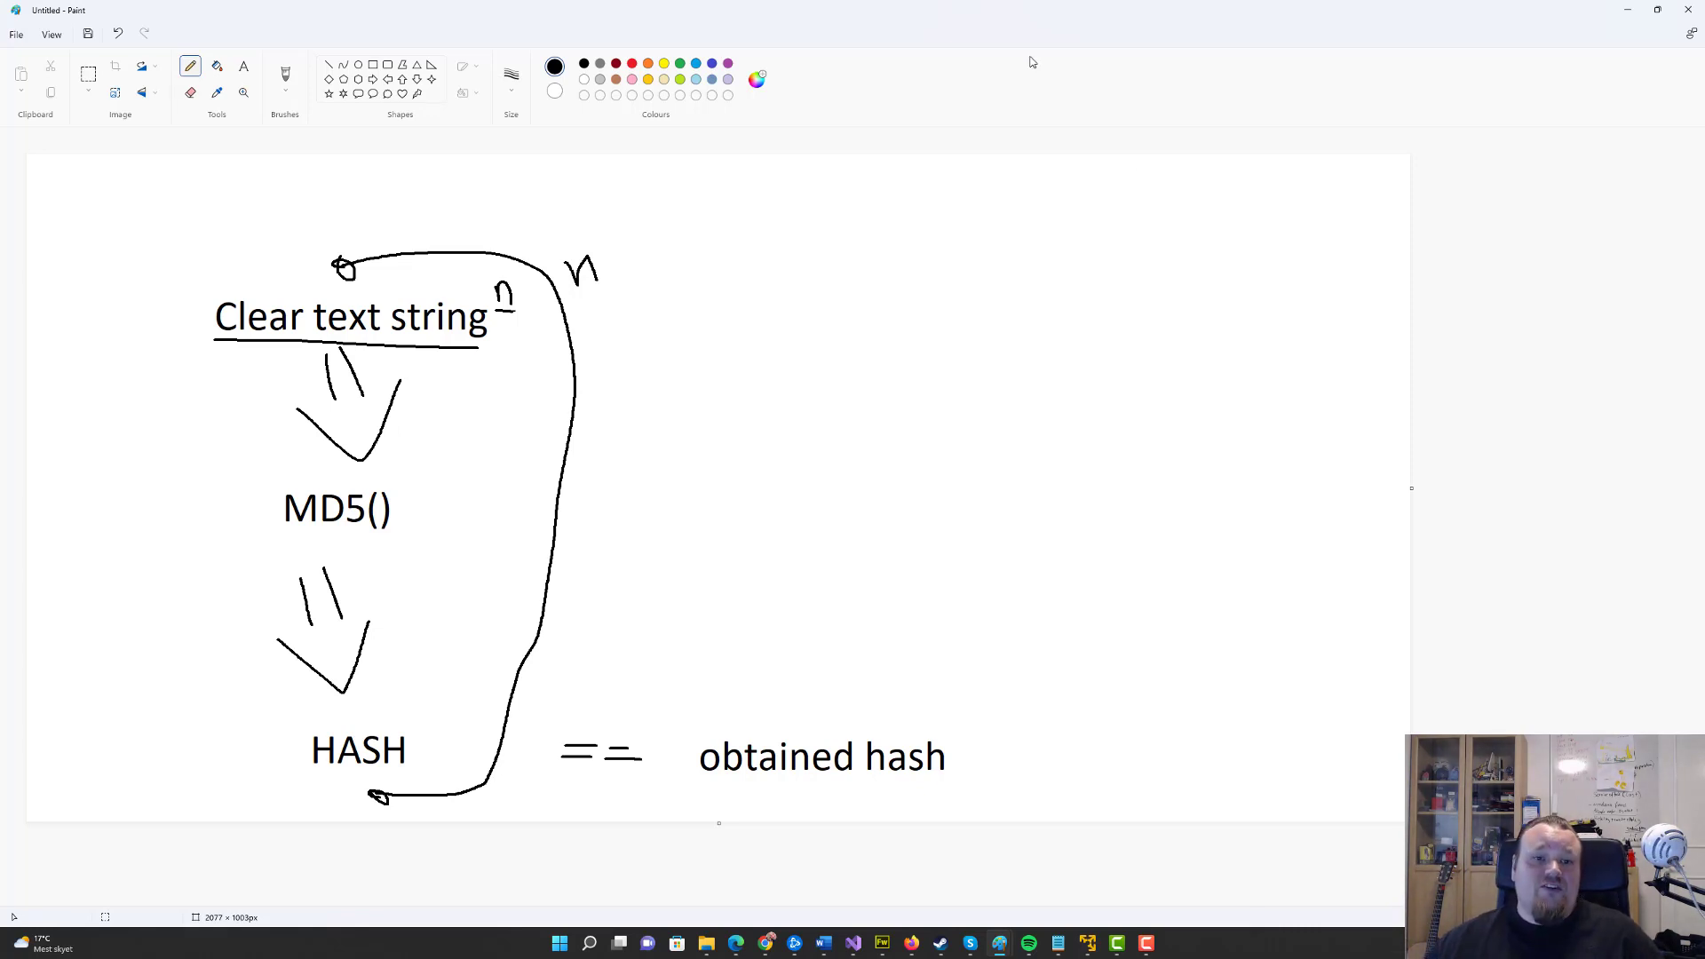
mouse_move(564, 226)
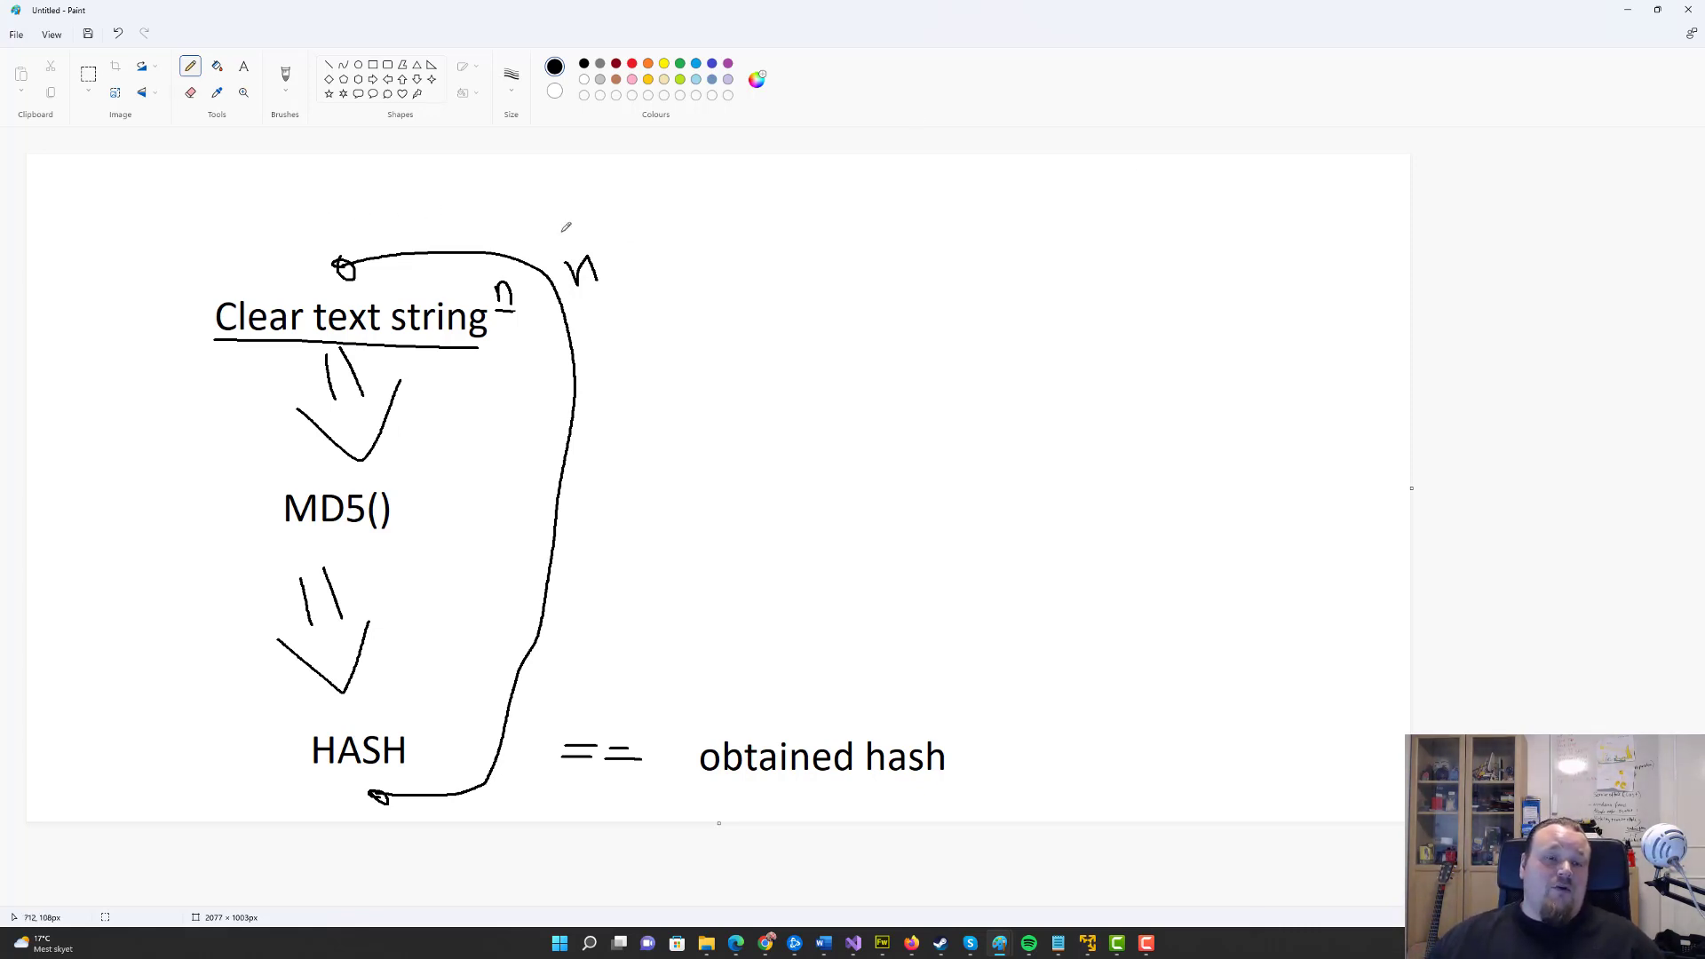
mouse_move(832, 304)
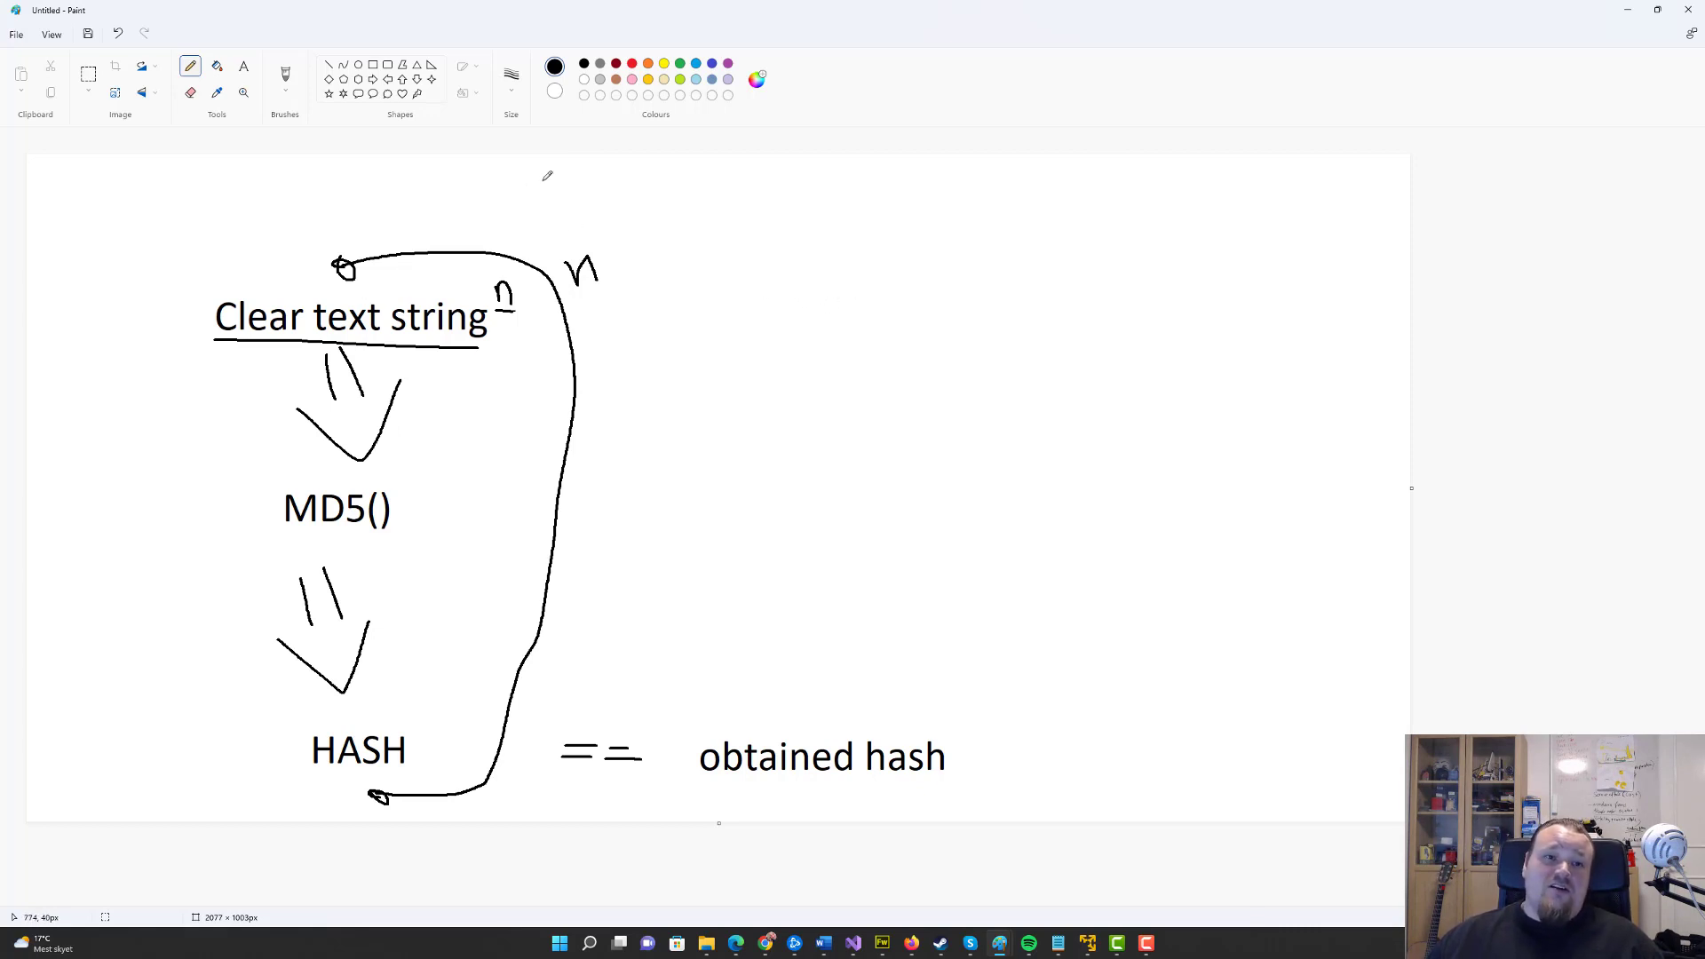
mouse_move(811, 323)
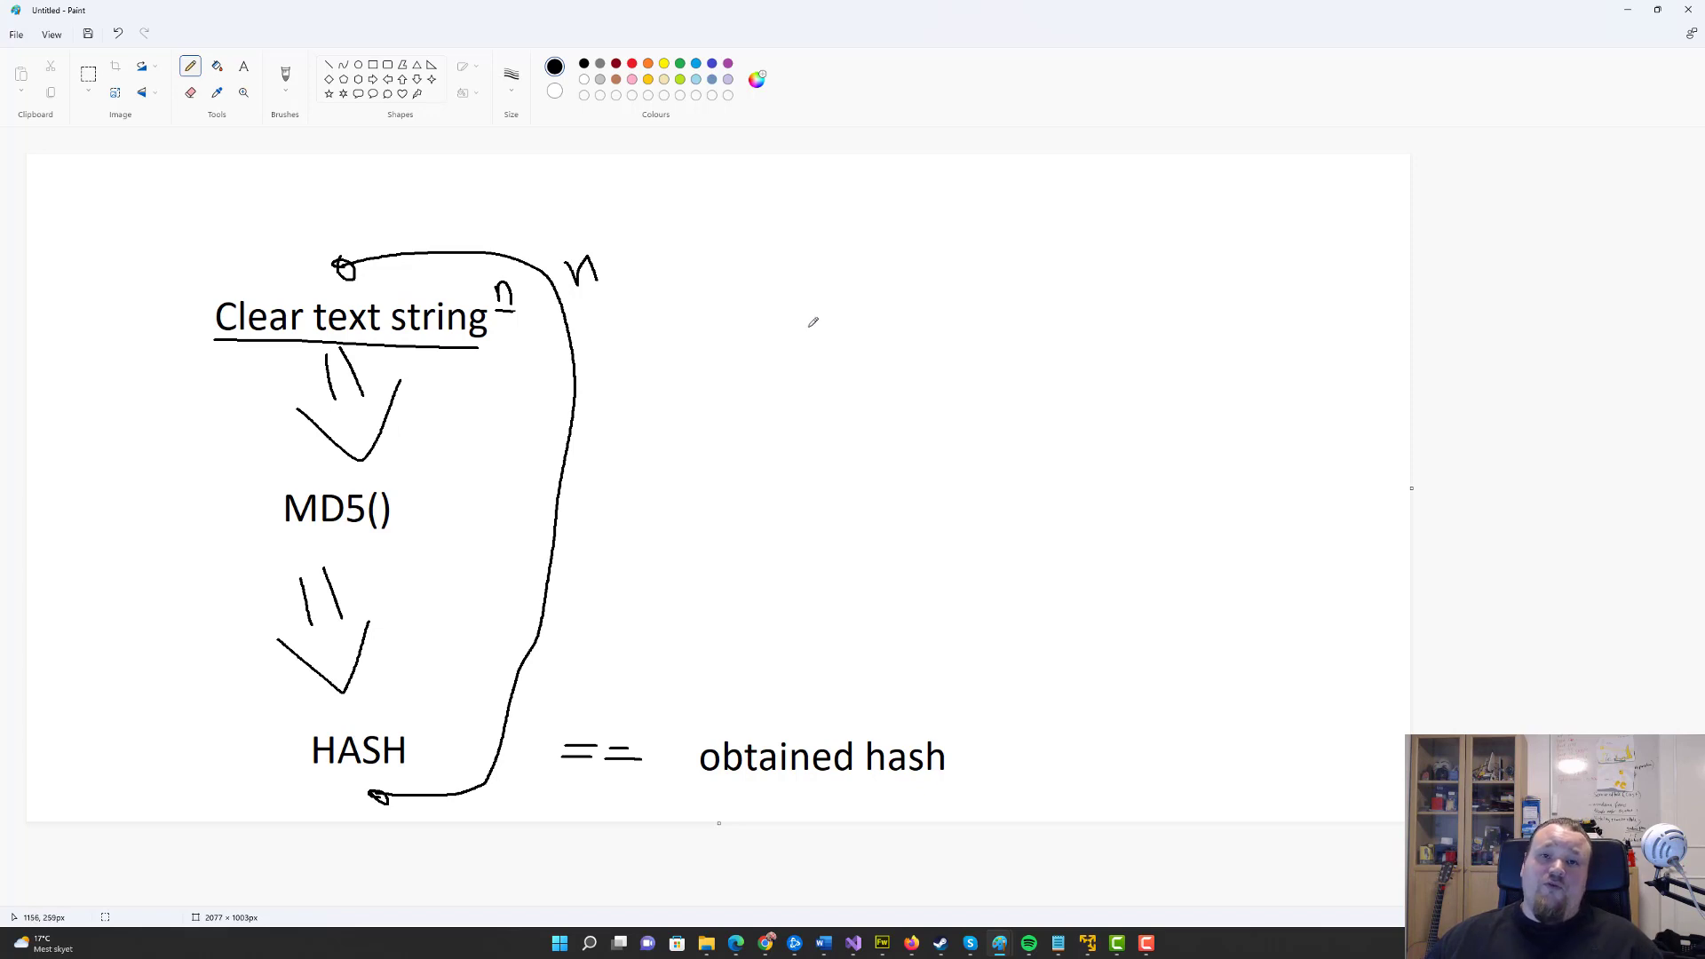
mouse_move(837, 316)
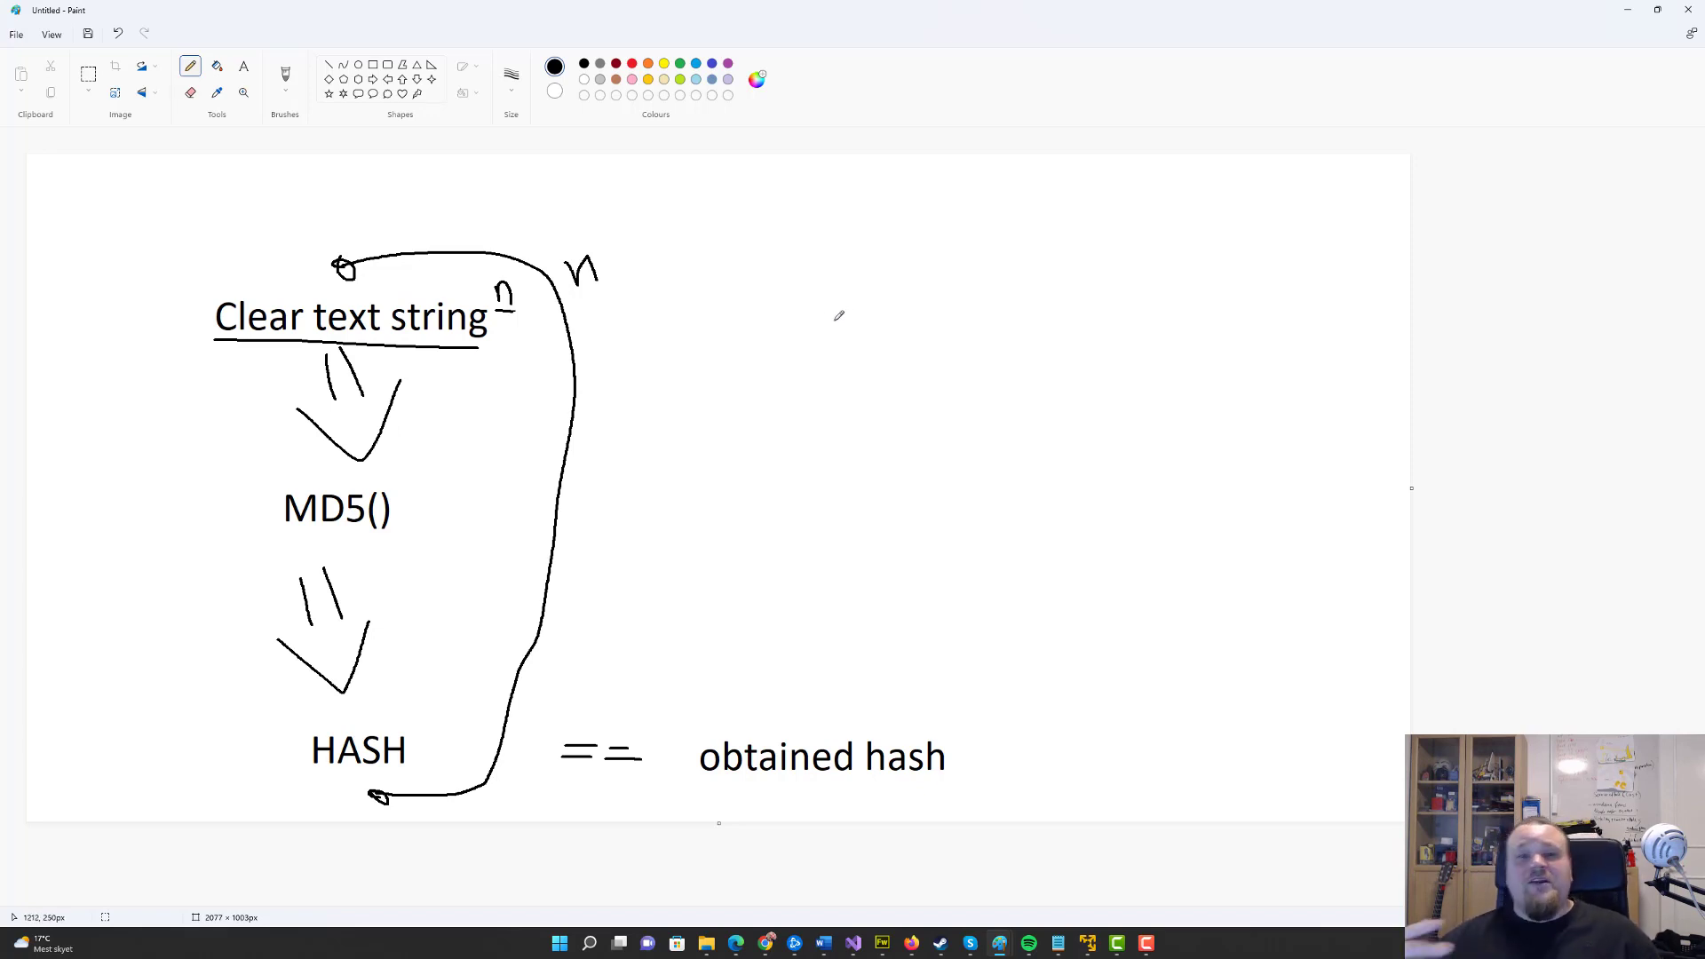
mouse_move(808, 250)
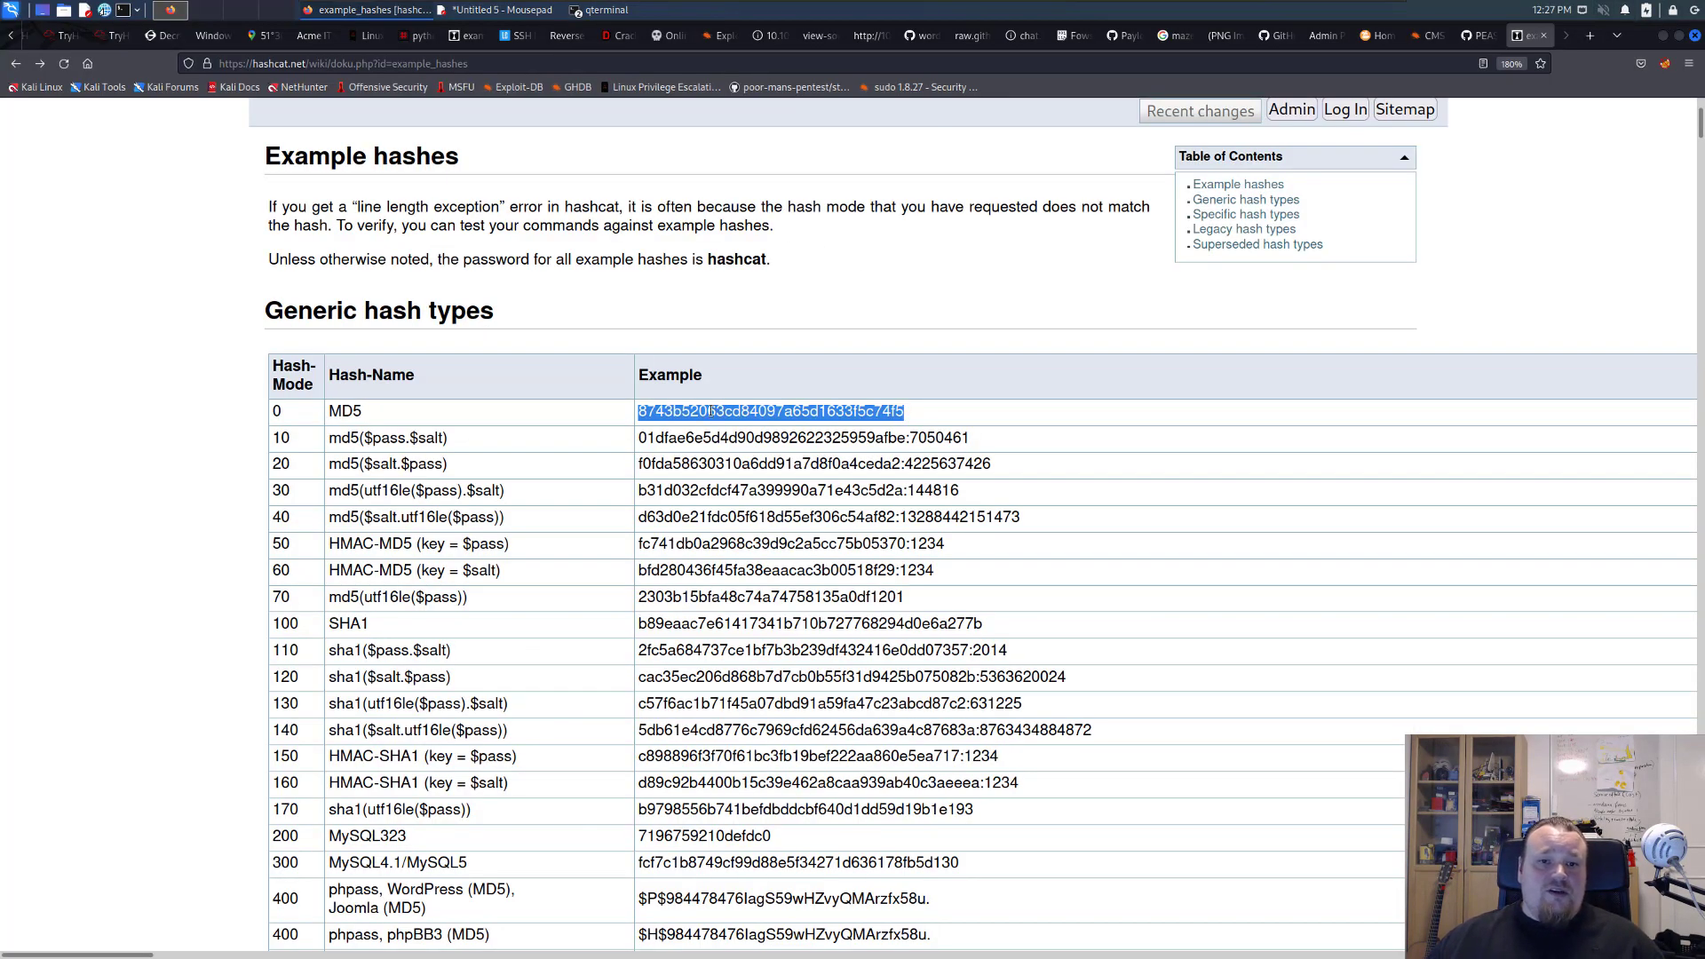
Step: Clear the MD5 example highlight on the wiki page and switch back to QTerminal
left_click(304, 464)
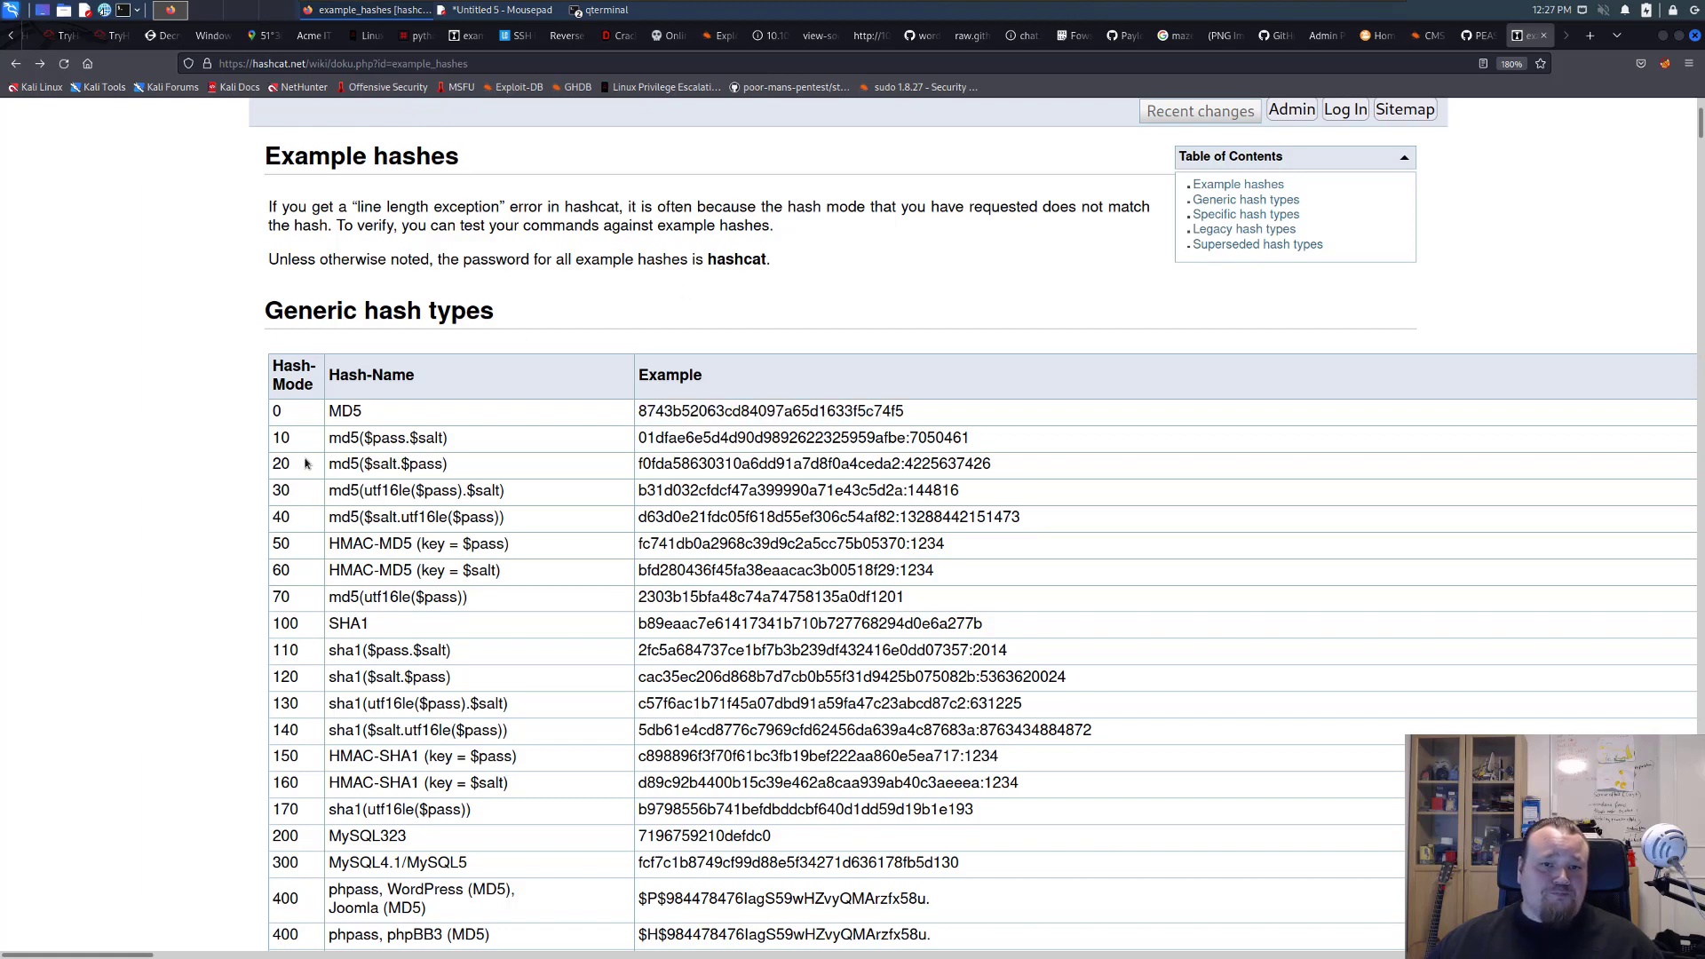
left_click(602, 10)
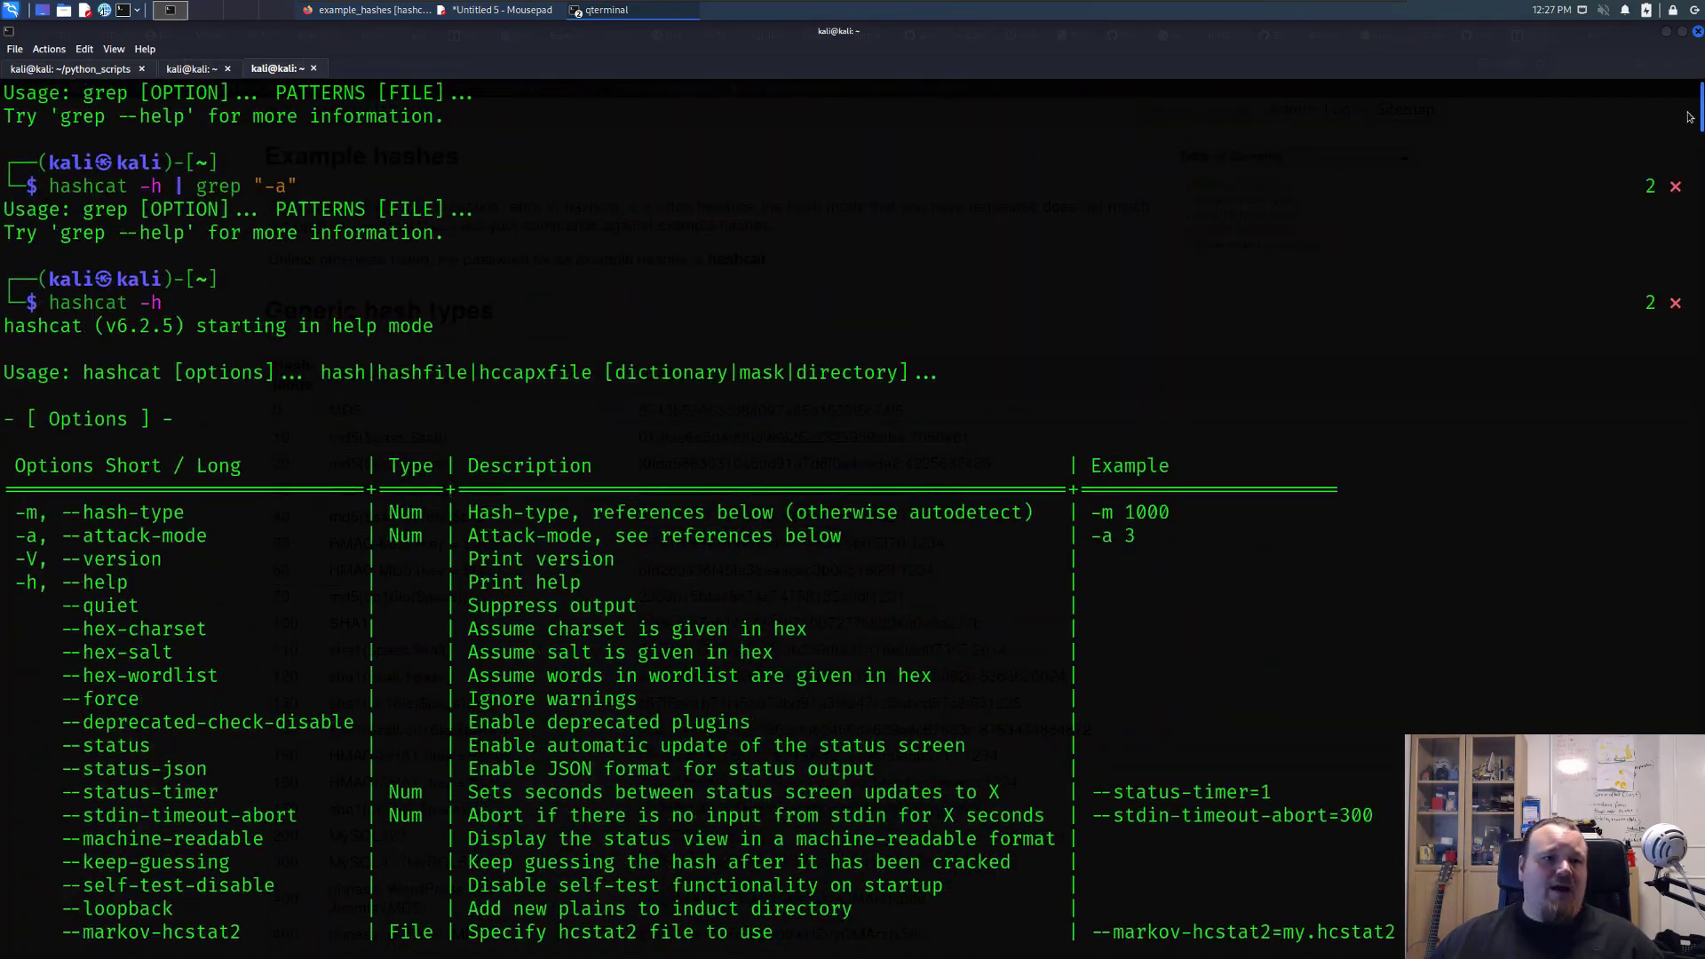
Step: Scroll the hashcat -h output and highlight the Usage line
scroll("down", 3)
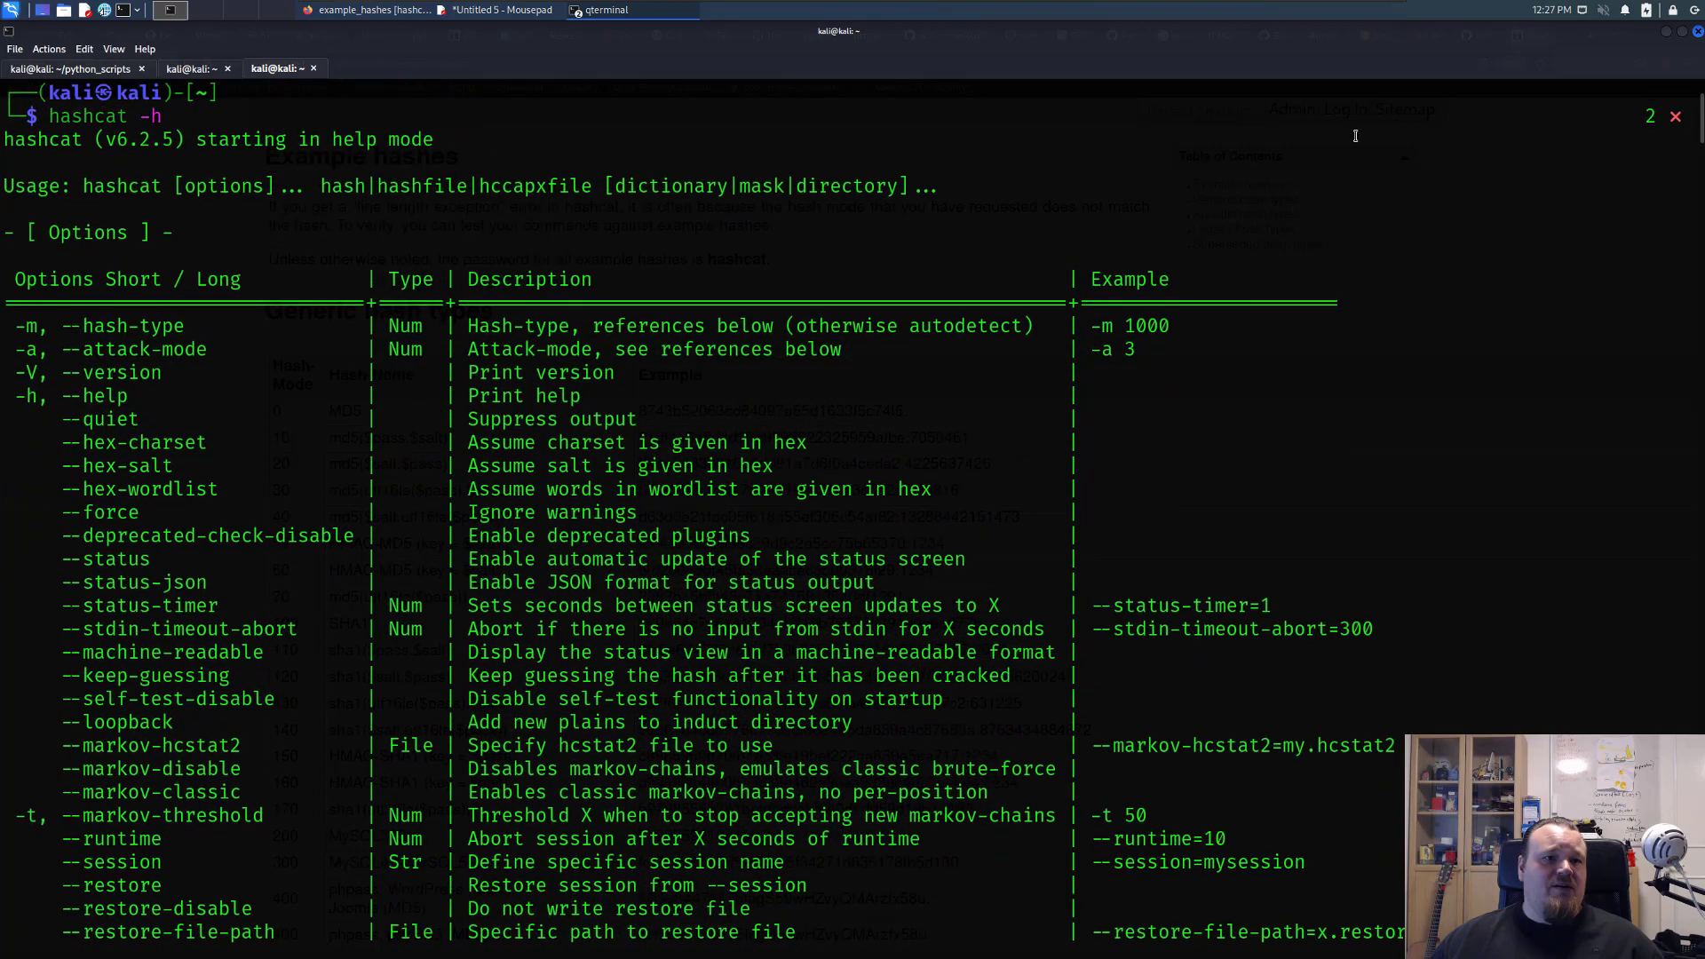
double_click(147, 117)
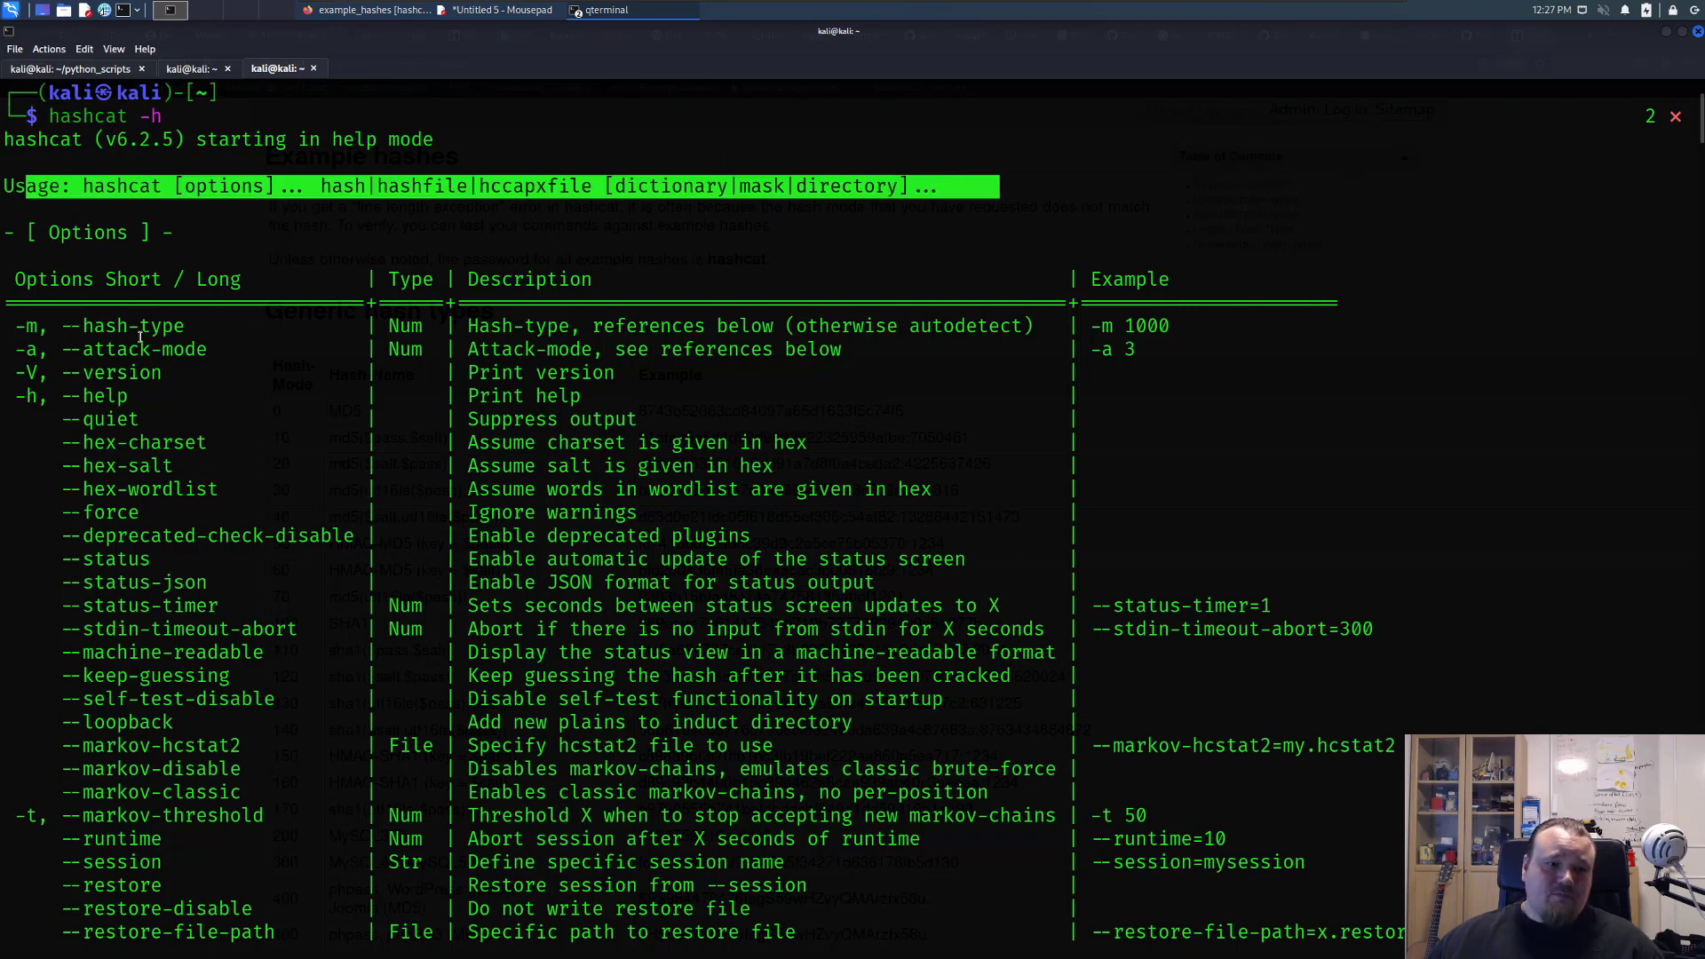
mouse_move(201, 394)
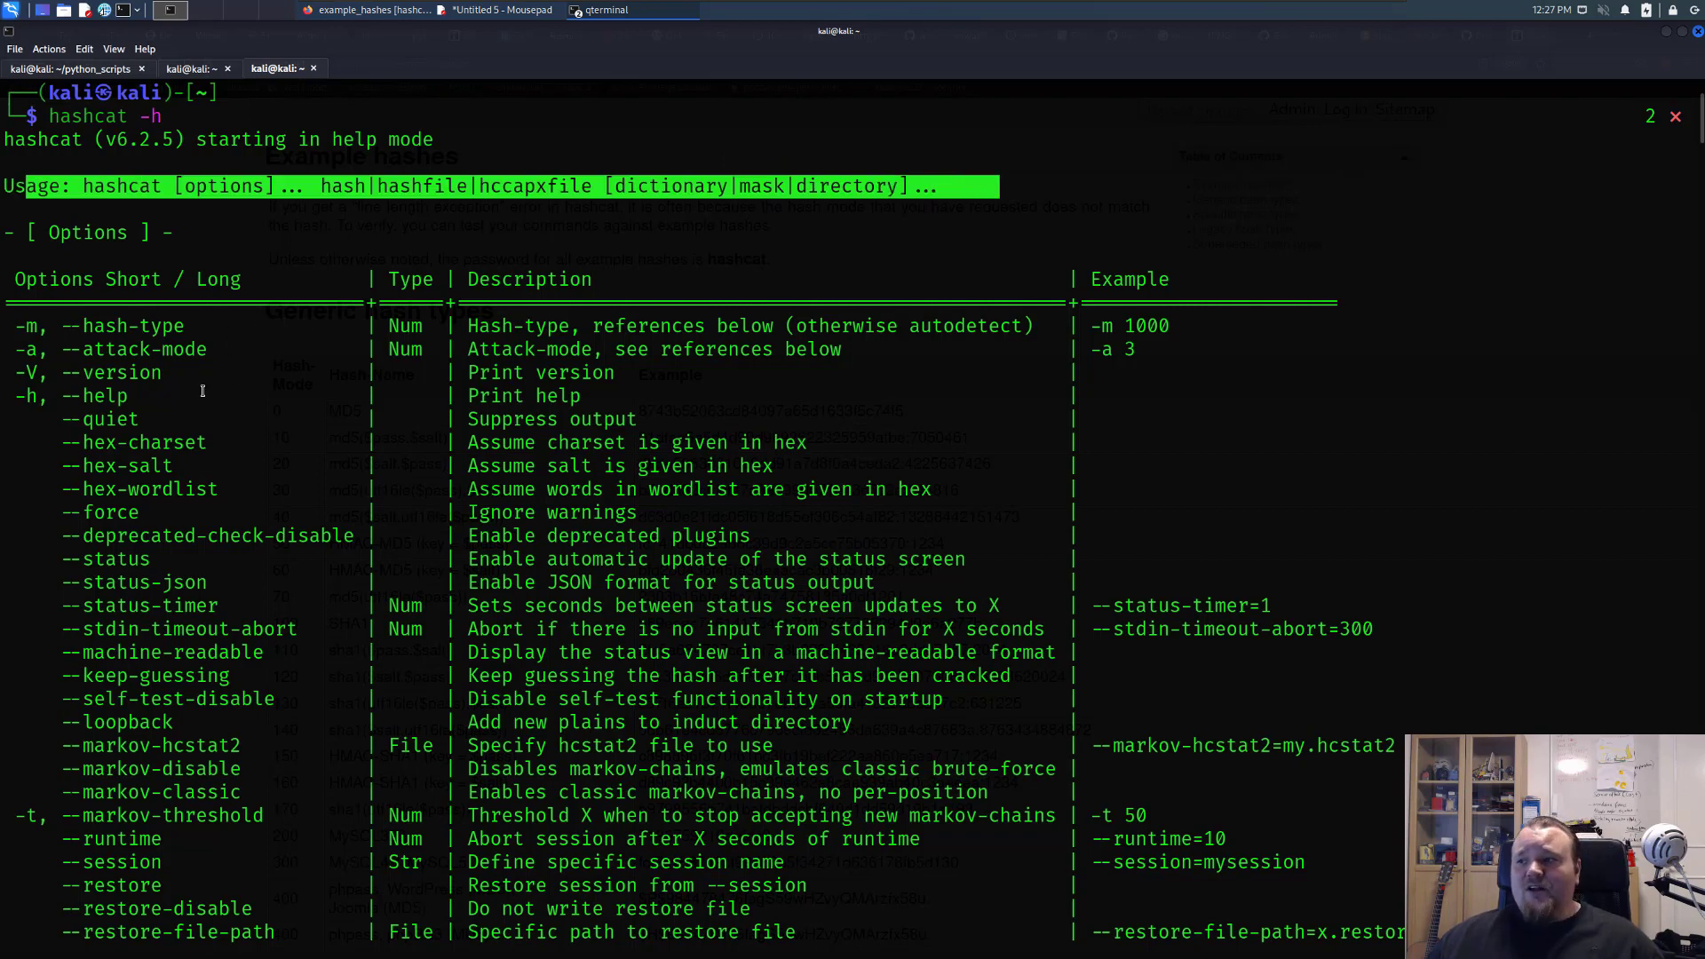
mouse_move(35, 323)
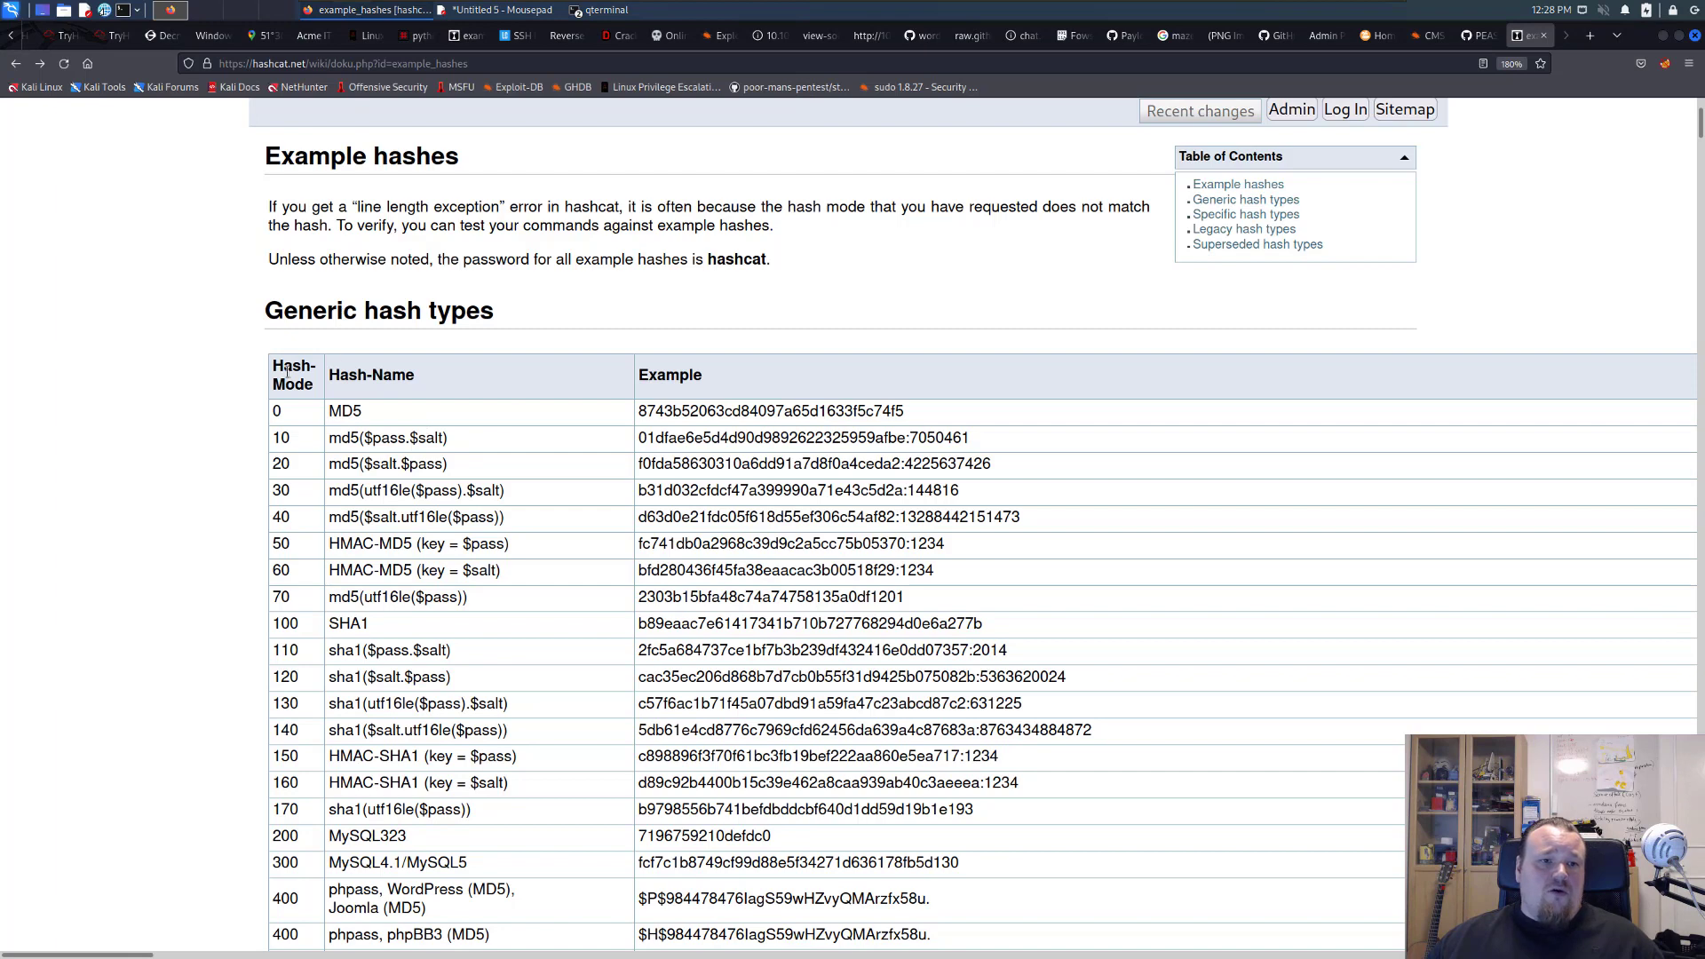
Step: Single out the -a attack-mode option in the hashcat help output
double_click(460, 311)
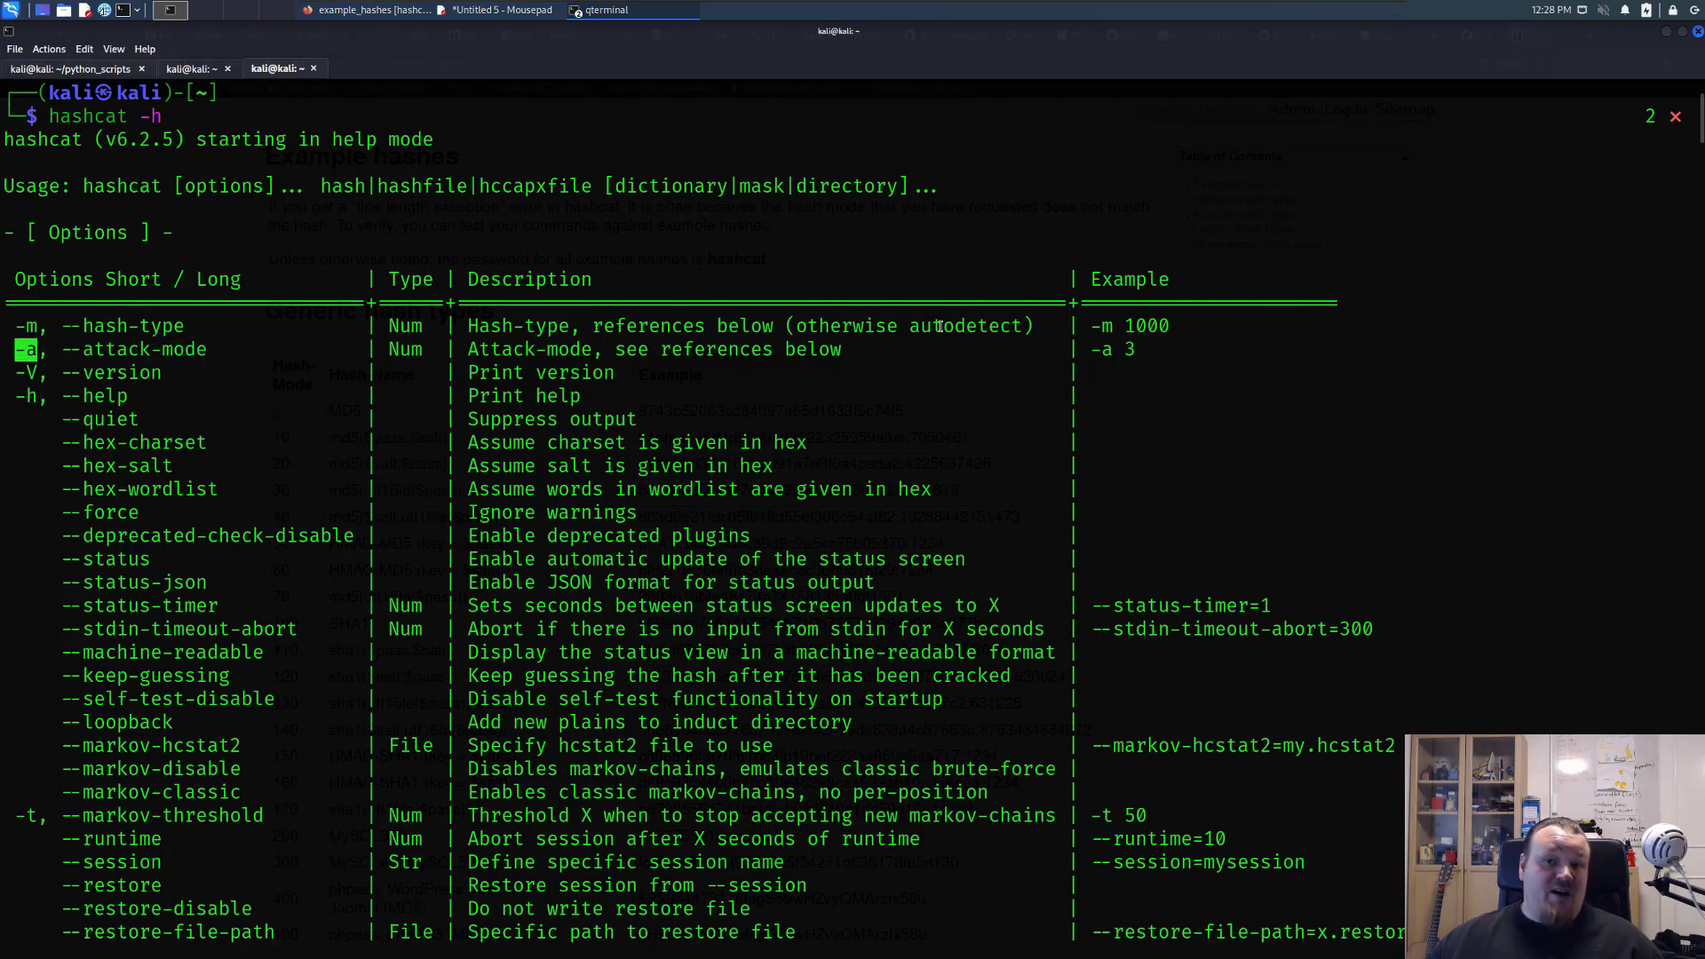
mouse_move(1332, 293)
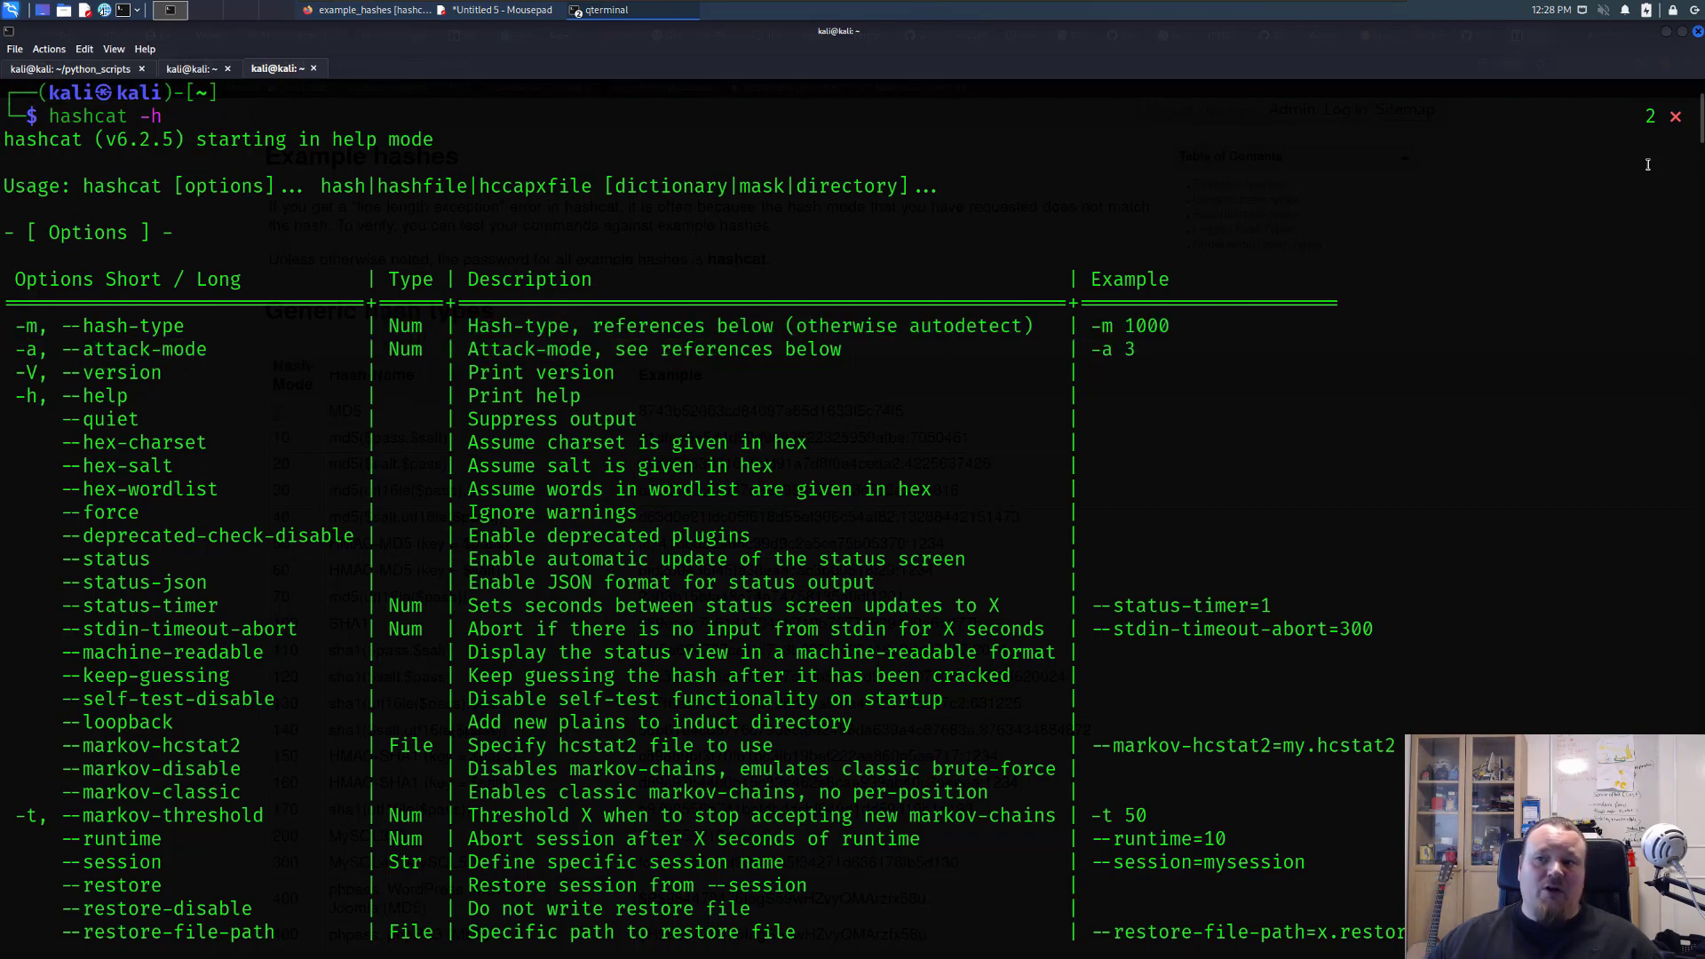
Step: Scroll the help output down past the hash modes to the Attack Modes table
scroll("down", 3)
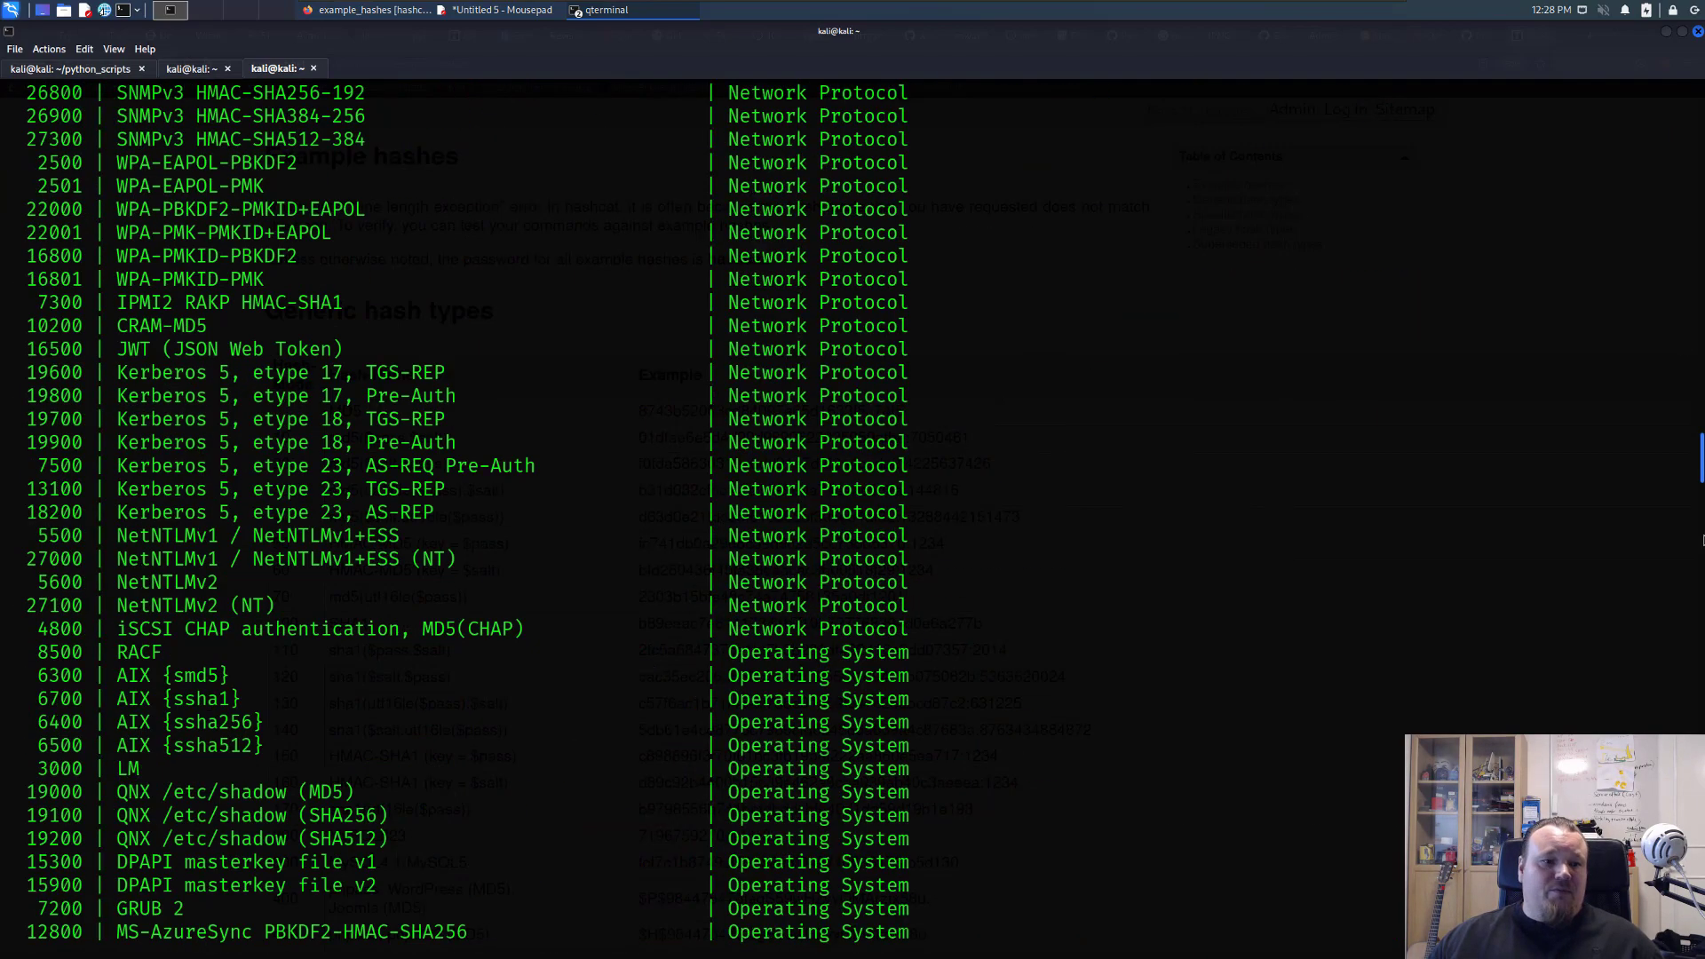
scroll("down", 3)
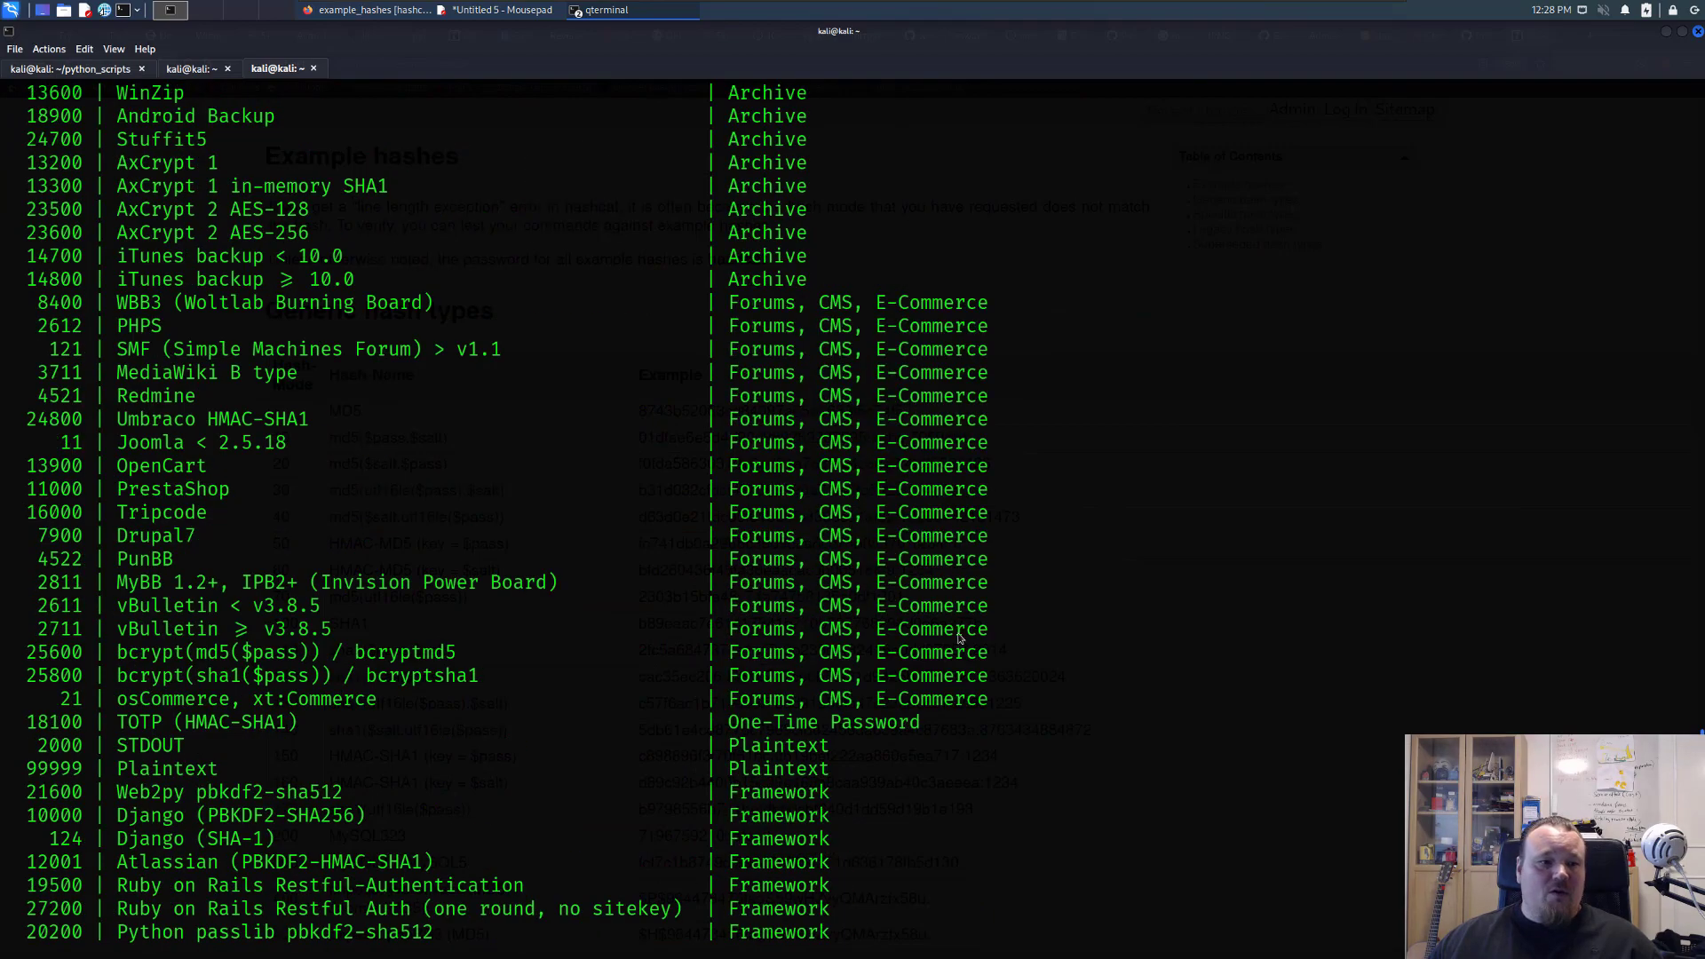
scroll("down", 3)
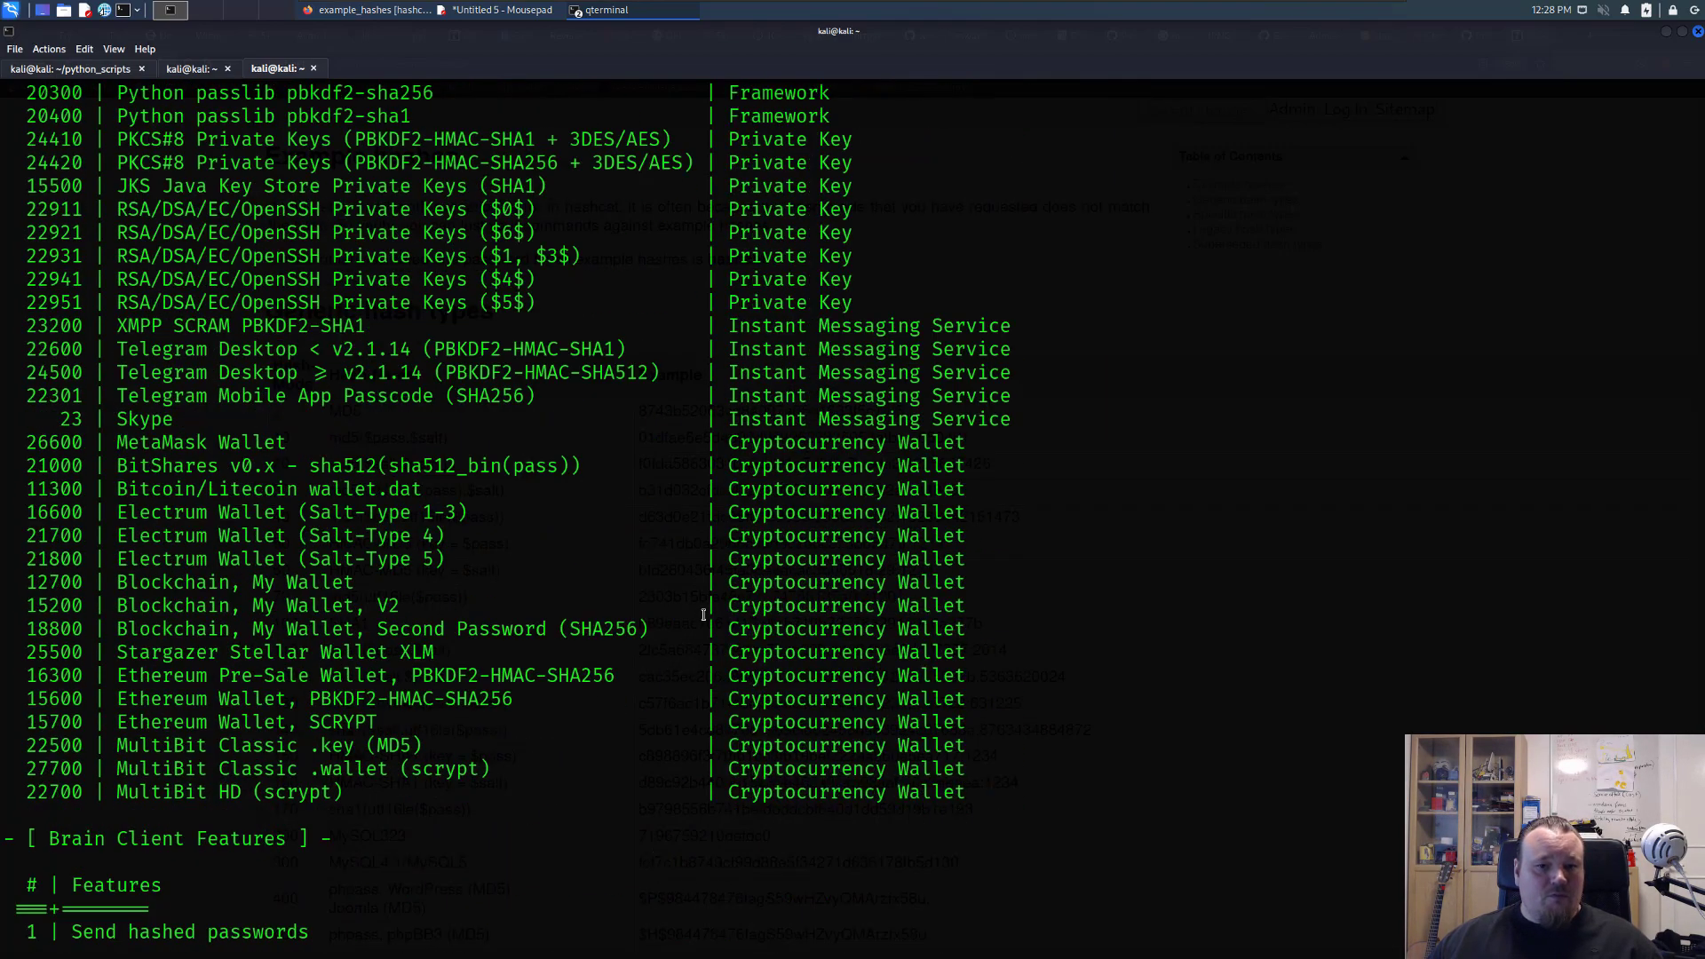
scroll("down", 3)
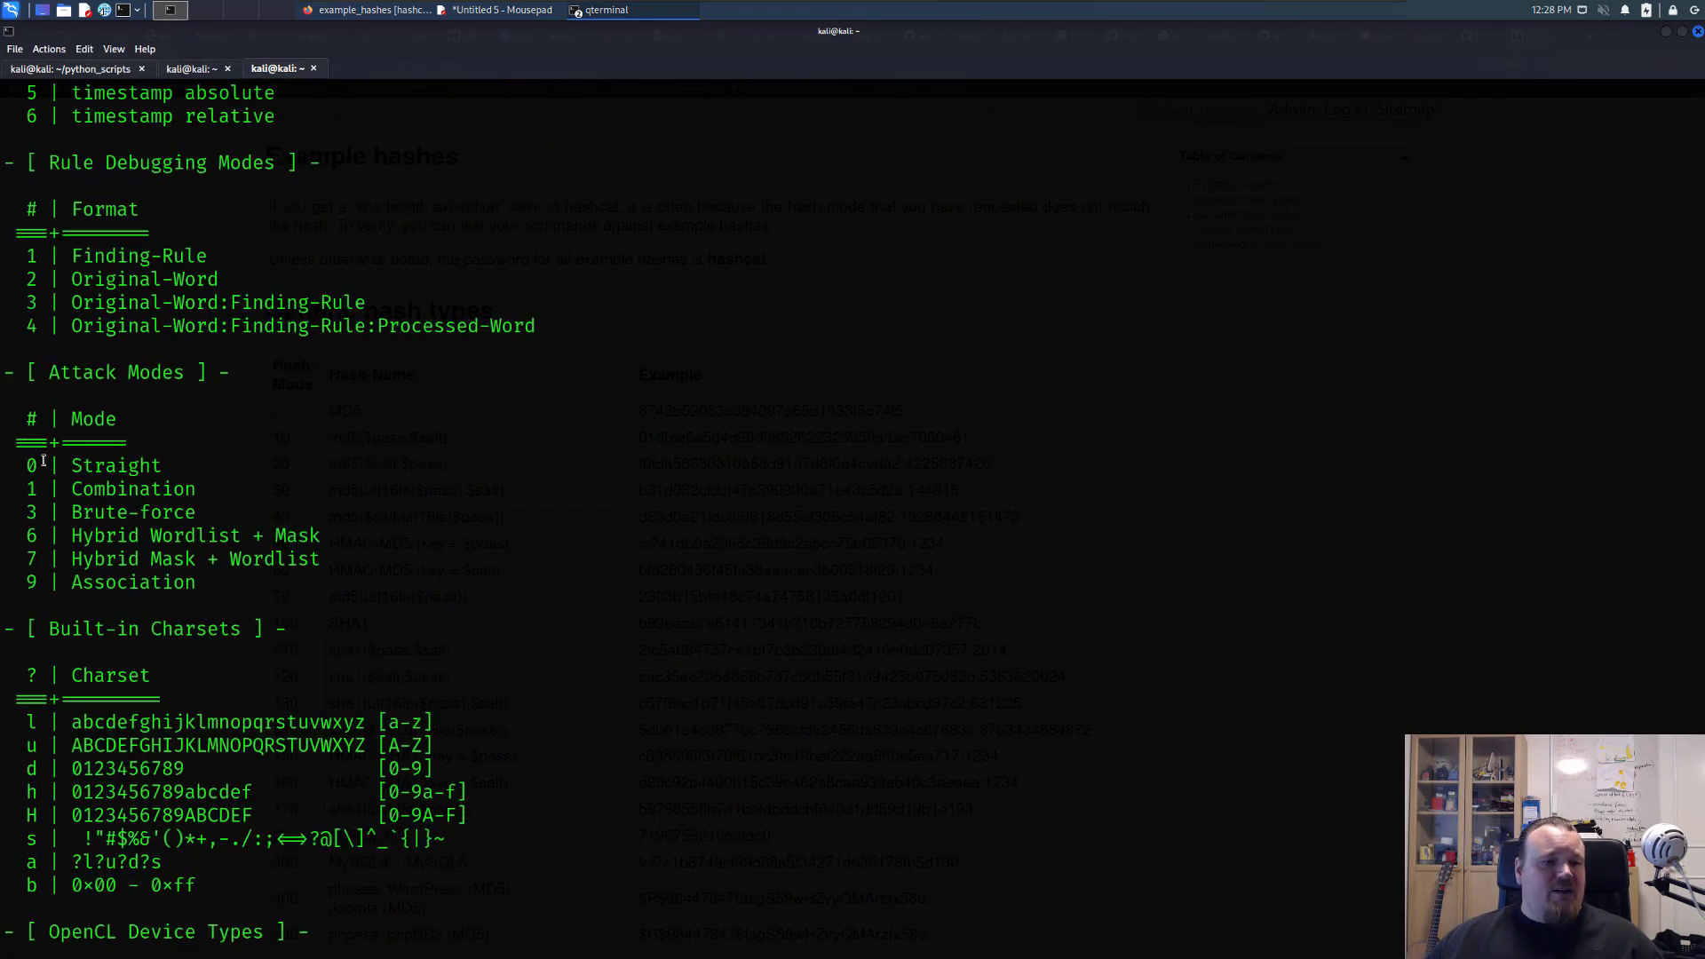
double_click(114, 466)
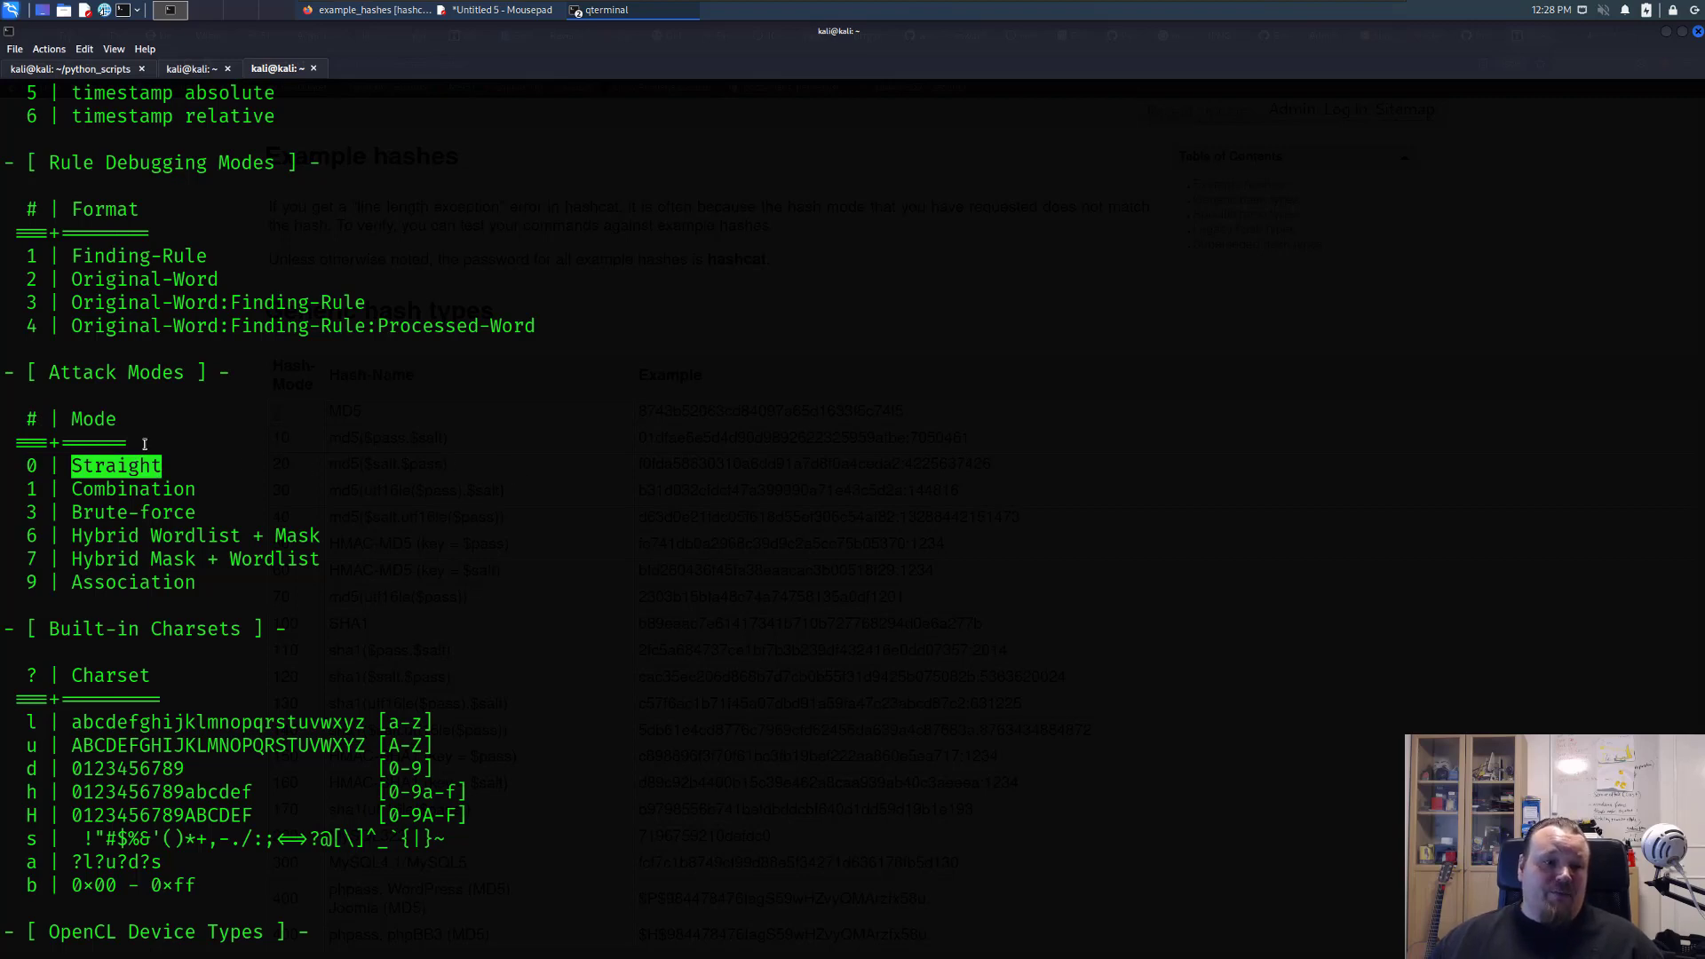
mouse_move(714, 526)
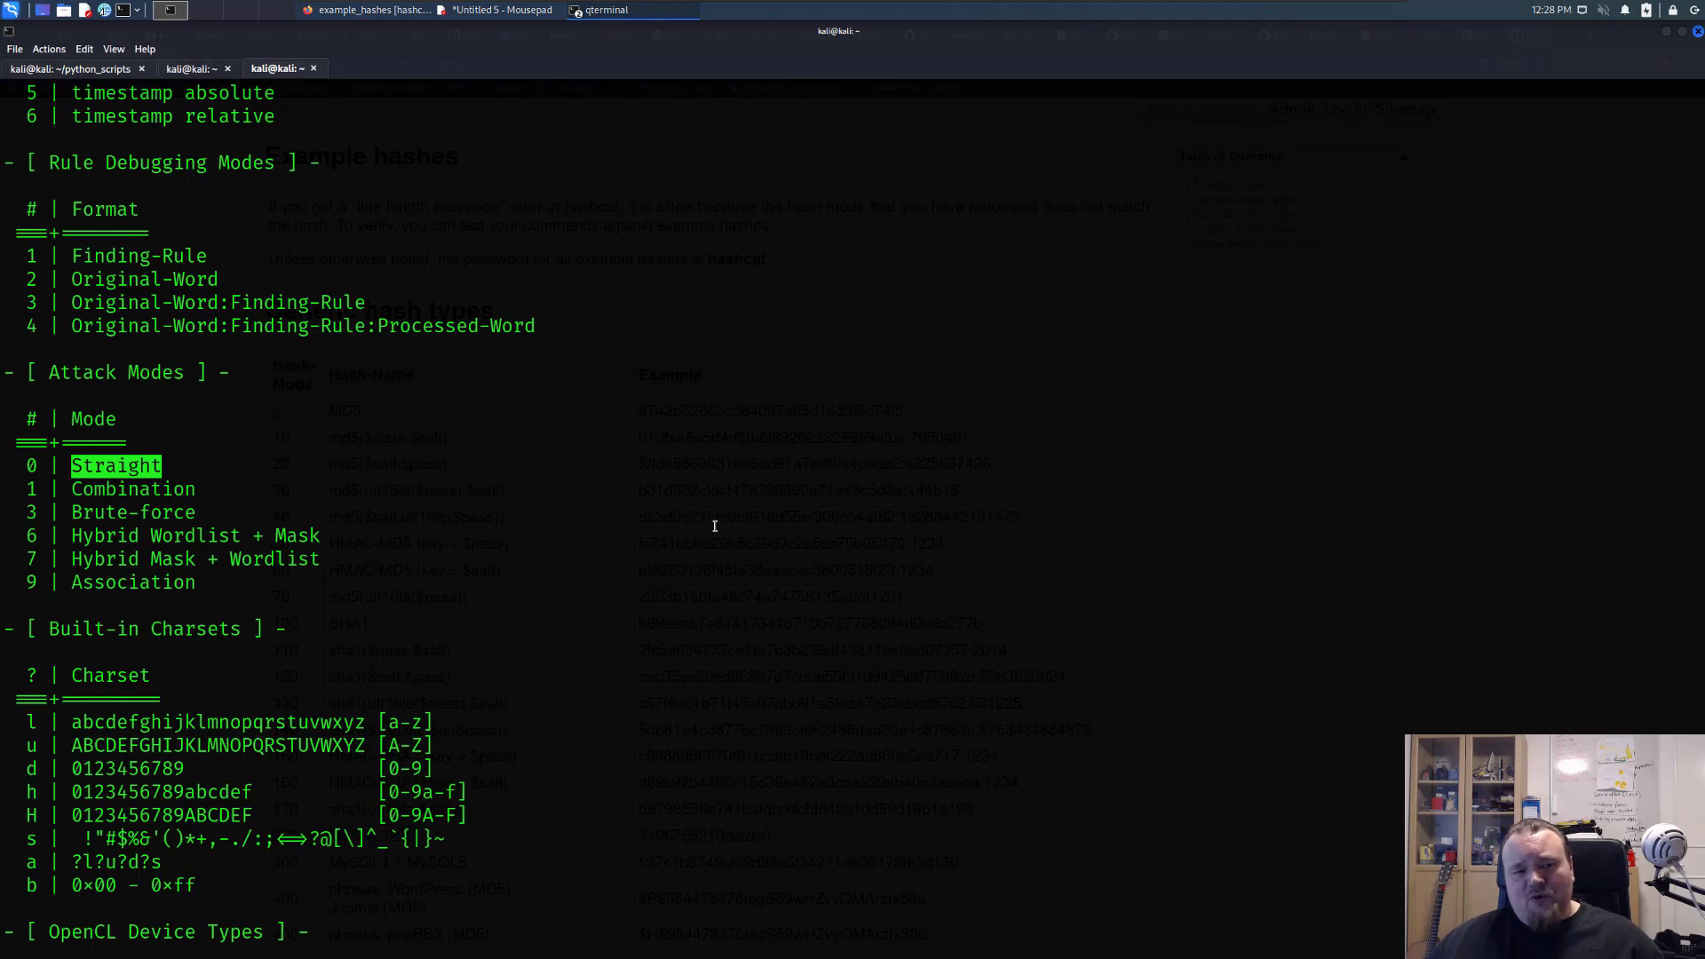
mouse_move(700, 517)
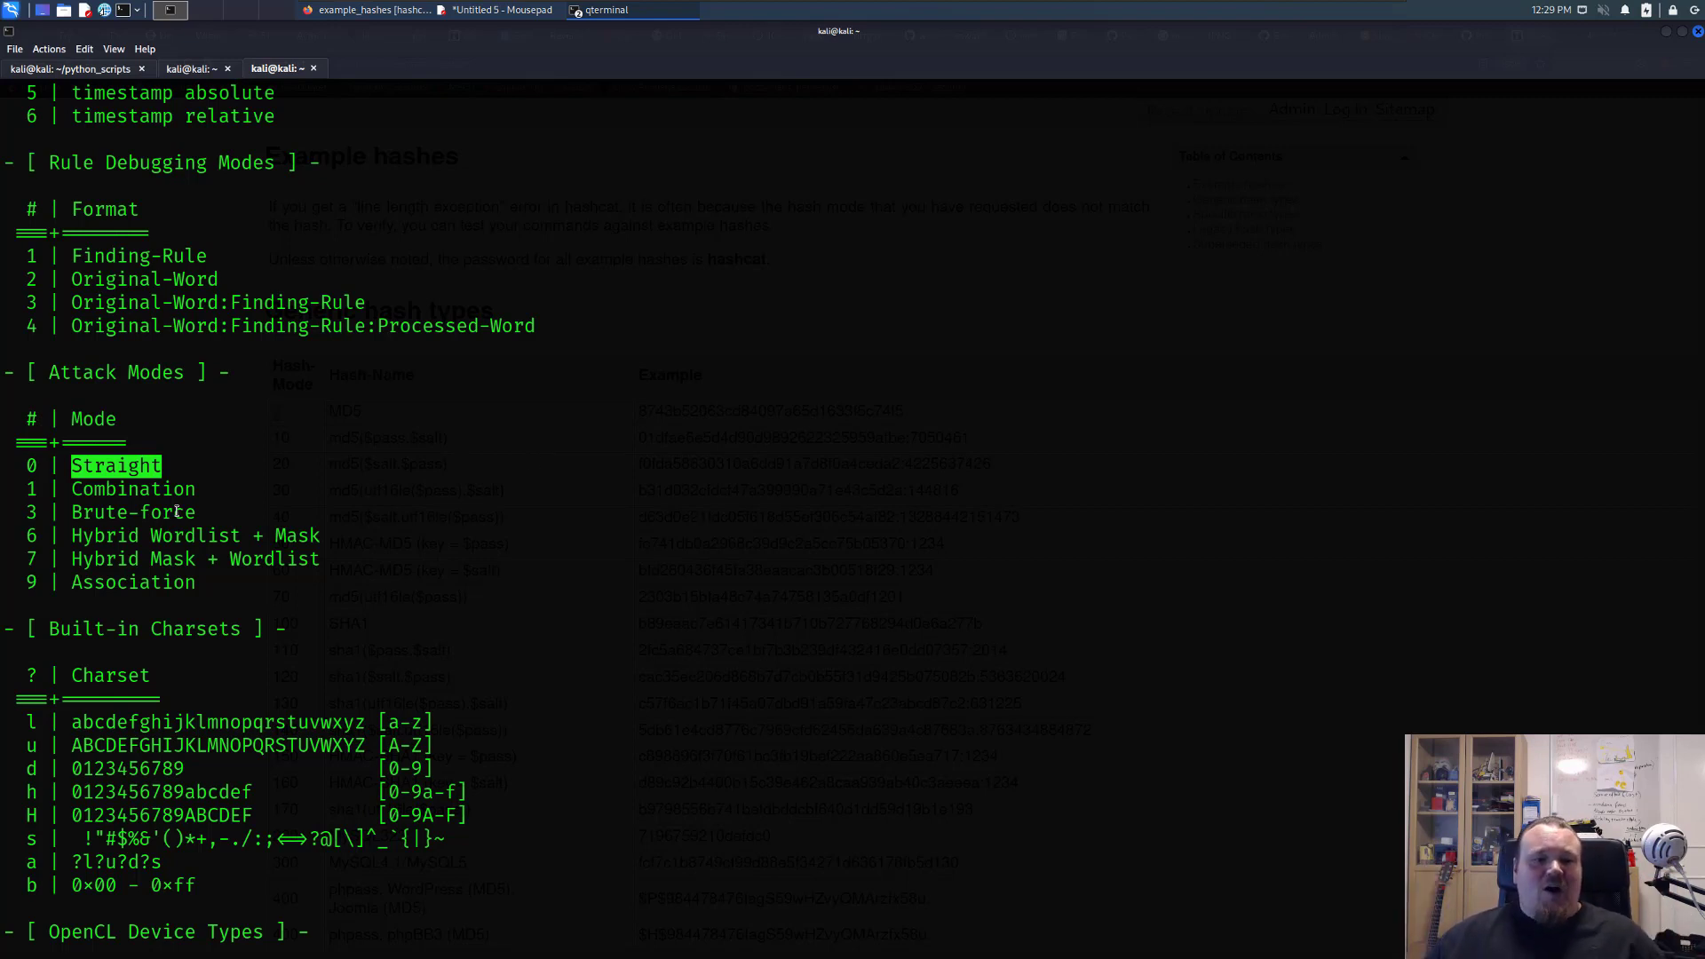
double_click(132, 511)
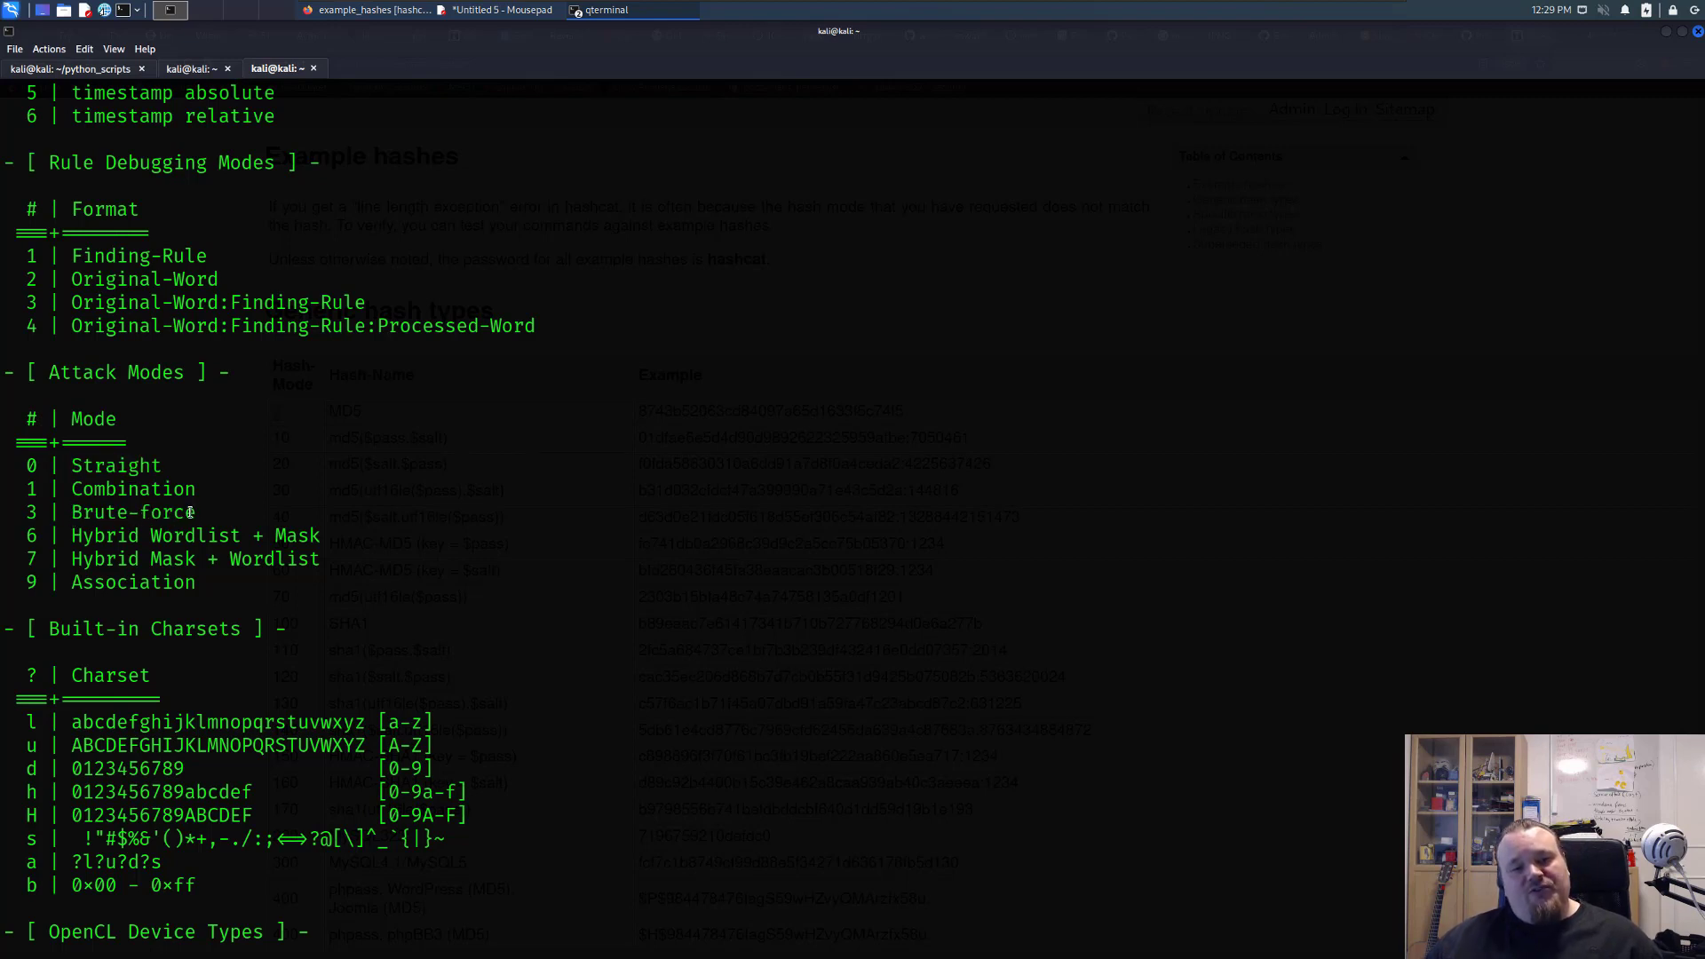
double_click(113, 465)
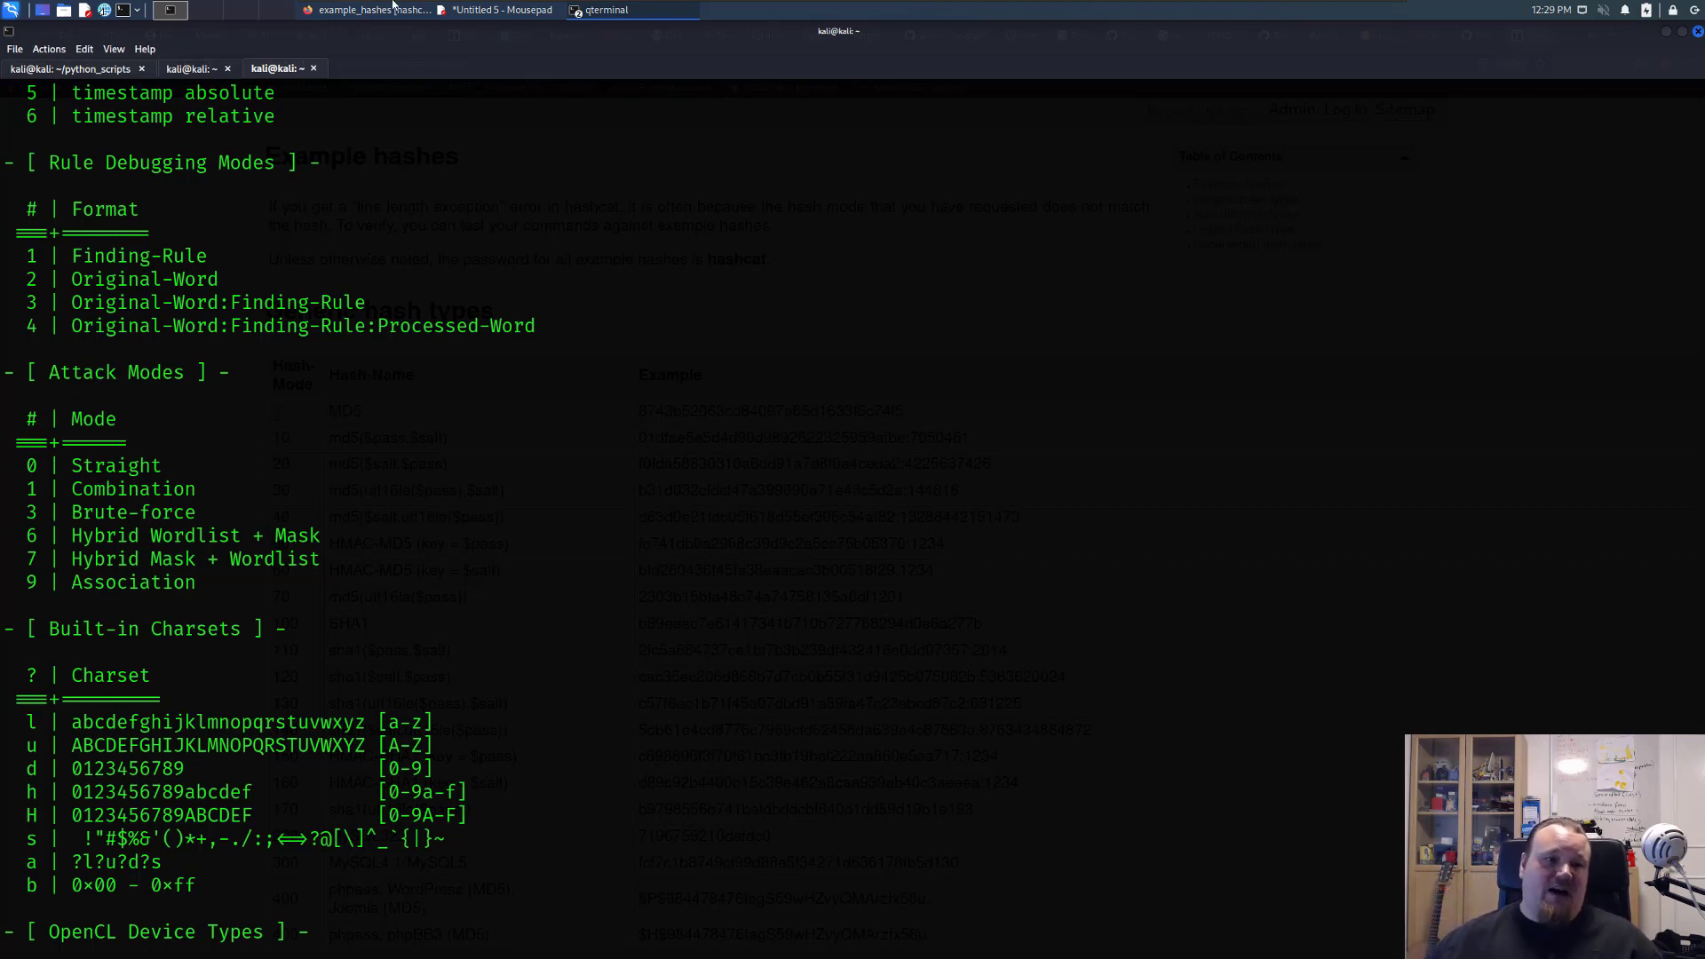
Step: Compose the hashcat -m 0 -a 0 command on hashes.txt writing to guessed_hashes.txt with the /usr/share/wordlists/ path
left_click(190, 67)
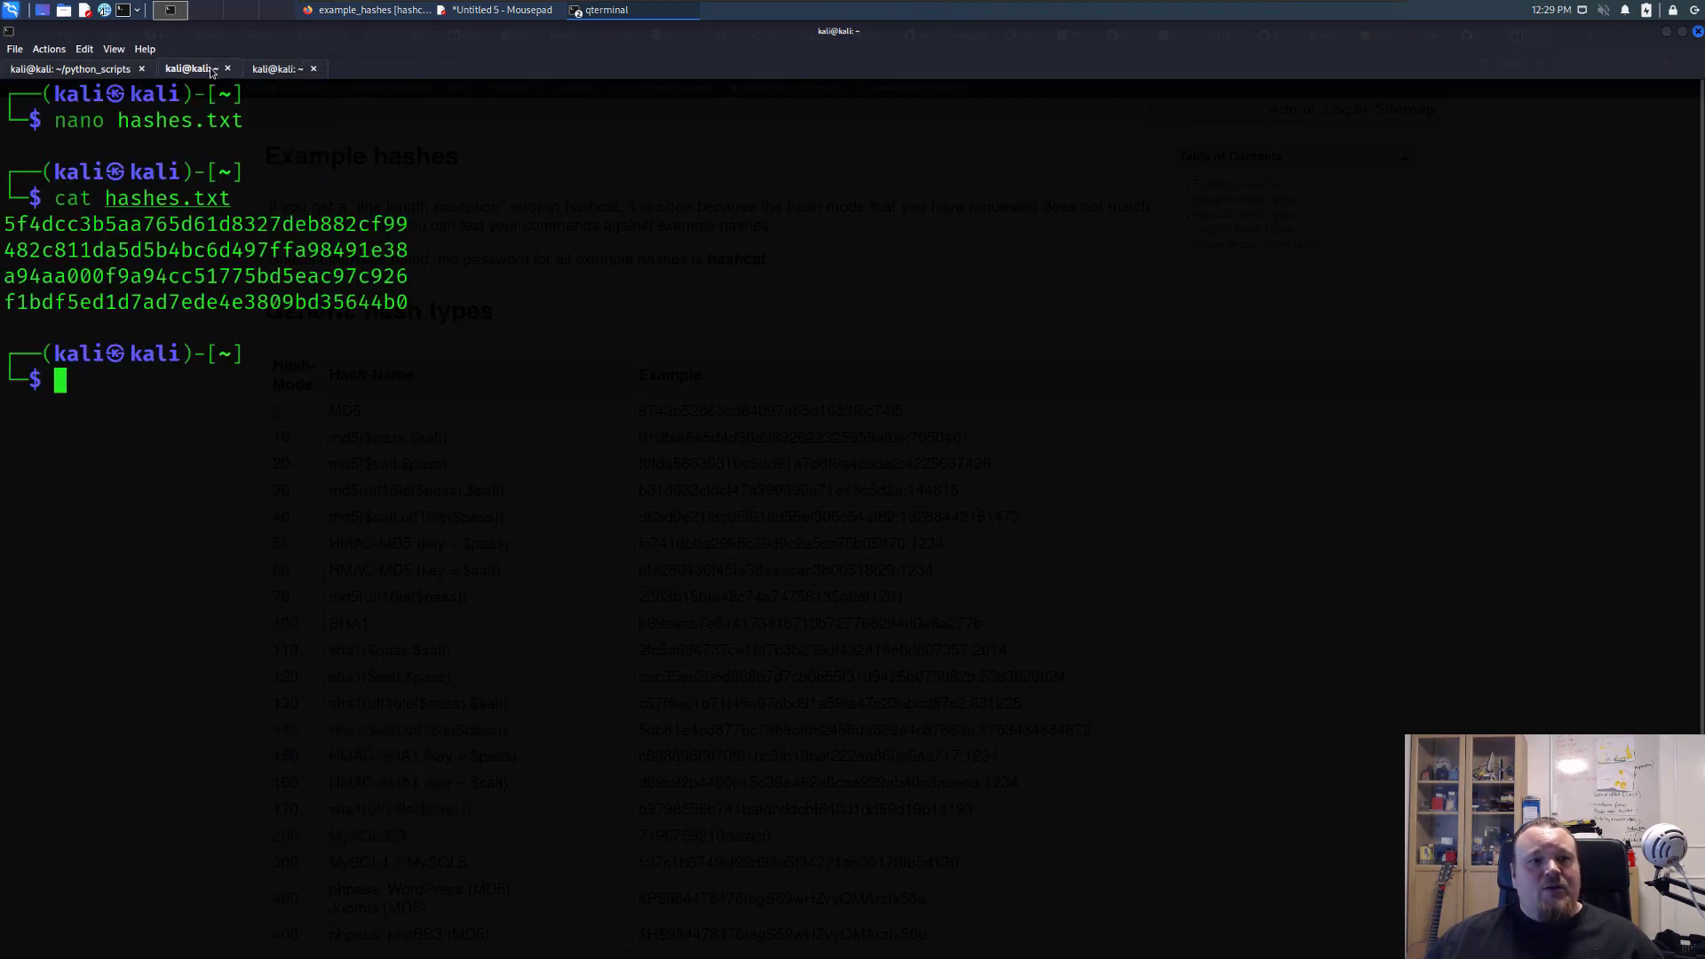
type("hashcat -m 3200 \"\\$2y\\$12\\$Dwt1BZj6pcyc3Dy1FWZ5ieeUznr71EeNkJkUlypTsgbX1H68wsRom\" /usr/share/wordlists/rockyou.txt")
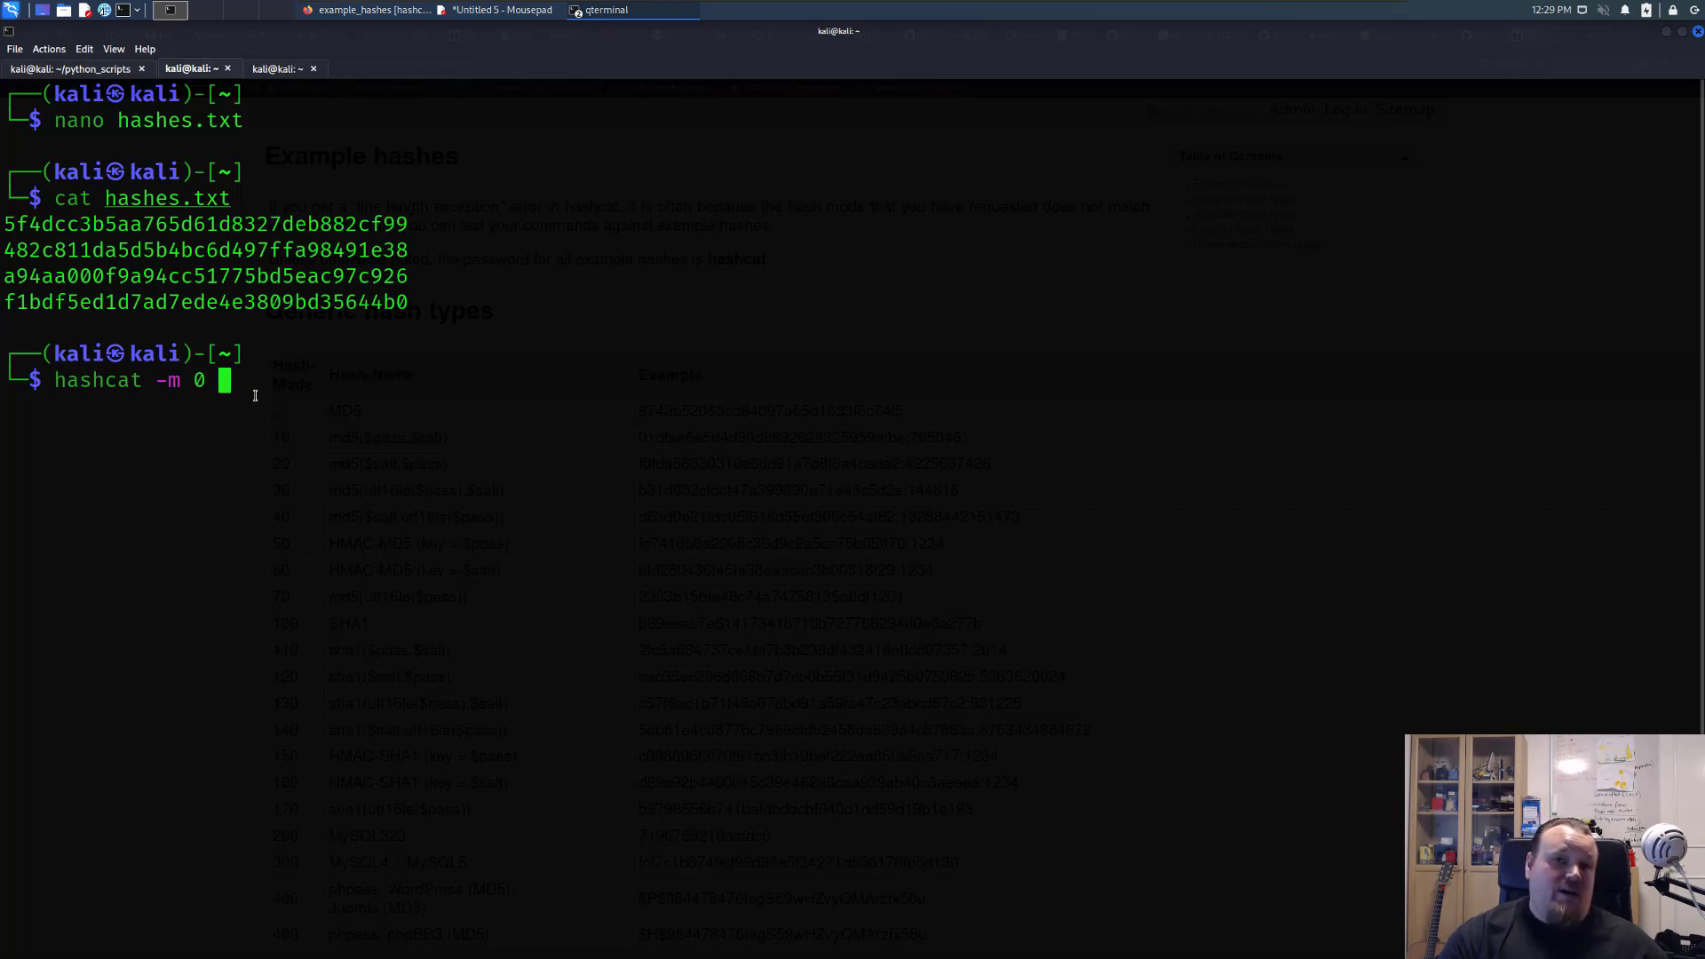
type("-a 0 -o")
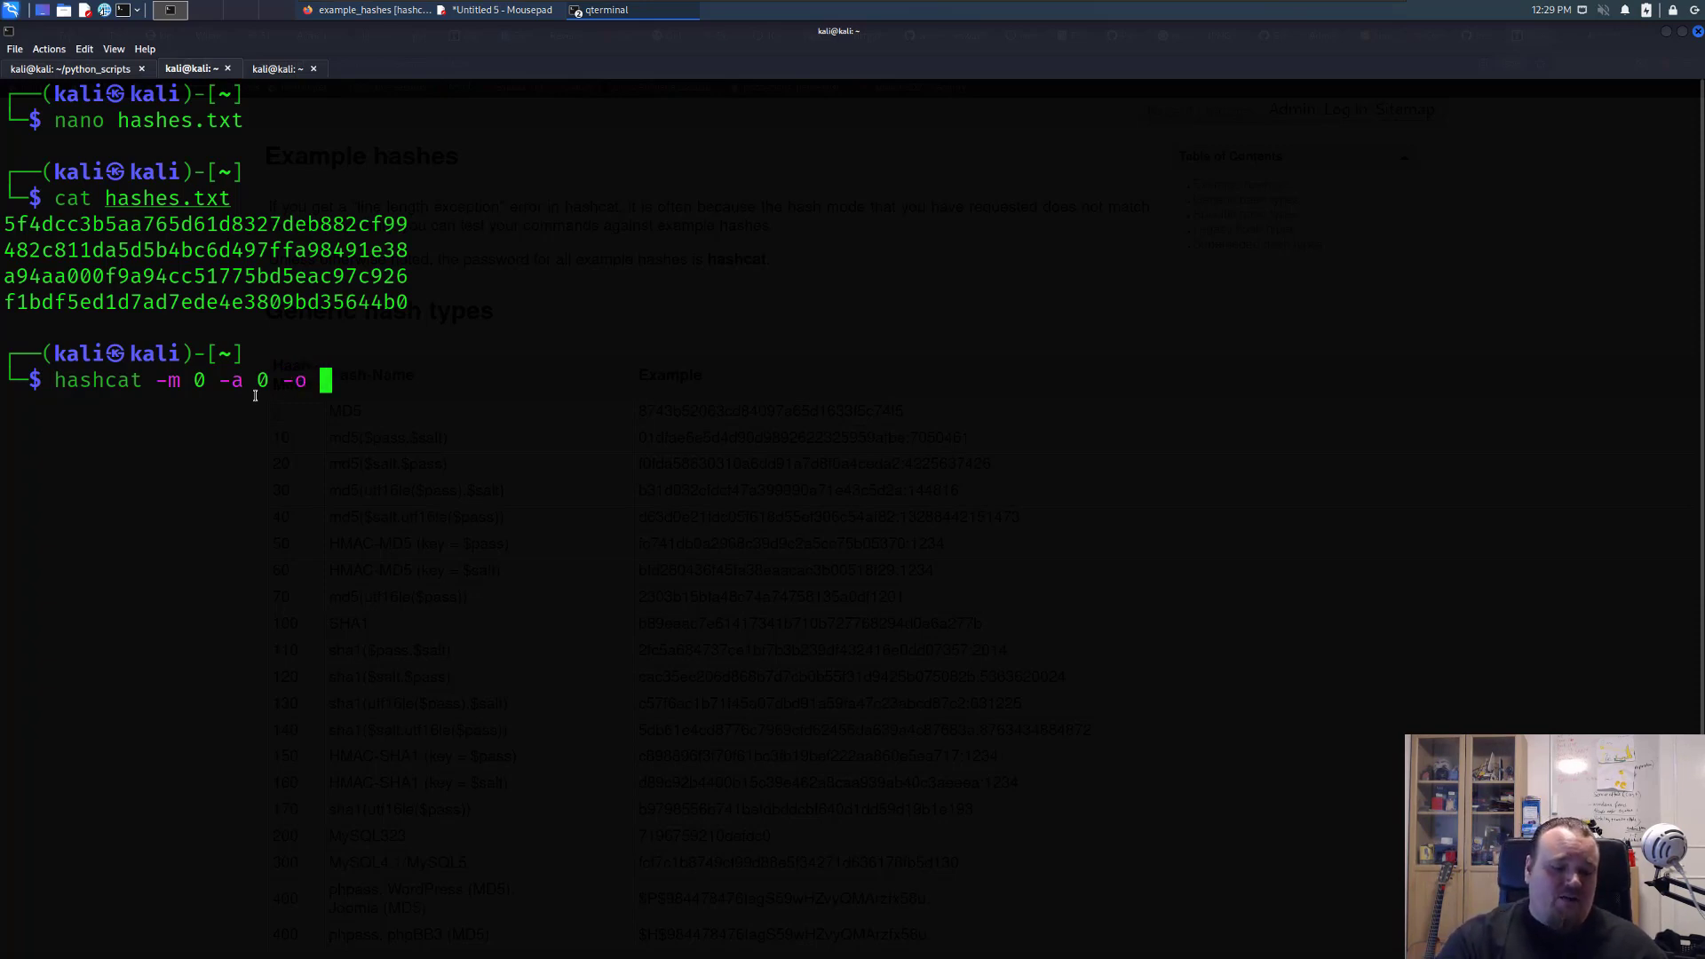
type("gu")
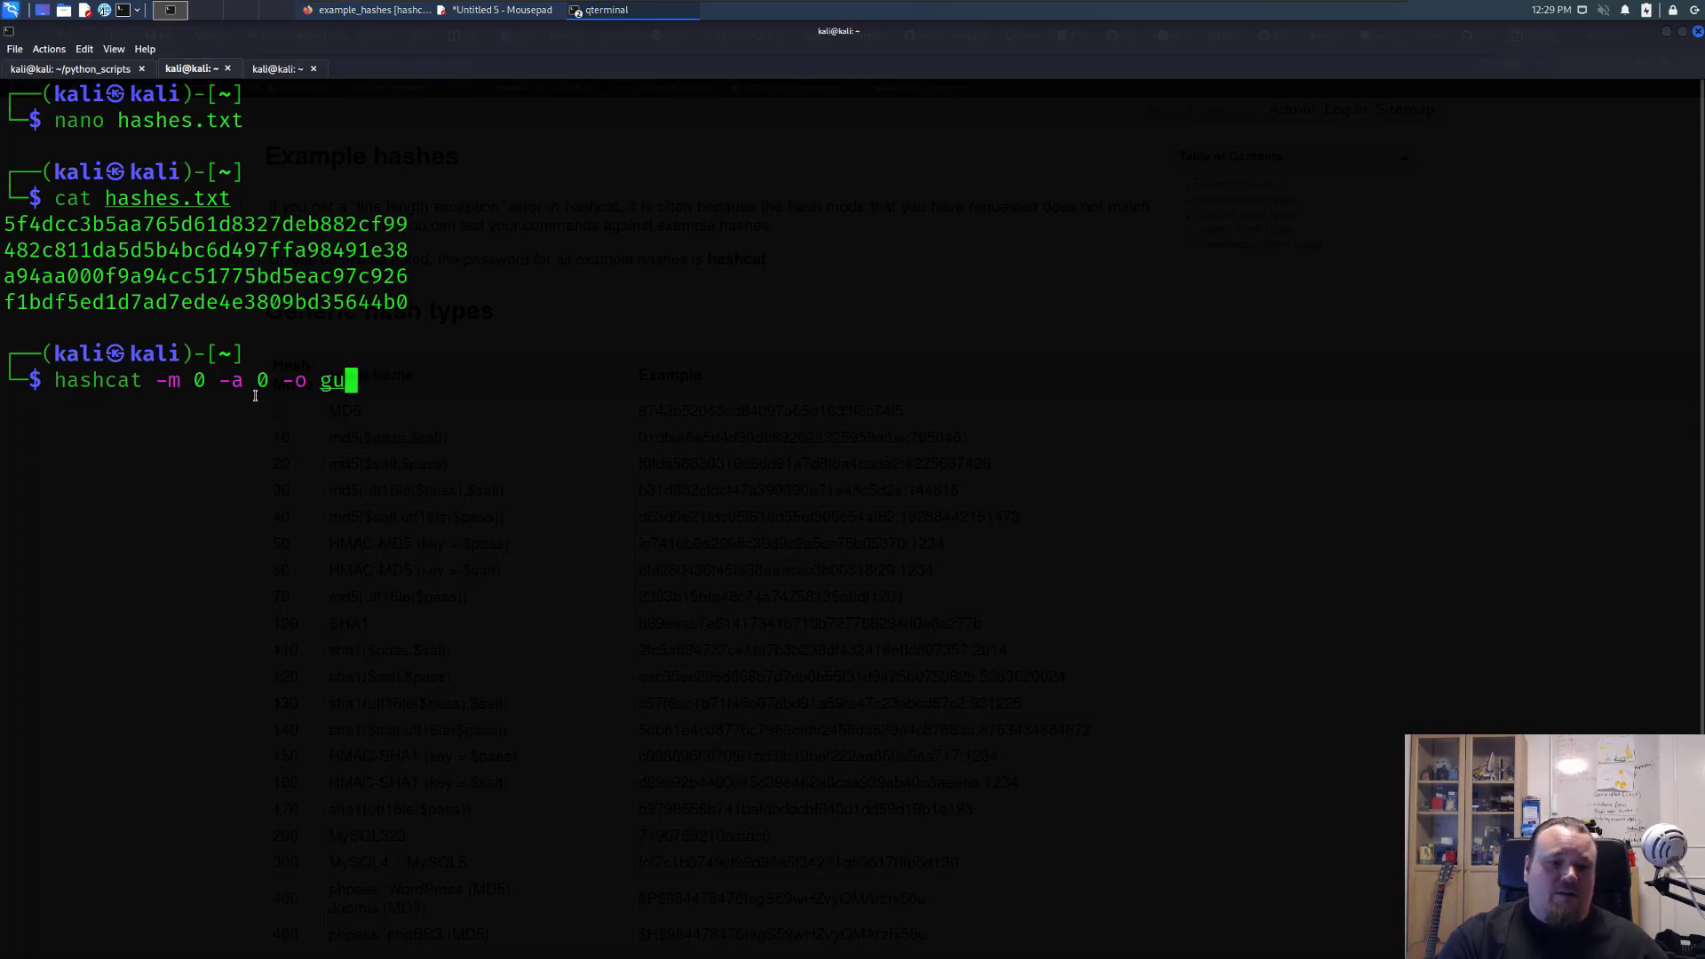
type("essed_has")
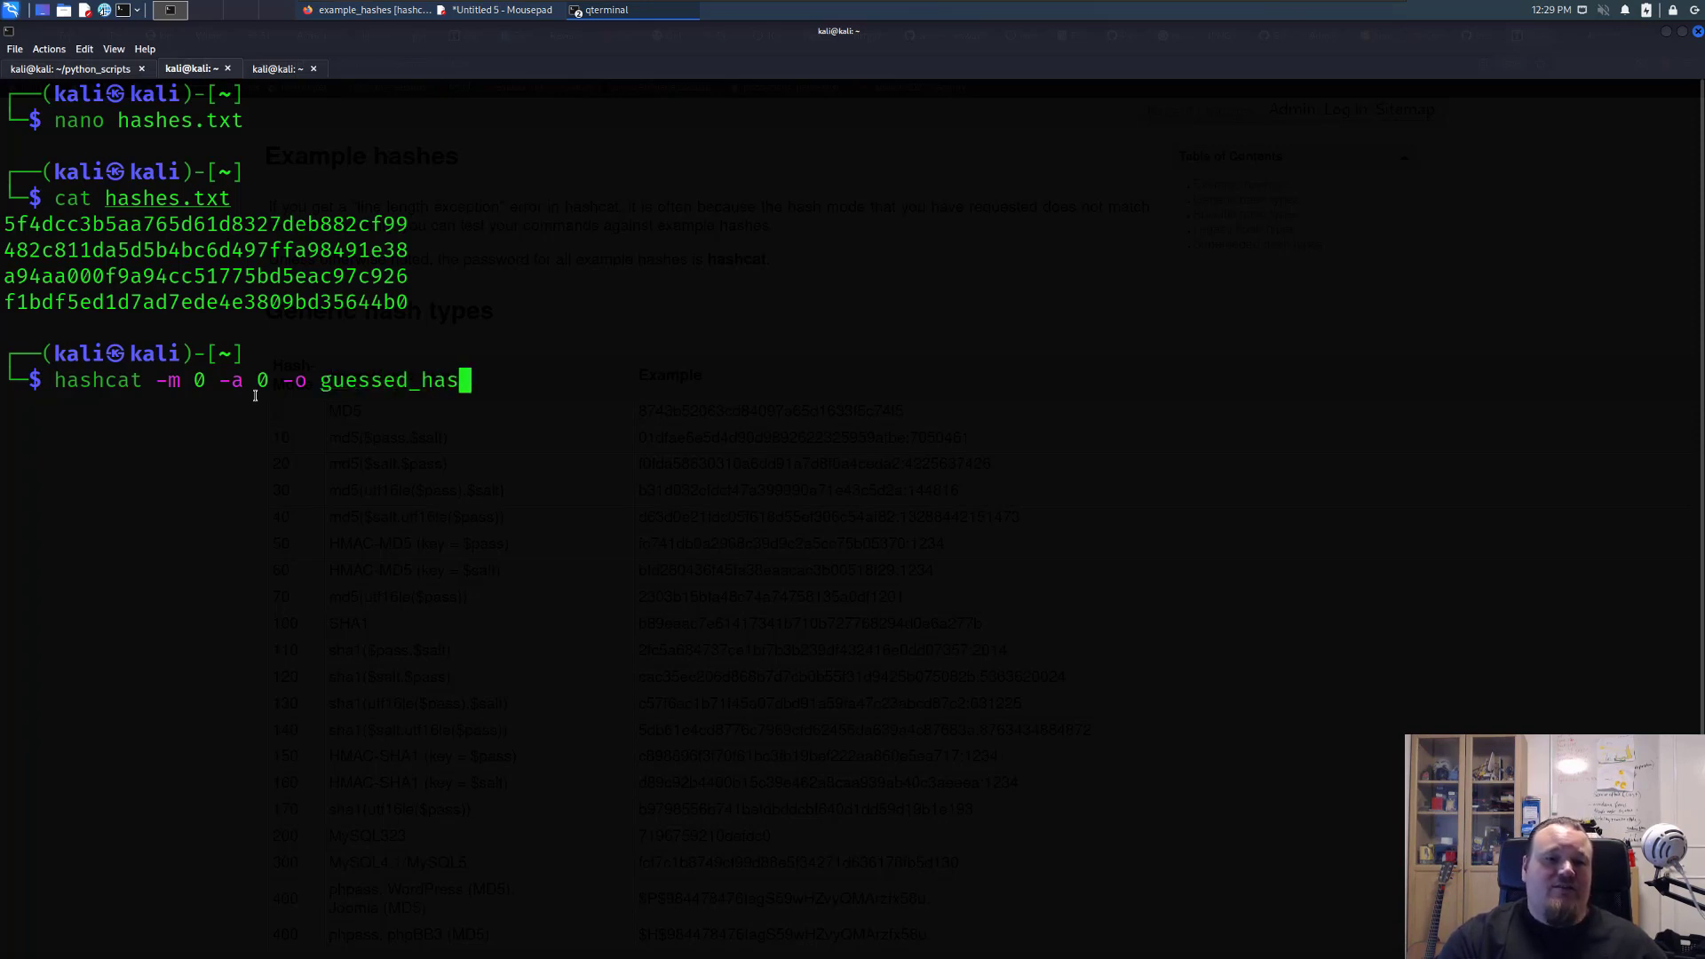
type("hed.txt hash")
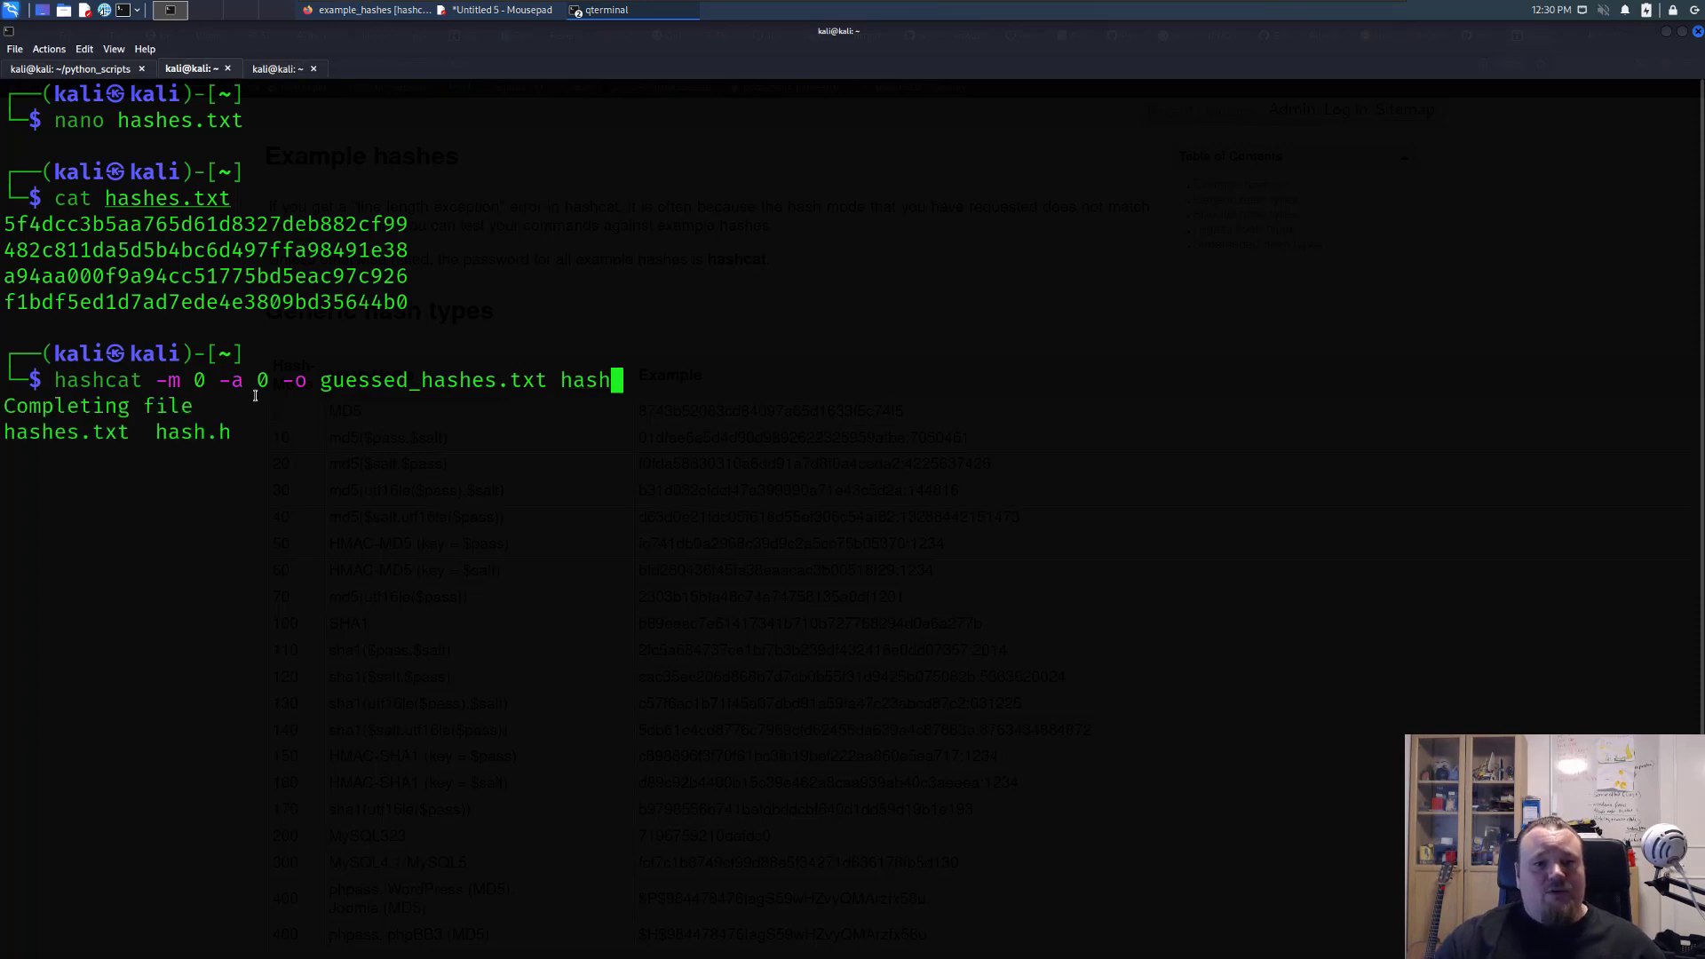
type("es.txt")
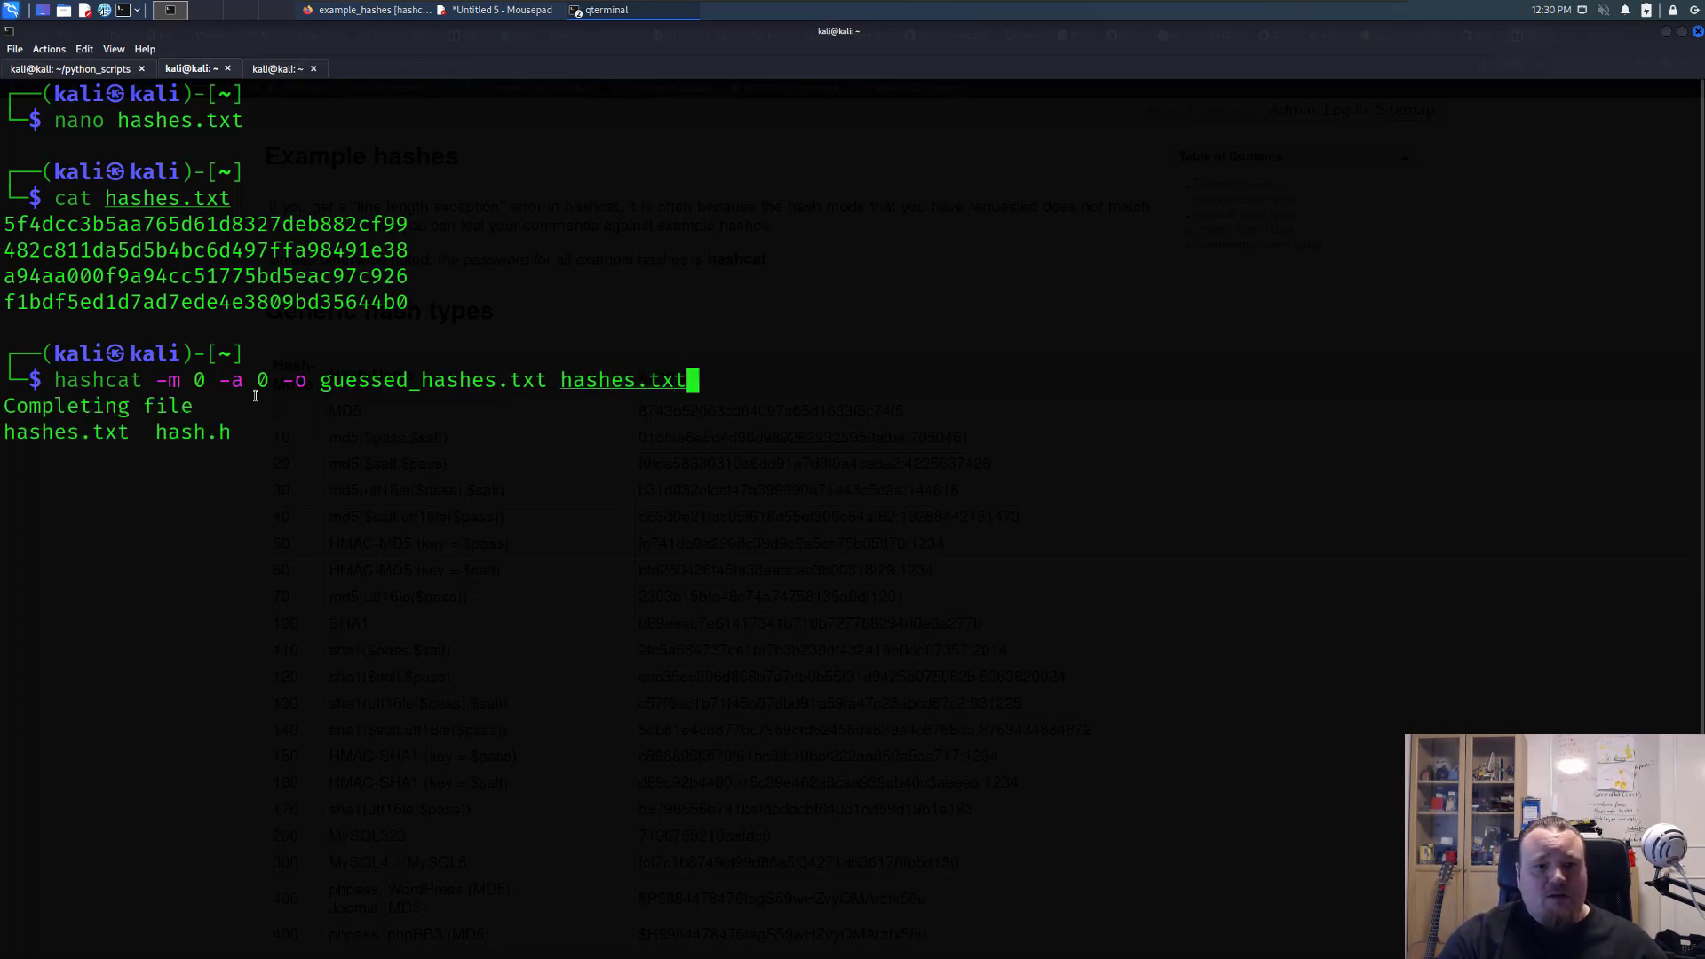
type("/")
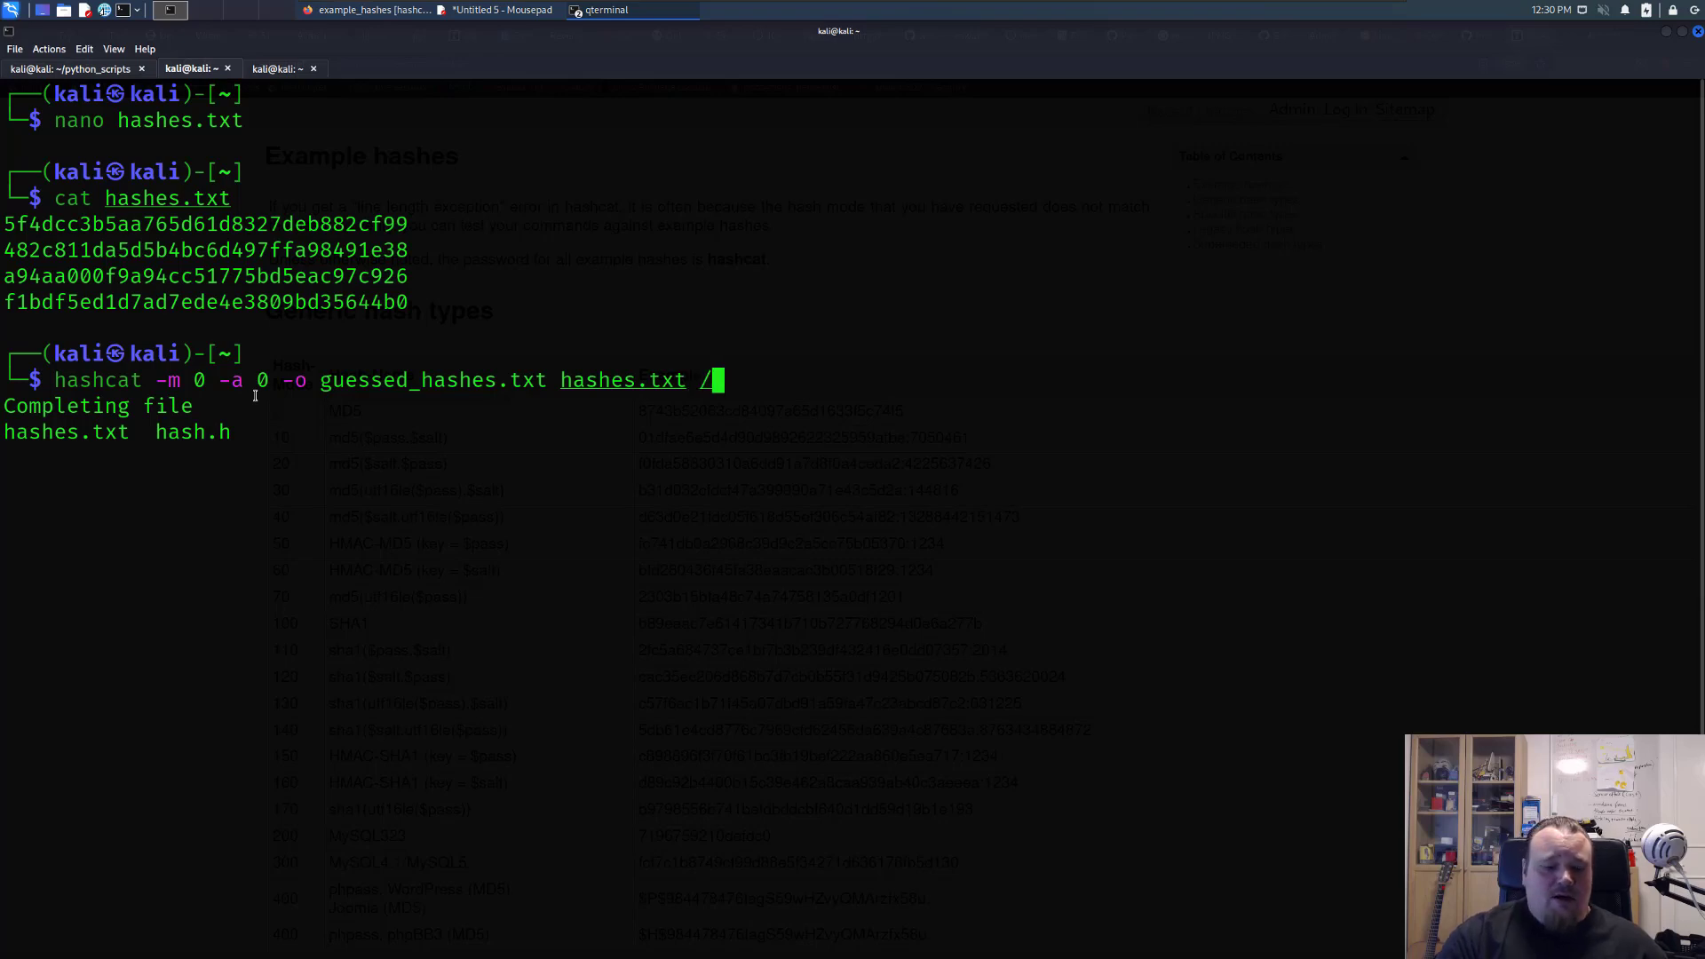
type("s")
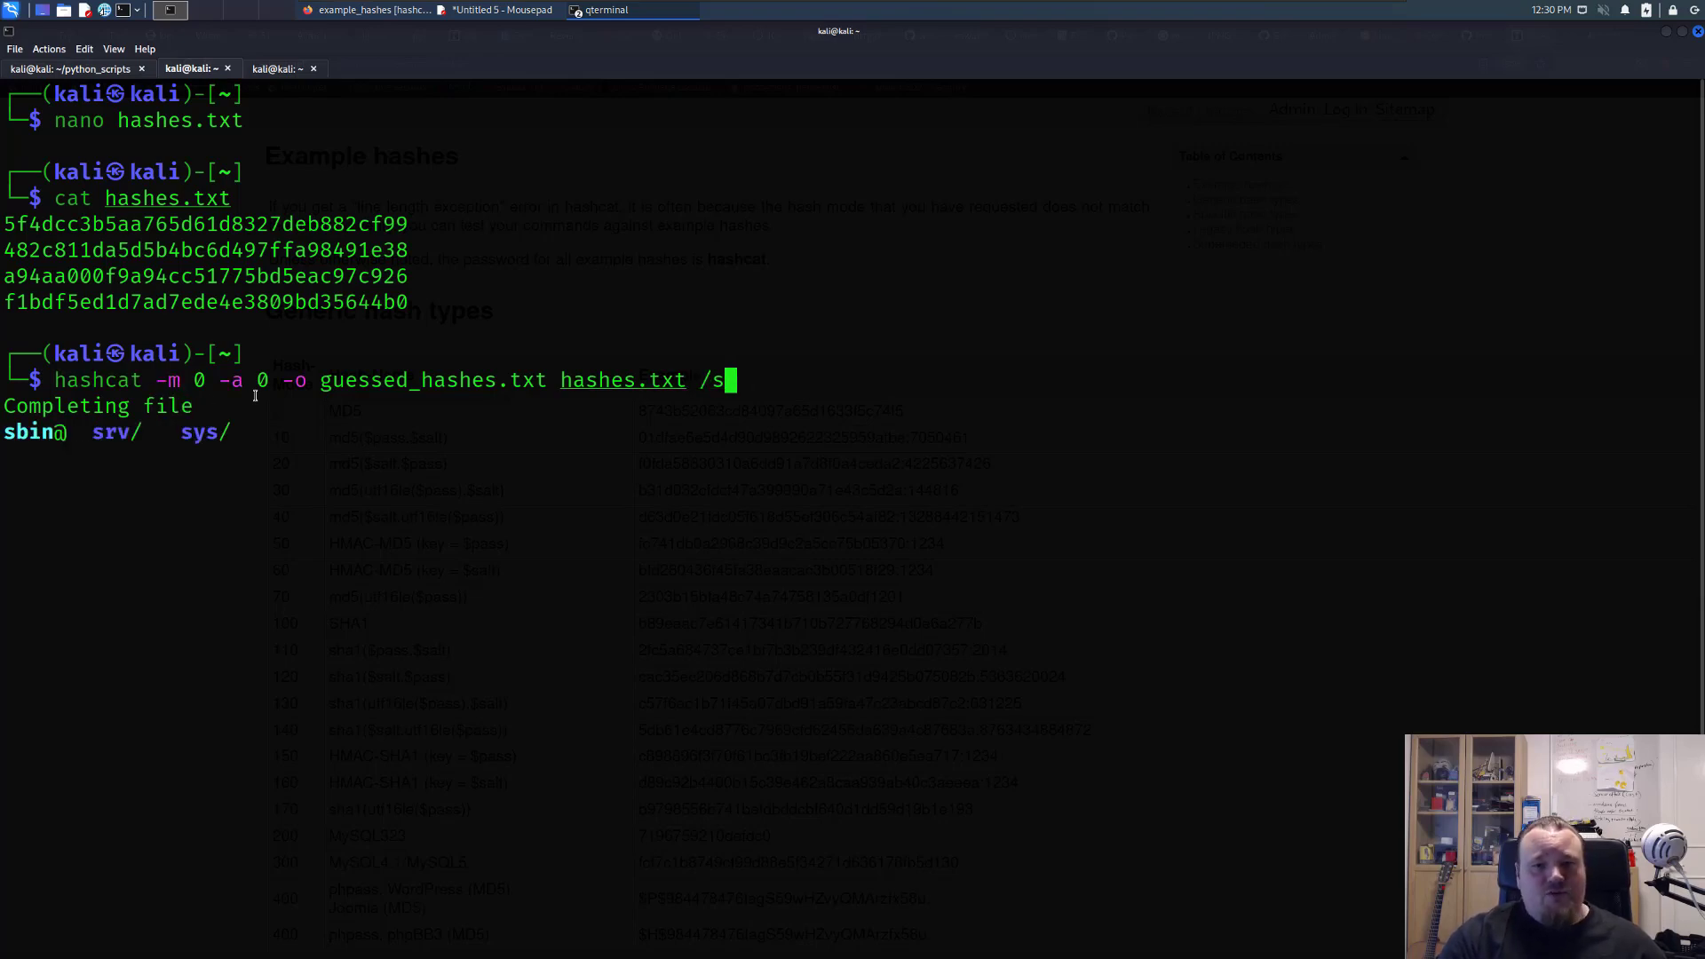
type("usr/share/wordlists/")
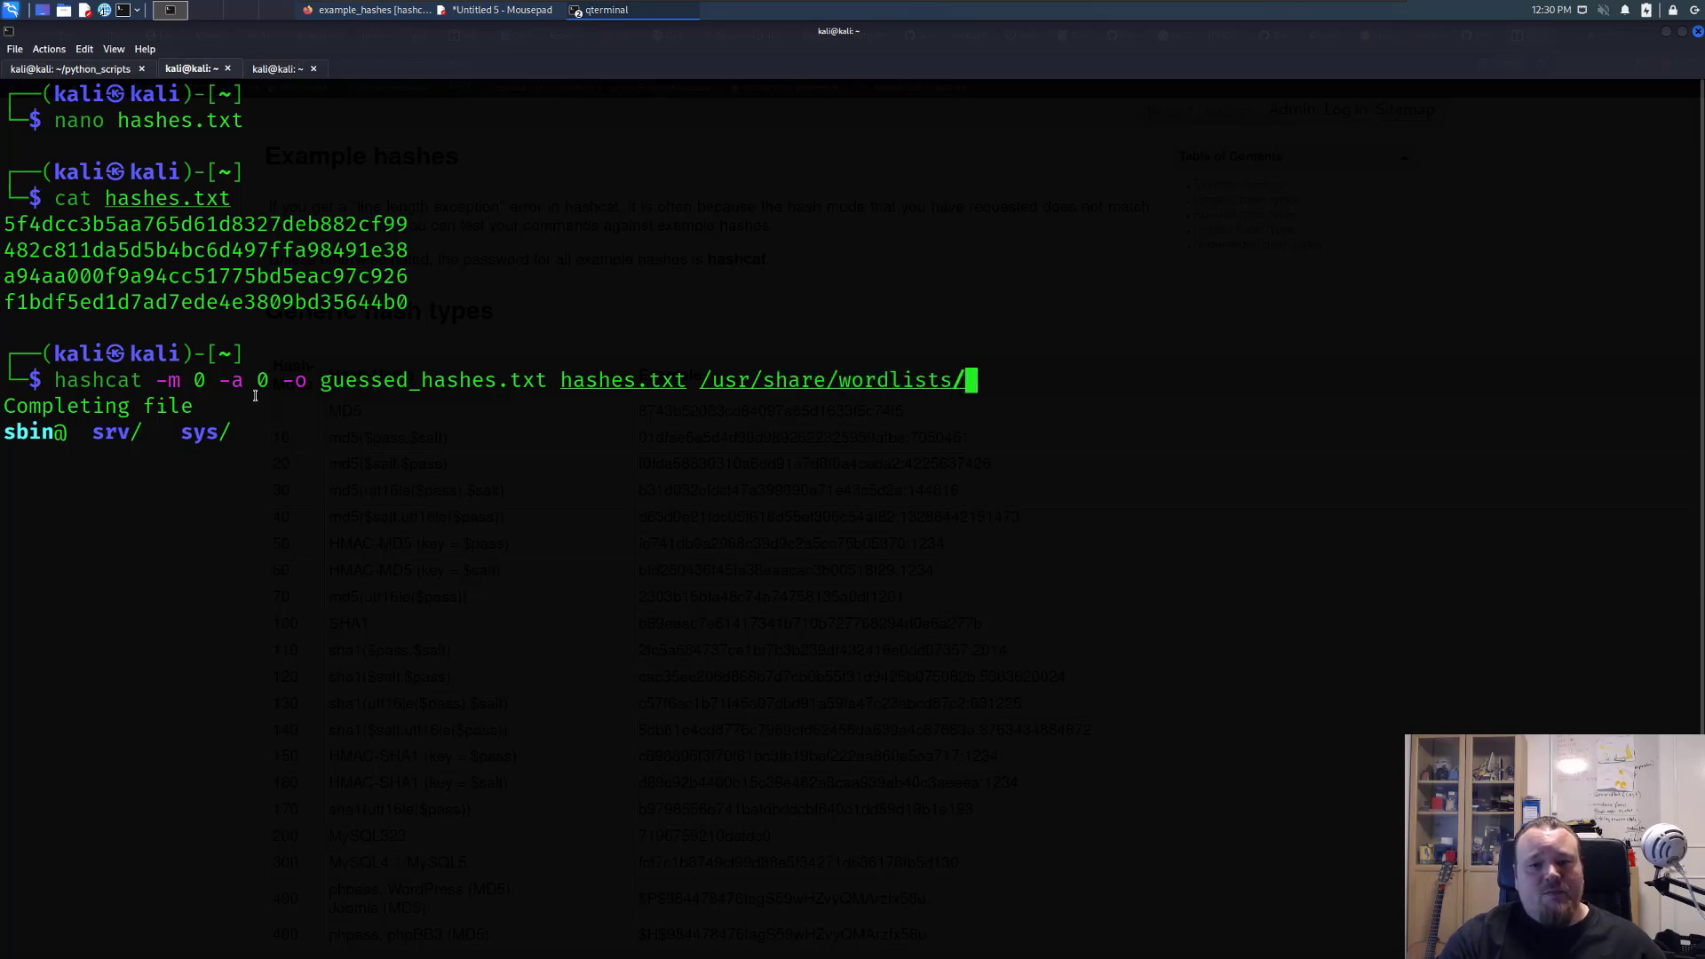
type("rockyou.txt")
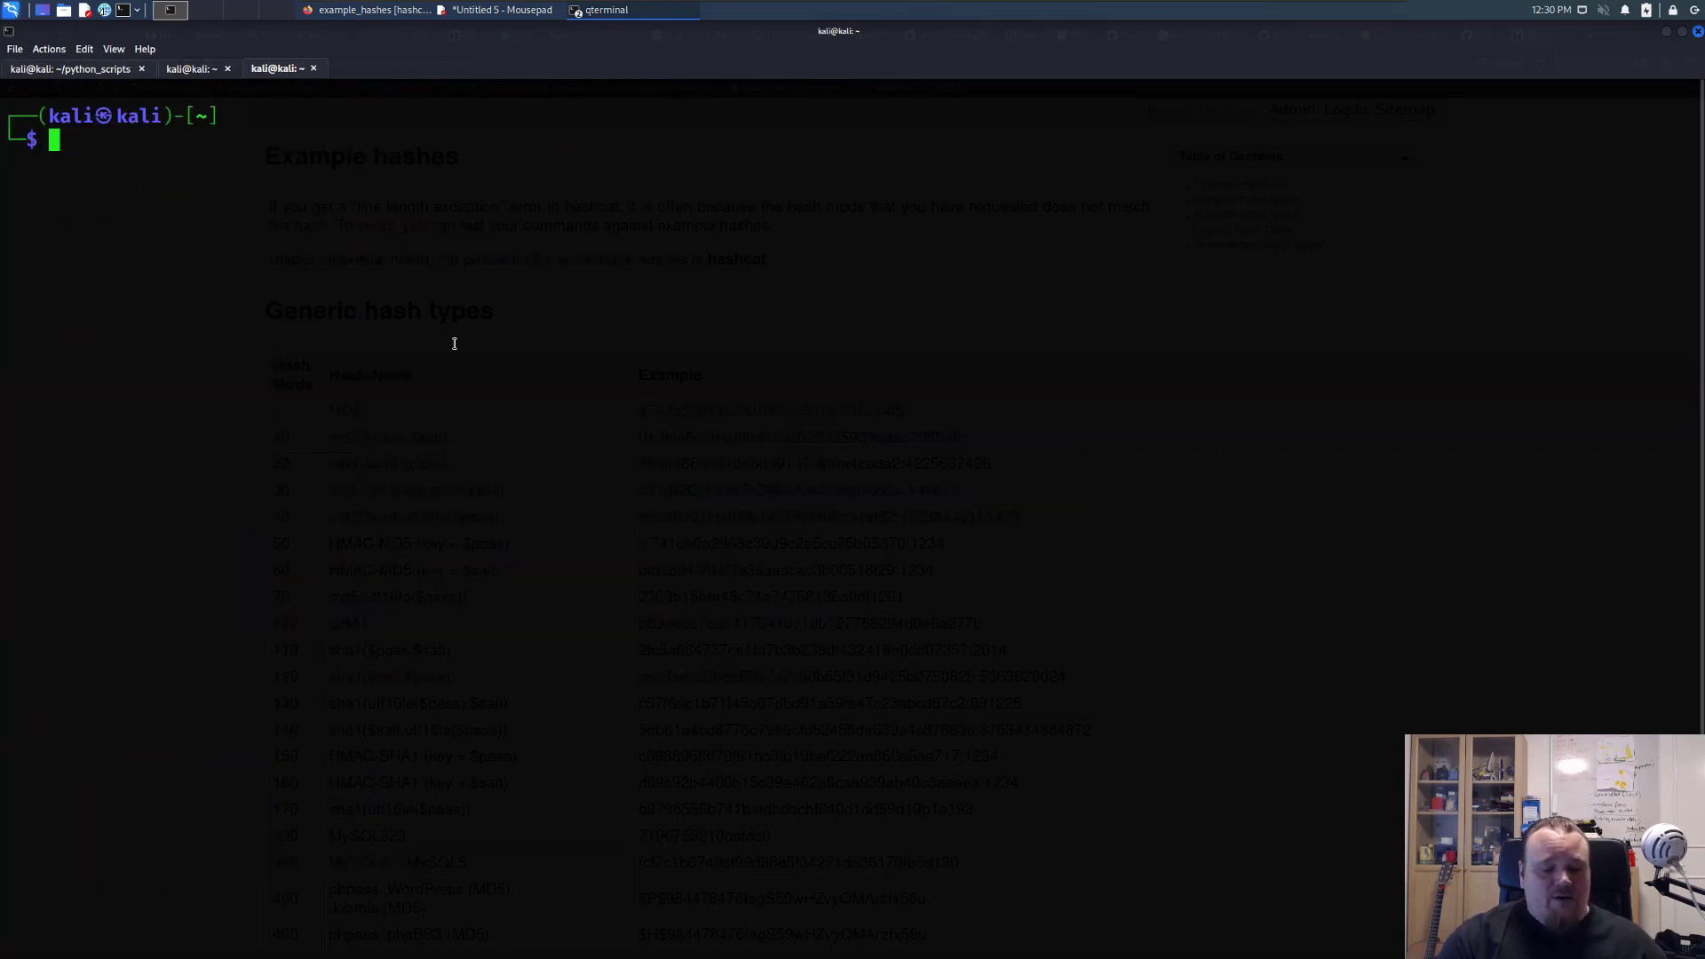
Step: Run 'locate wordlist' and 'locate rockyou' in the new tab, then complete the path as /usr/share/wordlists/rockyou.txt
type("locate wordlist")
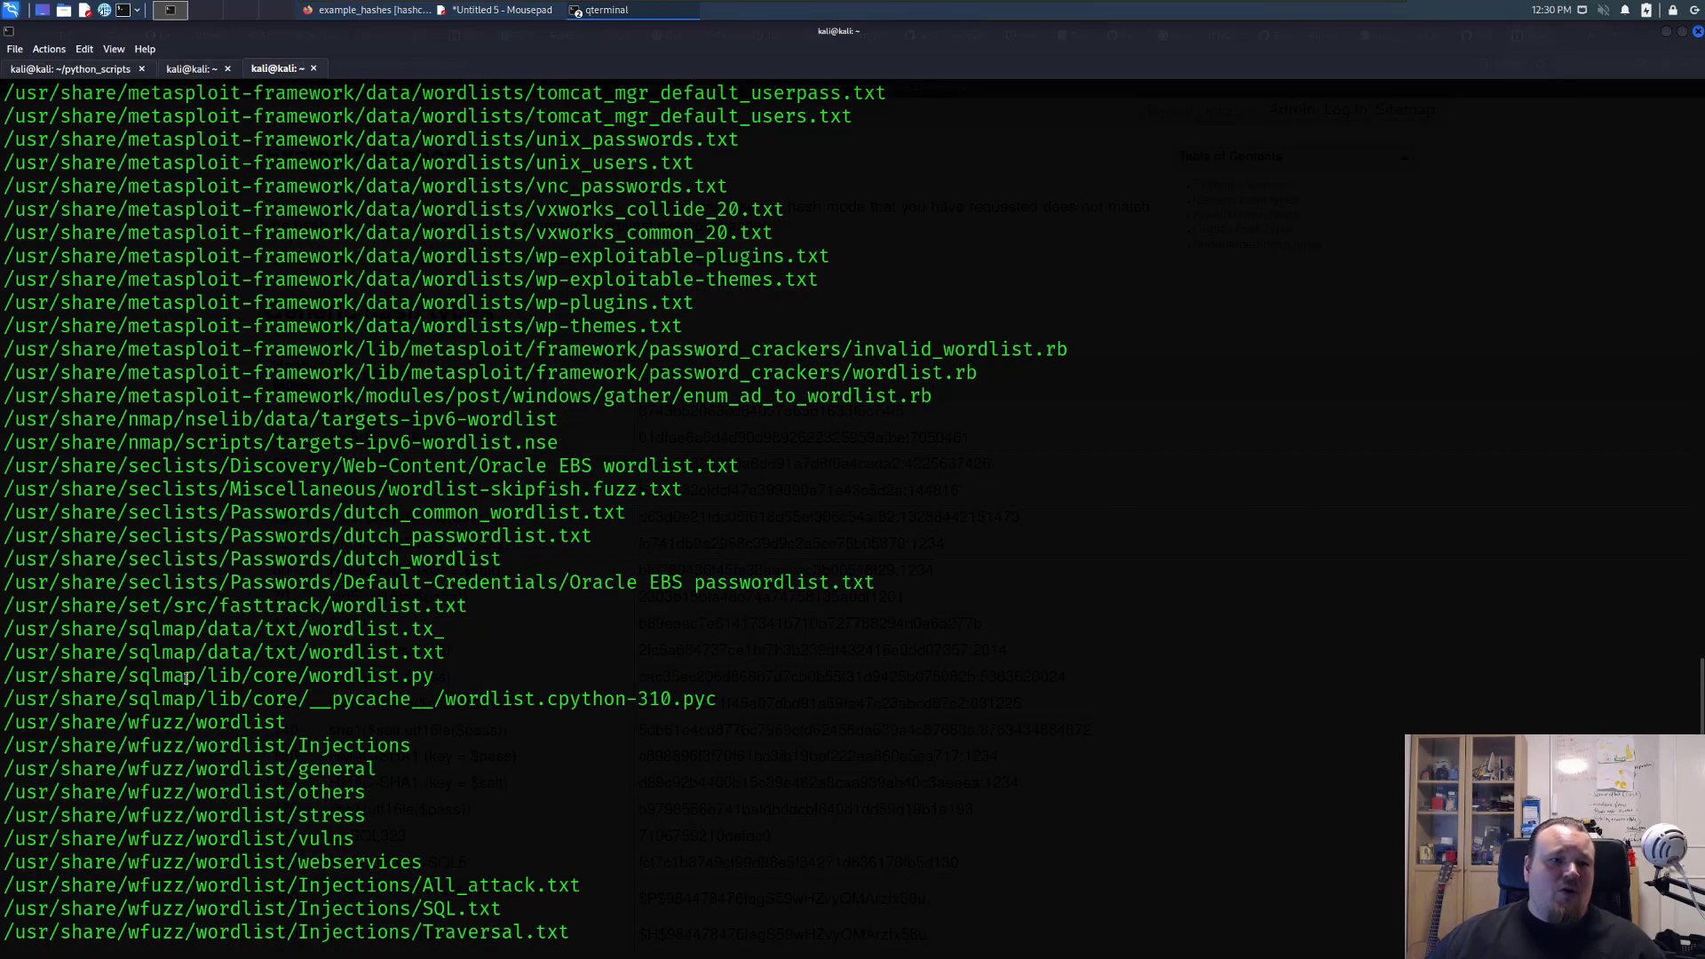
scroll("down", 3)
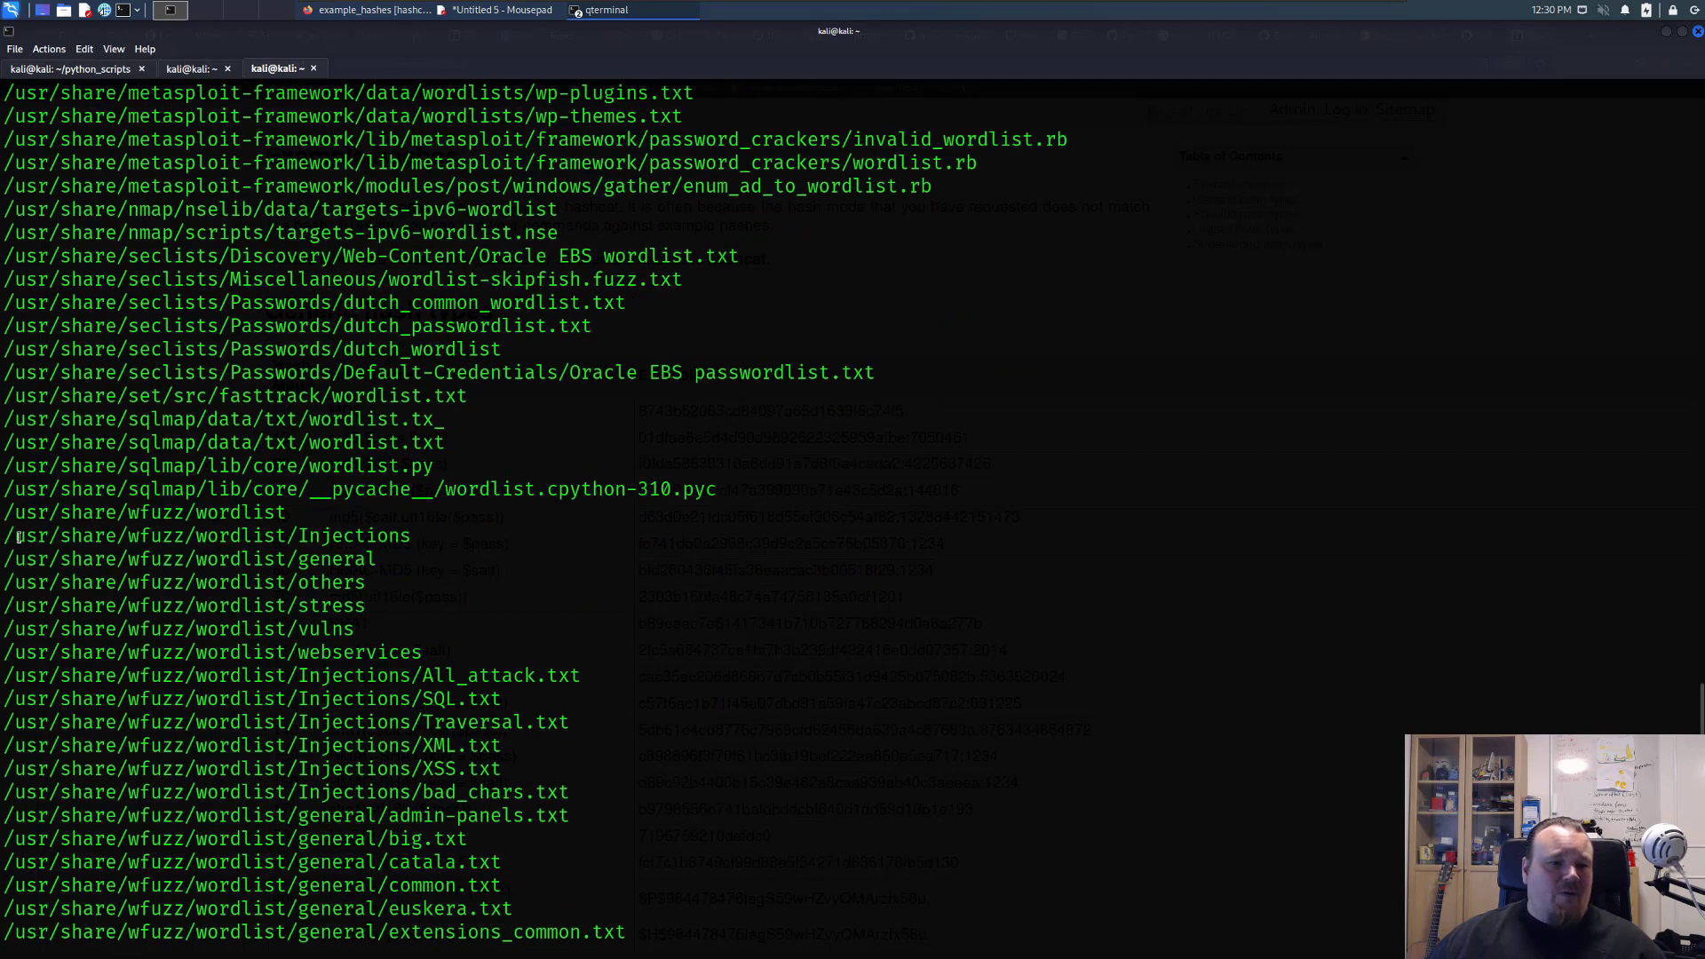
double_click(66, 534)
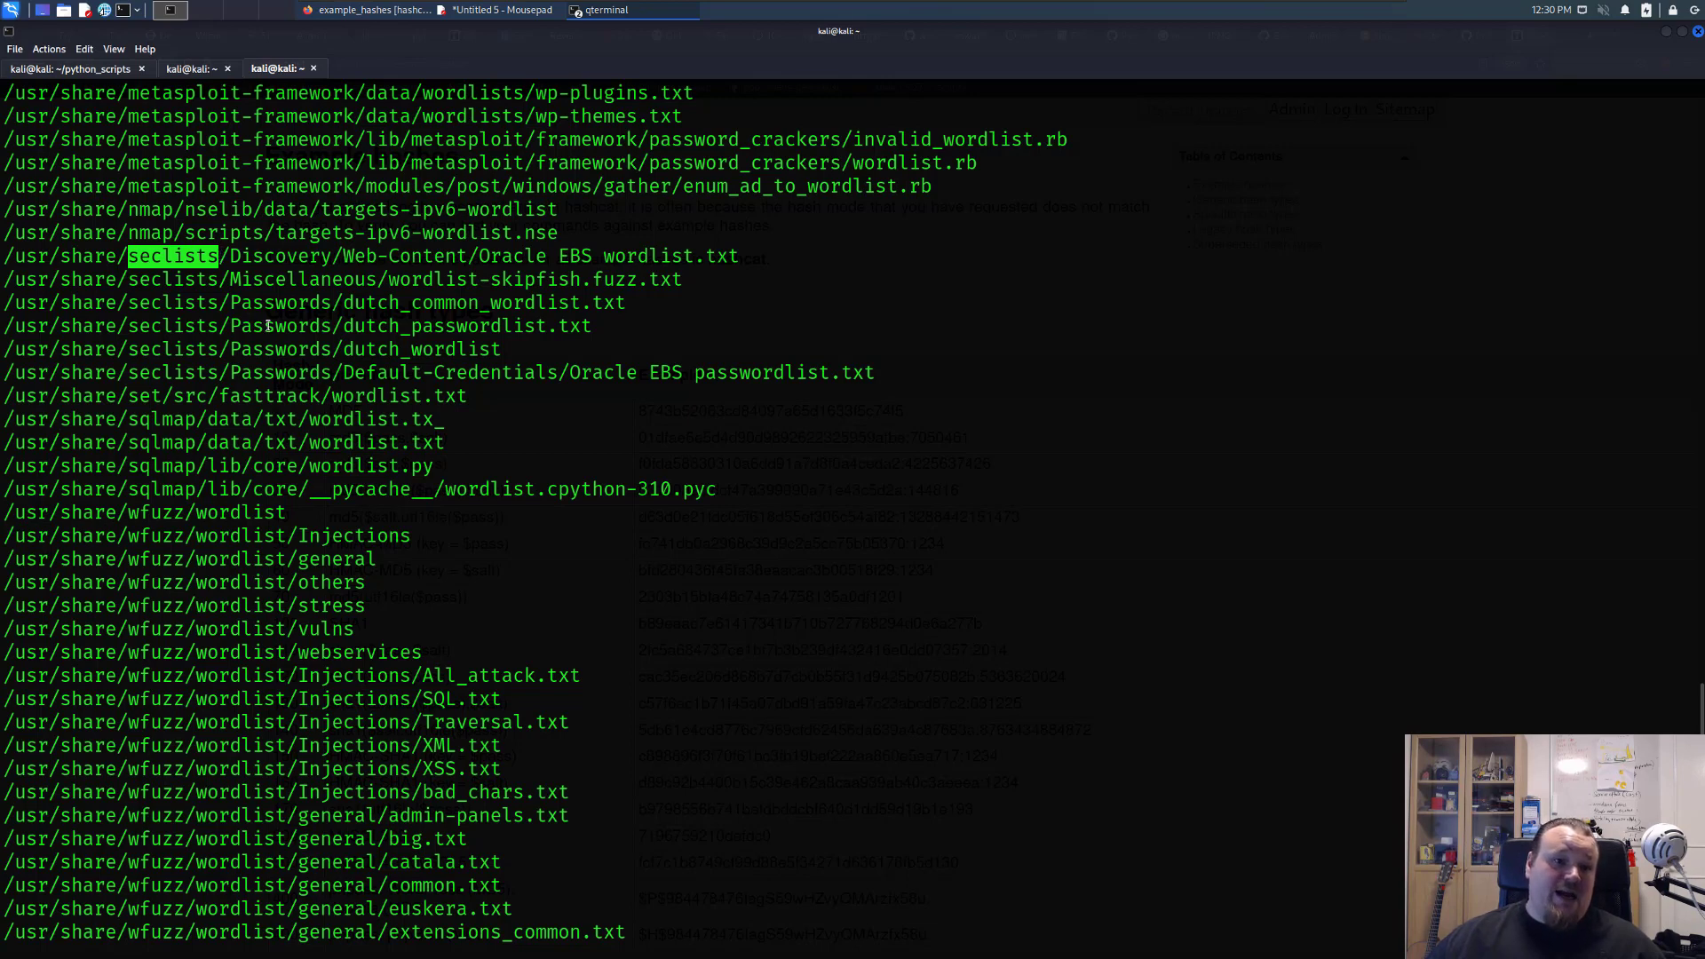
scroll("down", 3)
type("loc")
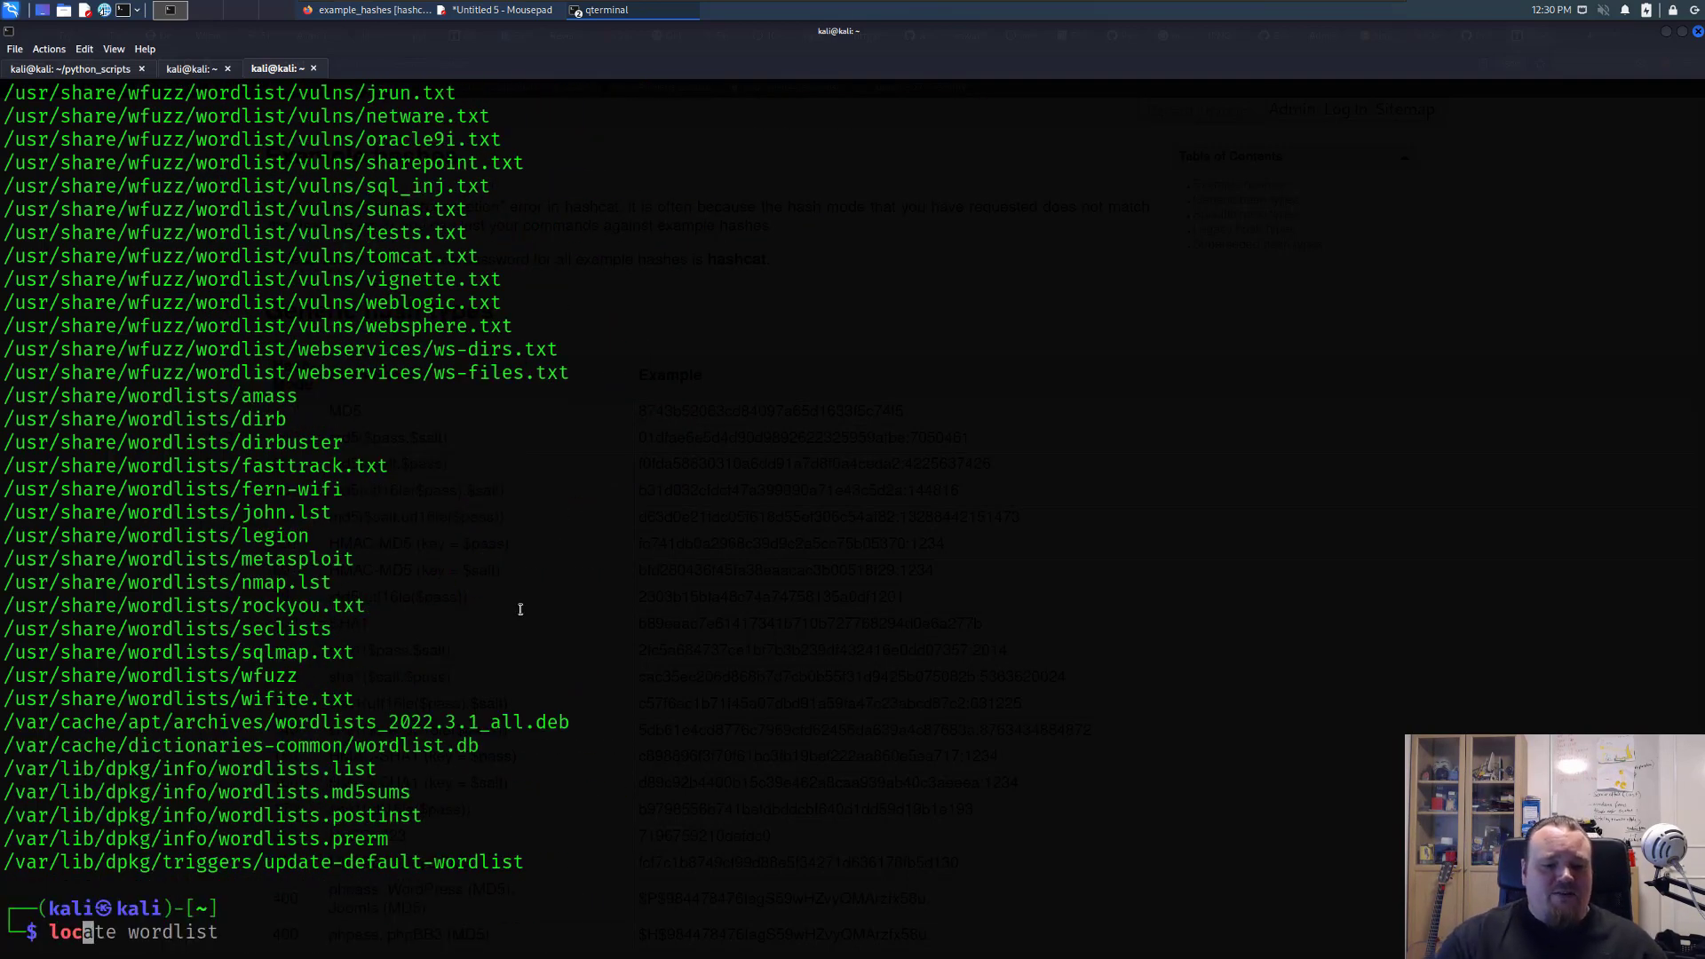
type("rockyou")
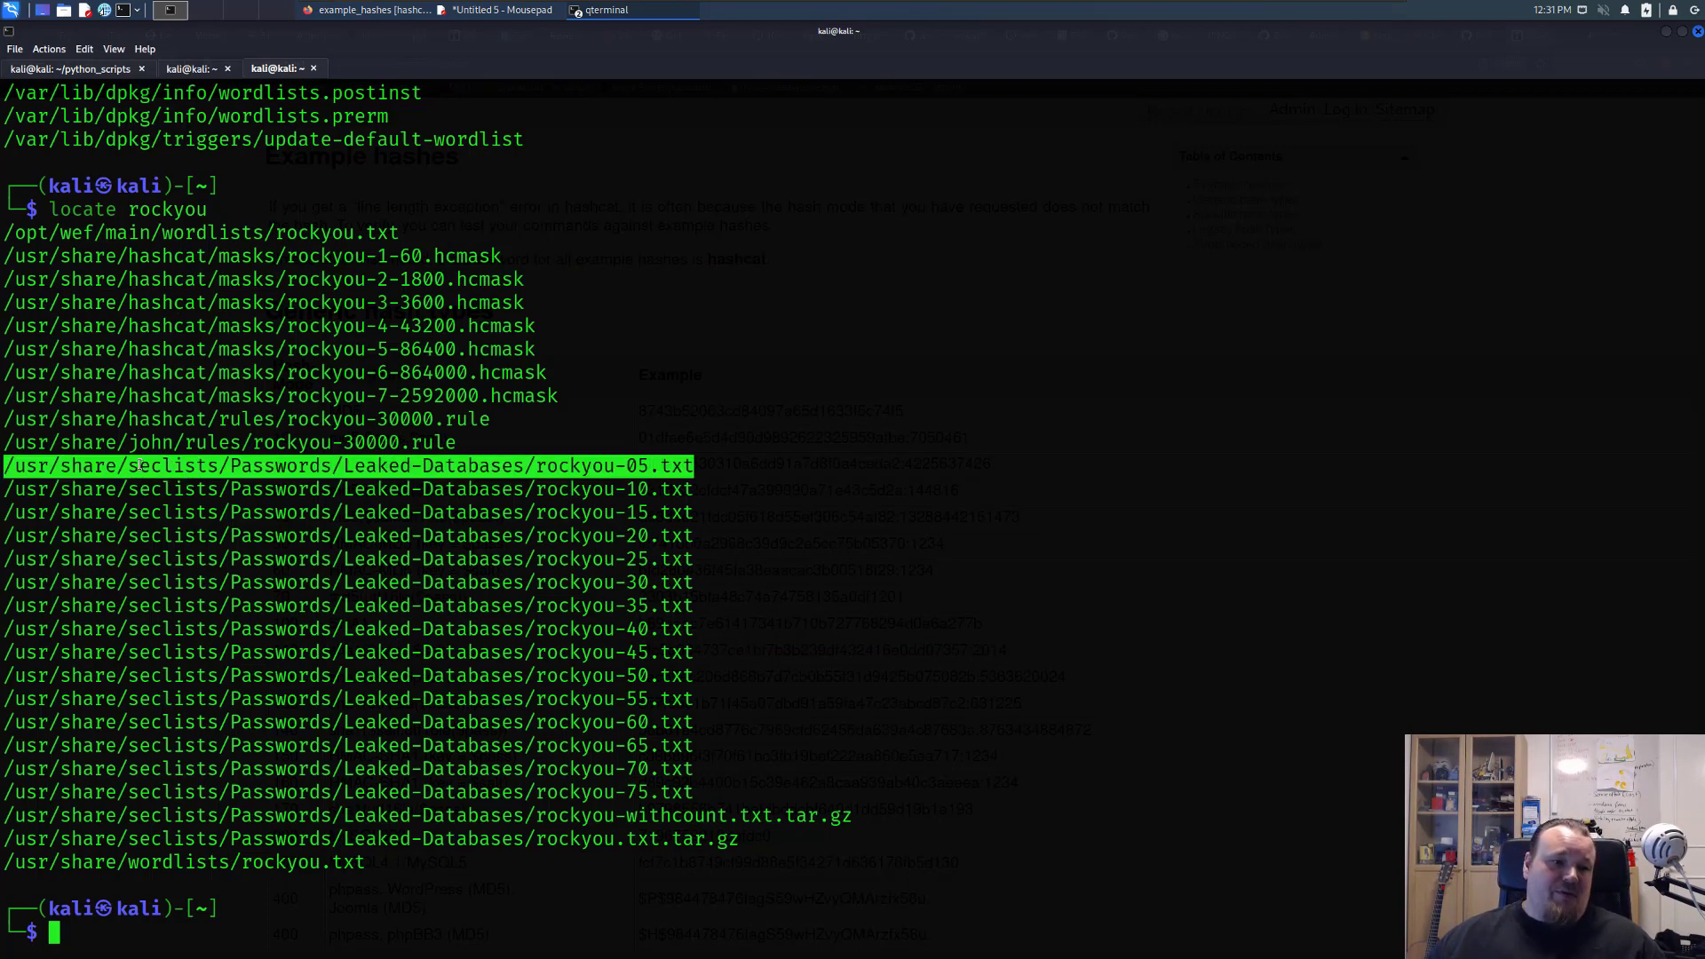
double_click(169, 467)
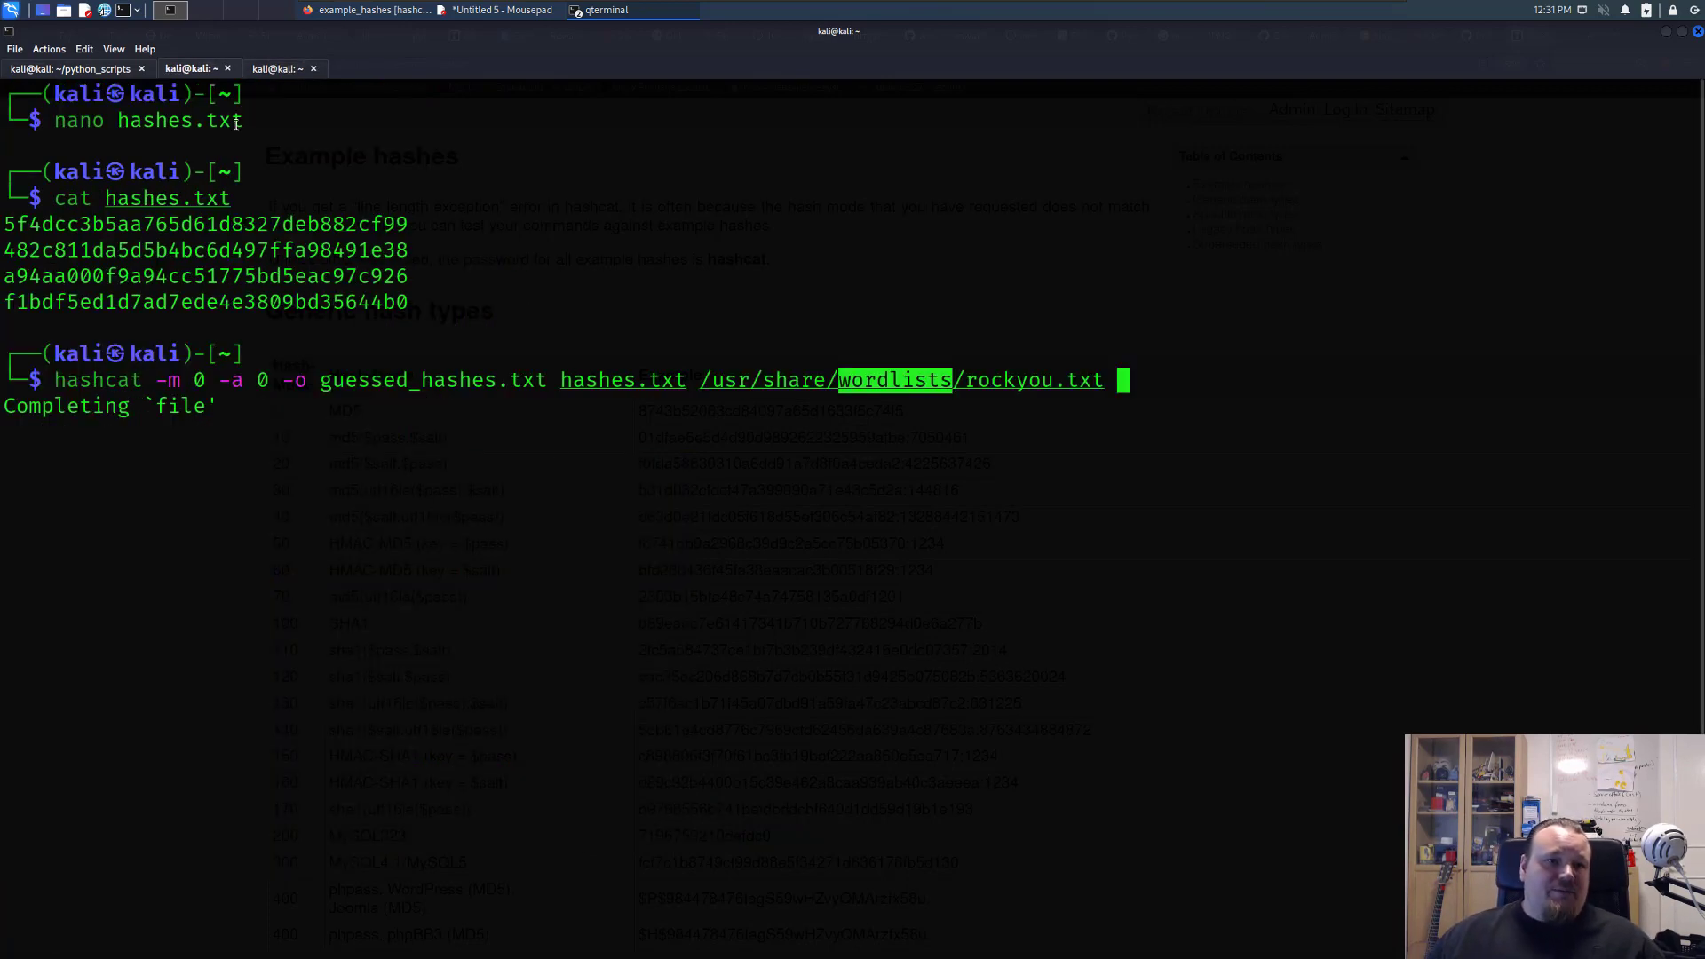
Step: Launch the hashcat -m 0 -a 0 attack of hashes.txt against rockyou.txt
key("Return")
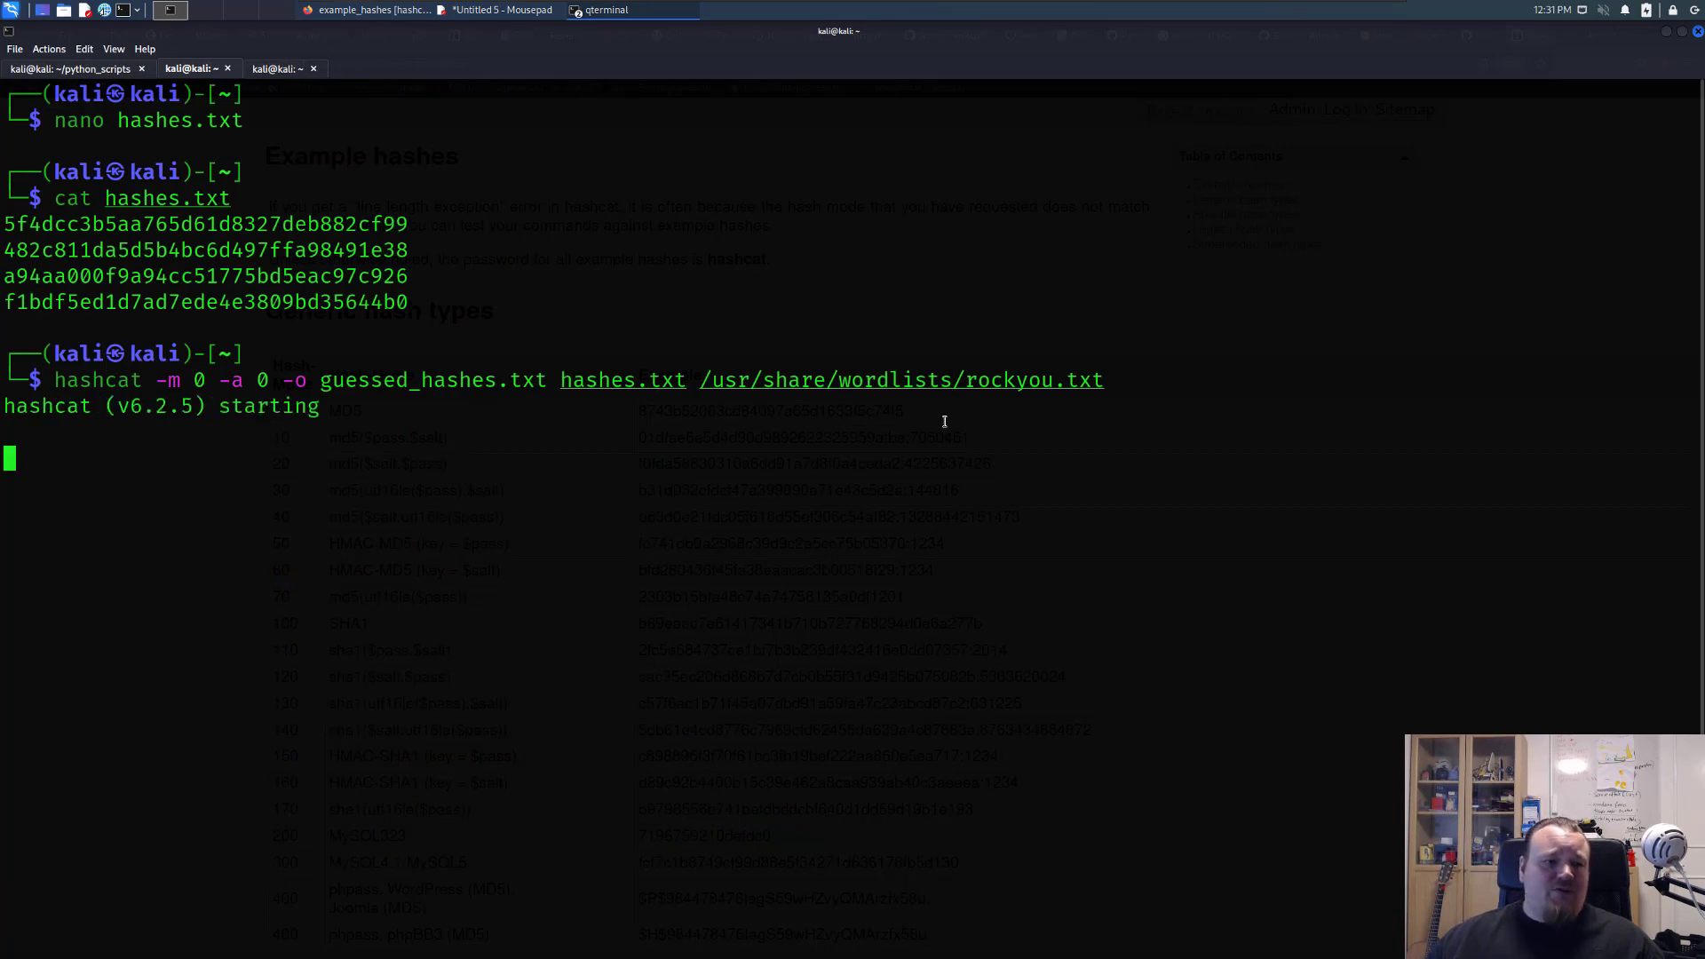
key("Return")
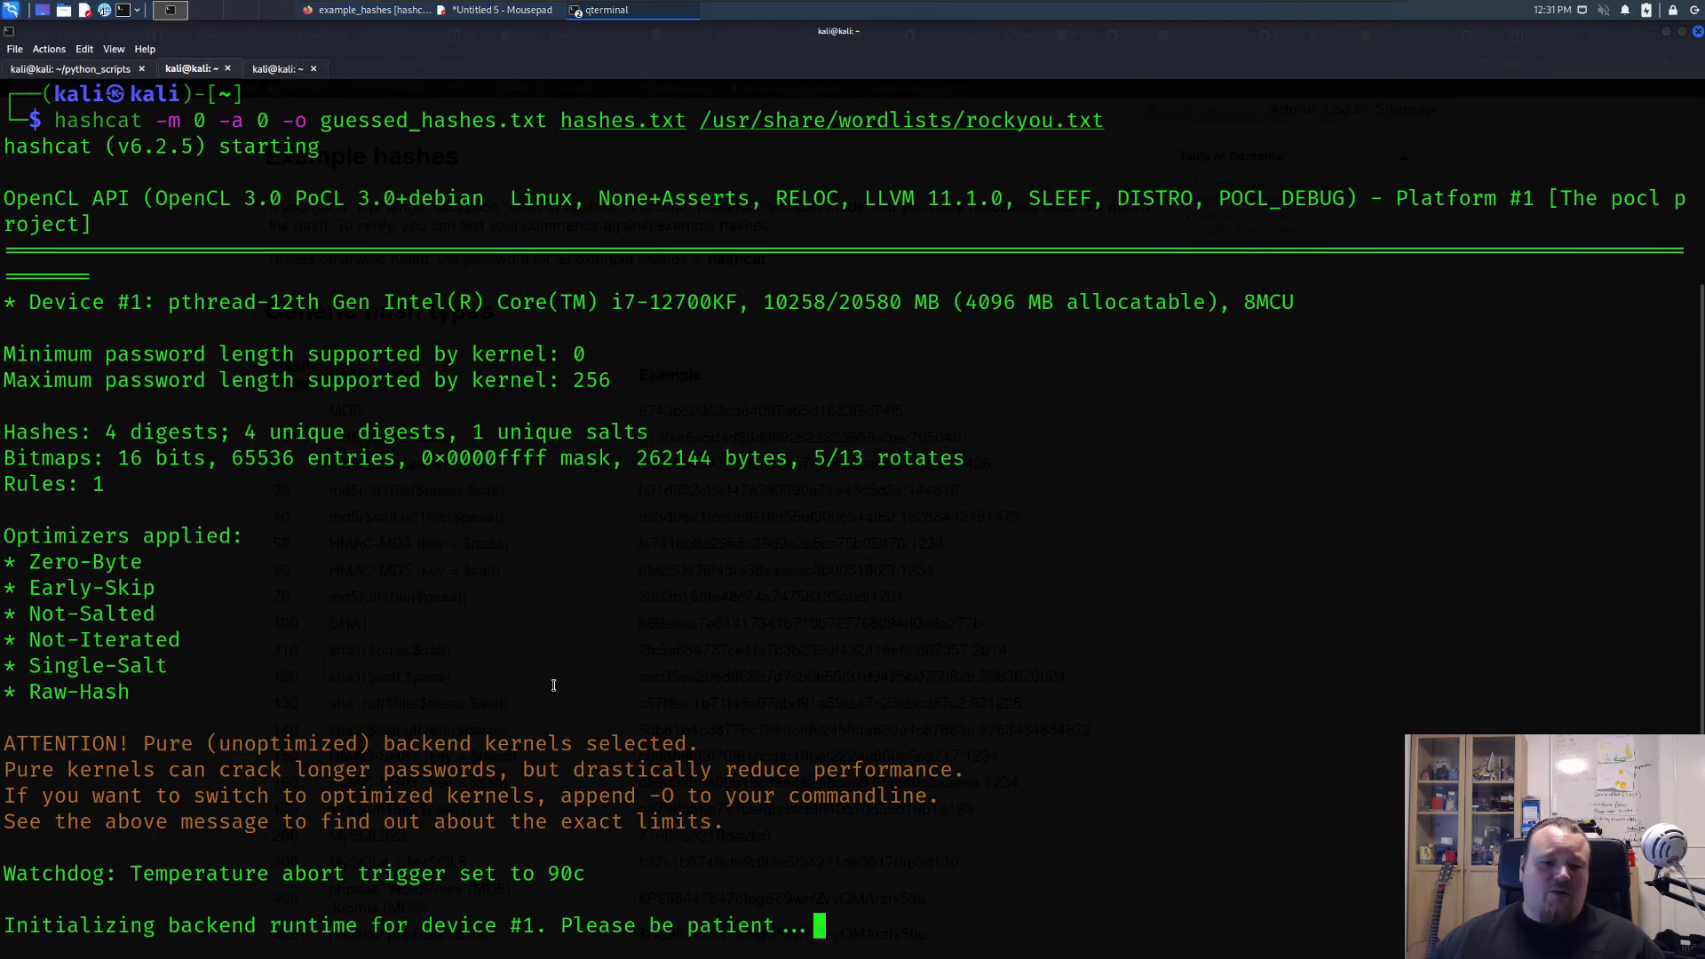
mouse_move(385, 620)
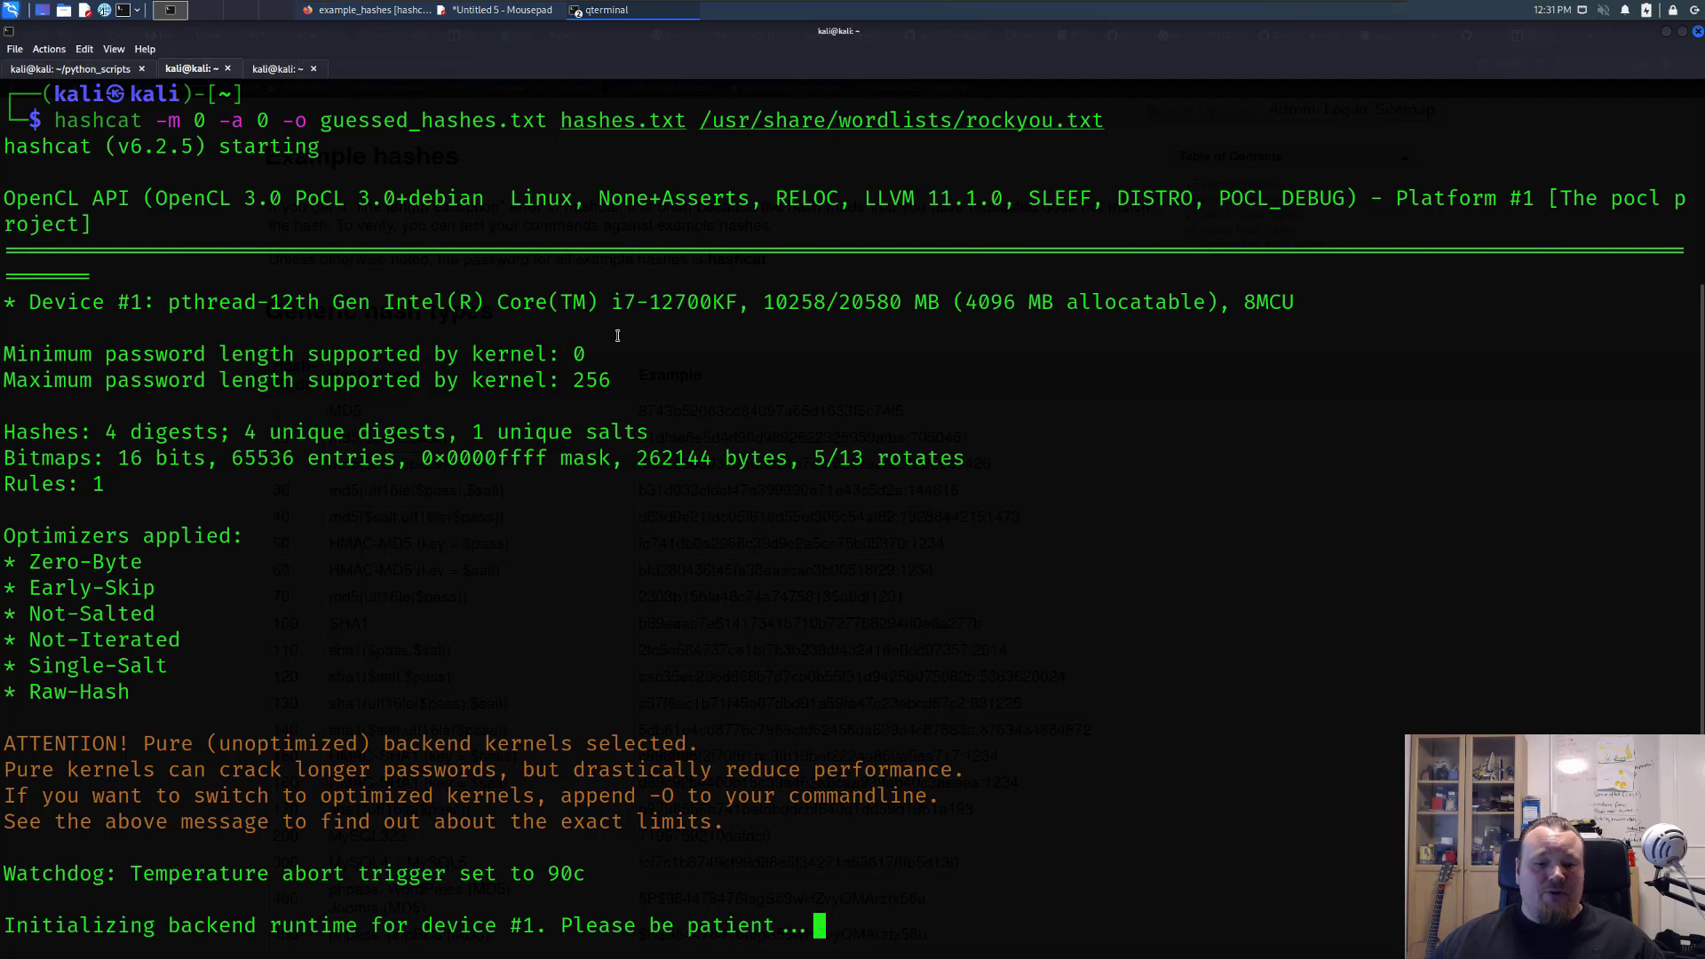
mouse_move(89, 424)
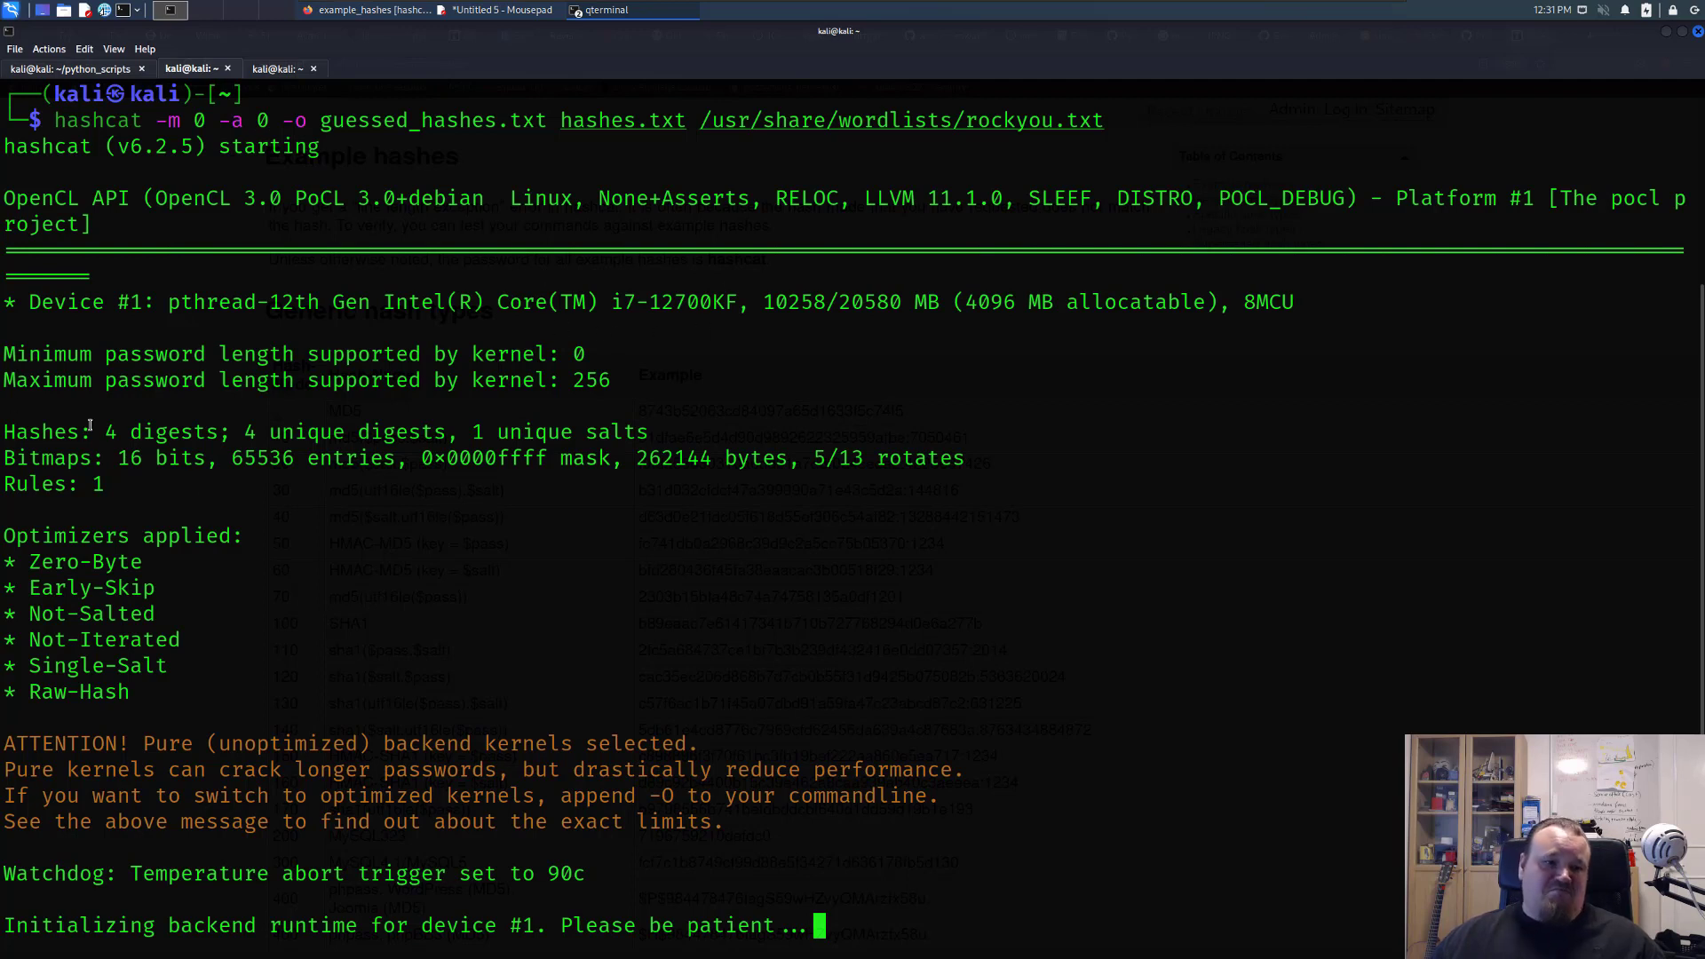
mouse_move(476, 923)
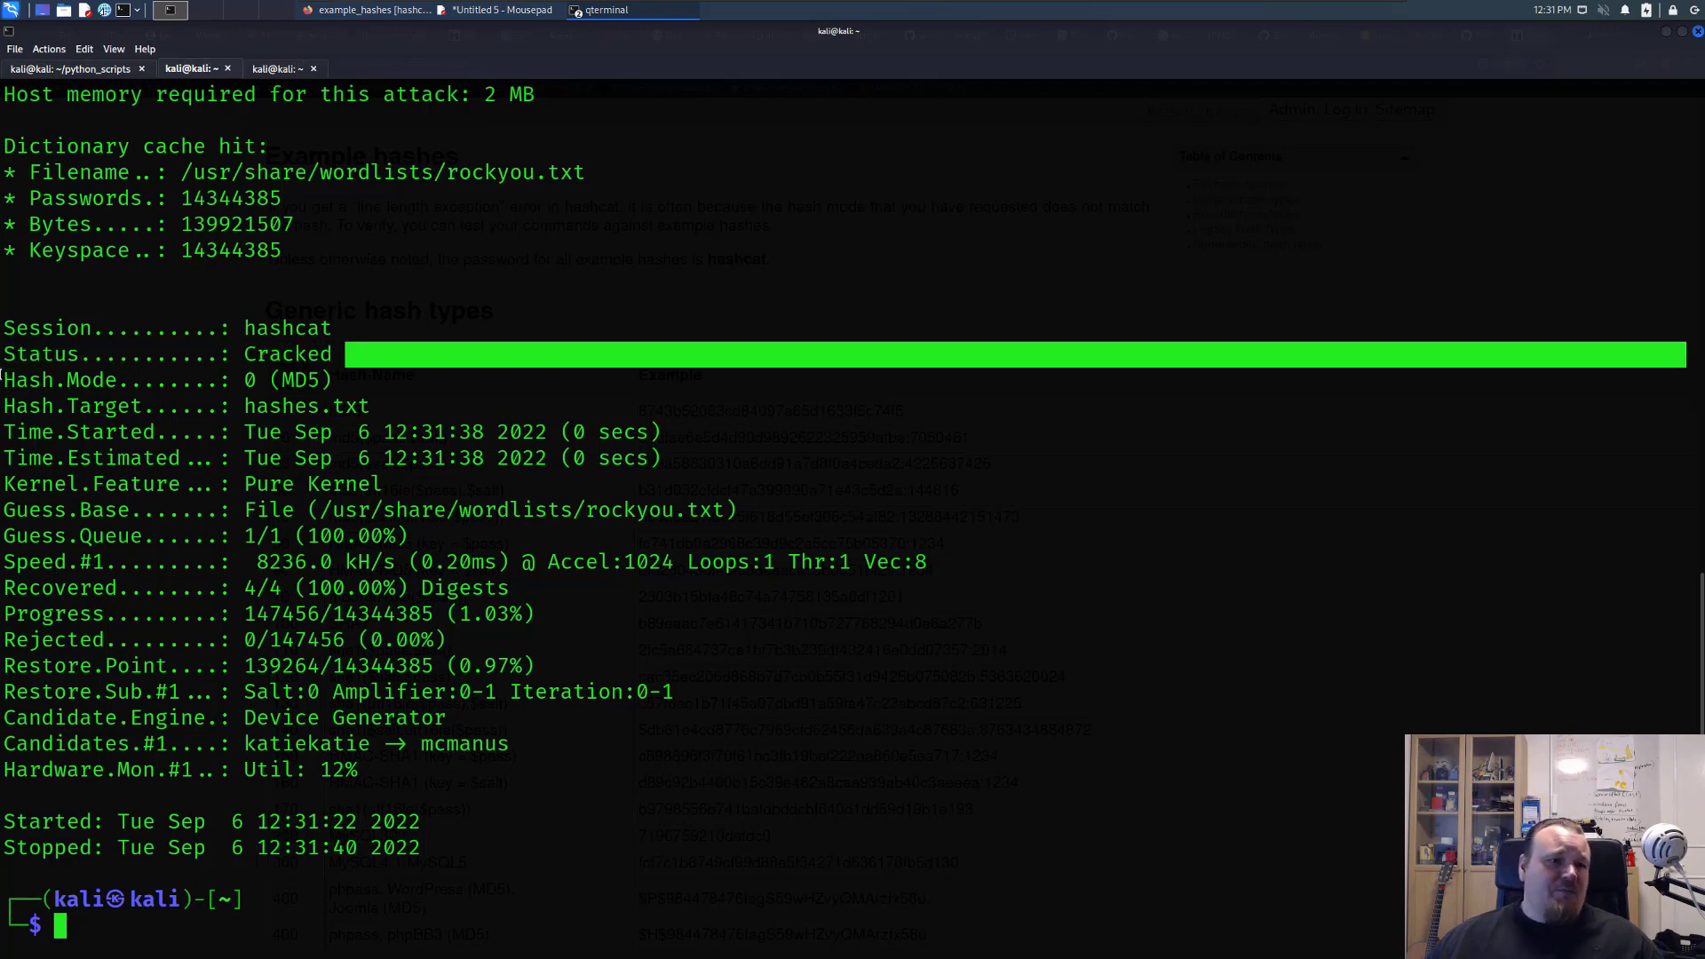
mouse_move(535, 549)
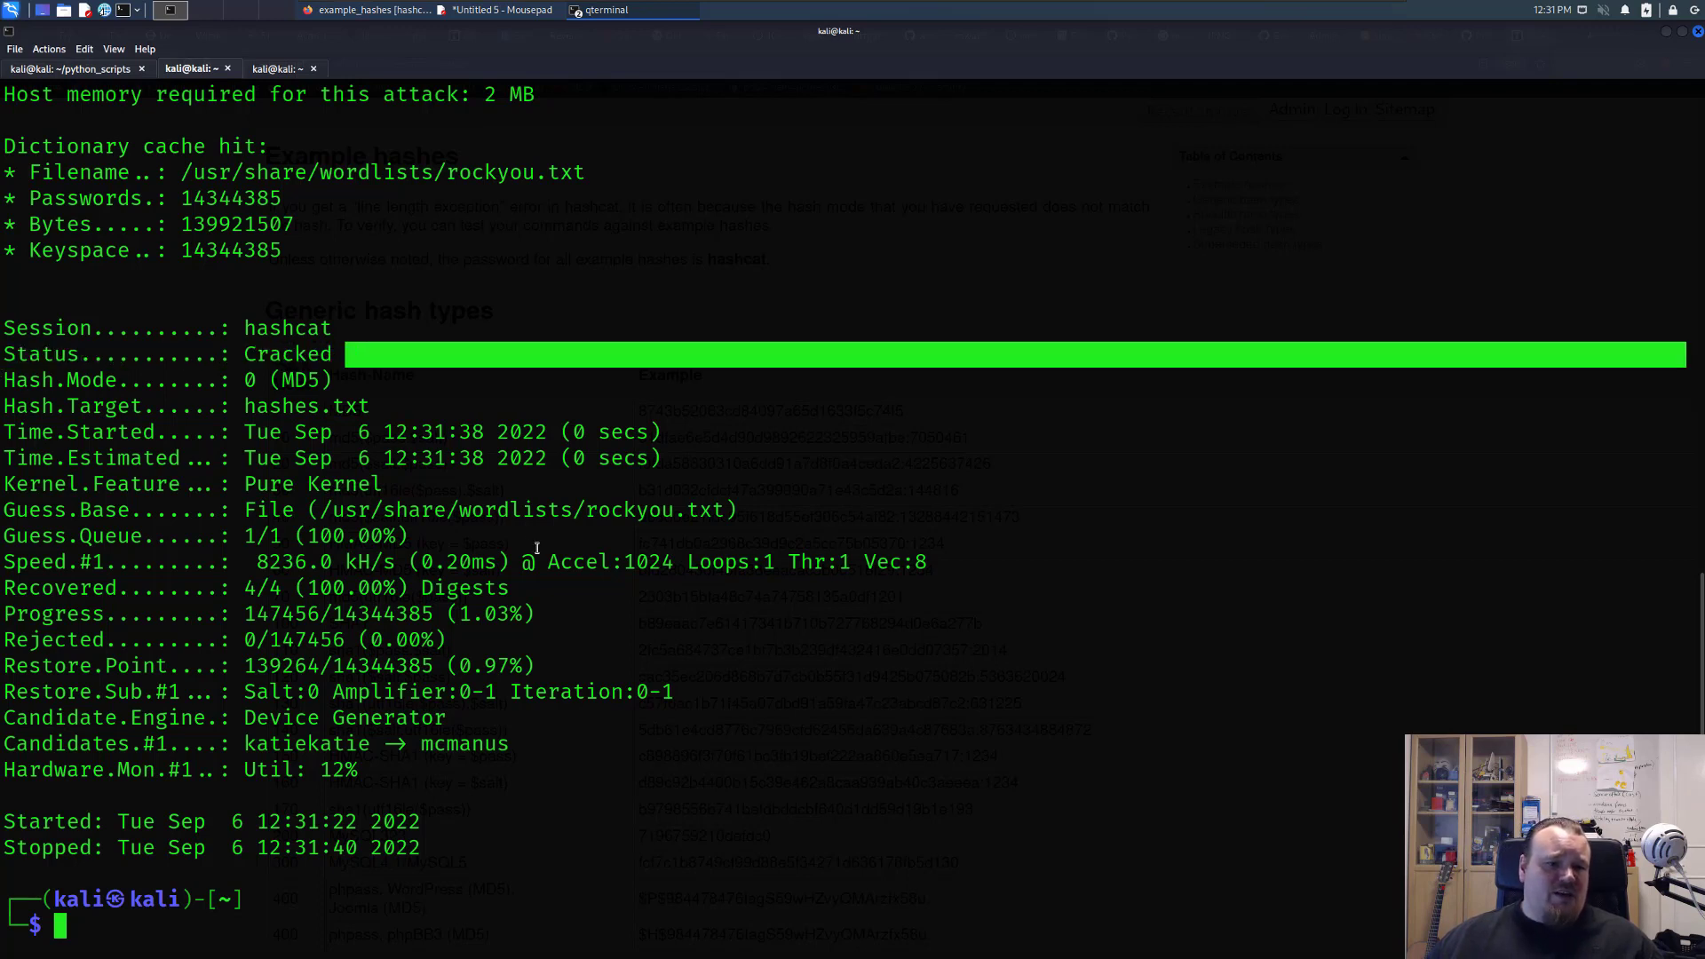
mouse_move(456, 641)
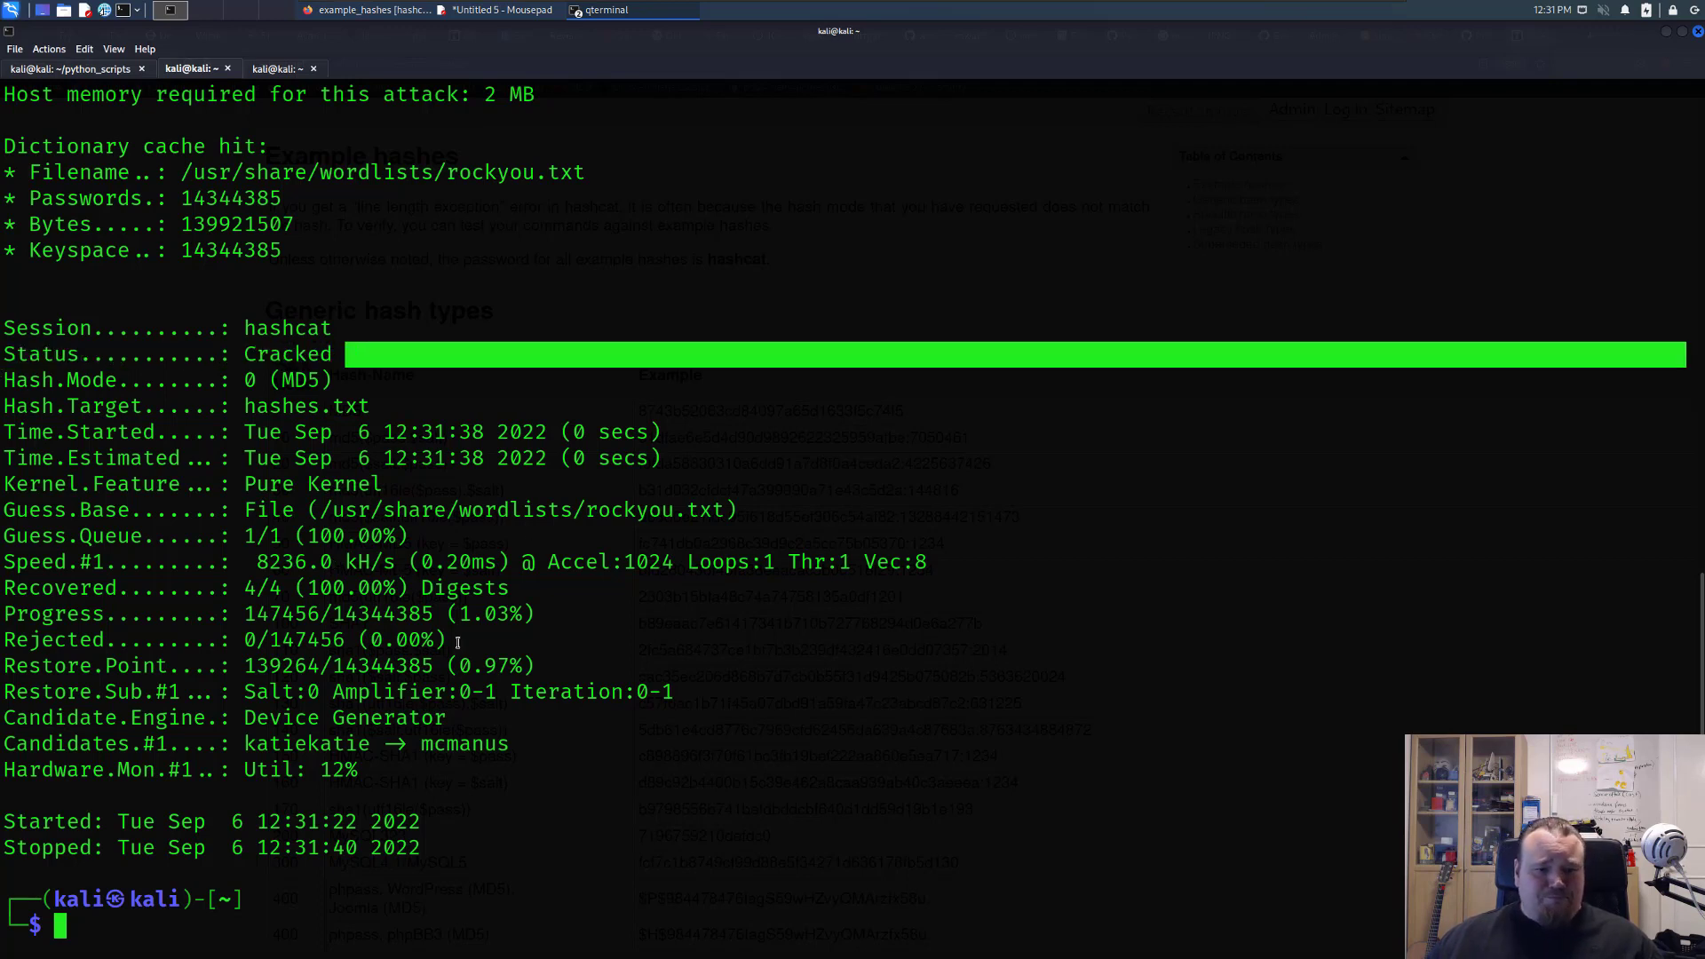
mouse_move(421, 574)
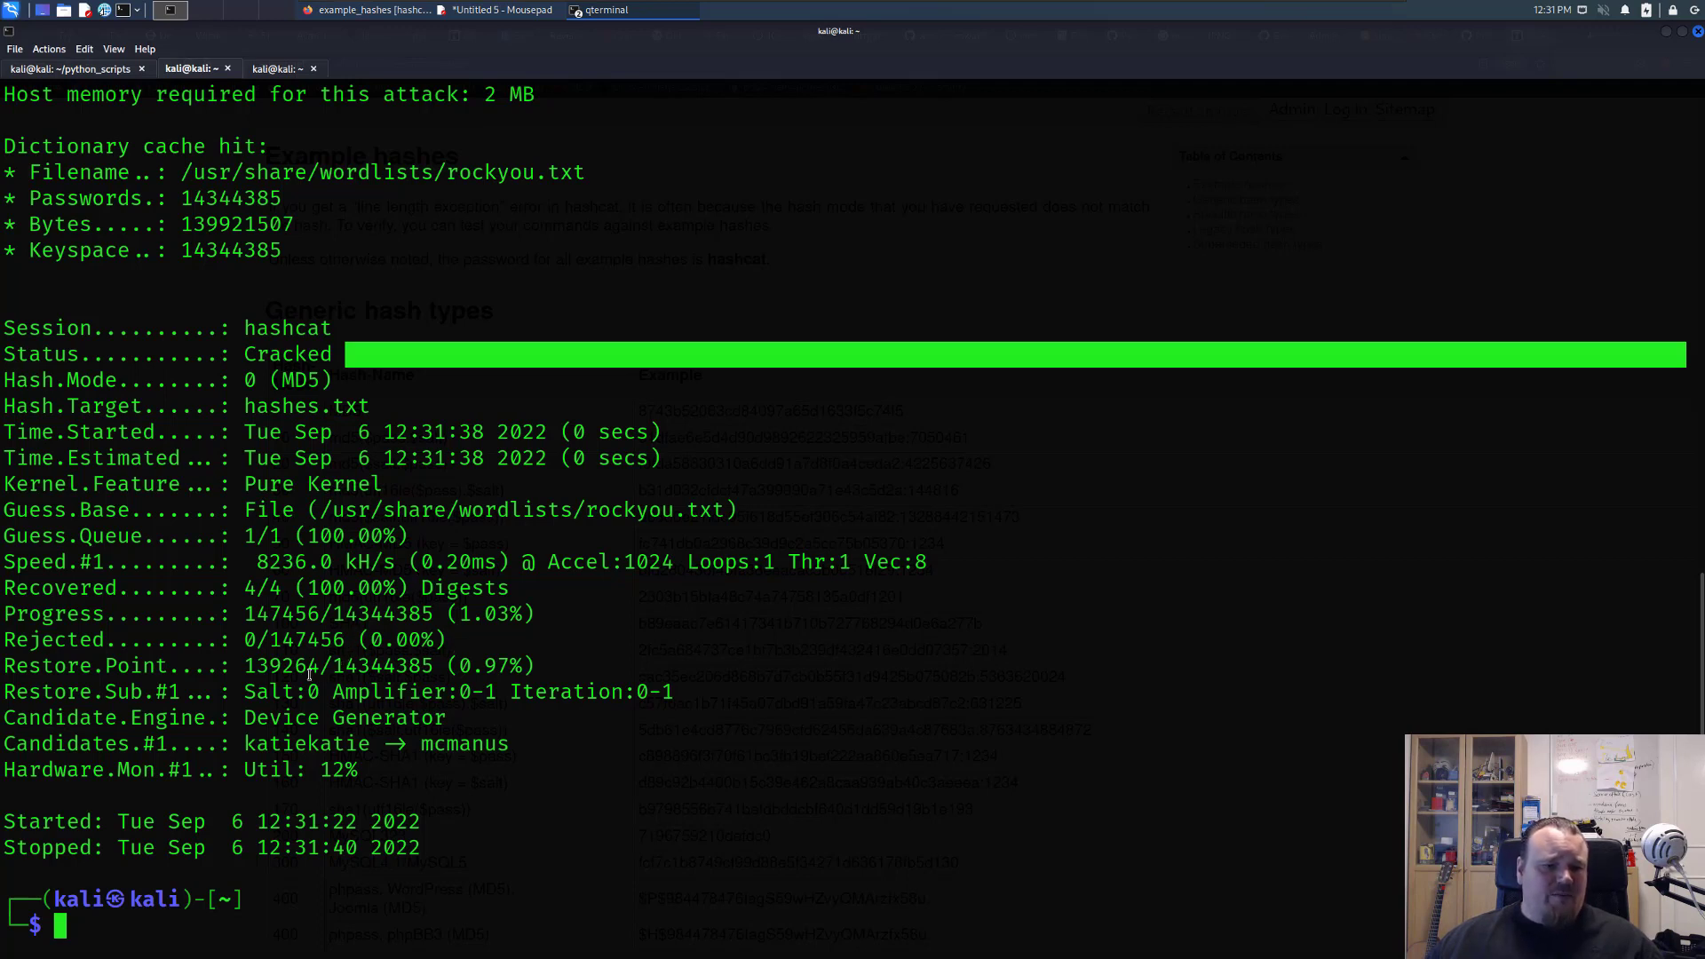
mouse_move(556, 863)
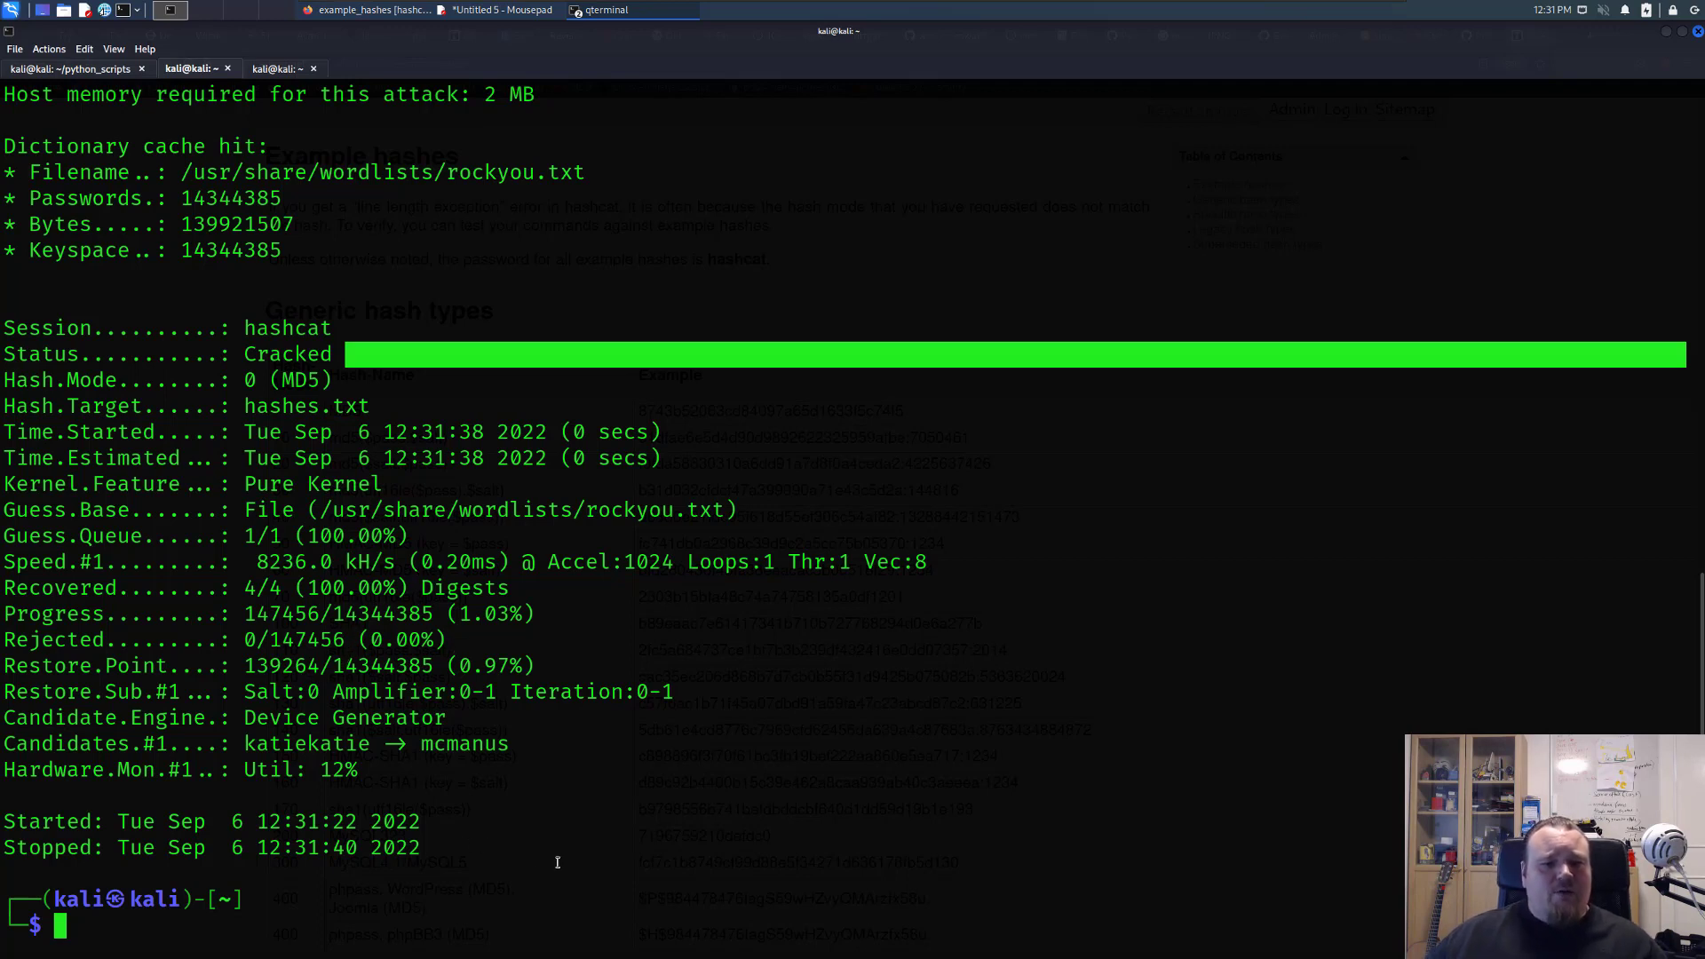
type("cat hashes.txt")
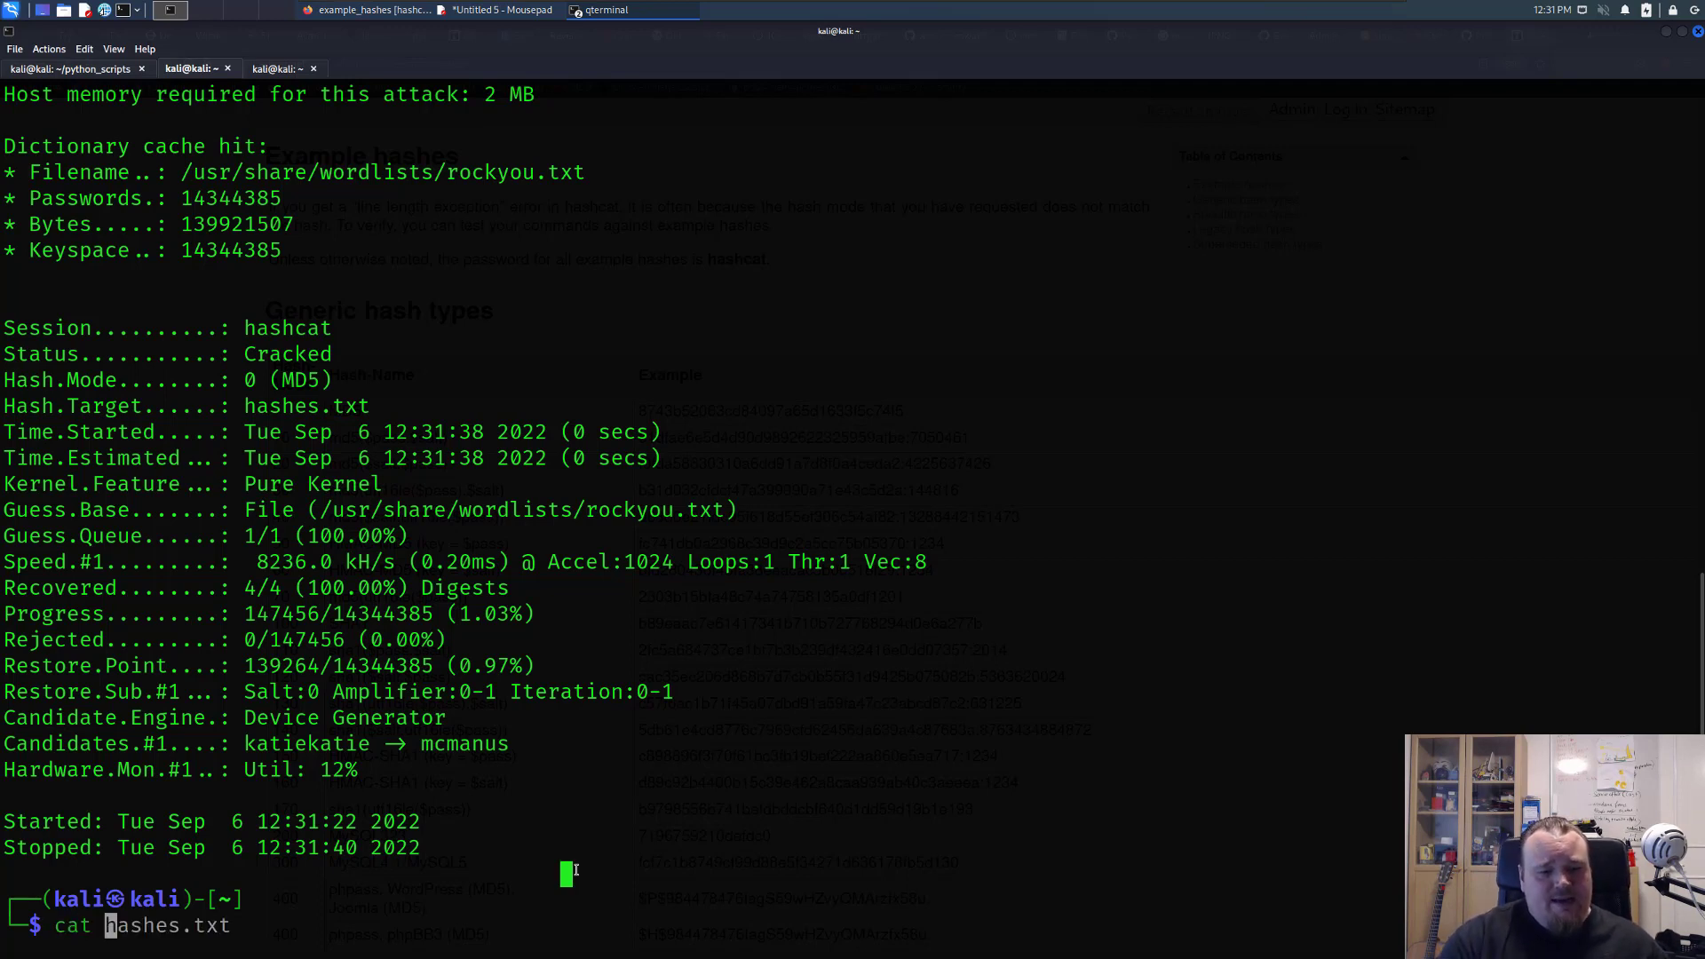
type("cracked_ha")
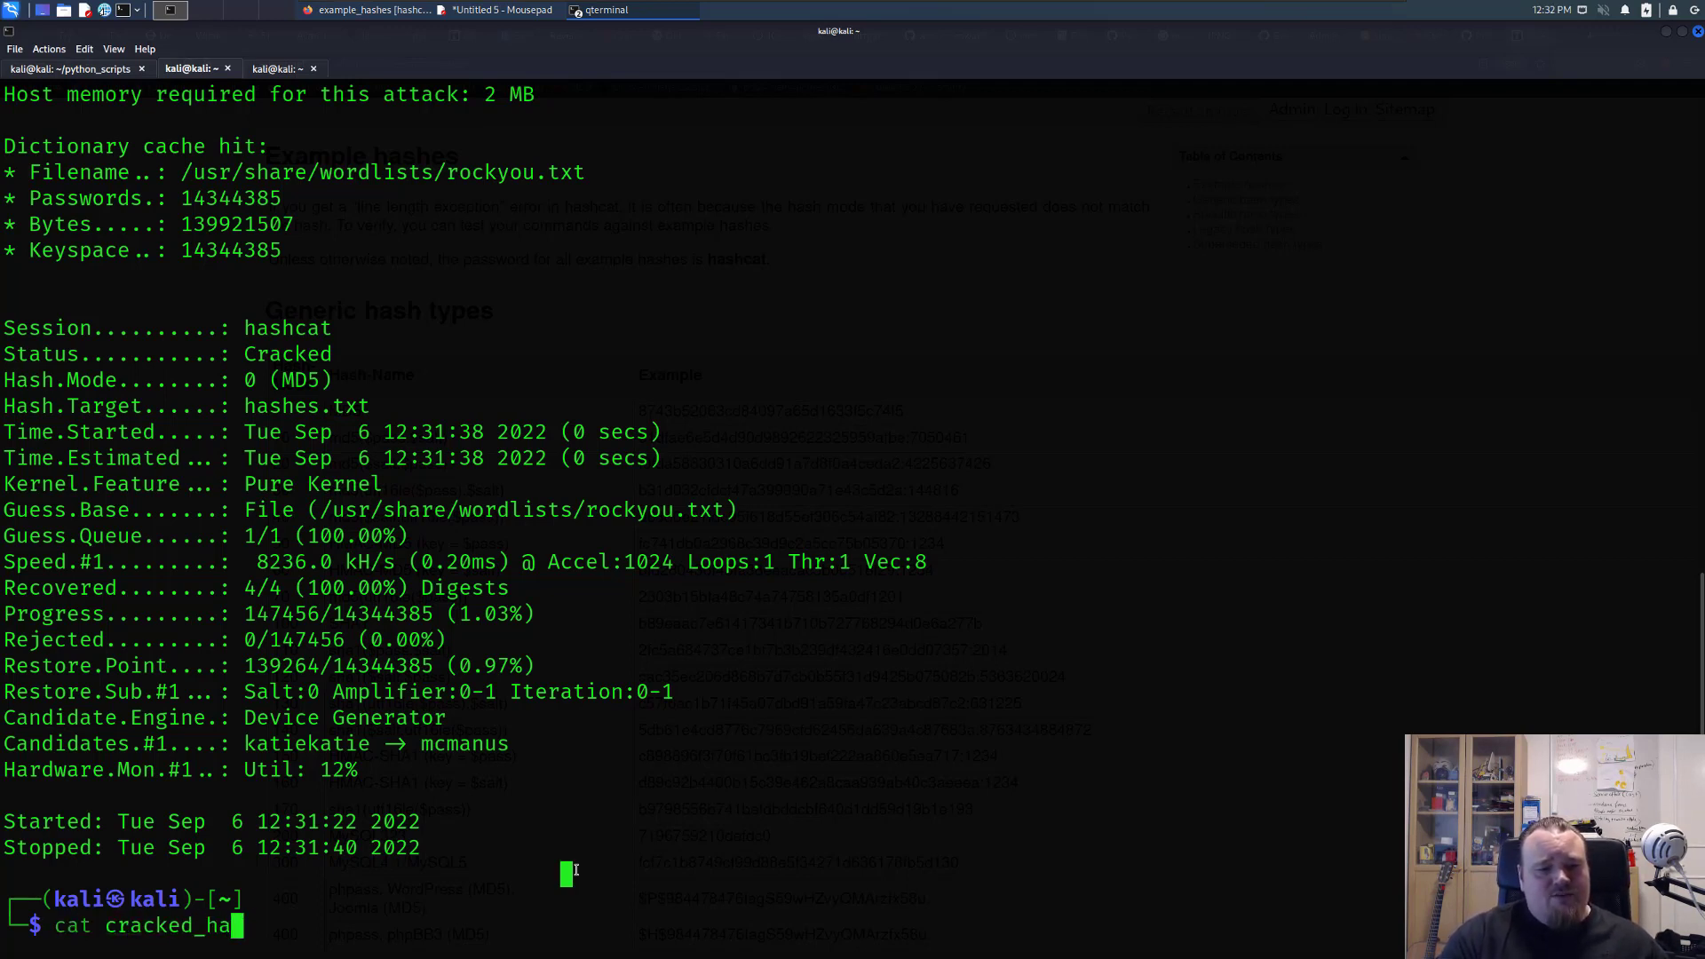
key("Tab")
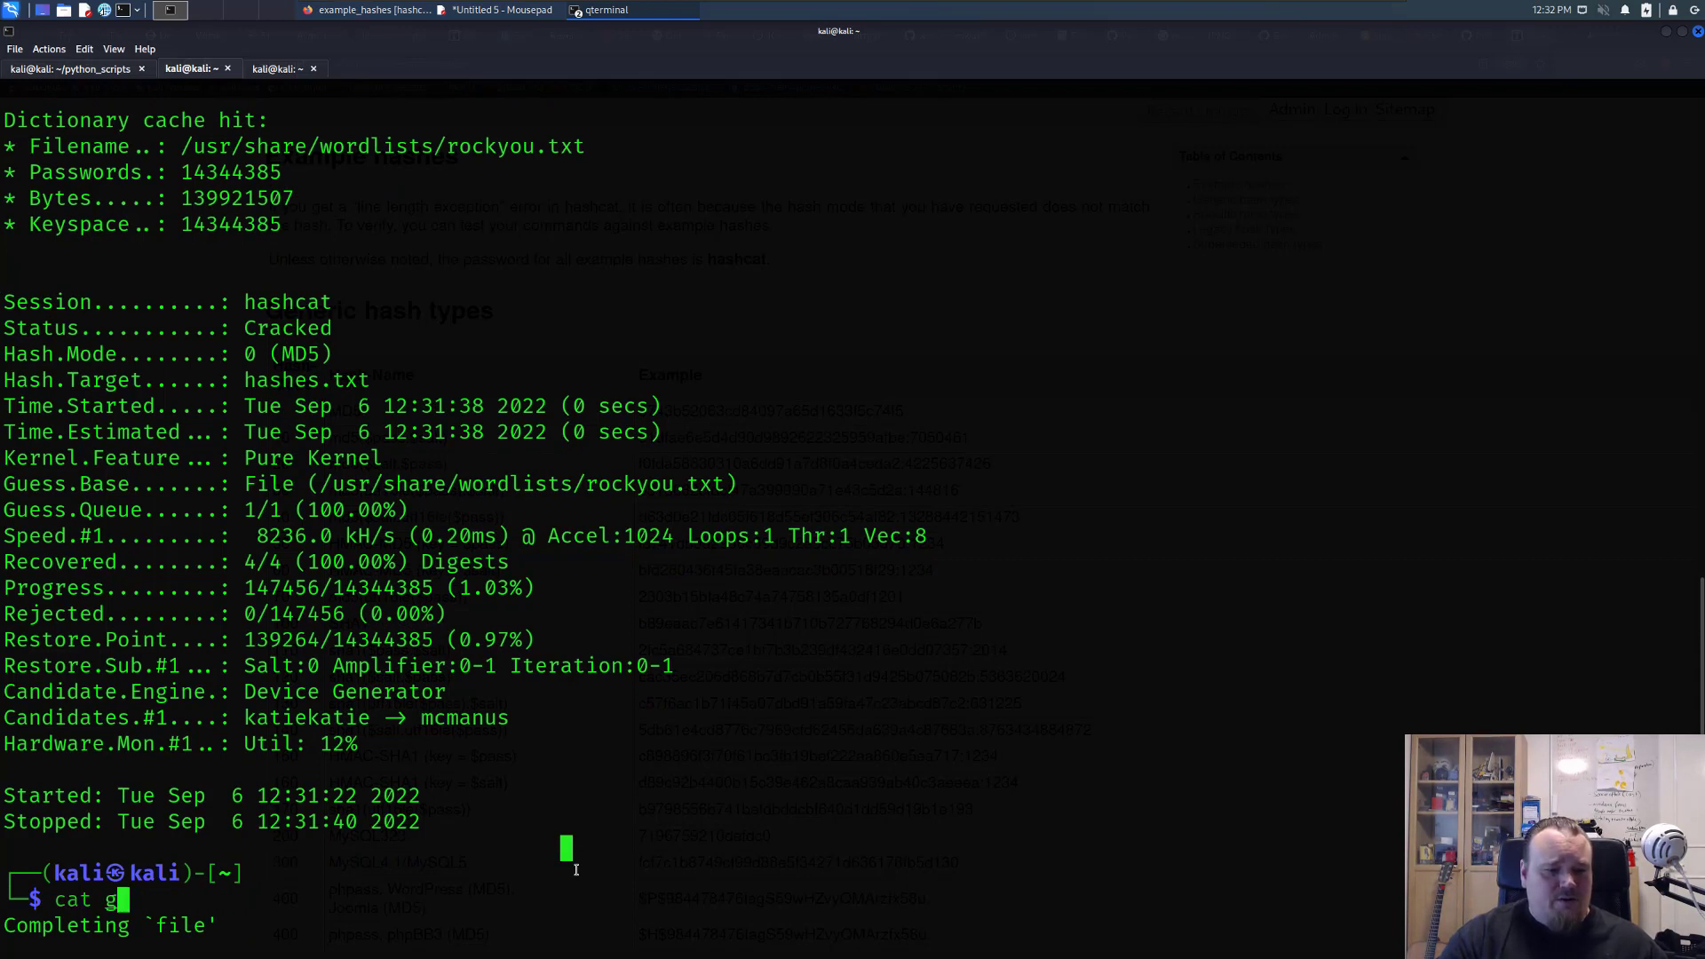
type("uessed_hashes.txt")
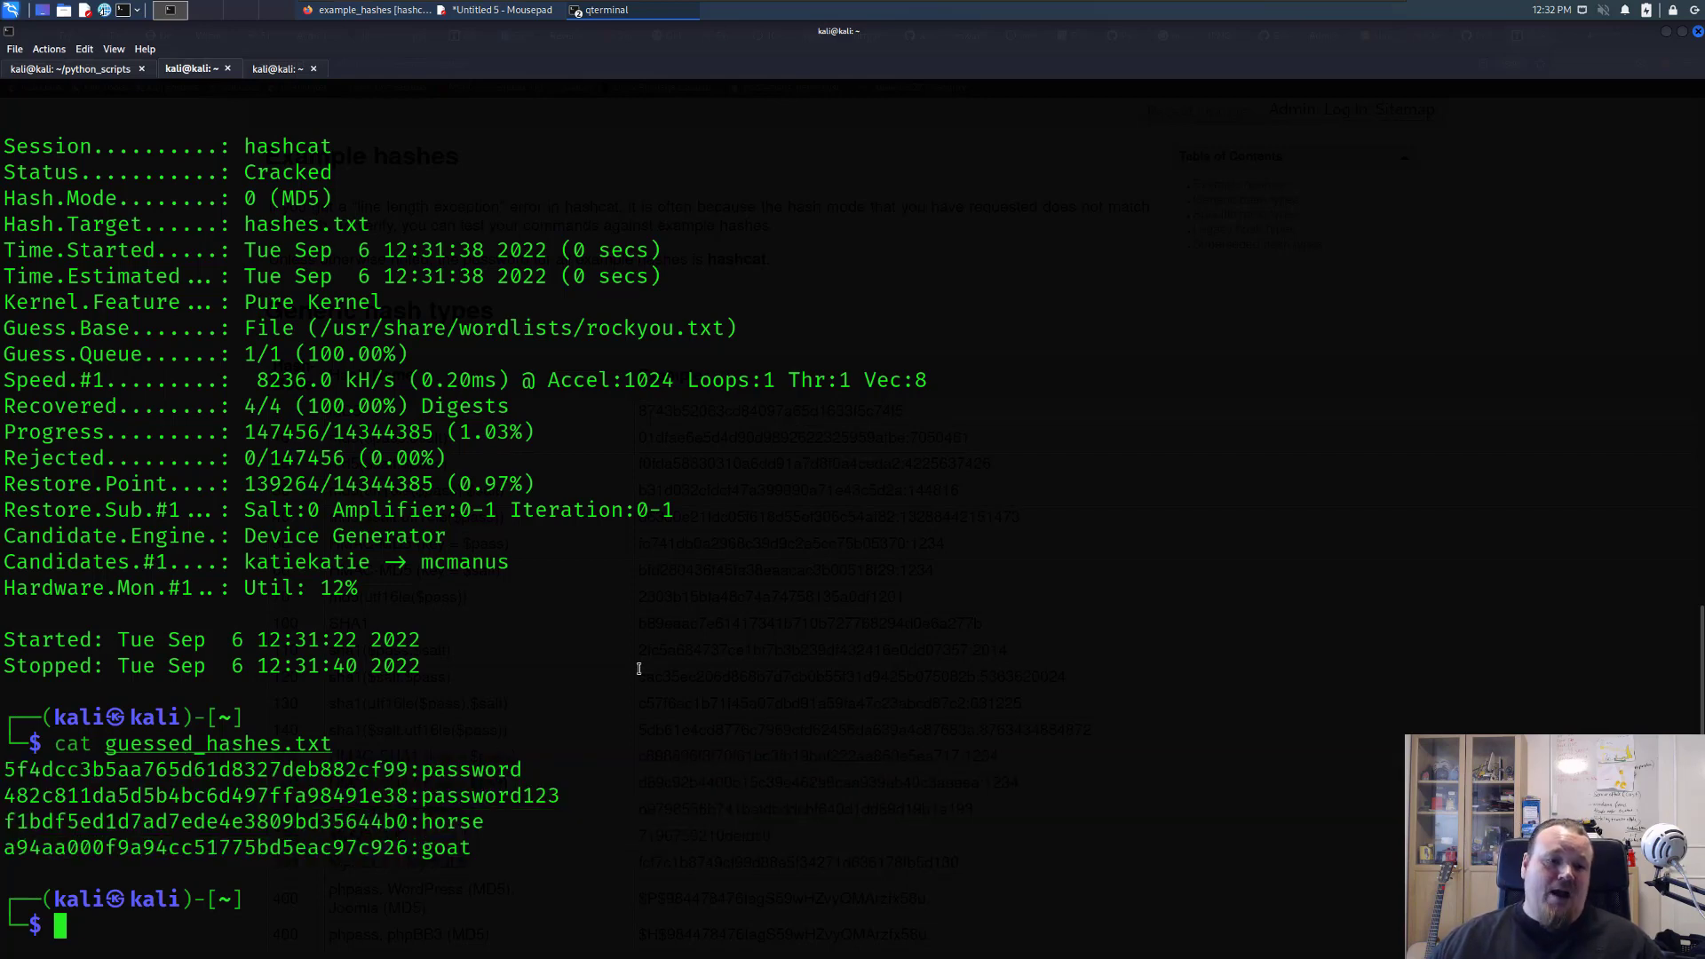
mouse_move(104, 101)
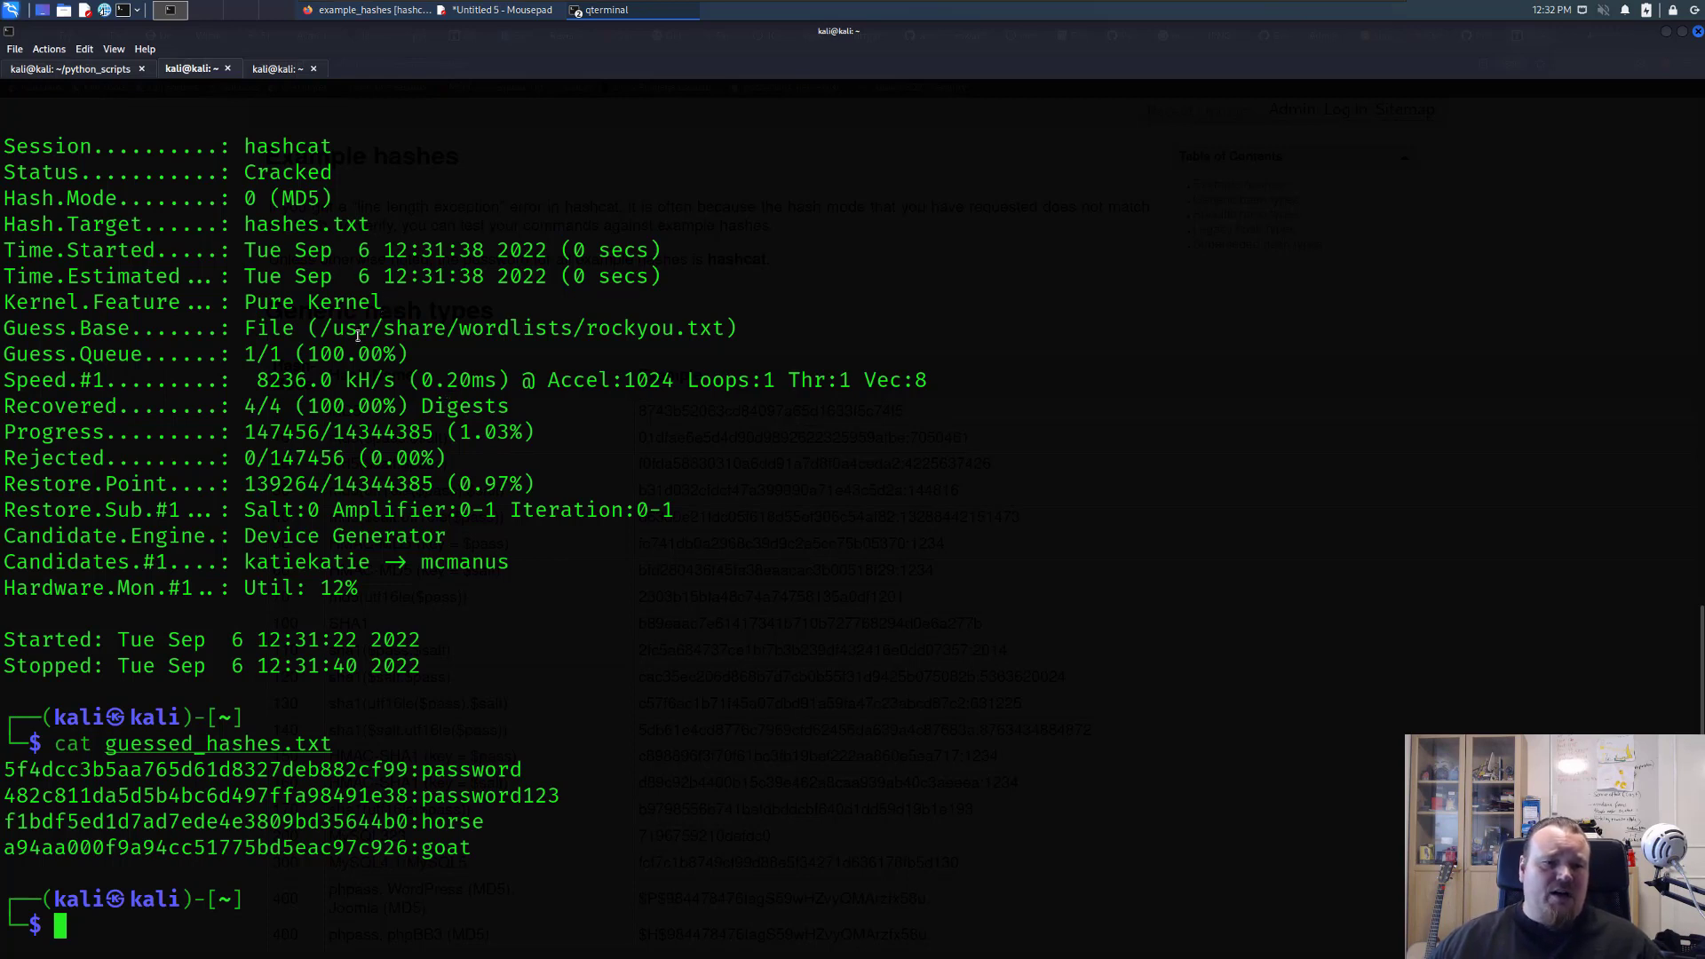
left_click_drag(0, 302, 293, 302)
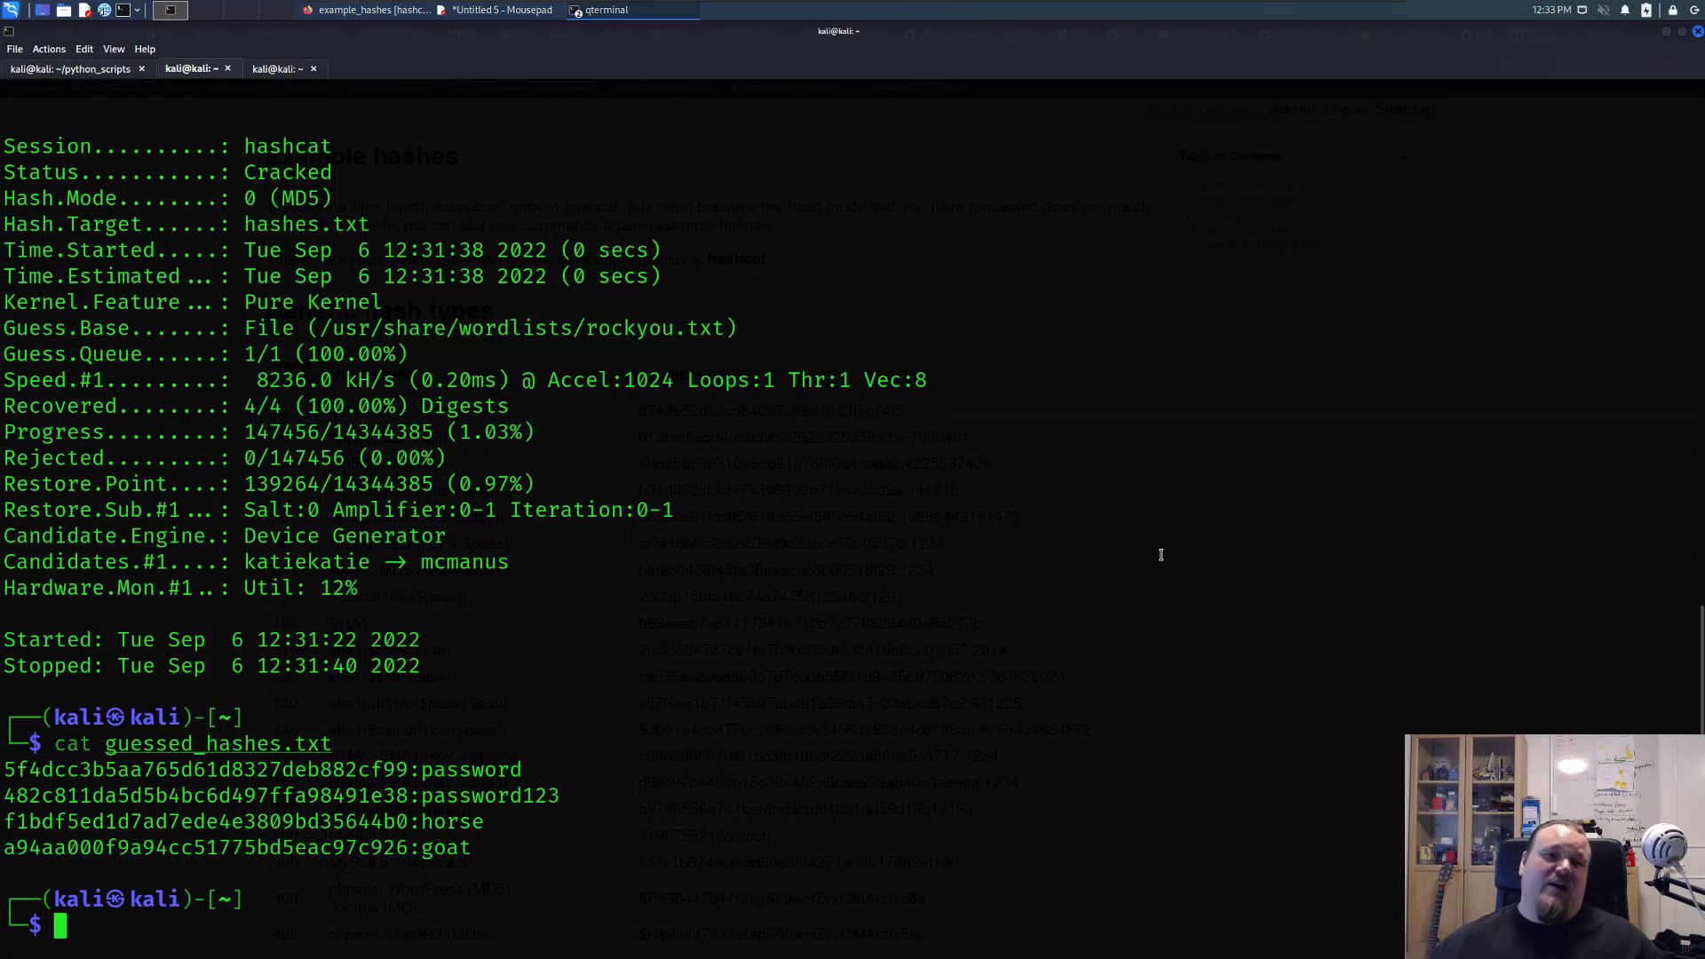
mouse_move(1150, 554)
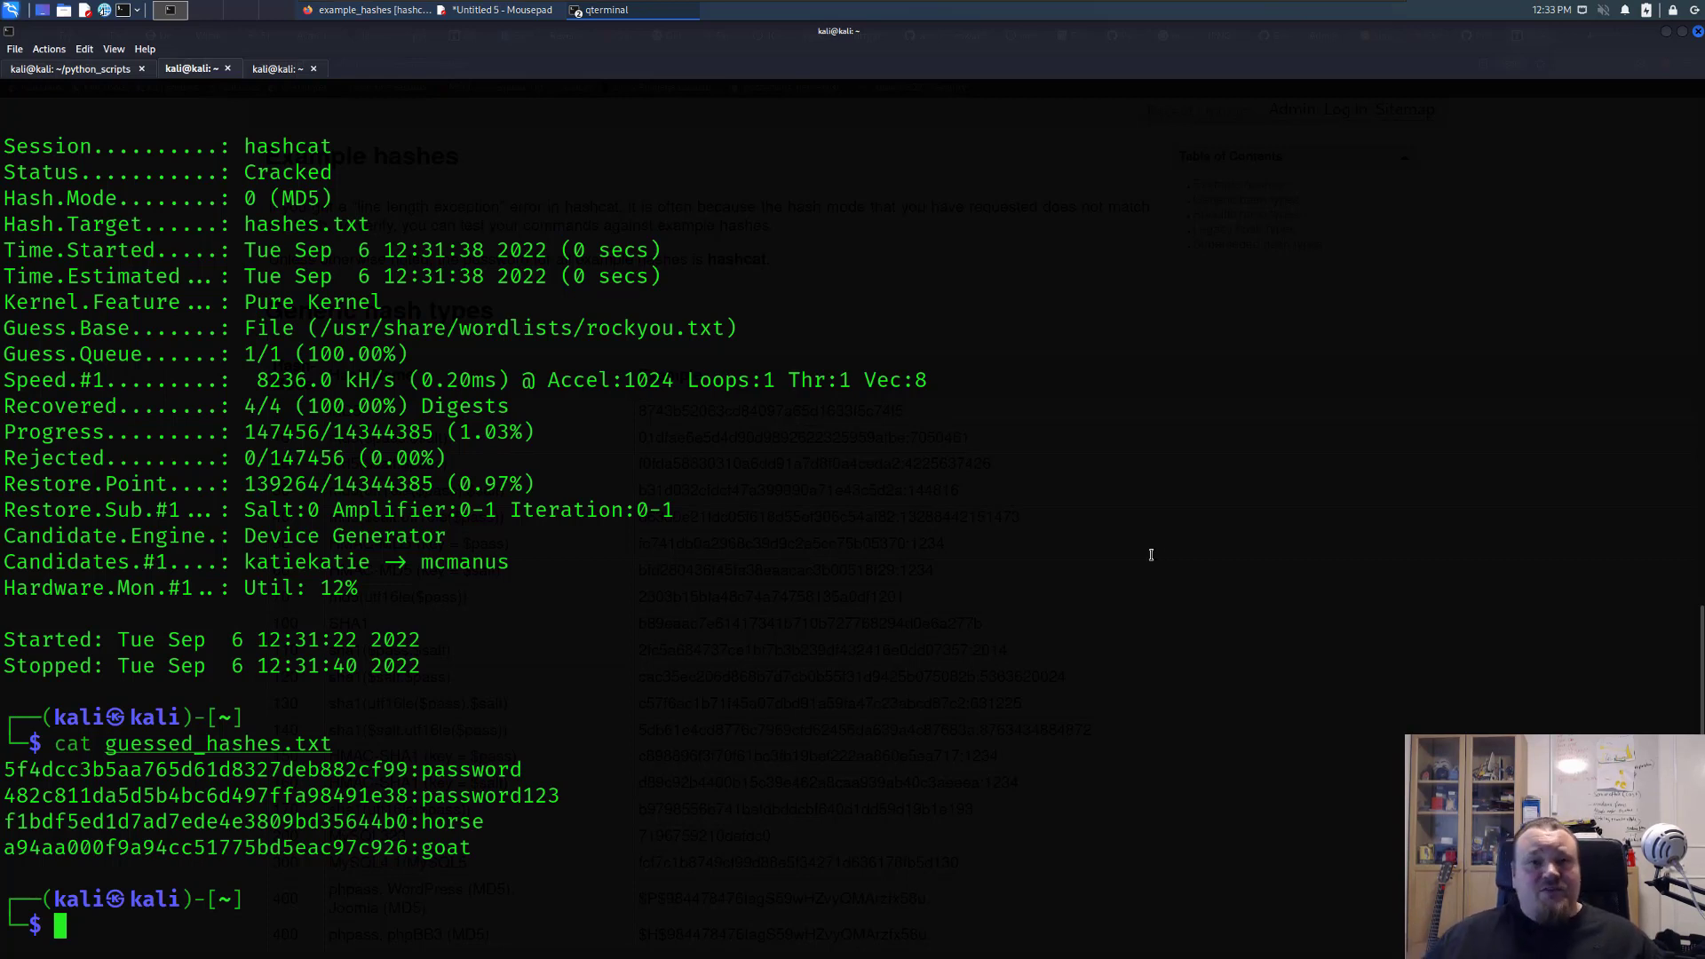